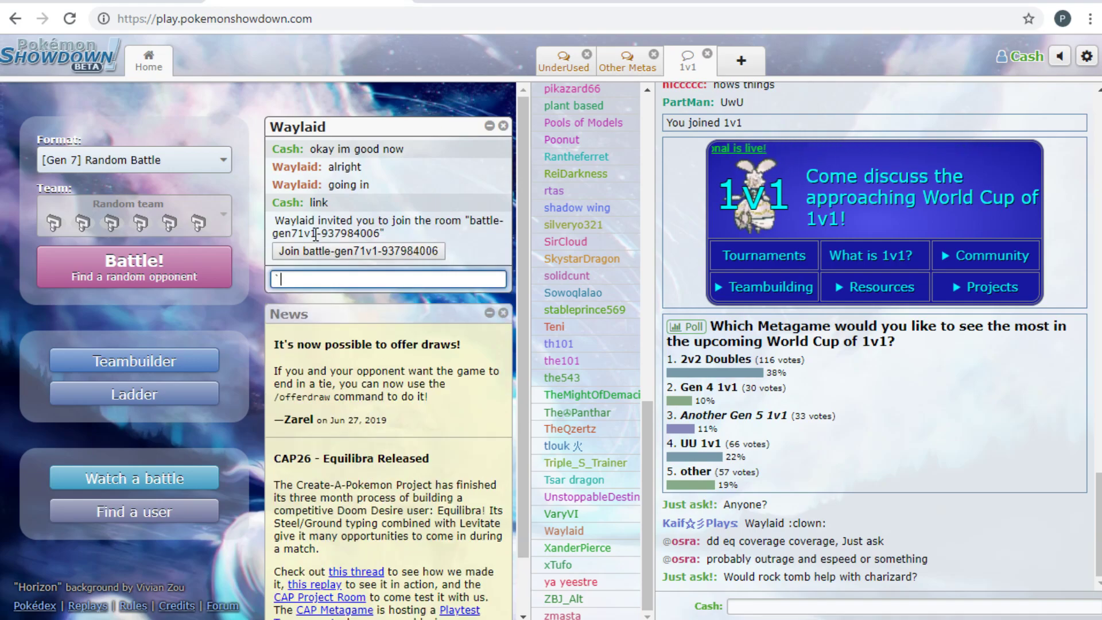
pyautogui.click(357, 251)
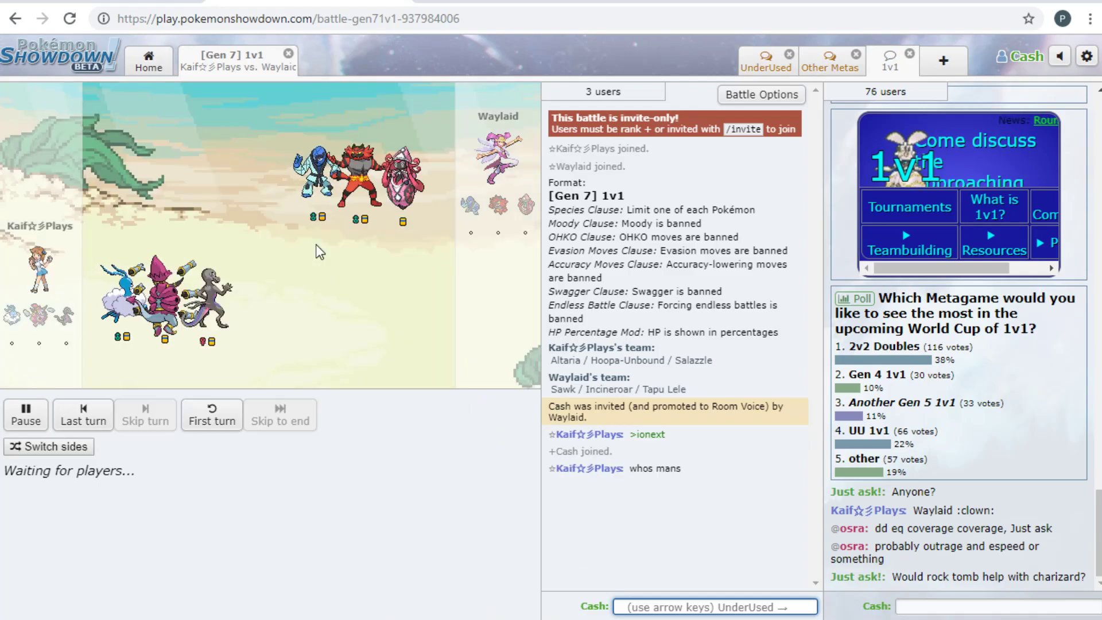
# Enable 'Ignore Spectators' in this battle's Battle Options
pyautogui.click(1086, 57)
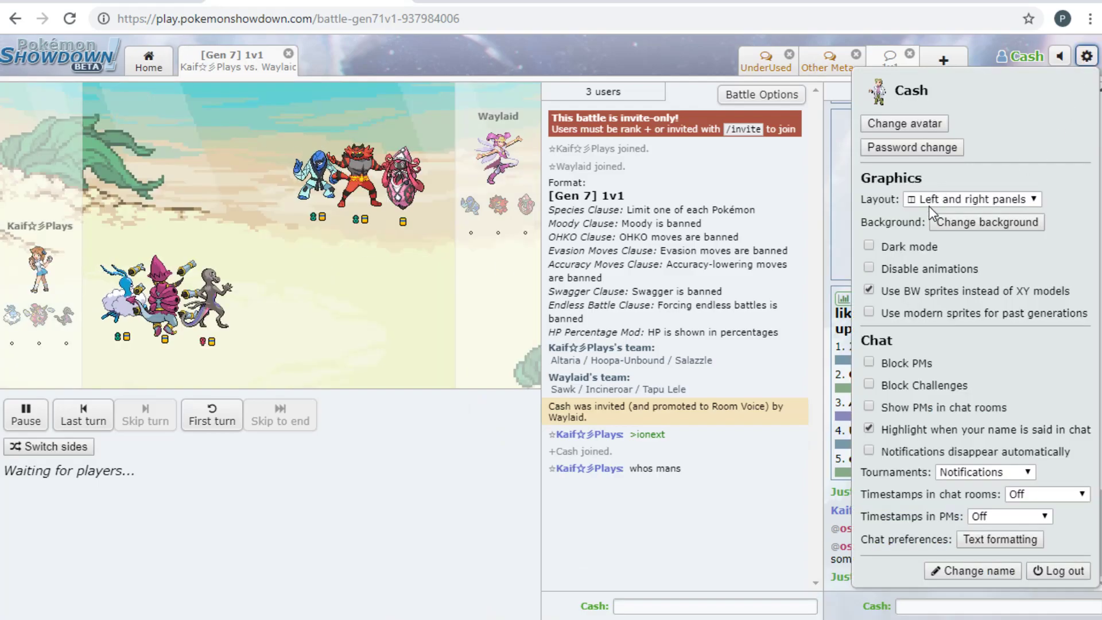
pyautogui.click(972, 199)
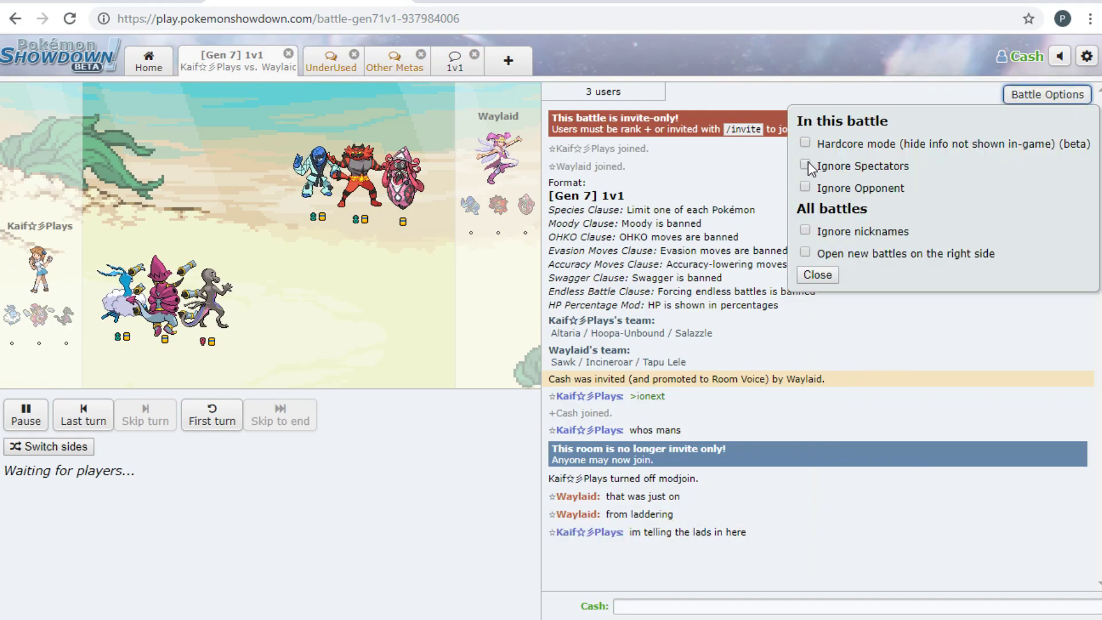
pyautogui.click(805, 166)
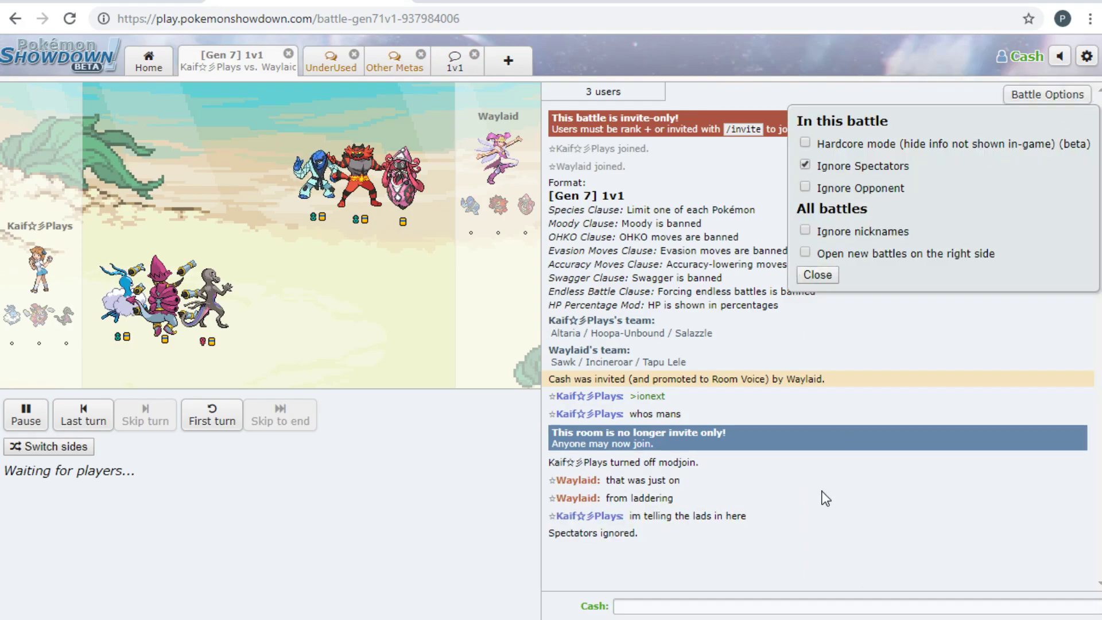
pyautogui.click(816, 274)
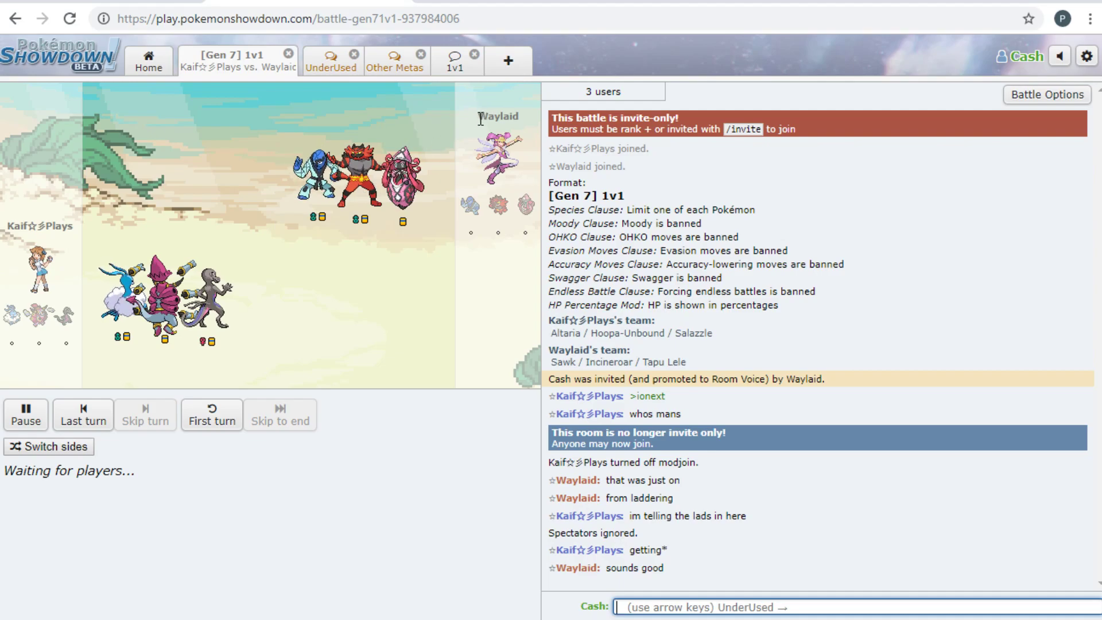
pyautogui.moveTo(510, 182)
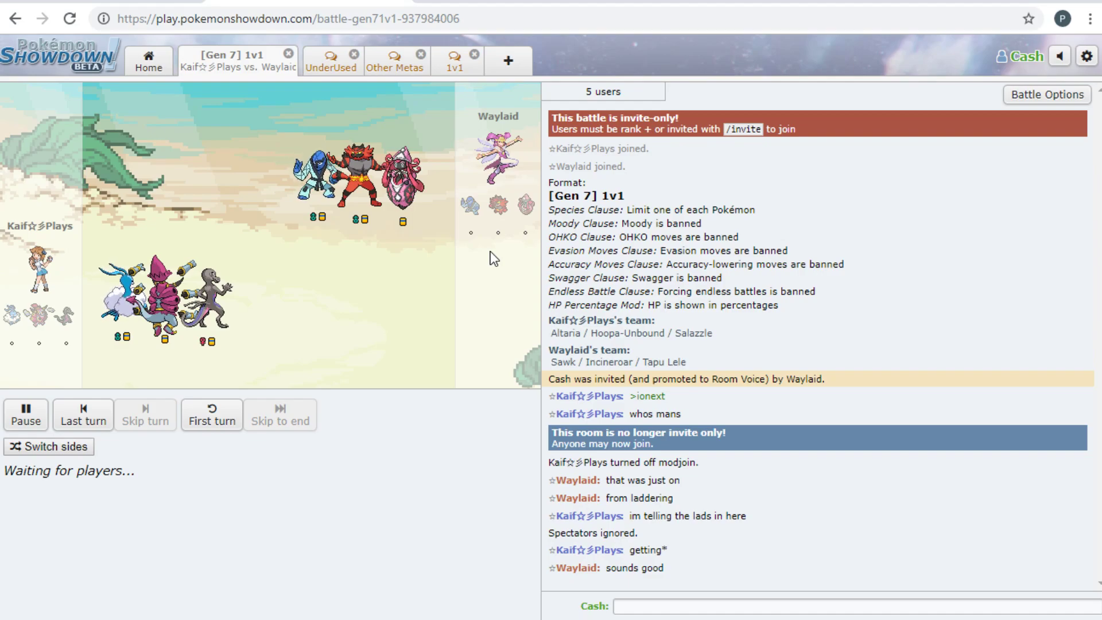
pyautogui.moveTo(4, 222)
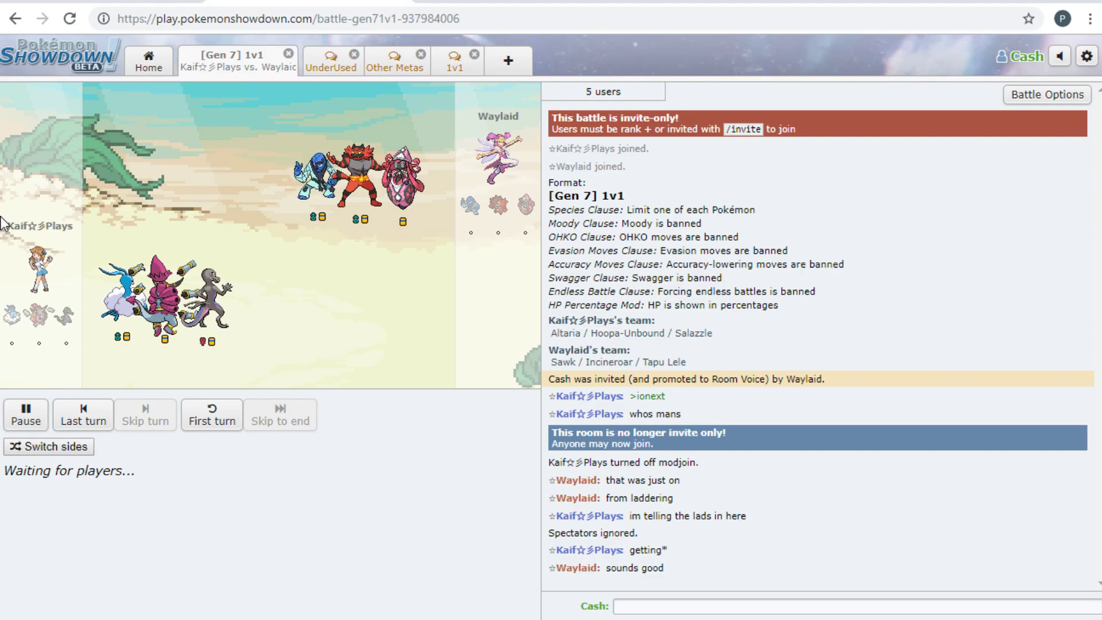
pyautogui.moveTo(84, 230)
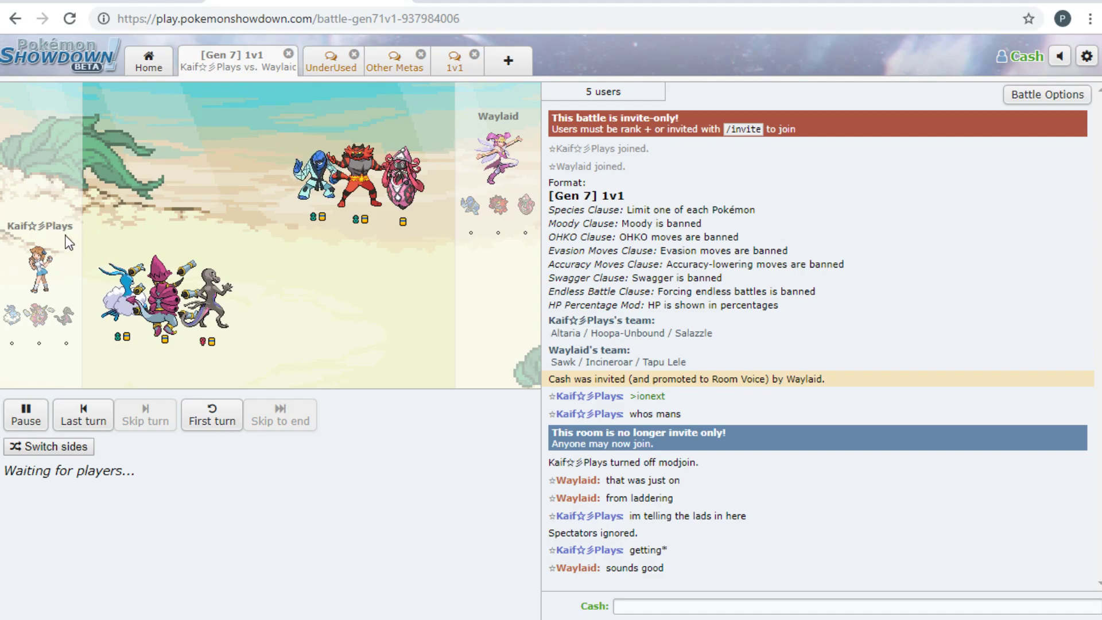
pyautogui.moveTo(314, 294)
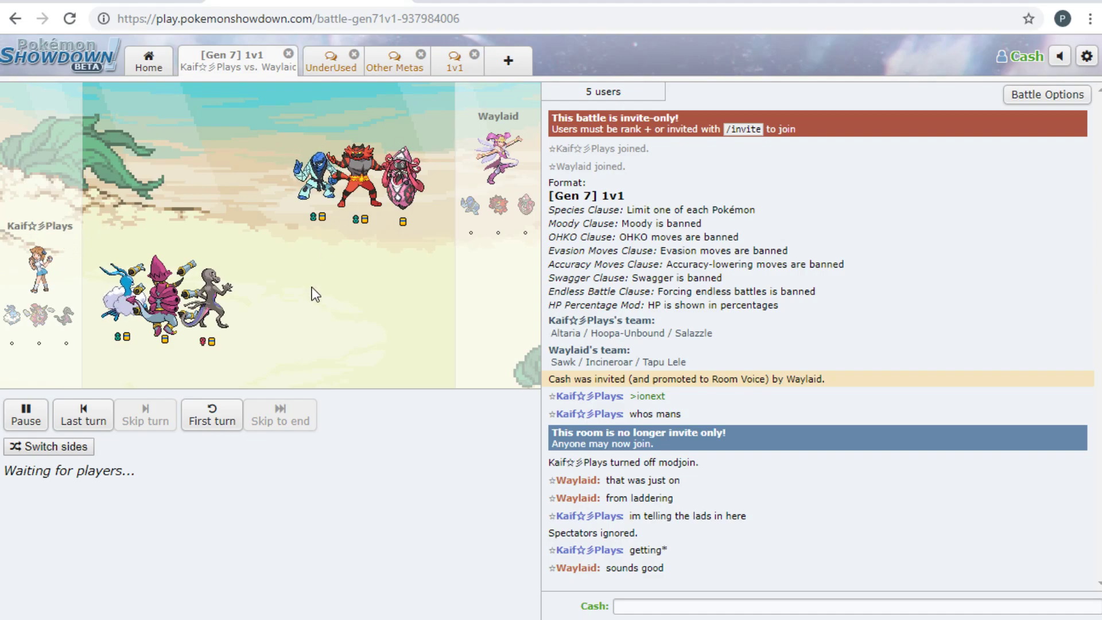
pyautogui.moveTo(393, 420)
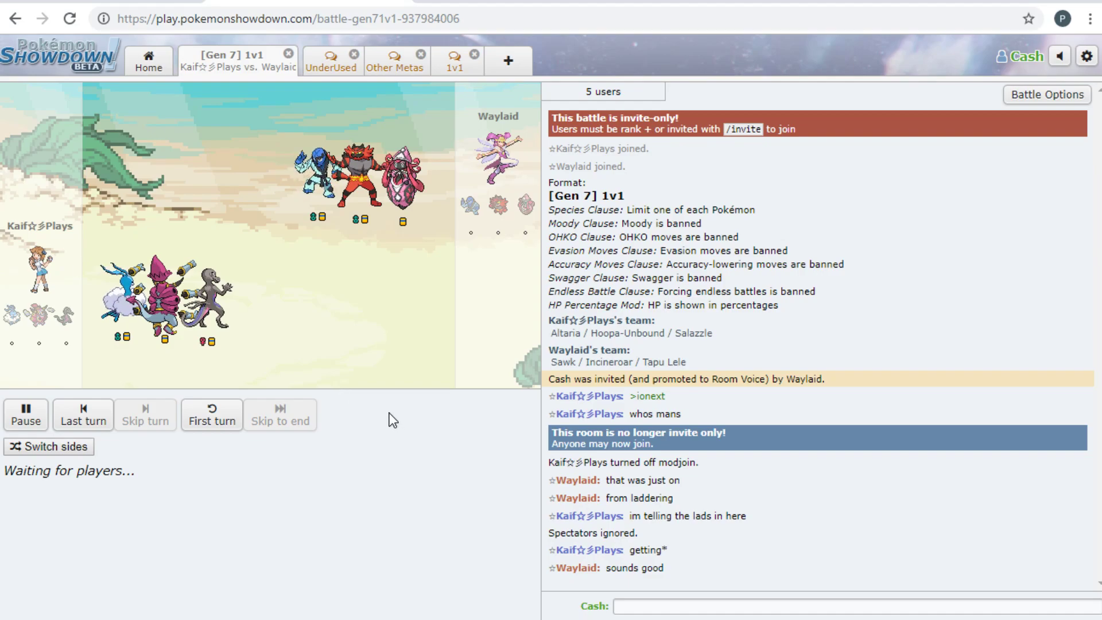
pyautogui.moveTo(392, 409)
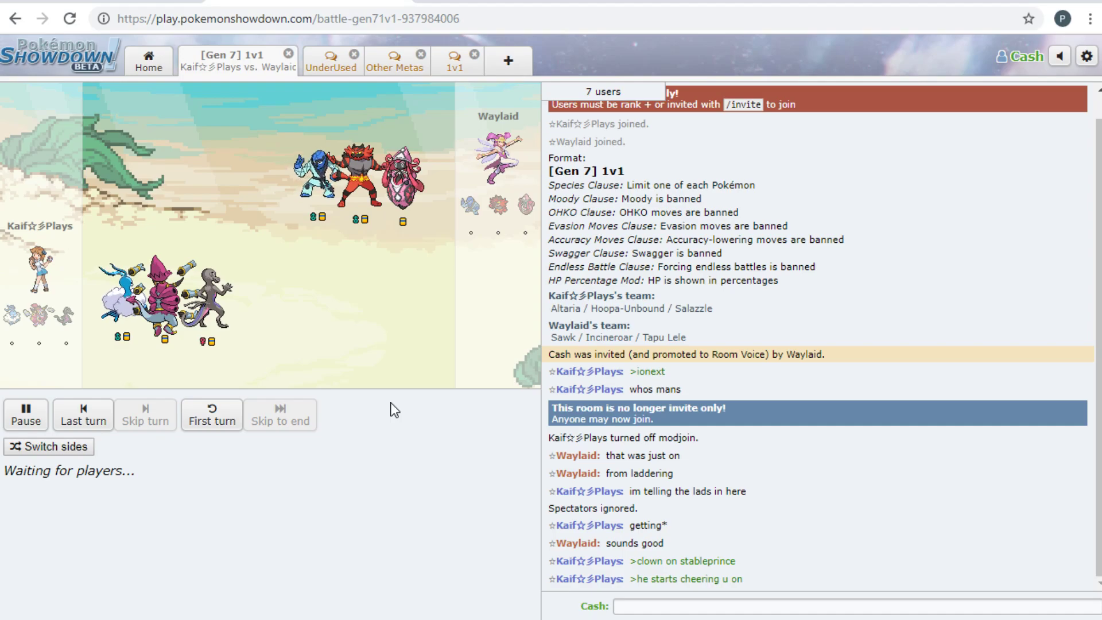
pyautogui.moveTo(233, 233)
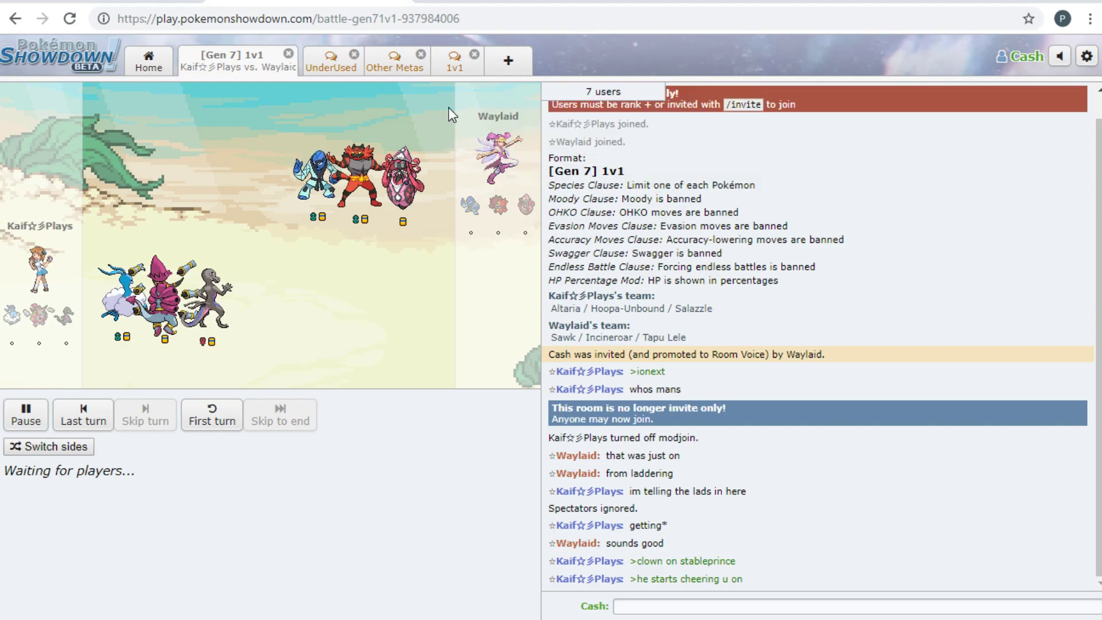
pyautogui.moveTo(292, 255)
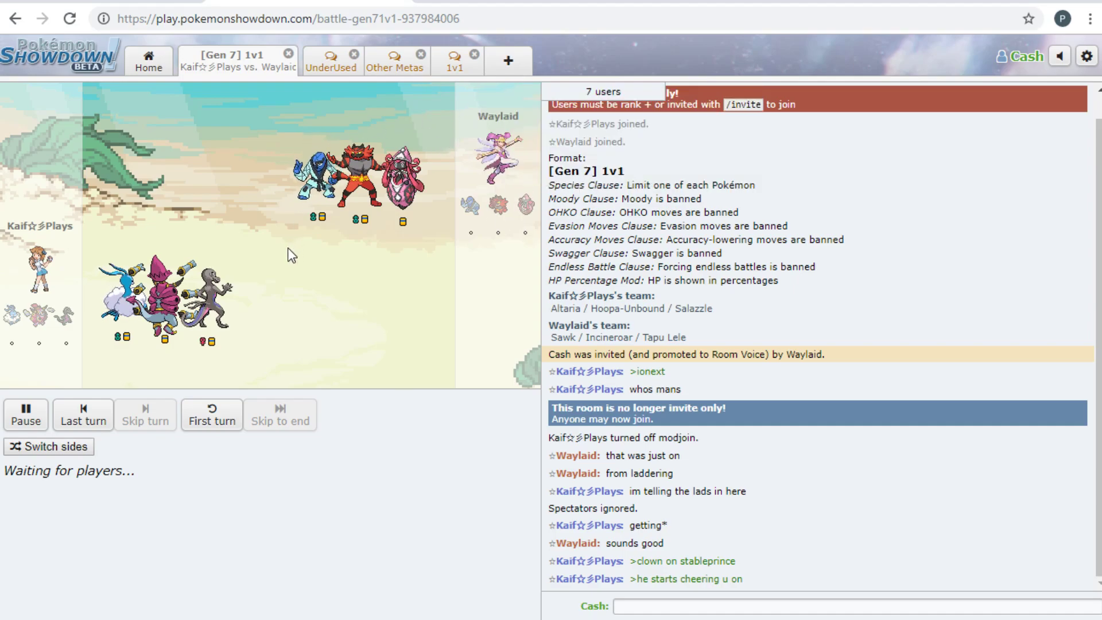
pyautogui.moveTo(276, 153)
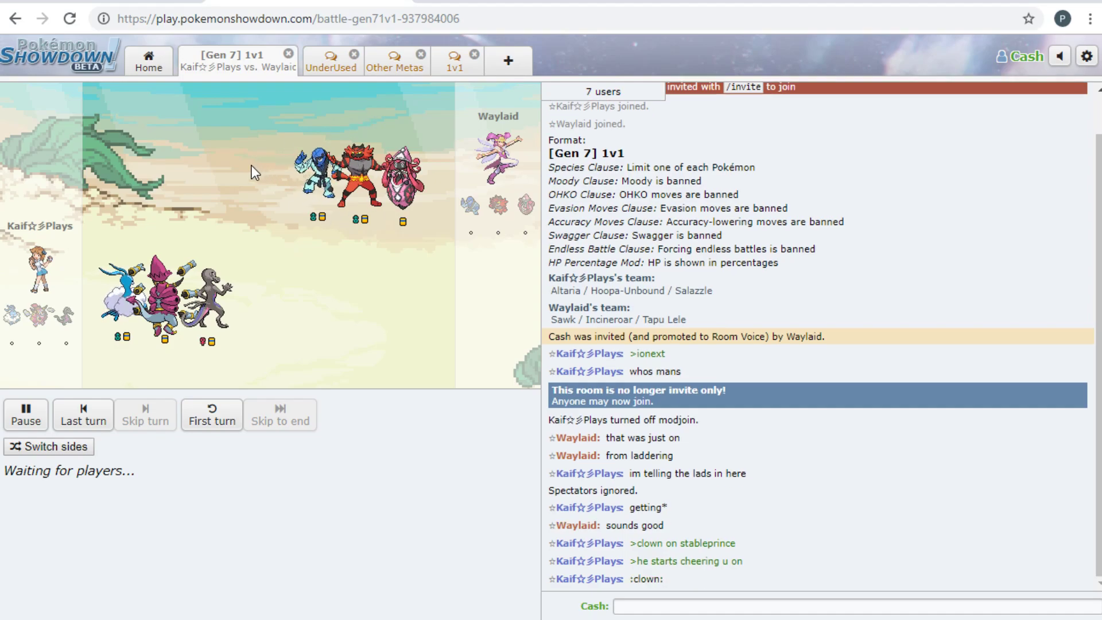
pyautogui.moveTo(18, 316)
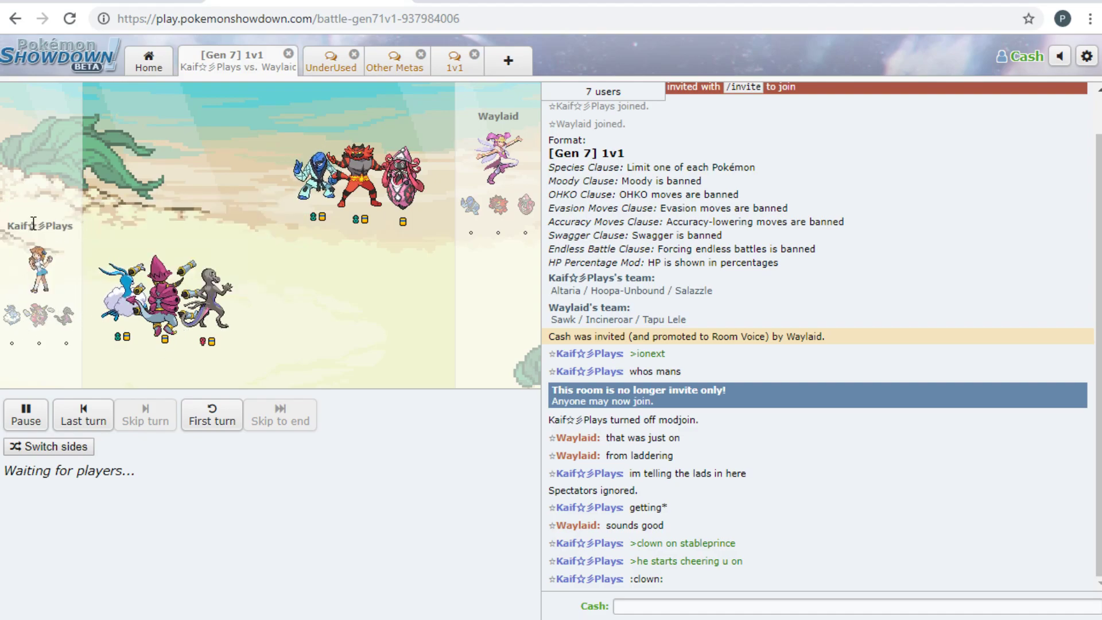
pyautogui.moveTo(236, 290)
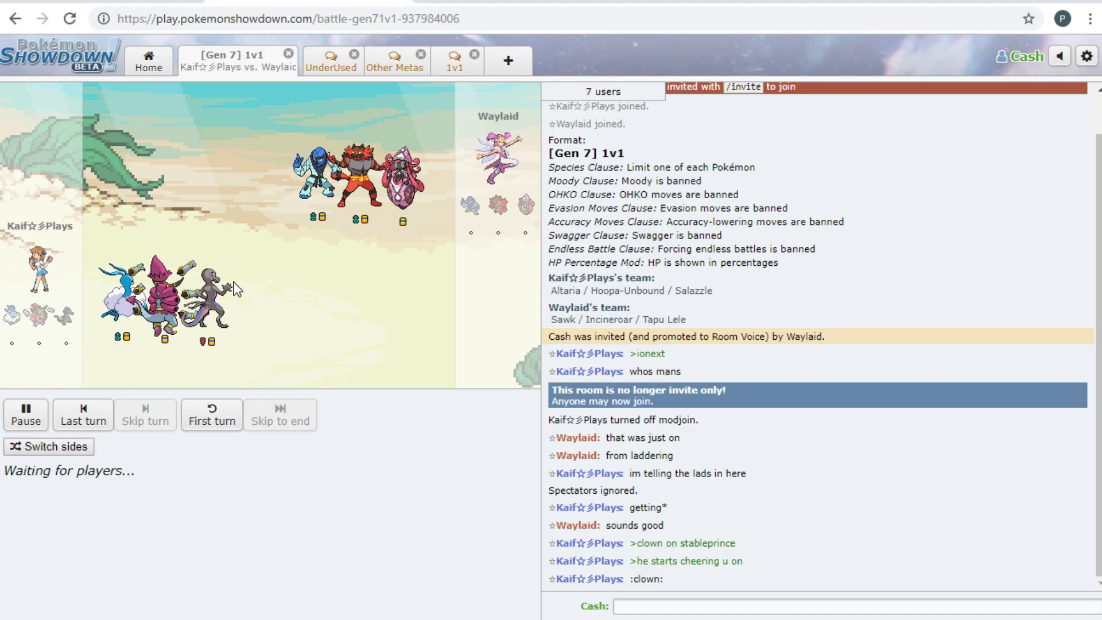
pyautogui.moveTo(222, 227)
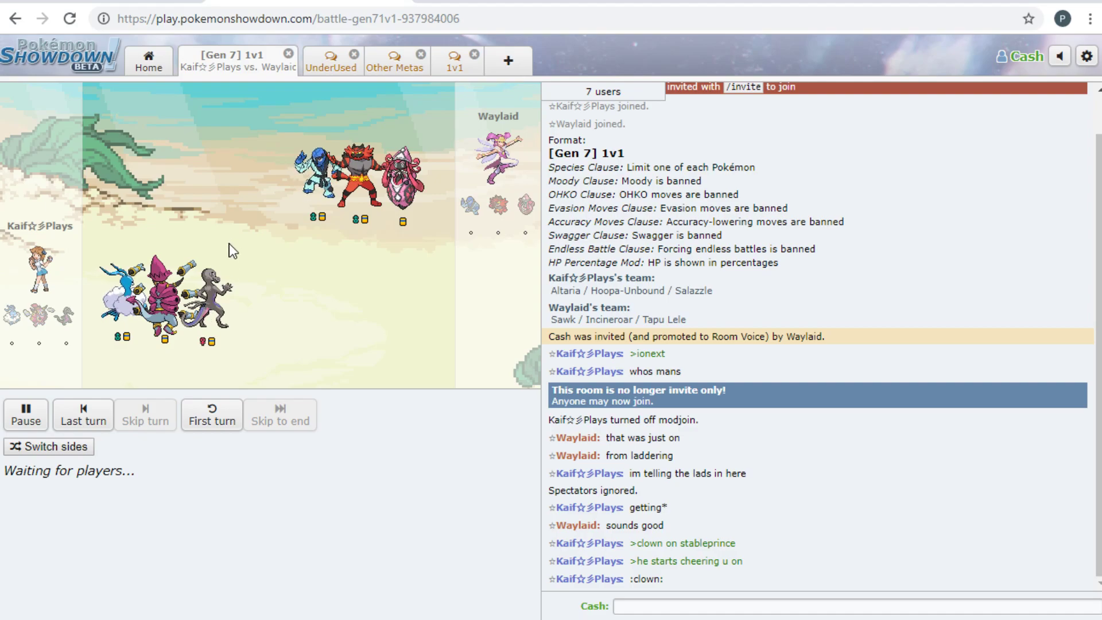
pyautogui.moveTo(244, 313)
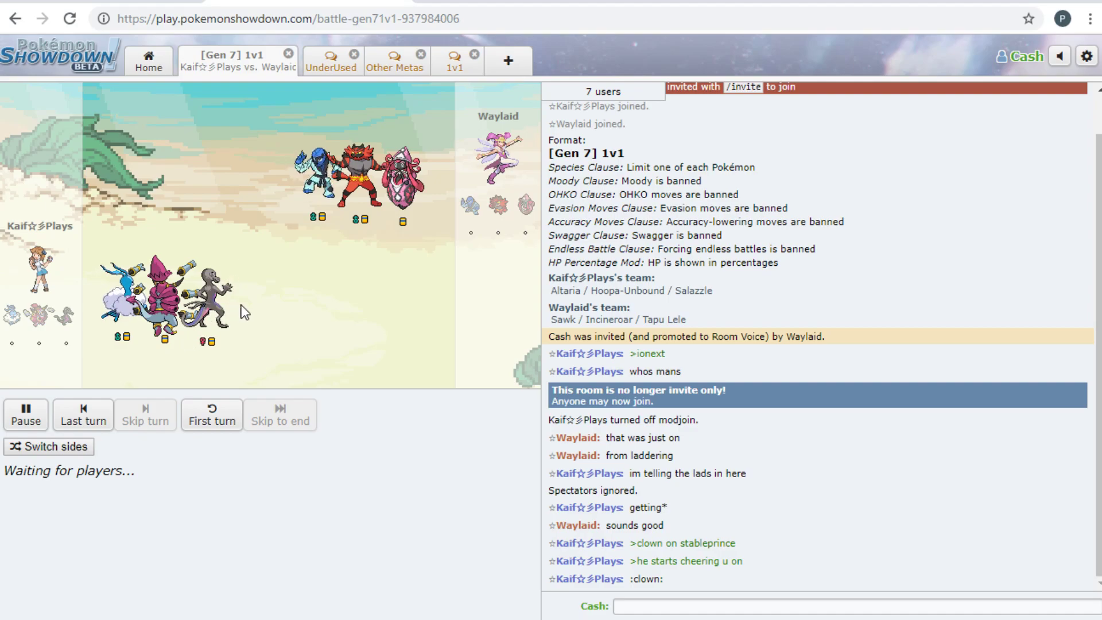
pyautogui.moveTo(207, 253)
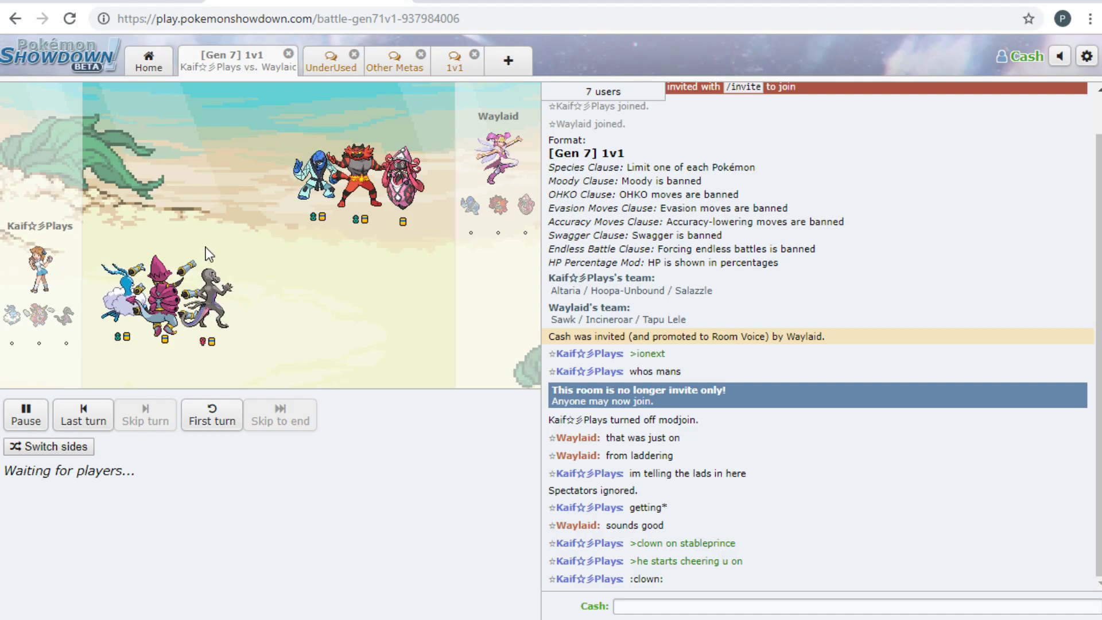
pyautogui.moveTo(181, 348)
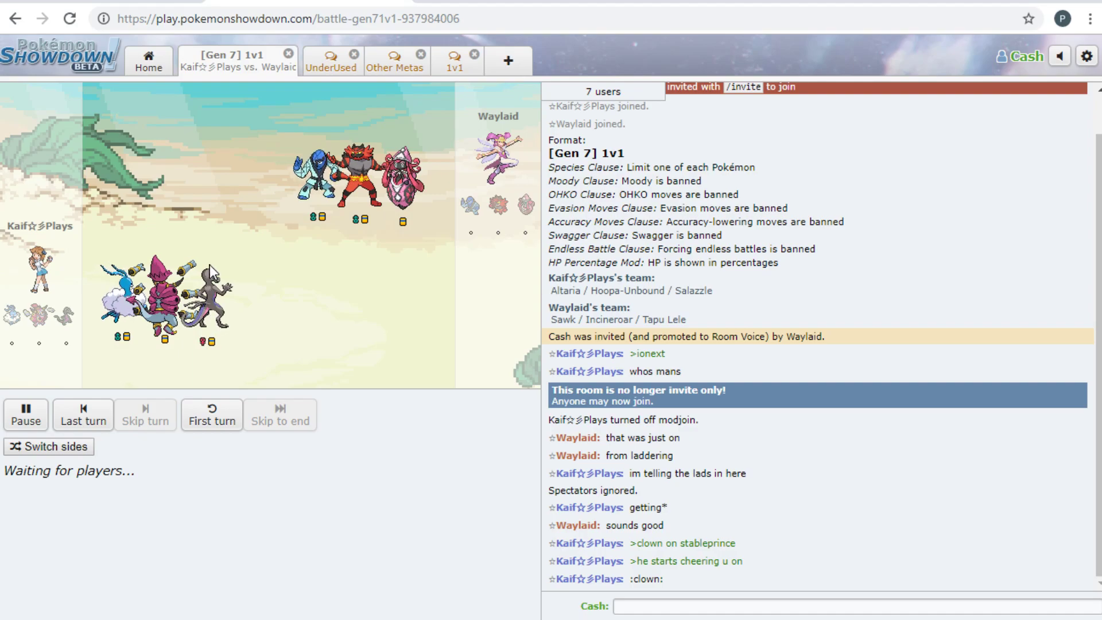
pyautogui.moveTo(218, 320)
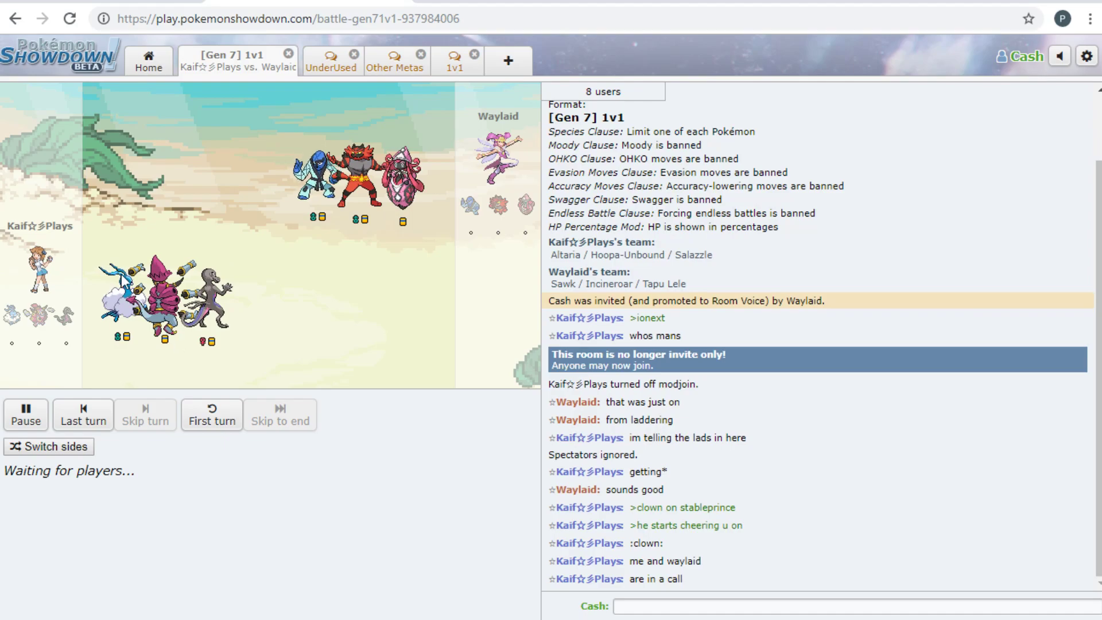
pyautogui.scroll(-3)
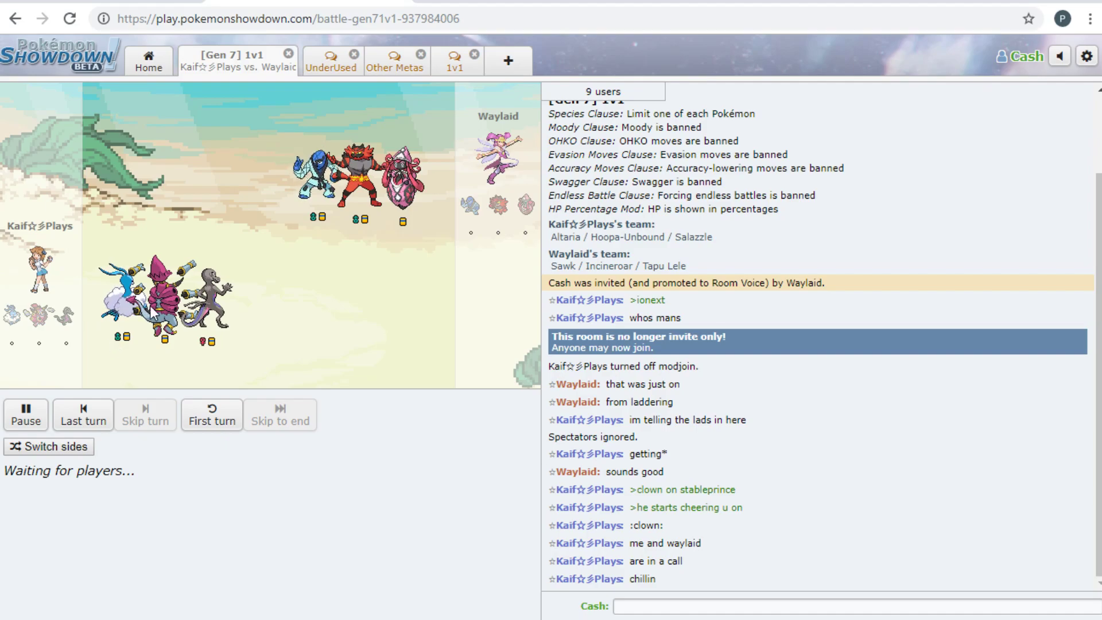
pyautogui.moveTo(242, 313)
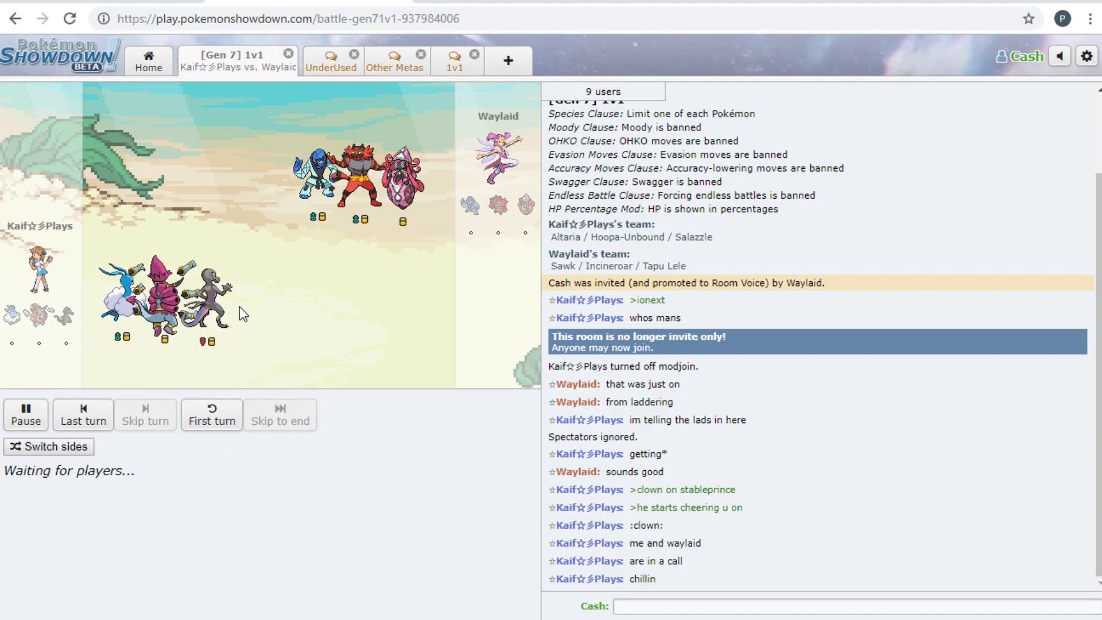
pyautogui.moveTo(67, 316)
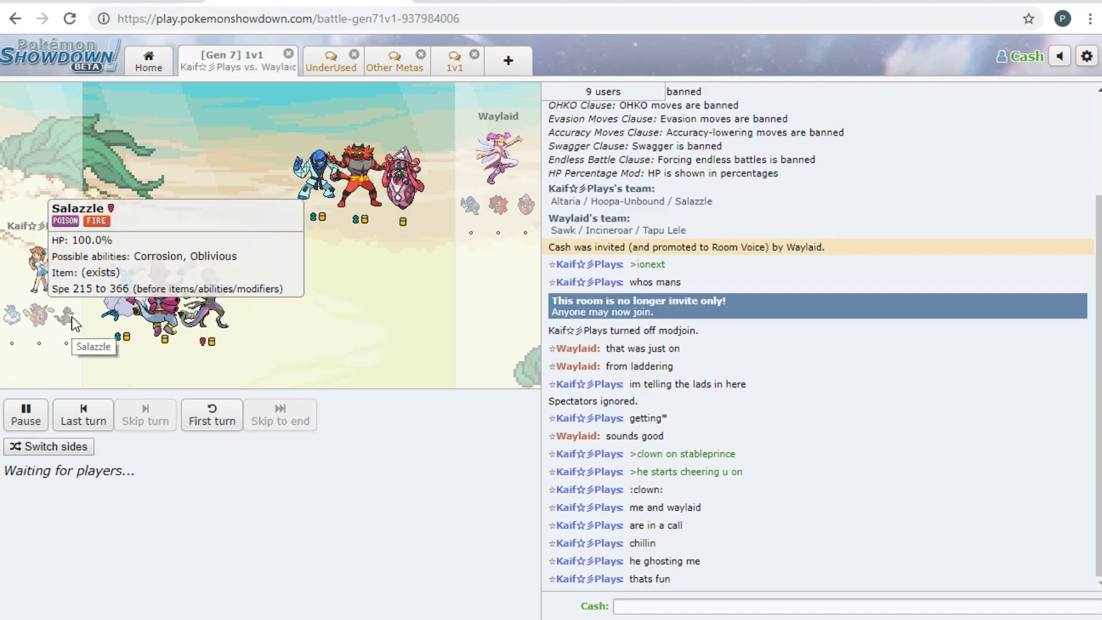
pyautogui.moveTo(79, 310)
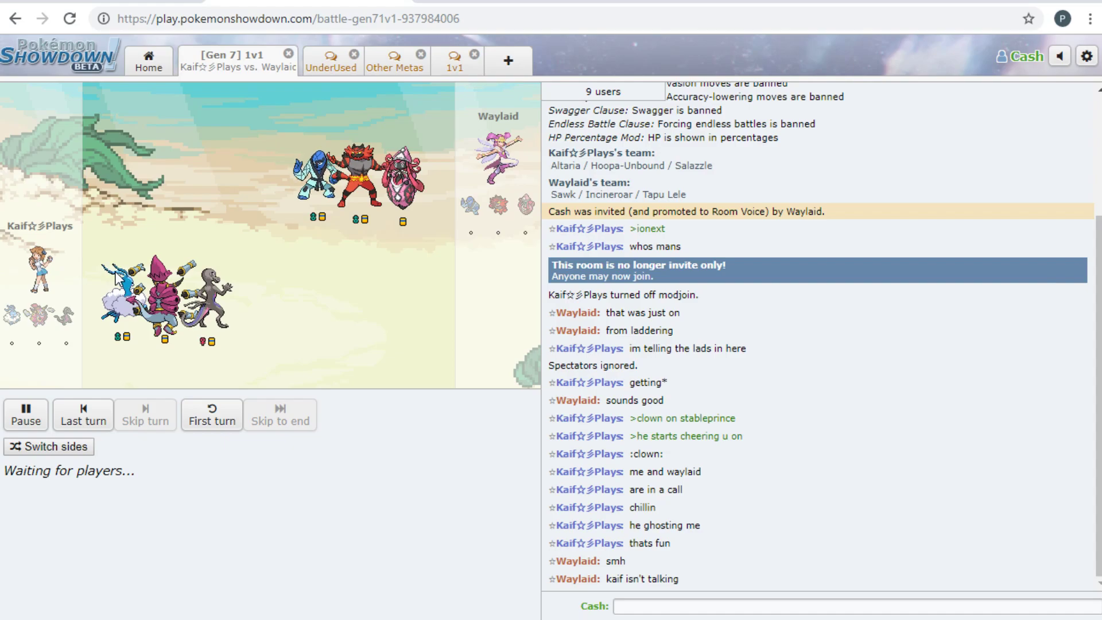
pyautogui.scroll(-3)
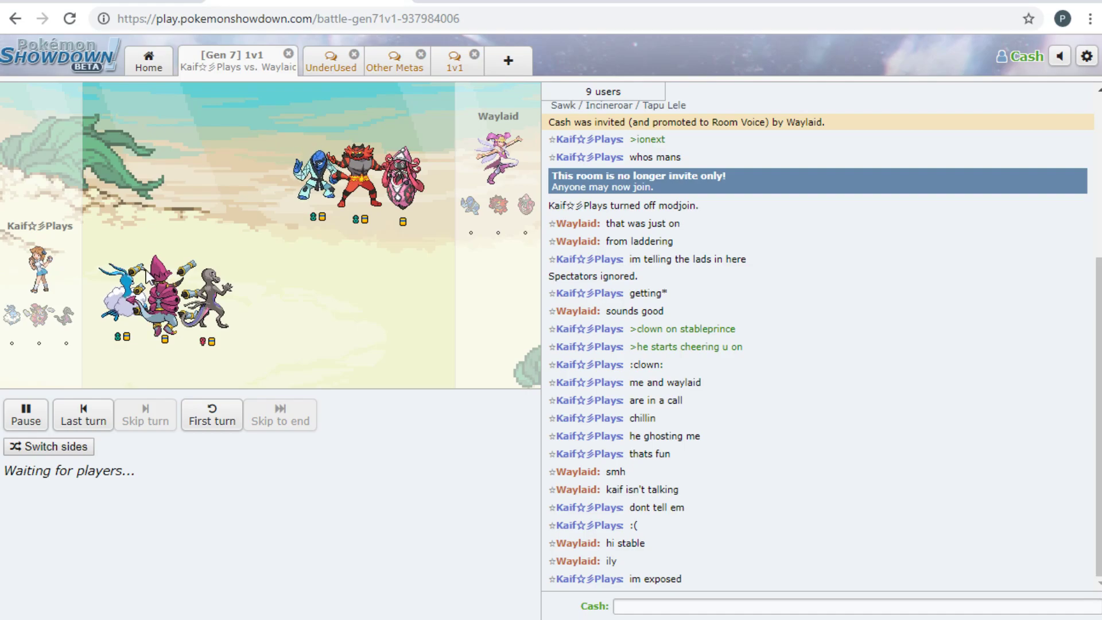
pyautogui.moveTo(170, 296)
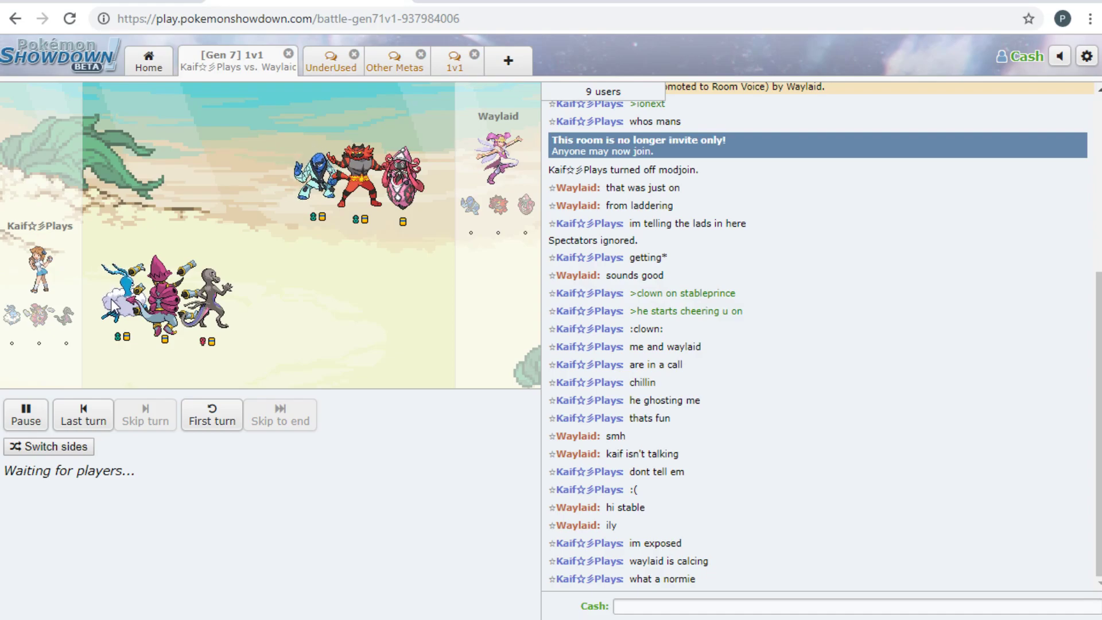
pyautogui.moveTo(436, 186)
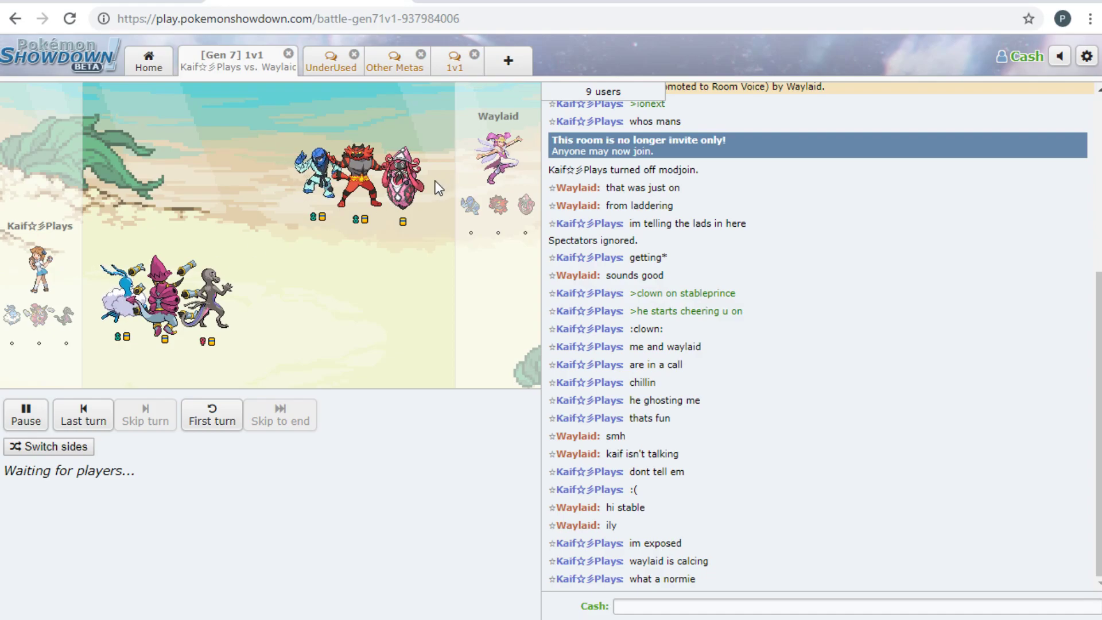
pyautogui.moveTo(420, 189)
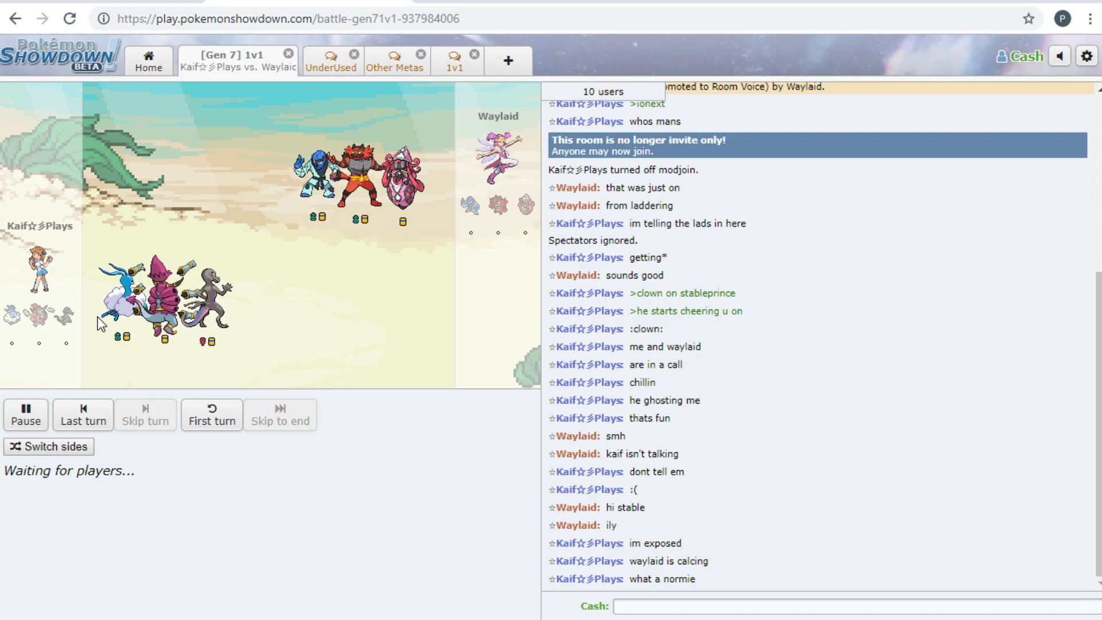
pyautogui.moveTo(260, 182)
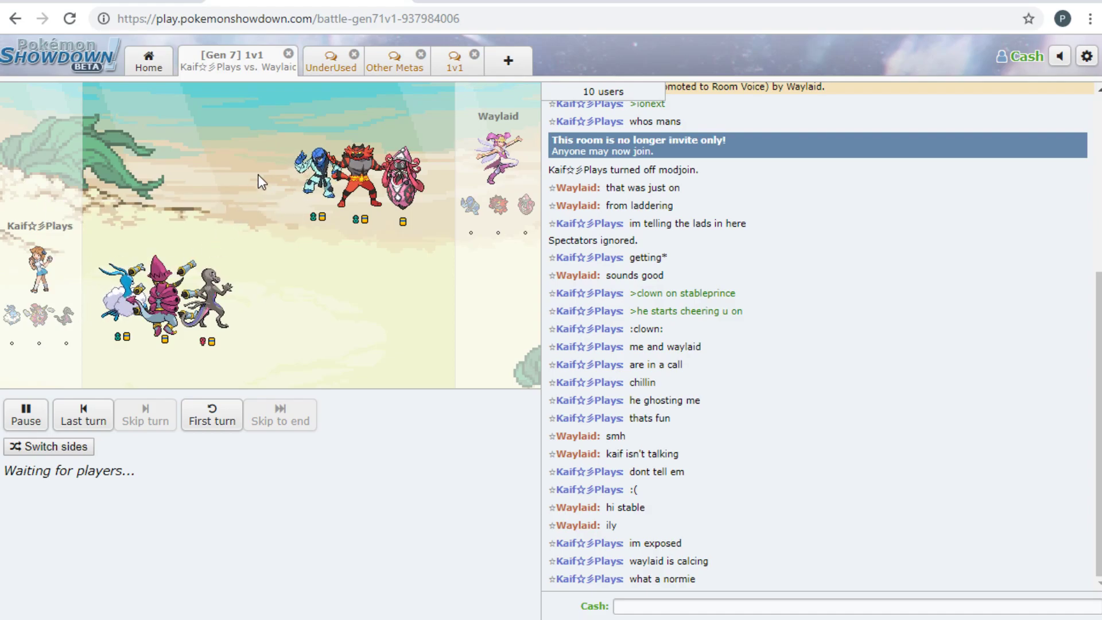
pyautogui.moveTo(310, 131)
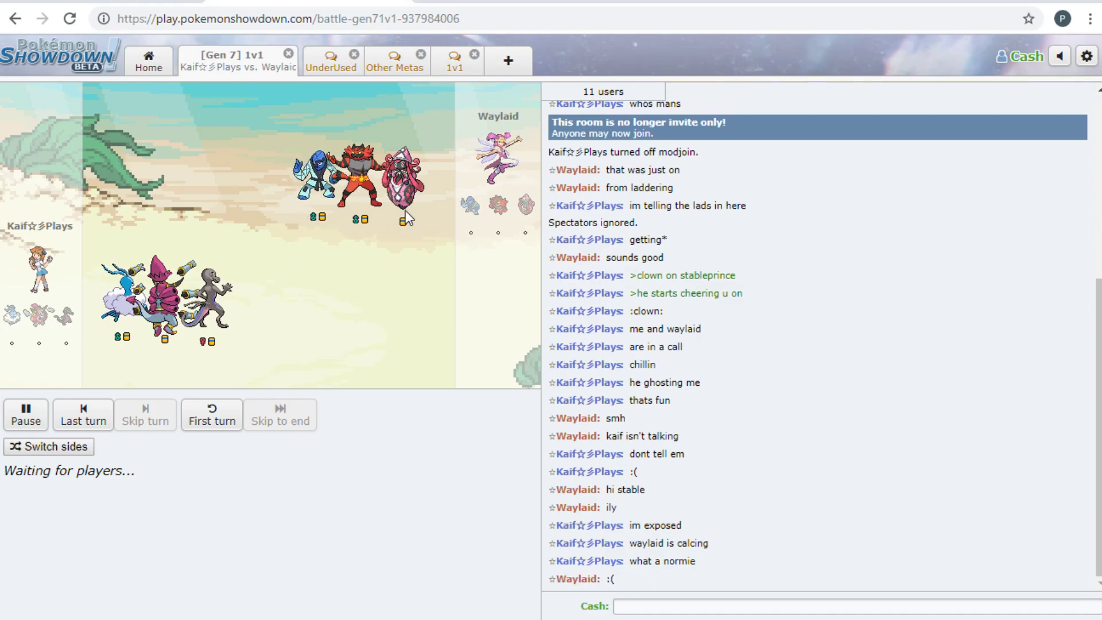
pyautogui.moveTo(431, 361)
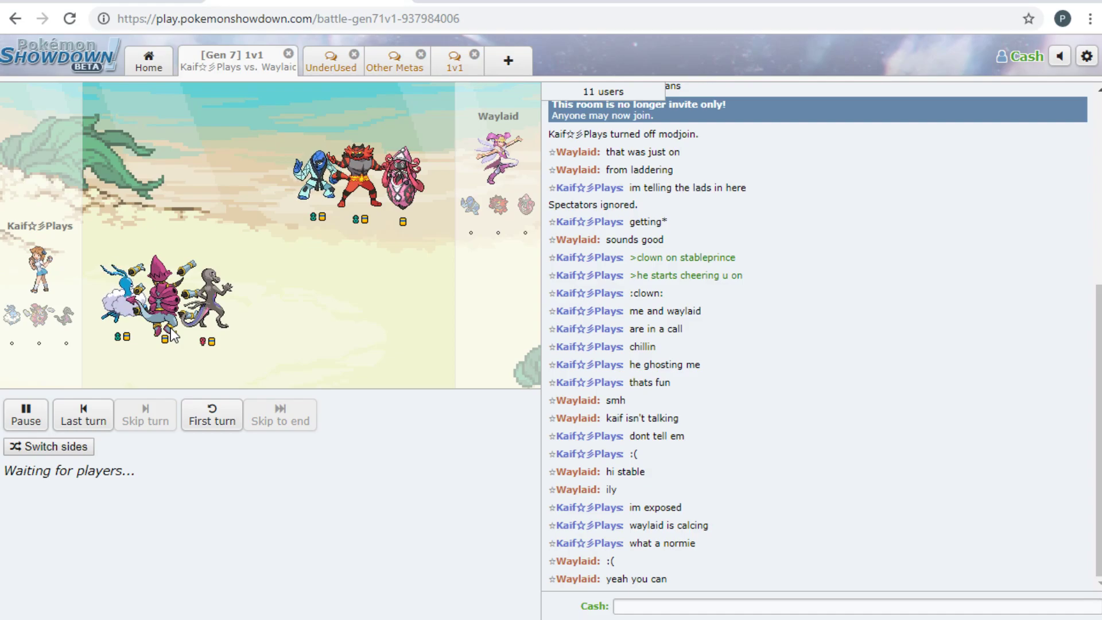
pyautogui.moveTo(235, 281)
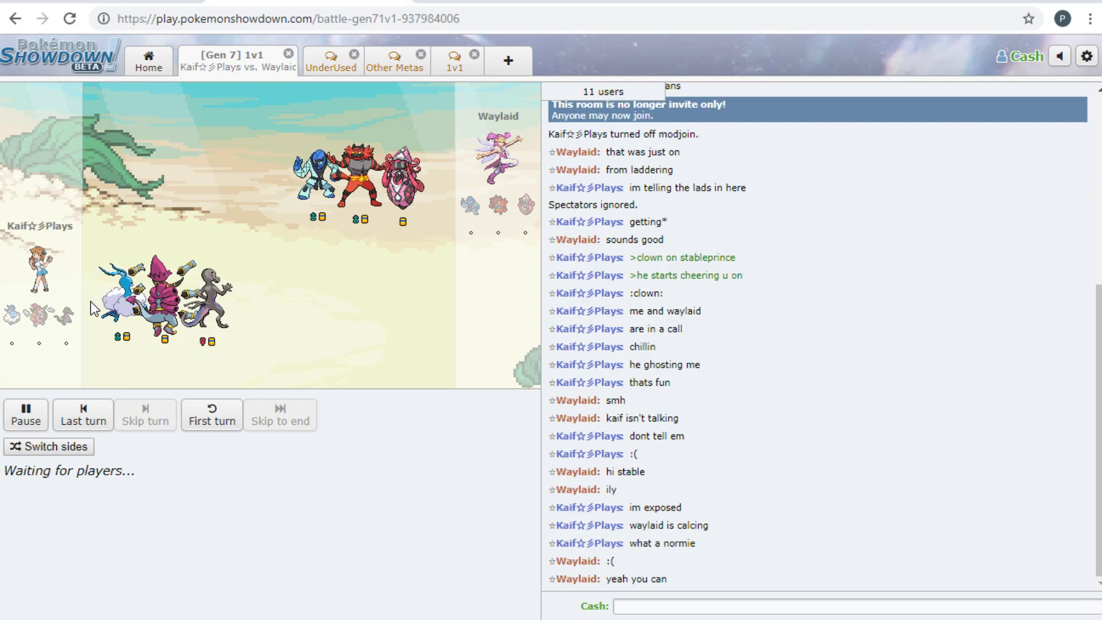
pyautogui.moveTo(169, 337)
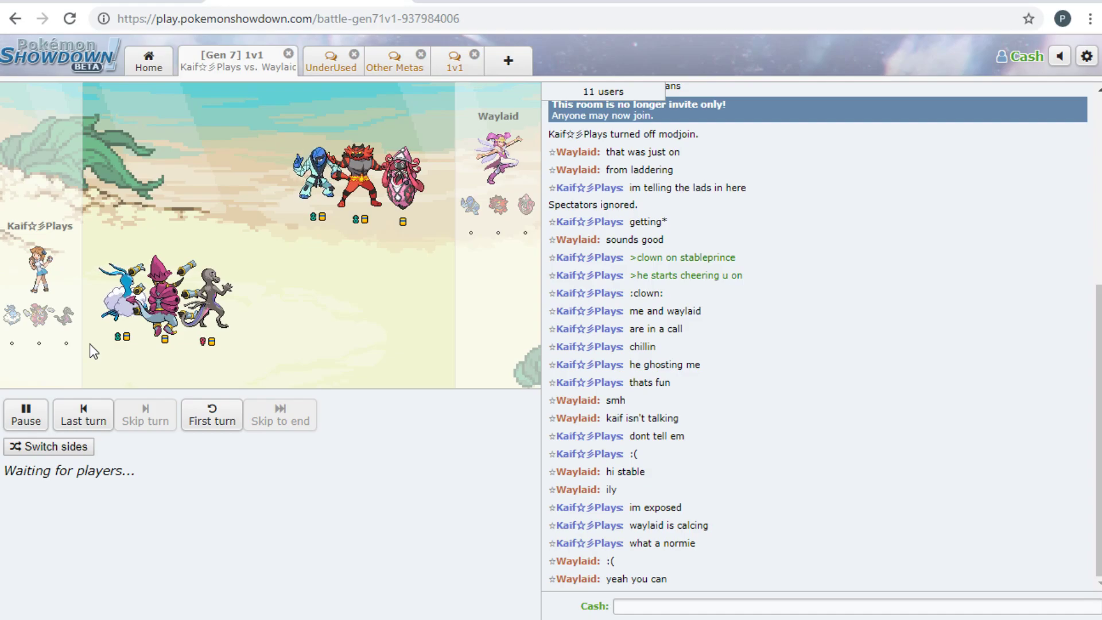
pyautogui.moveTo(156, 296)
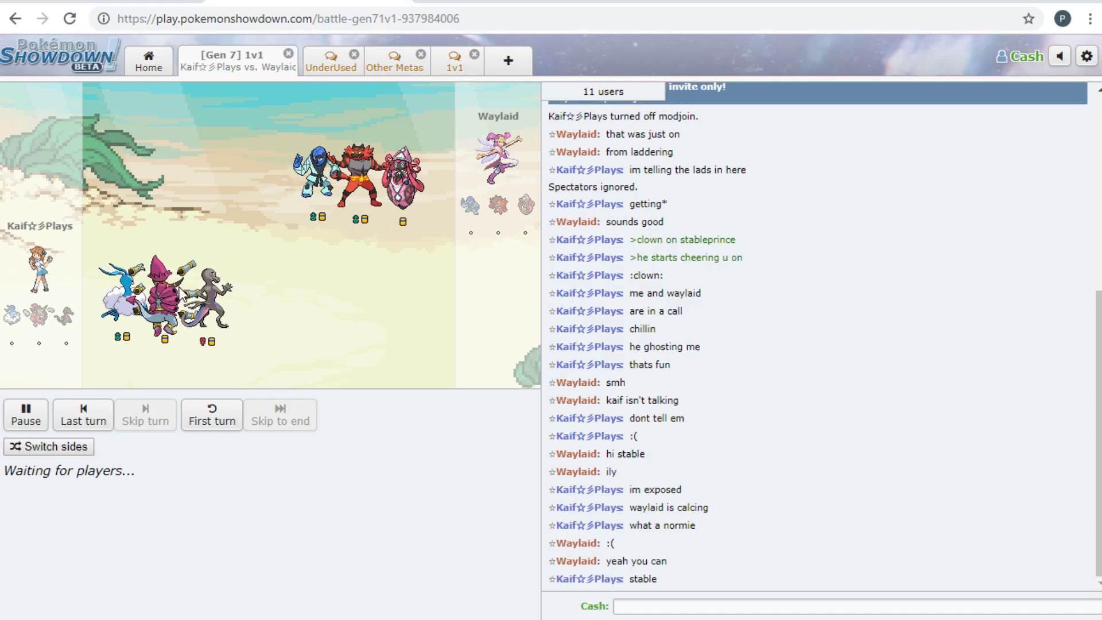
# Scroll the chat and bring up the list of eleven users in the battle room
pyautogui.scroll(-3)
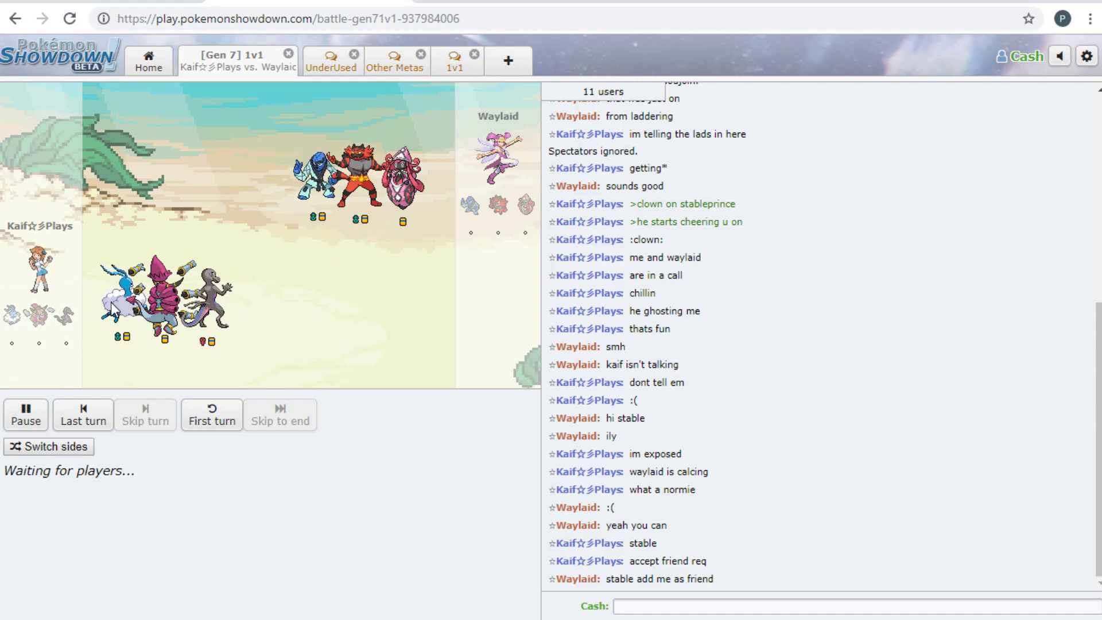
pyautogui.moveTo(278, 180)
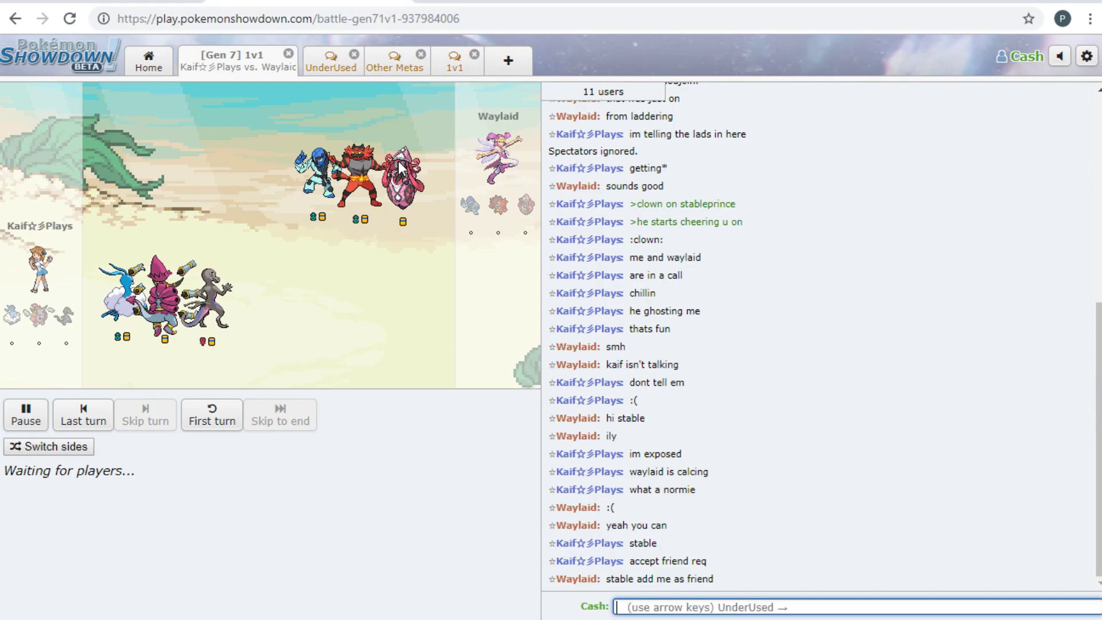
pyautogui.moveTo(276, 211)
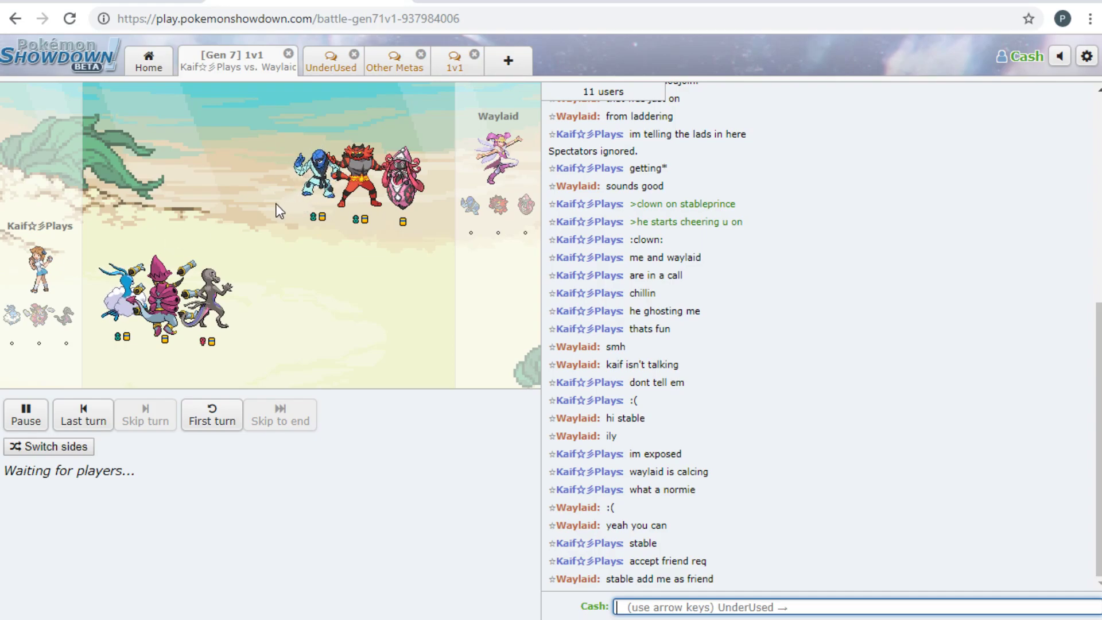
pyautogui.moveTo(35, 323)
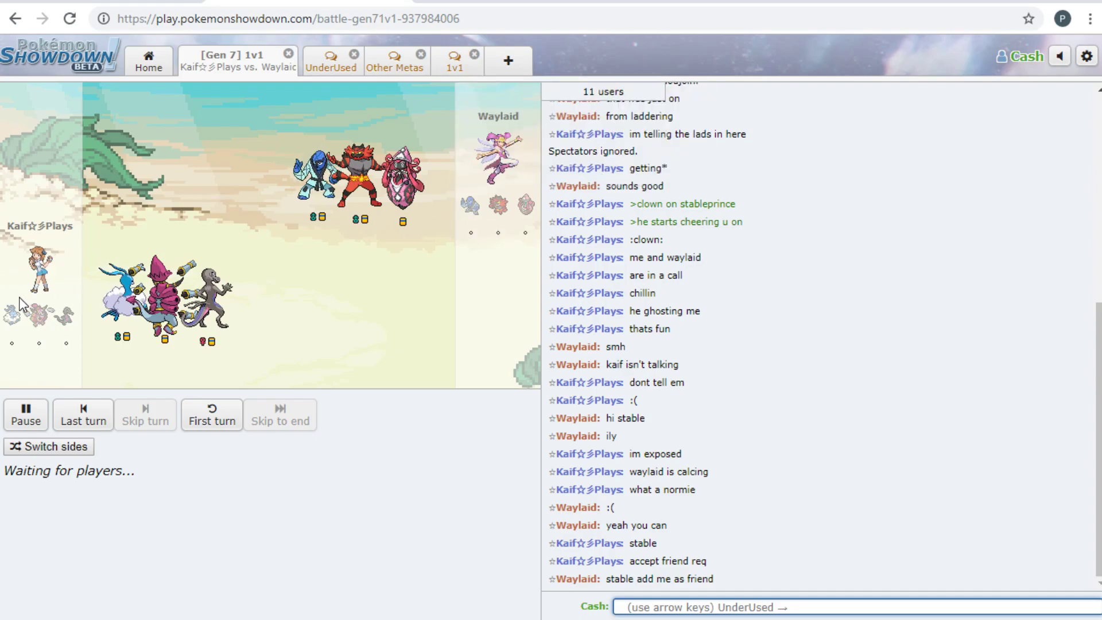
pyautogui.moveTo(38, 319)
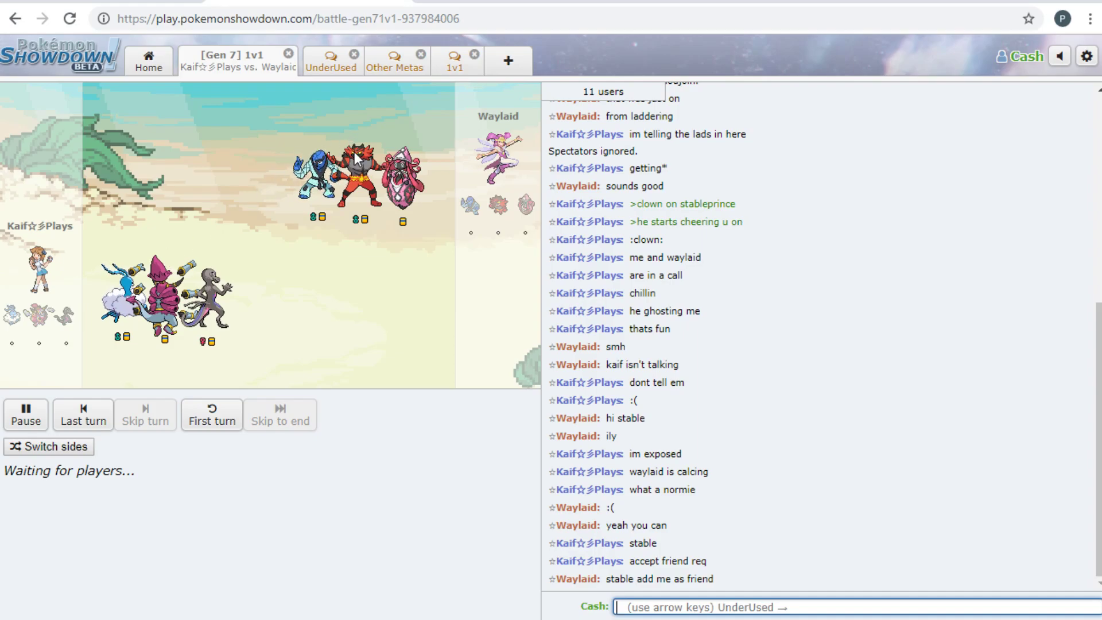
pyautogui.moveTo(232, 159)
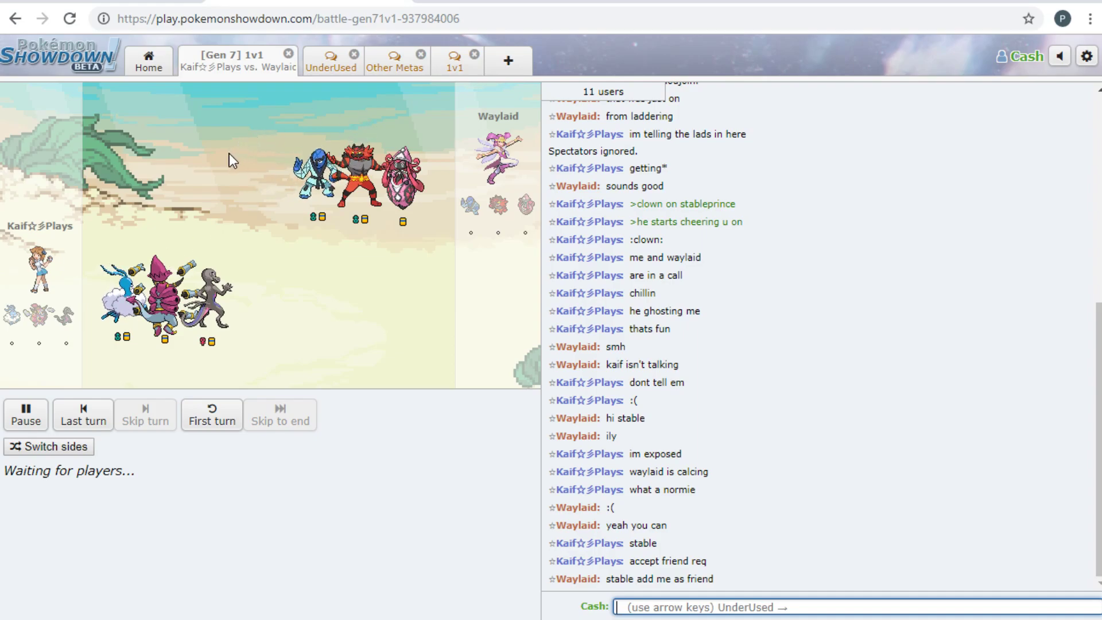
pyautogui.moveTo(438, 257)
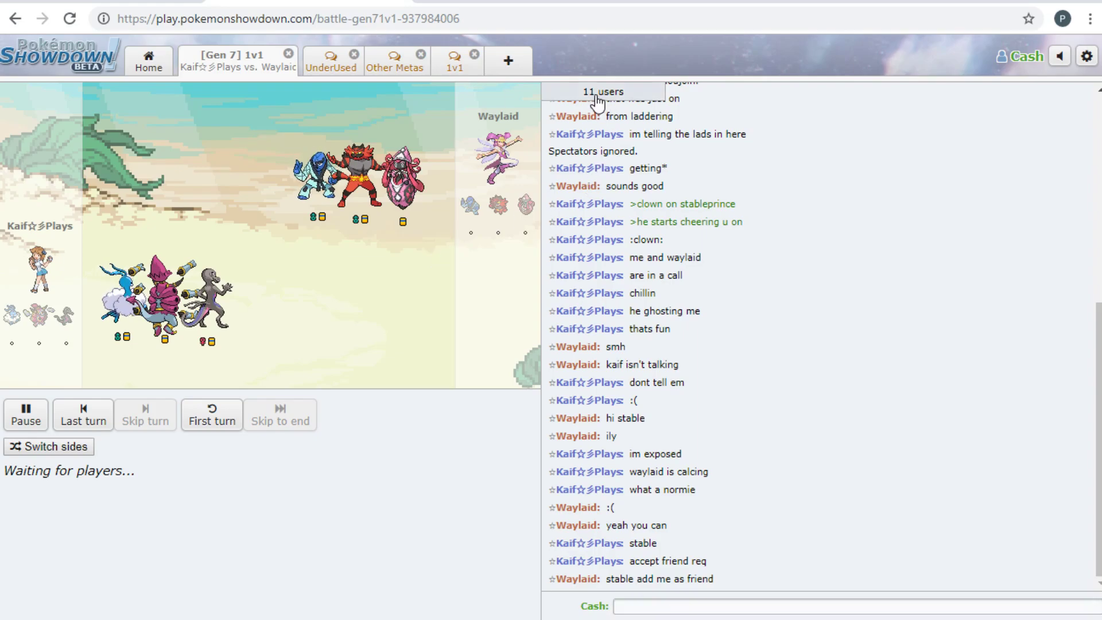
pyautogui.click(602, 92)
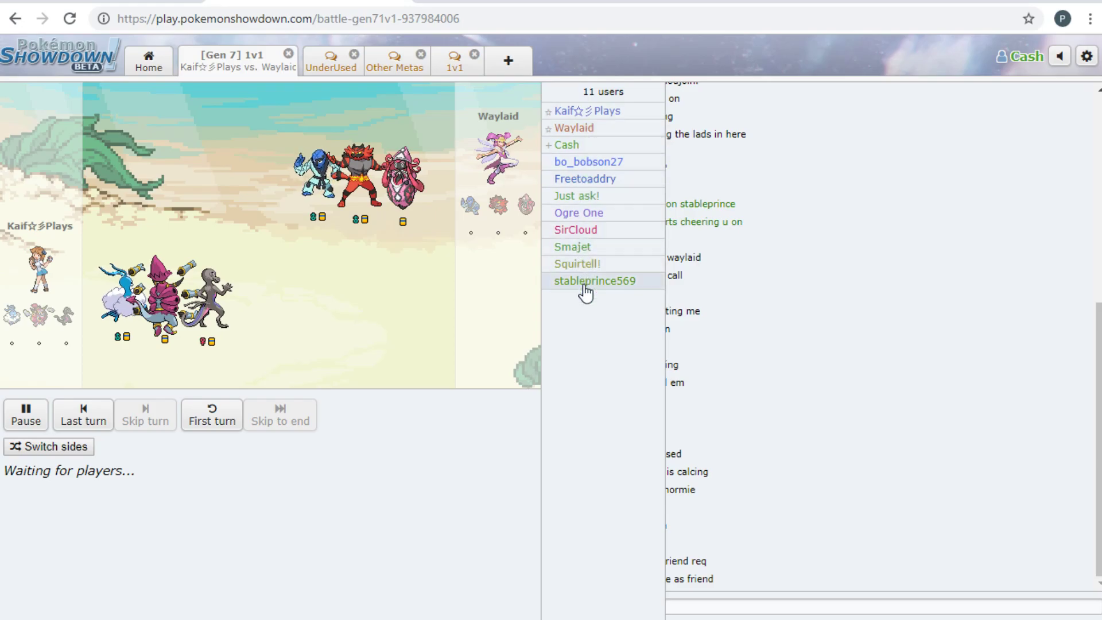
pyautogui.moveTo(575, 230)
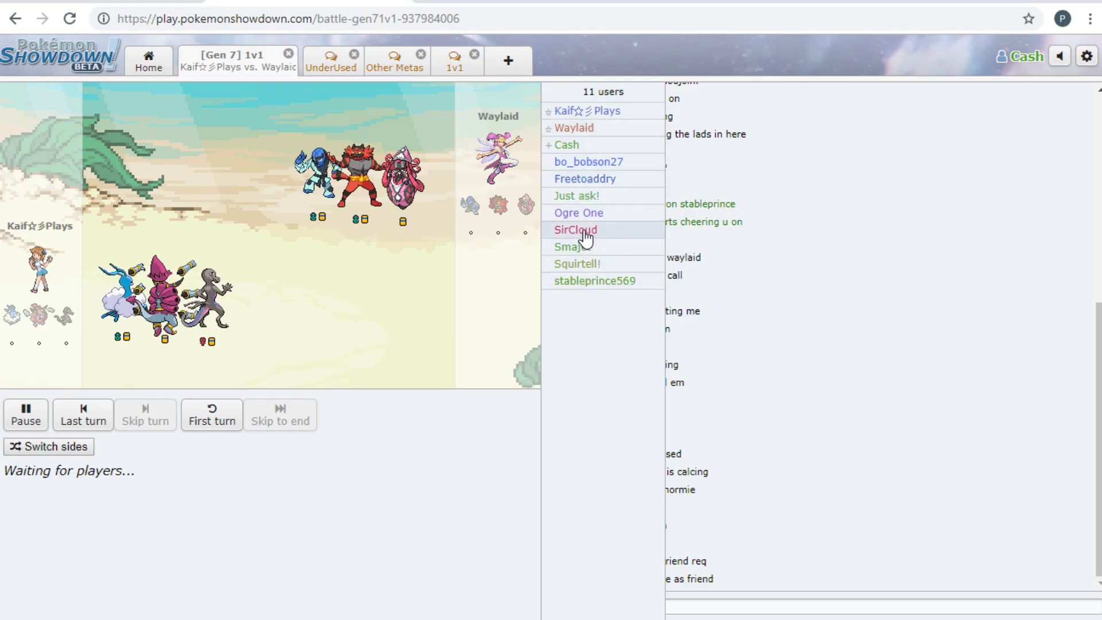
pyautogui.moveTo(583, 263)
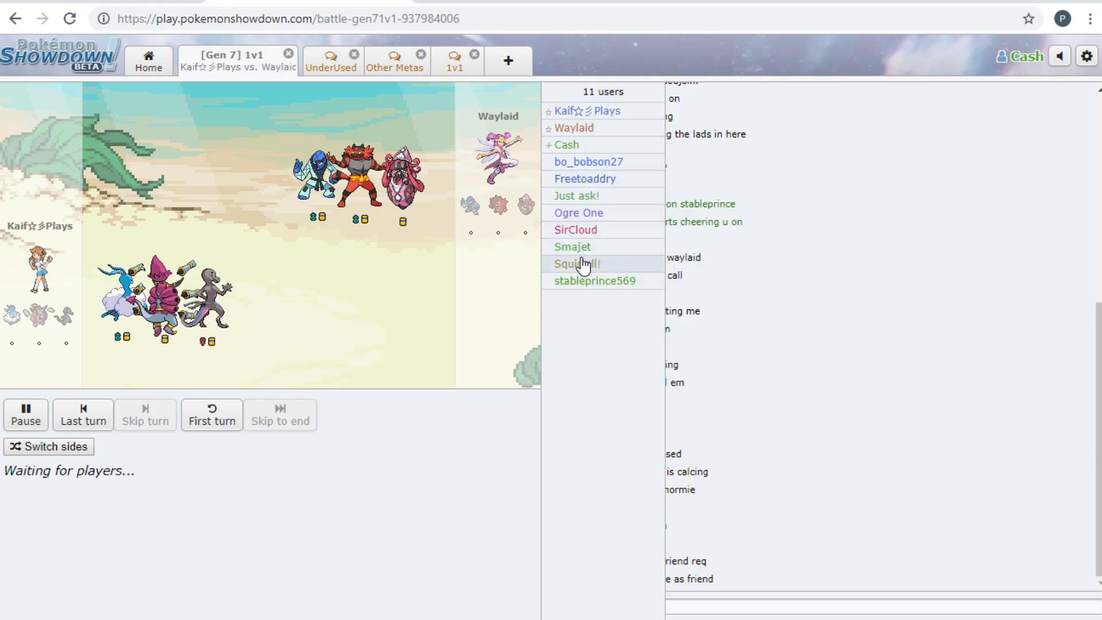
pyautogui.moveTo(614, 180)
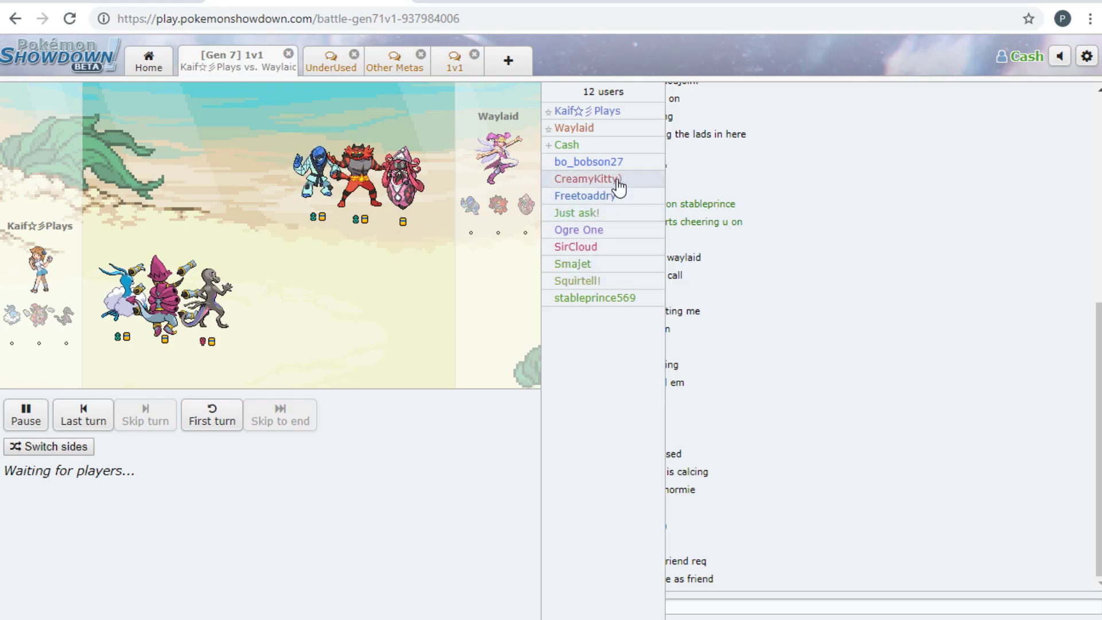
pyautogui.moveTo(468, 456)
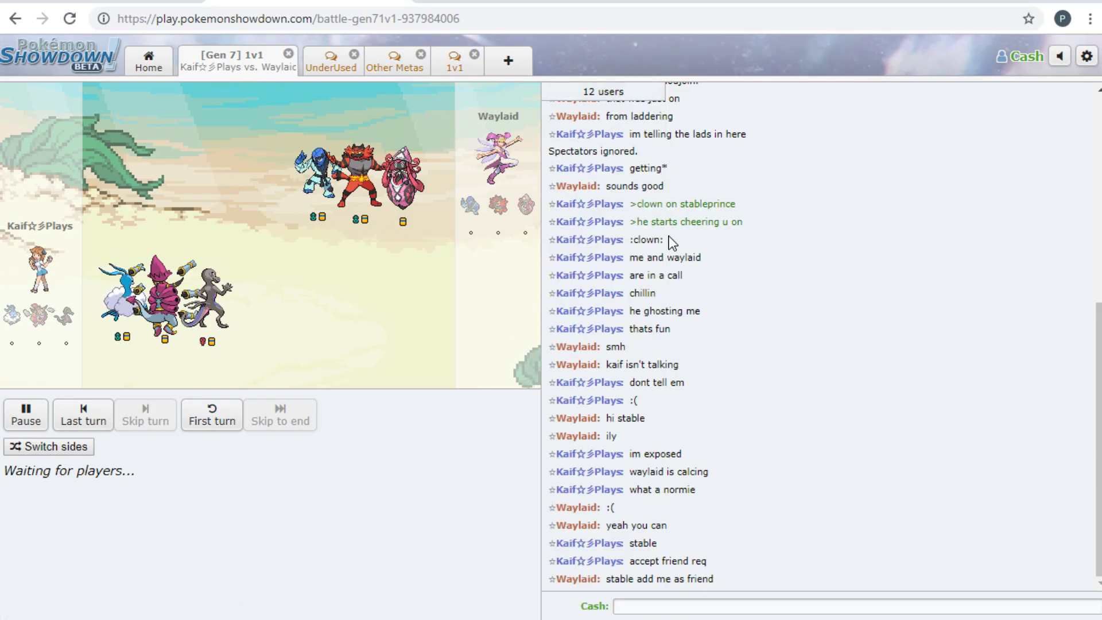
pyautogui.moveTo(611, 239)
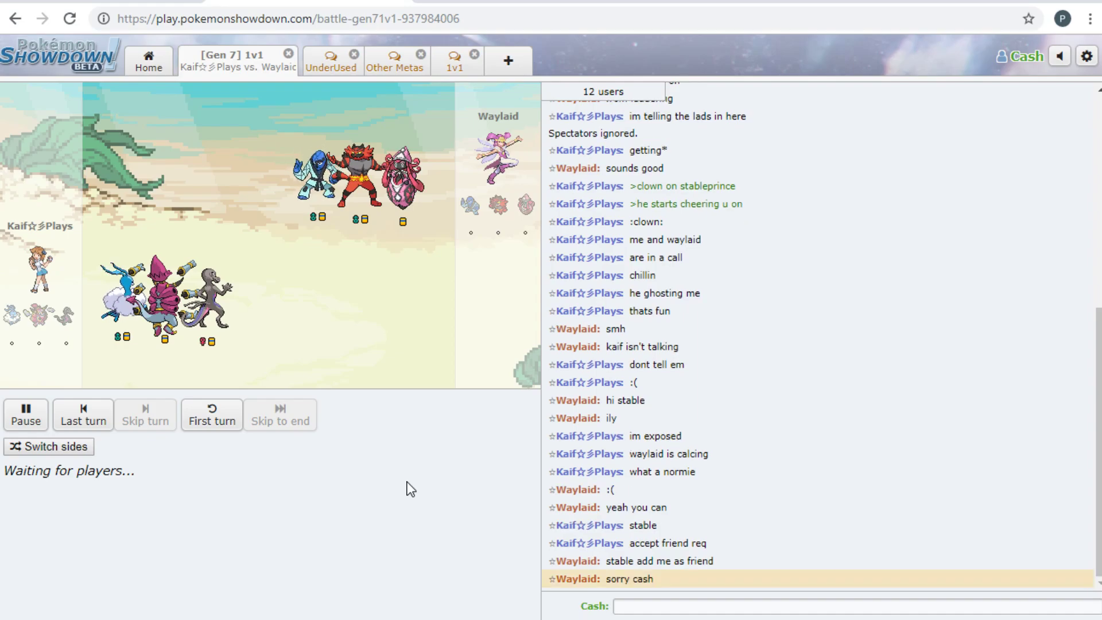
pyautogui.moveTo(442, 443)
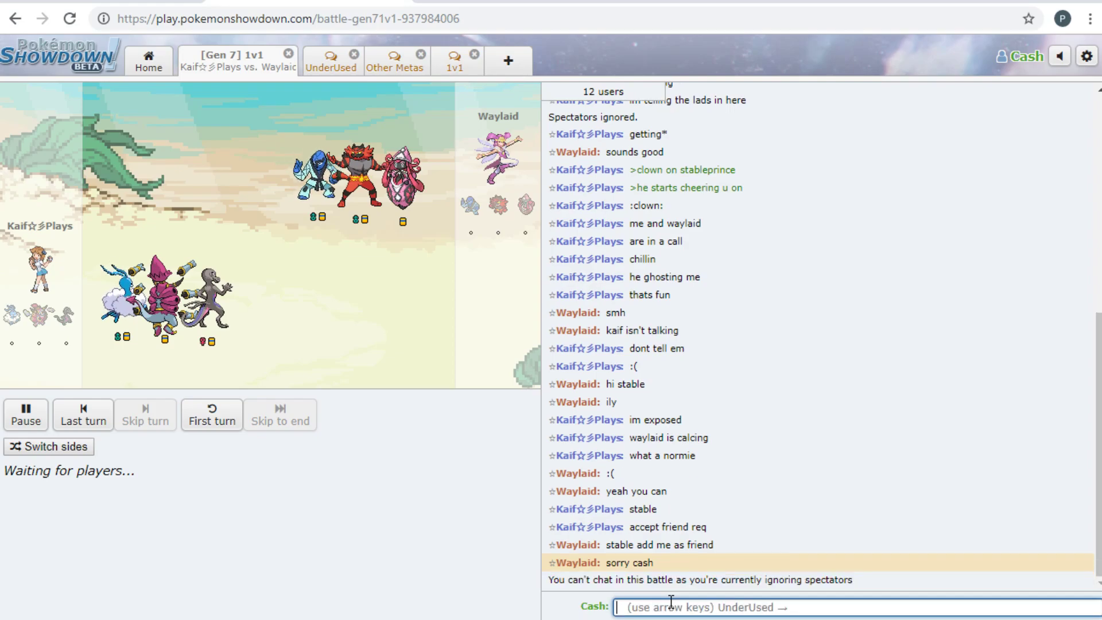
pyautogui.moveTo(999, 257)
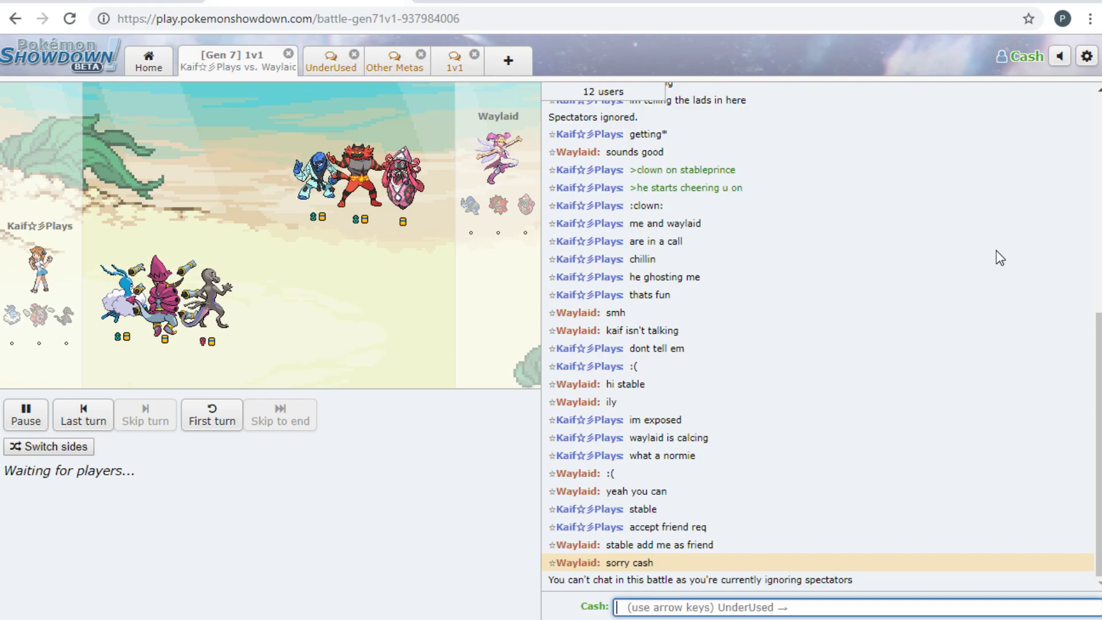
# Briefly stop ignoring spectators to send 'give m', then ignore spectators again
pyautogui.click(1084, 57)
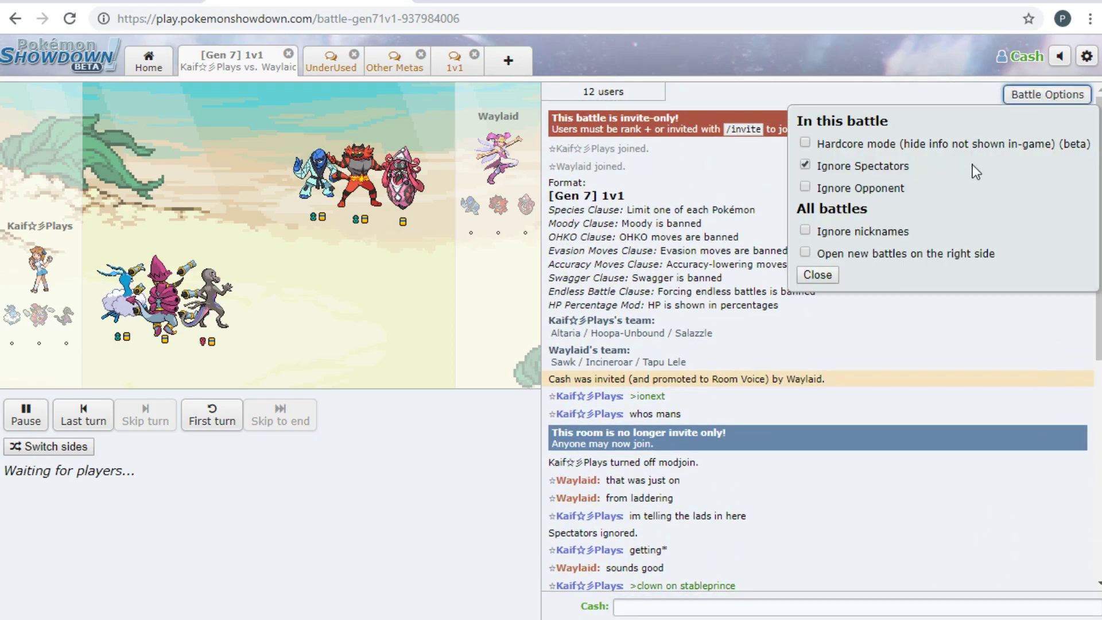
pyautogui.click(805, 165)
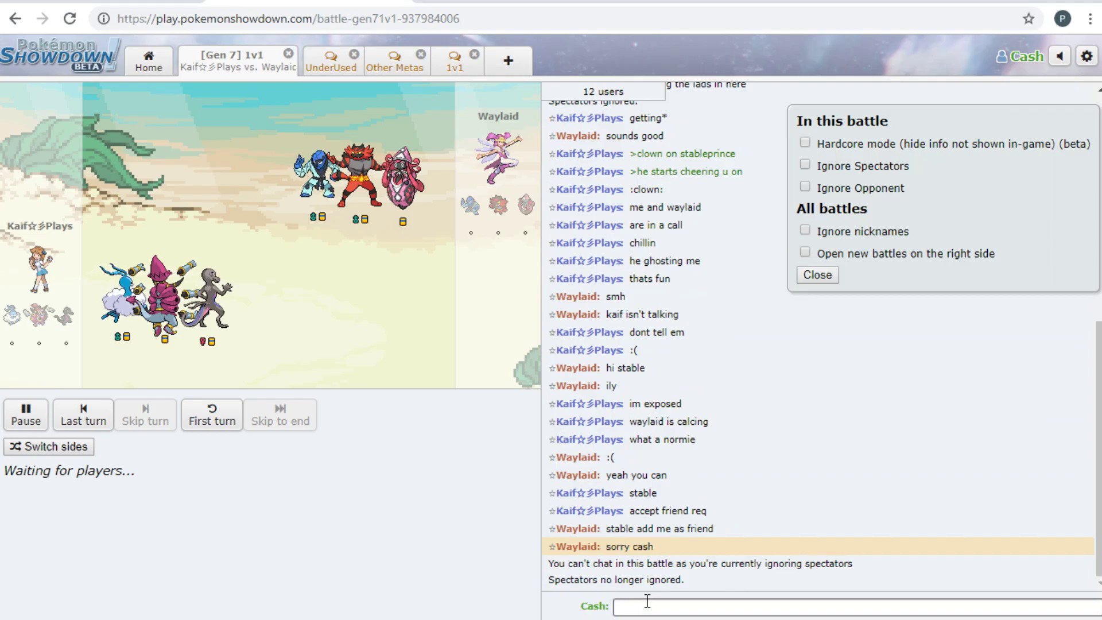
pyautogui.click(816, 274)
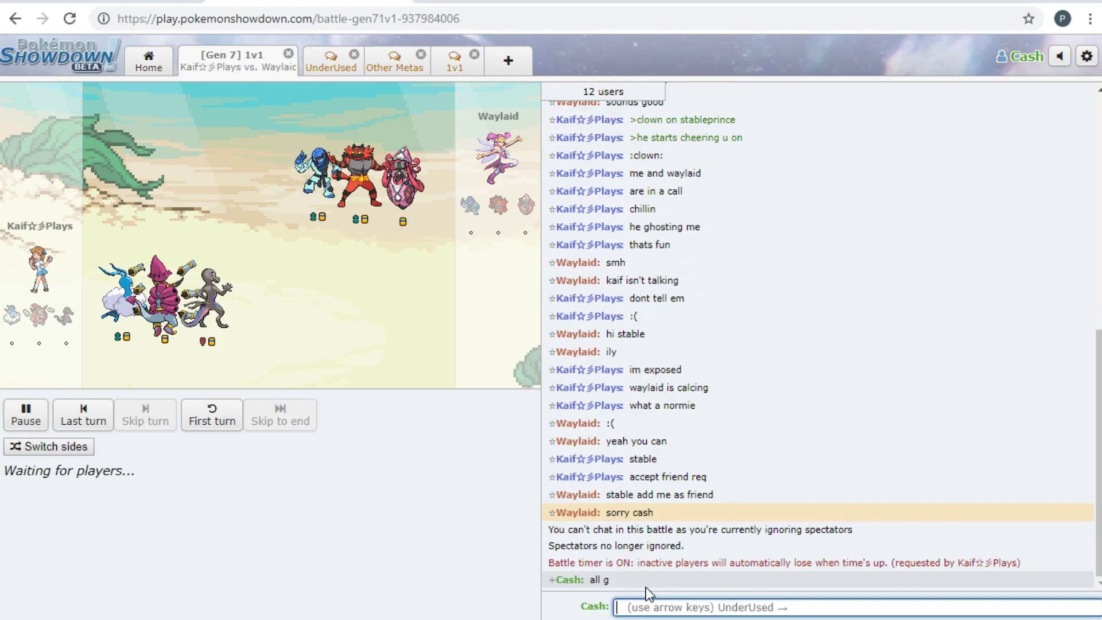
pyautogui.write('give m')
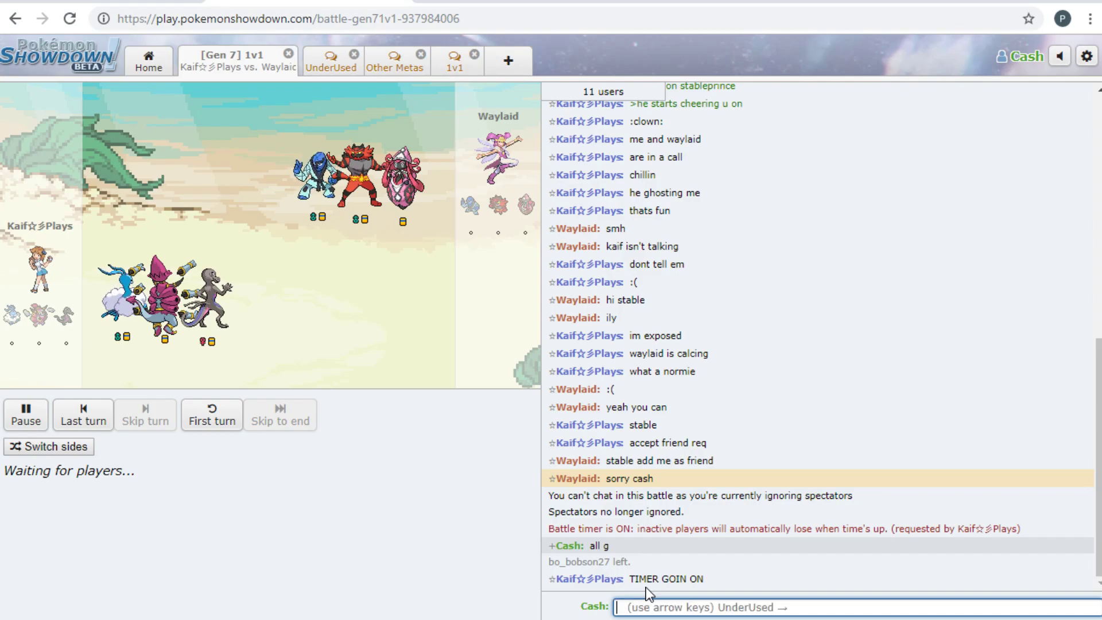
pyautogui.scroll(3)
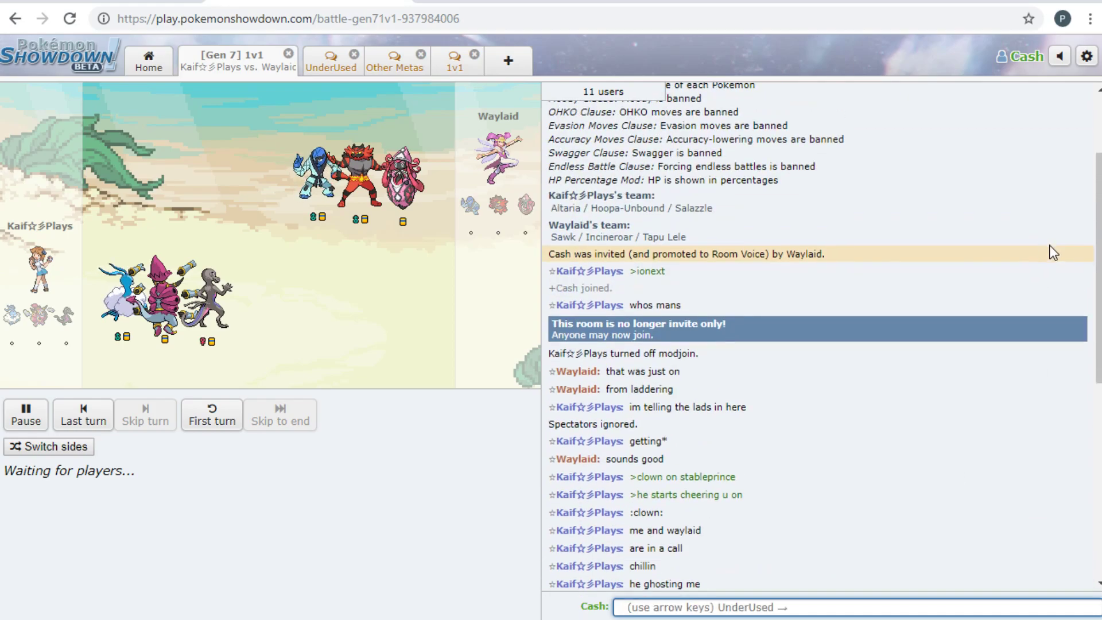
pyautogui.click(1085, 57)
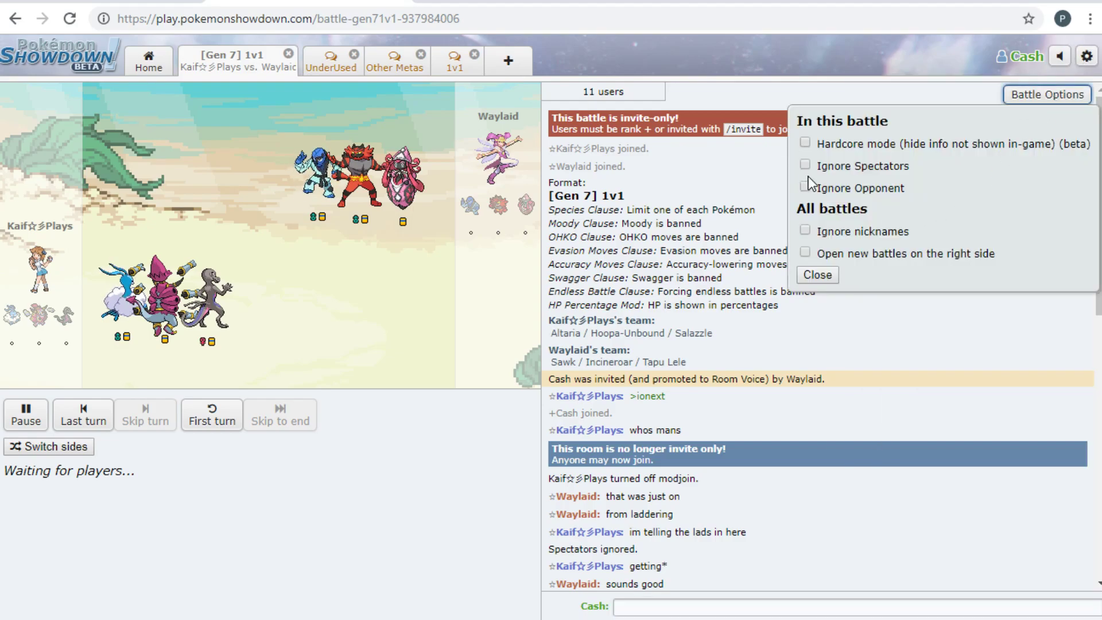
pyautogui.click(805, 165)
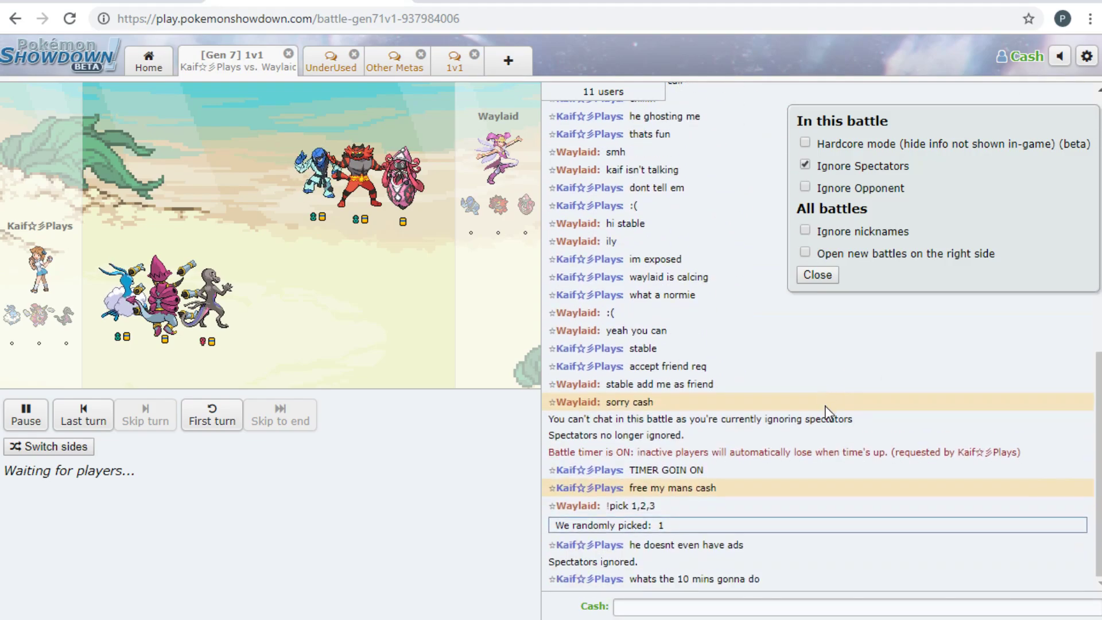
# Close the battle settings and wait for the Kaif vs. Waylaid battle to begin
pyautogui.click(818, 274)
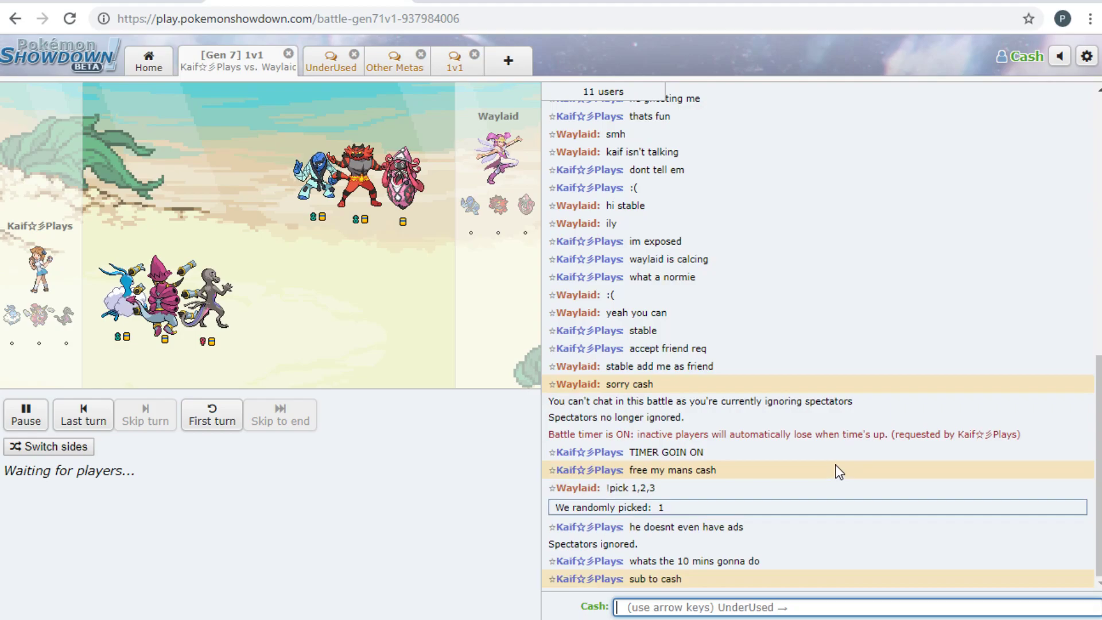
pyautogui.moveTo(576, 591)
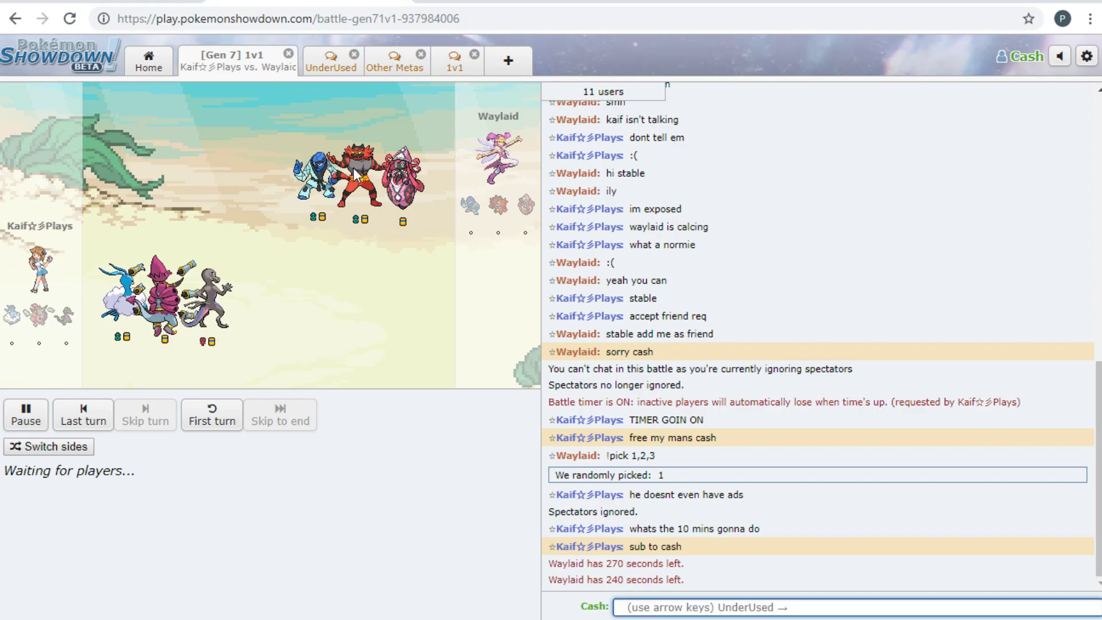
pyautogui.moveTo(14, 313)
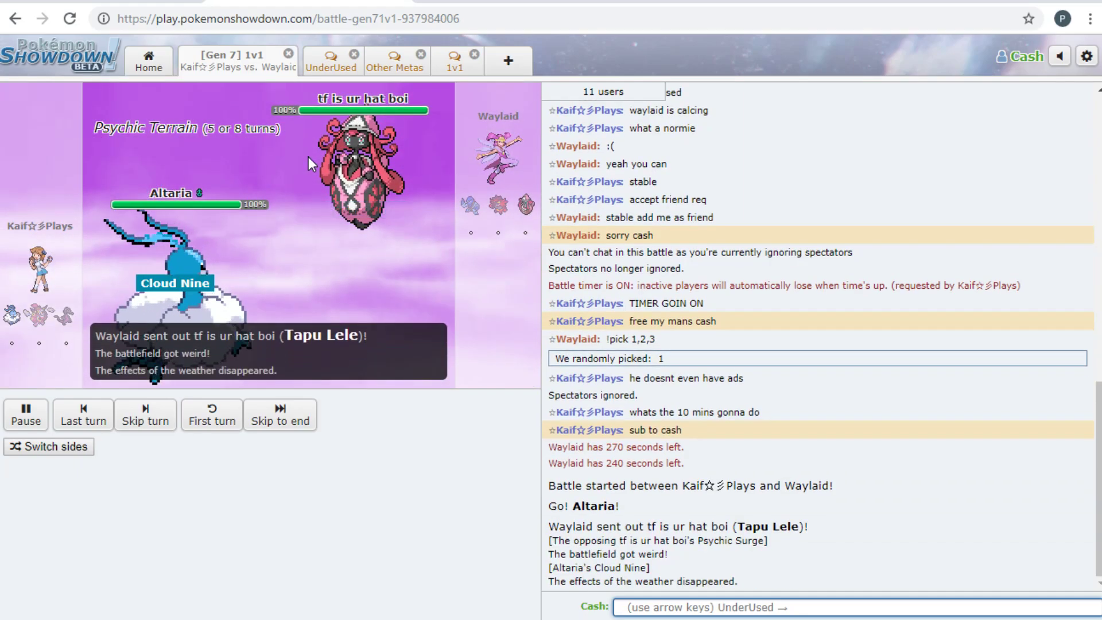
pyautogui.click(145, 415)
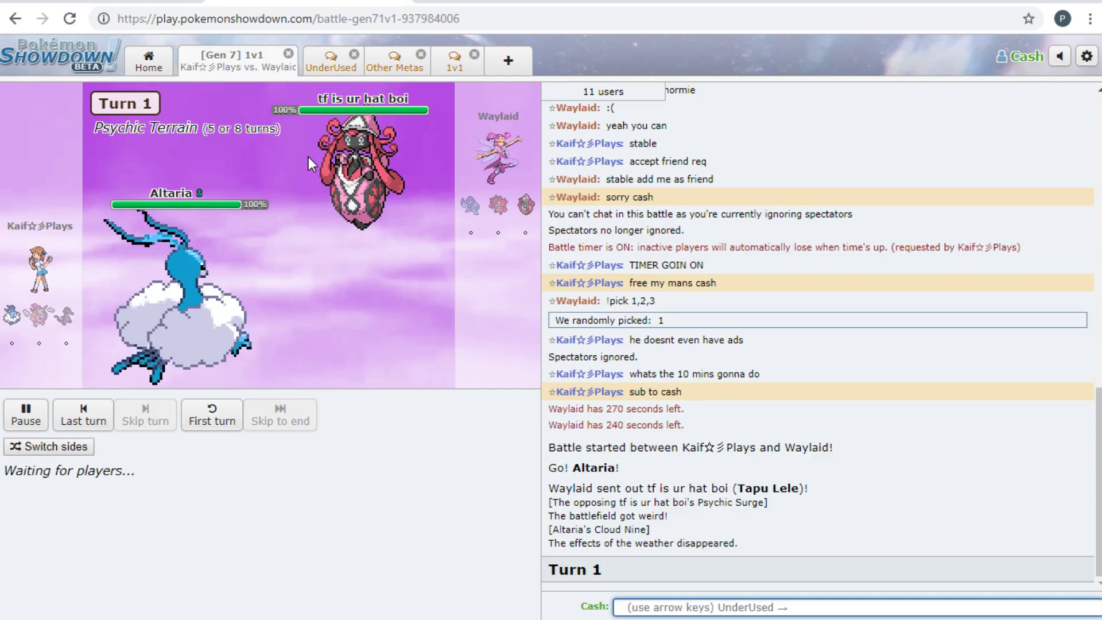
pyautogui.moveTo(265, 201)
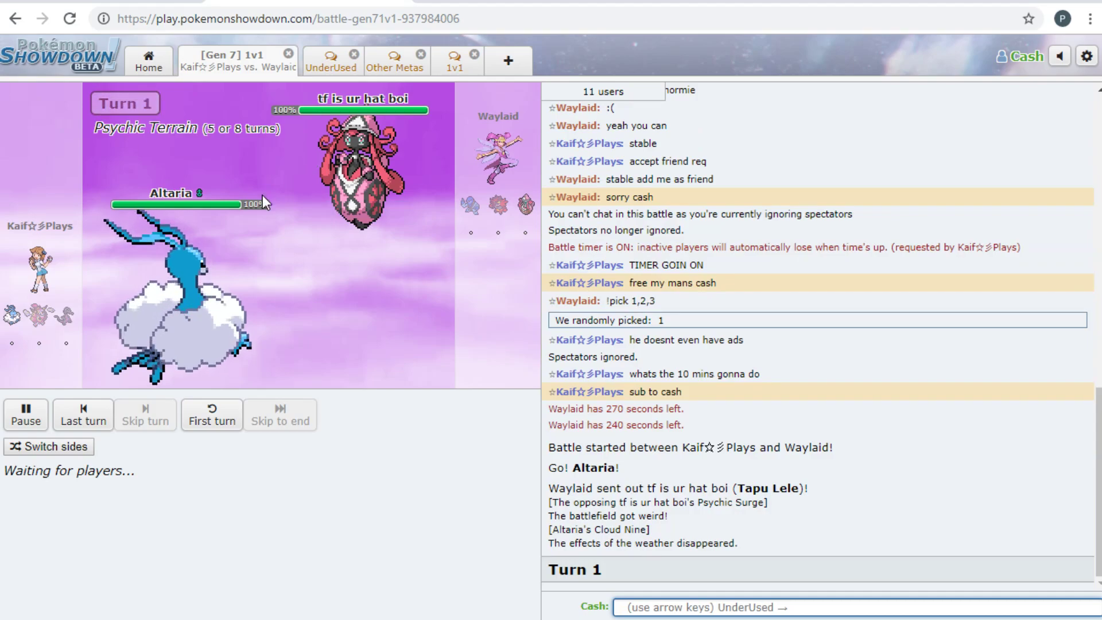
pyautogui.moveTo(35, 312)
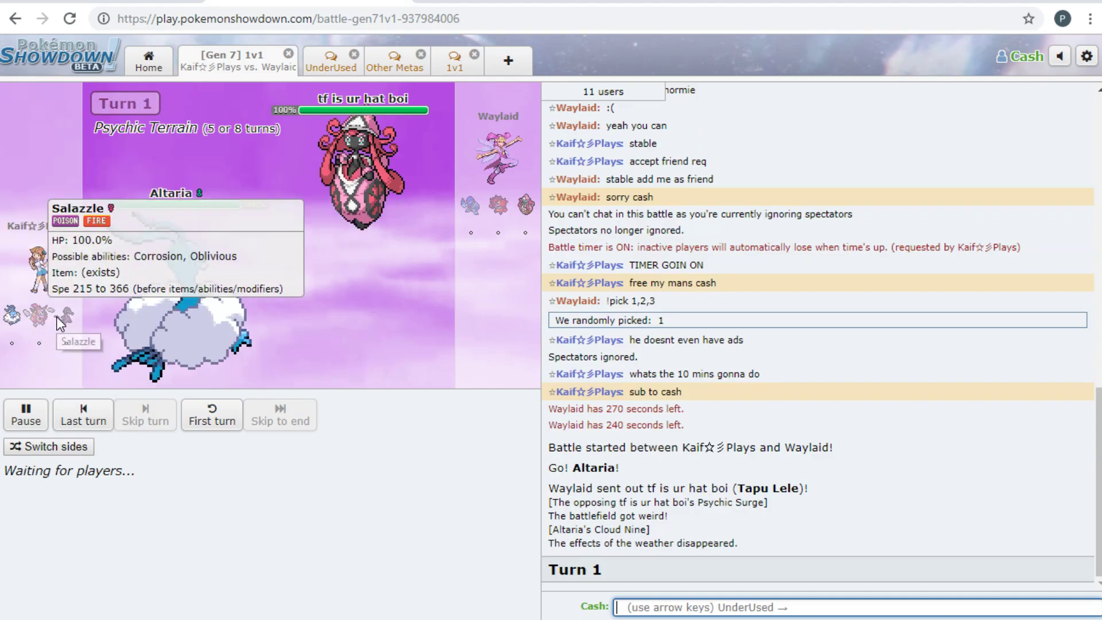
pyautogui.moveTo(498, 205)
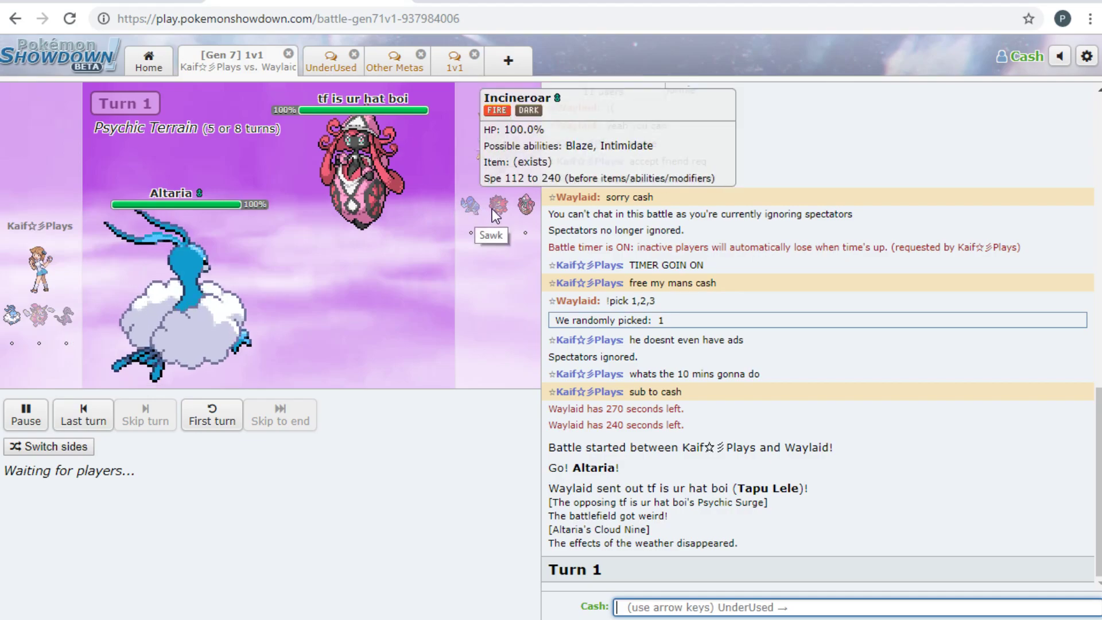
pyautogui.moveTo(506, 207)
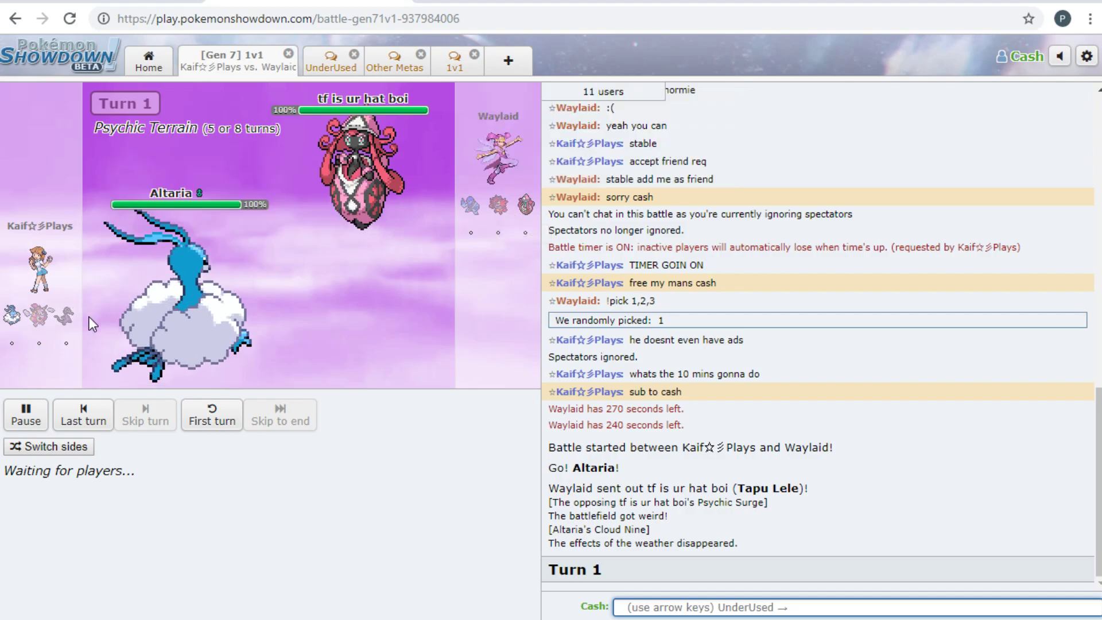
pyautogui.moveTo(66, 345)
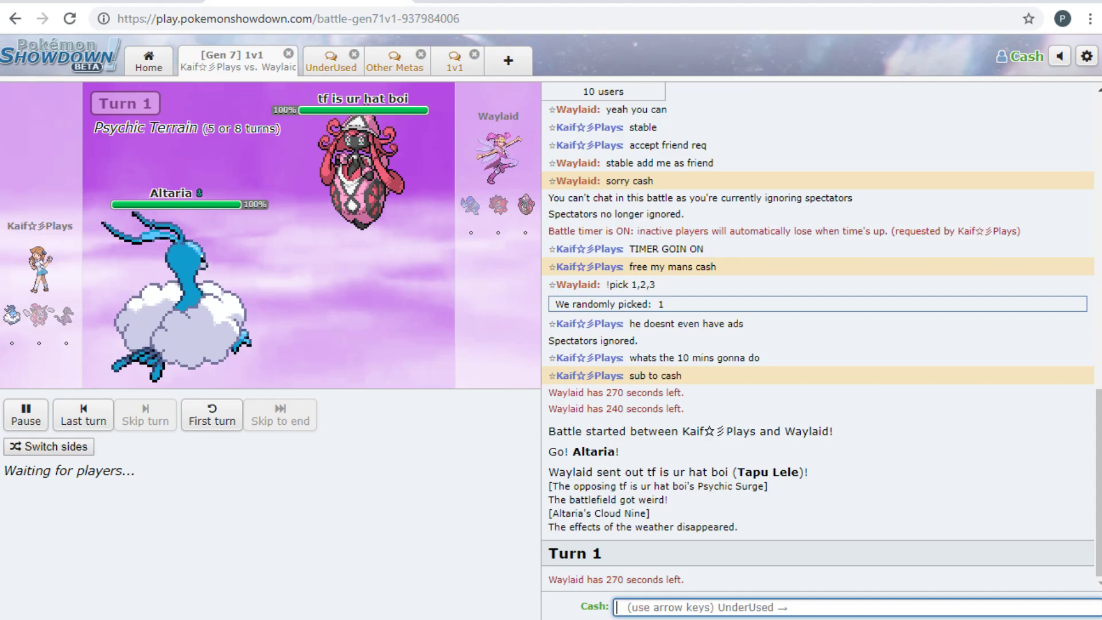
pyautogui.moveTo(197, 310)
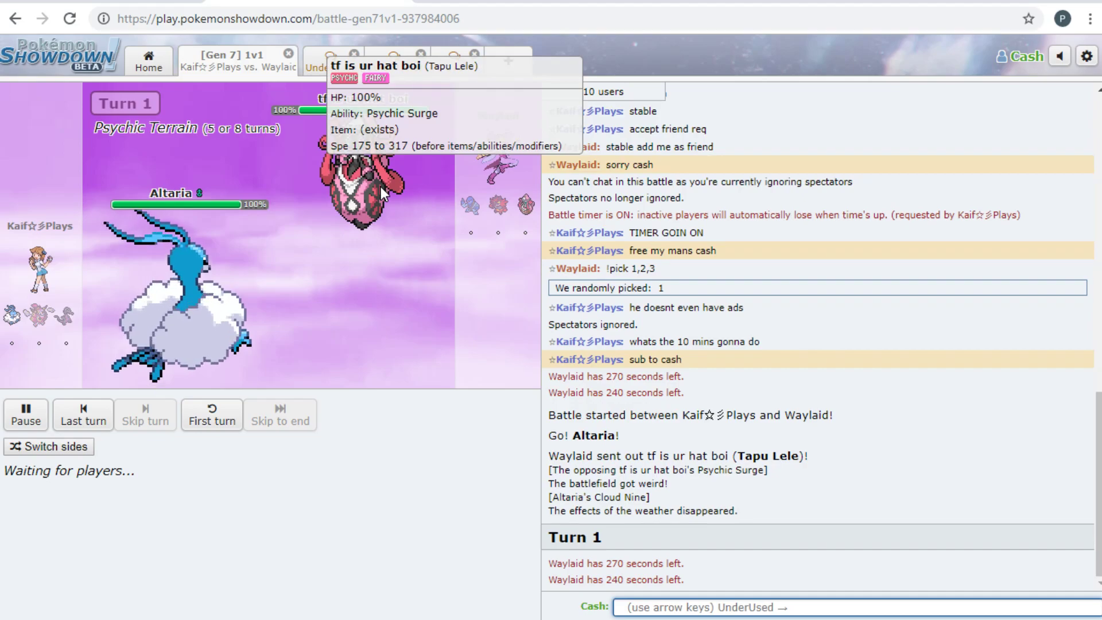
pyautogui.moveTo(158, 335)
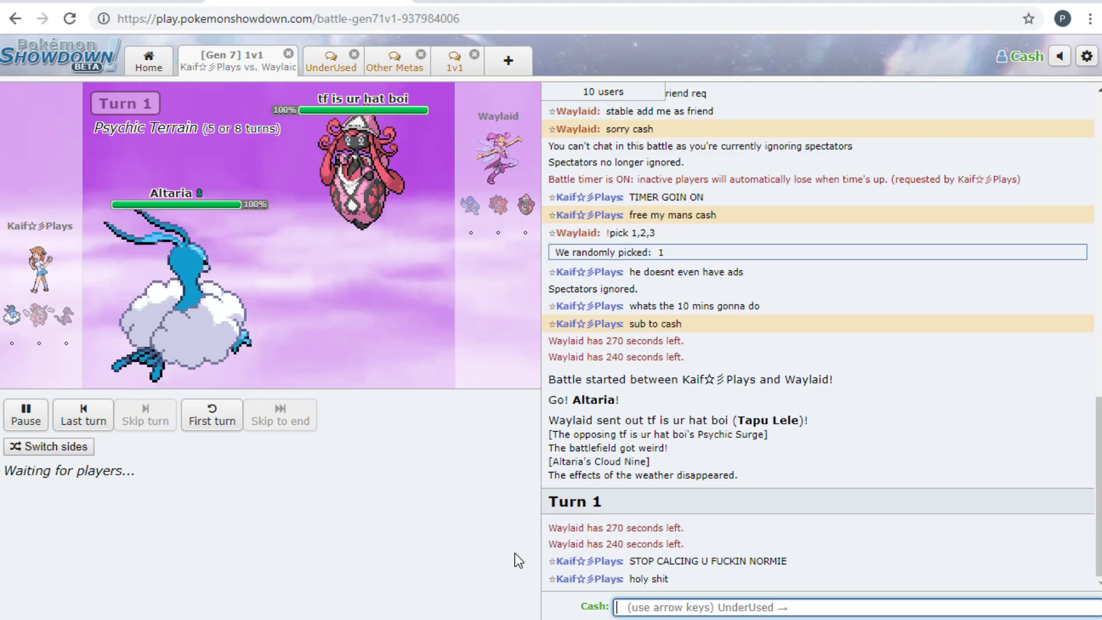
pyautogui.moveTo(776, 540)
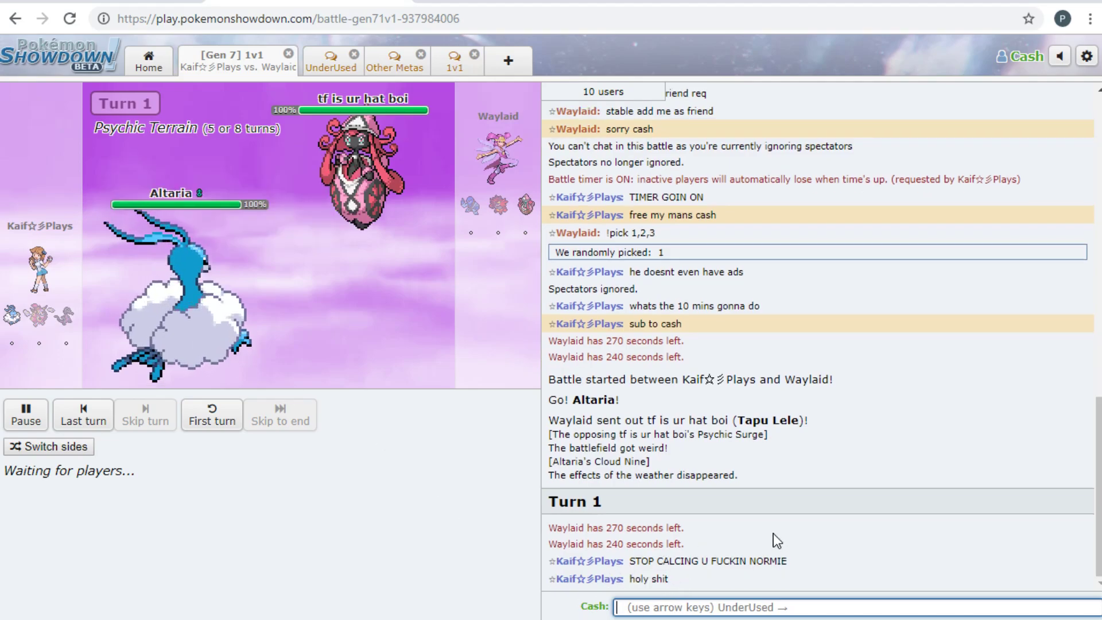
pyautogui.moveTo(329, 504)
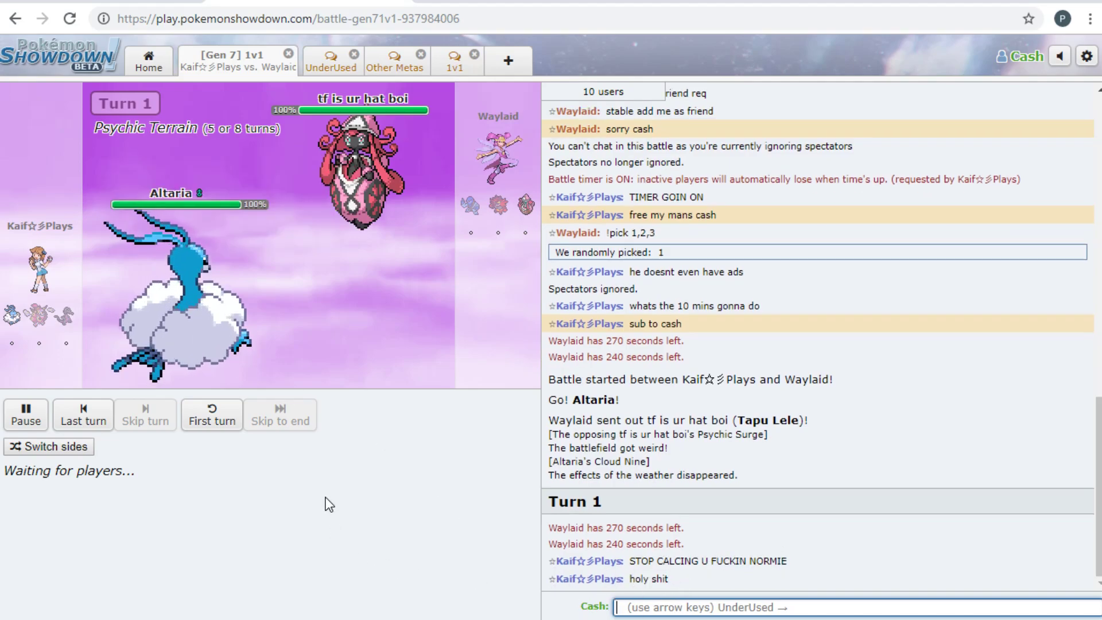
pyautogui.moveTo(318, 464)
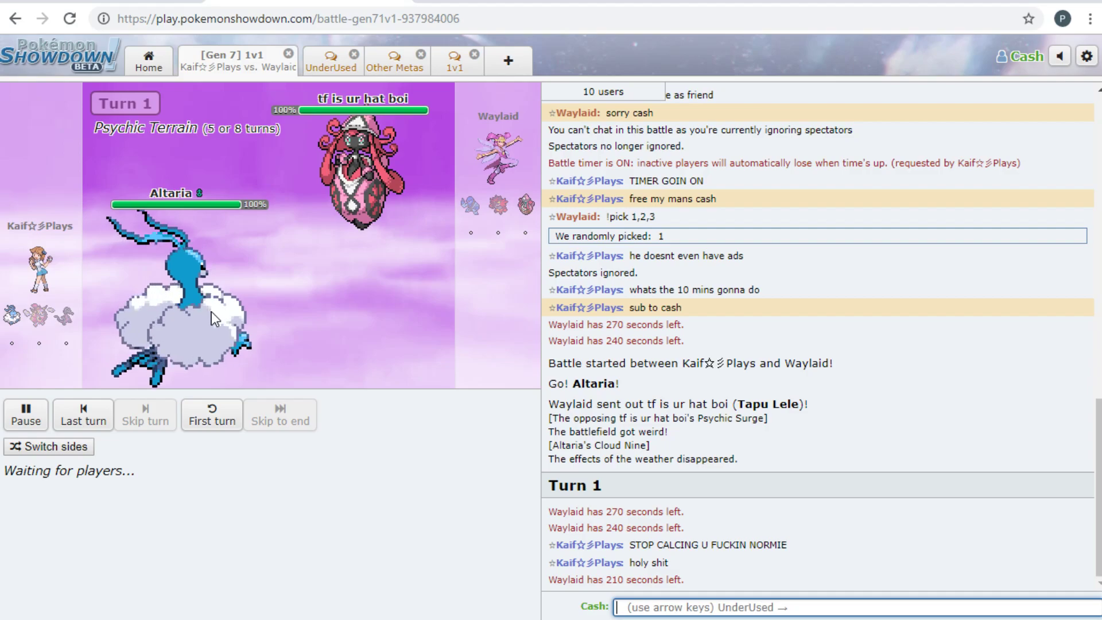
pyautogui.moveTo(168, 327)
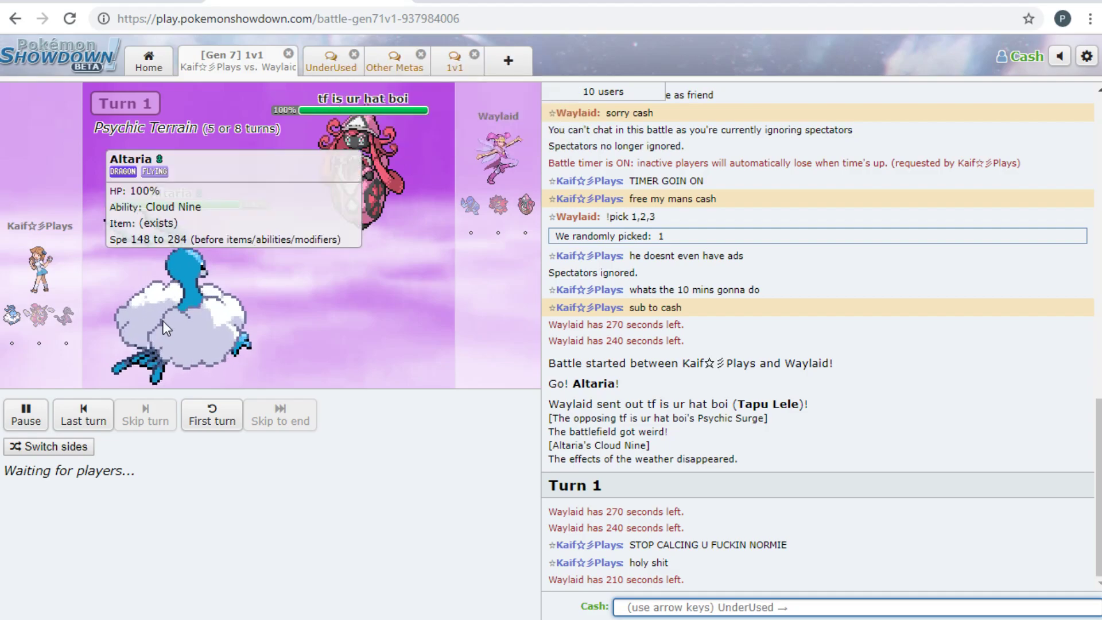
pyautogui.moveTo(311, 486)
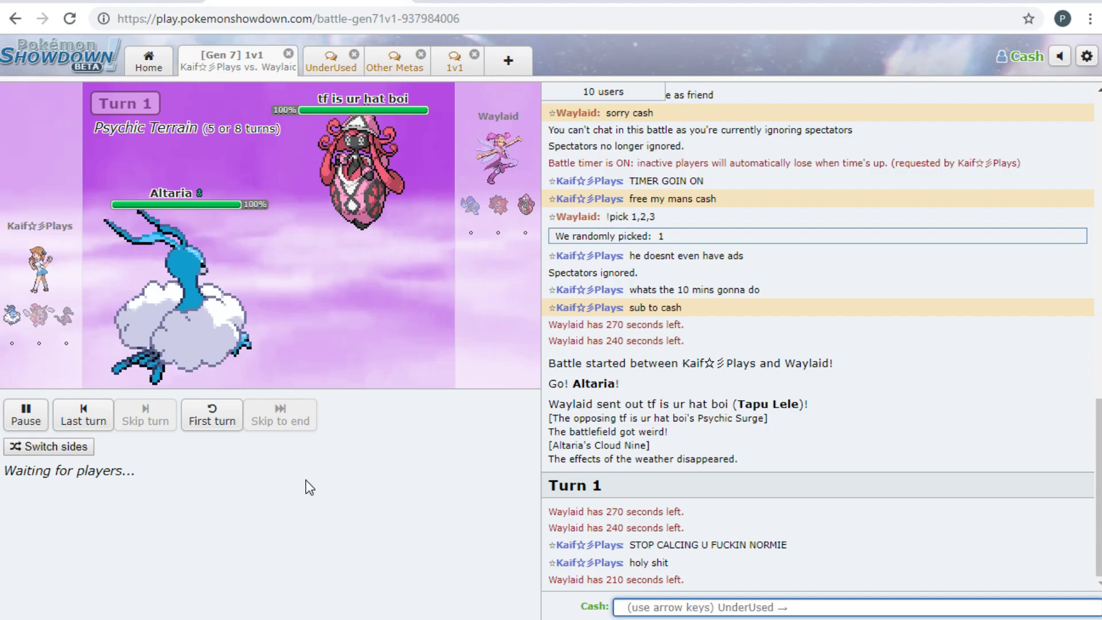
pyautogui.moveTo(390, 514)
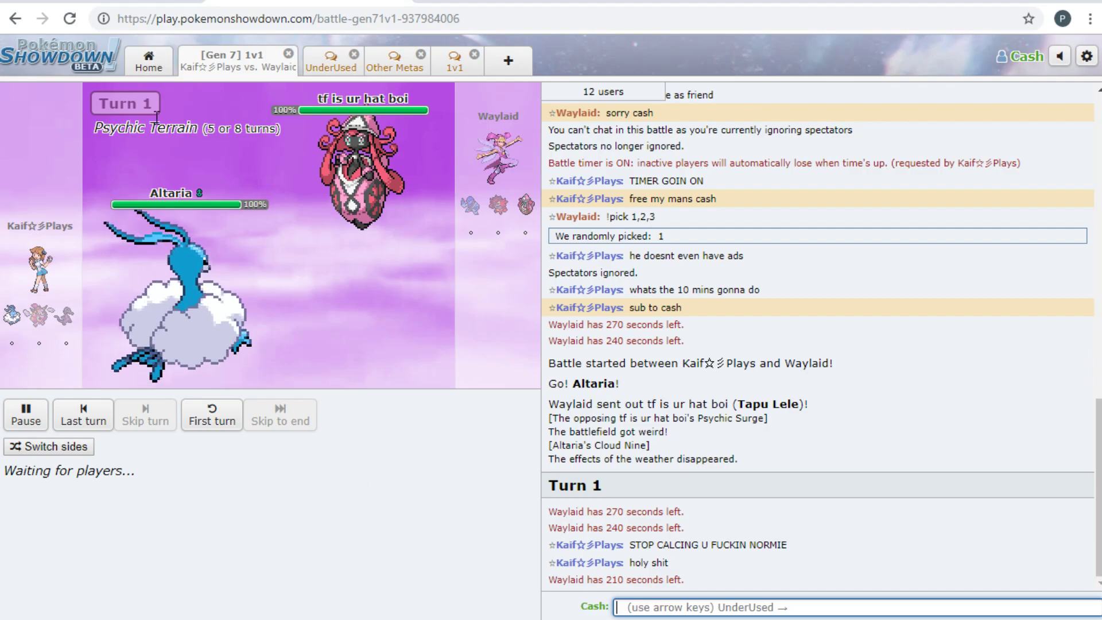
# Change the Altaria-Mega set's nature to Calm in Teambuilder, then return to the battle
pyautogui.click(148, 60)
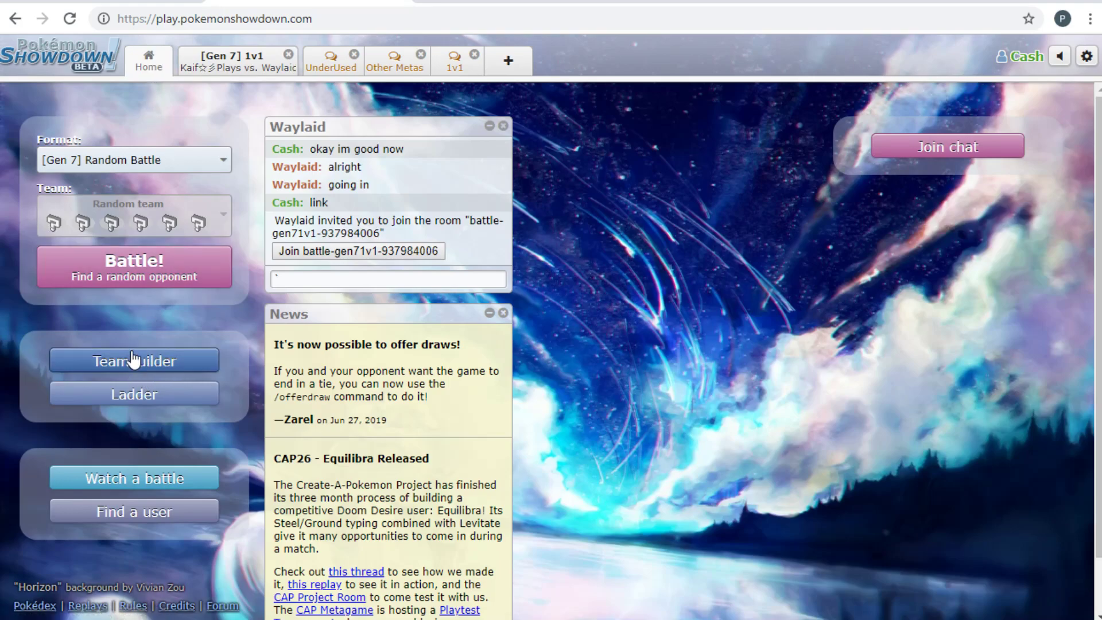
pyautogui.click(133, 360)
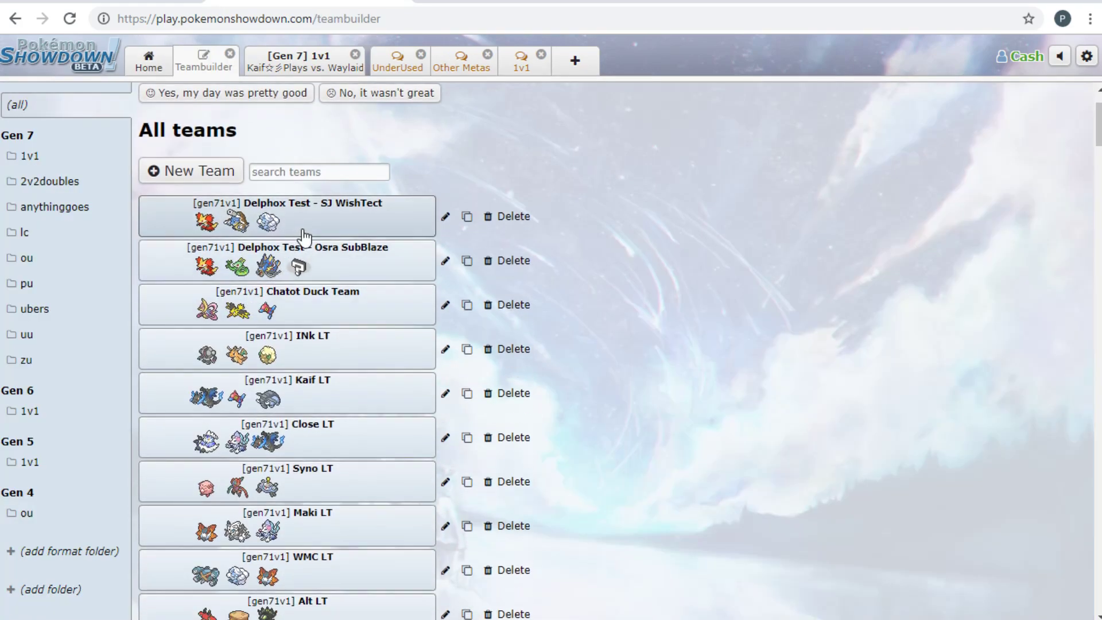
pyautogui.click(285, 215)
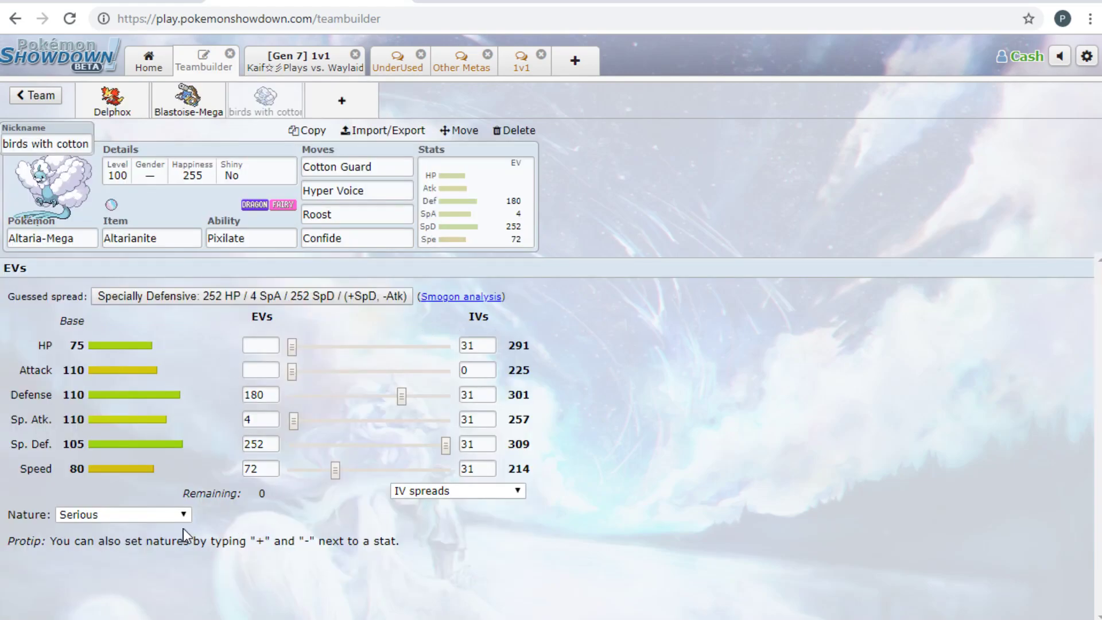
pyautogui.click(122, 514)
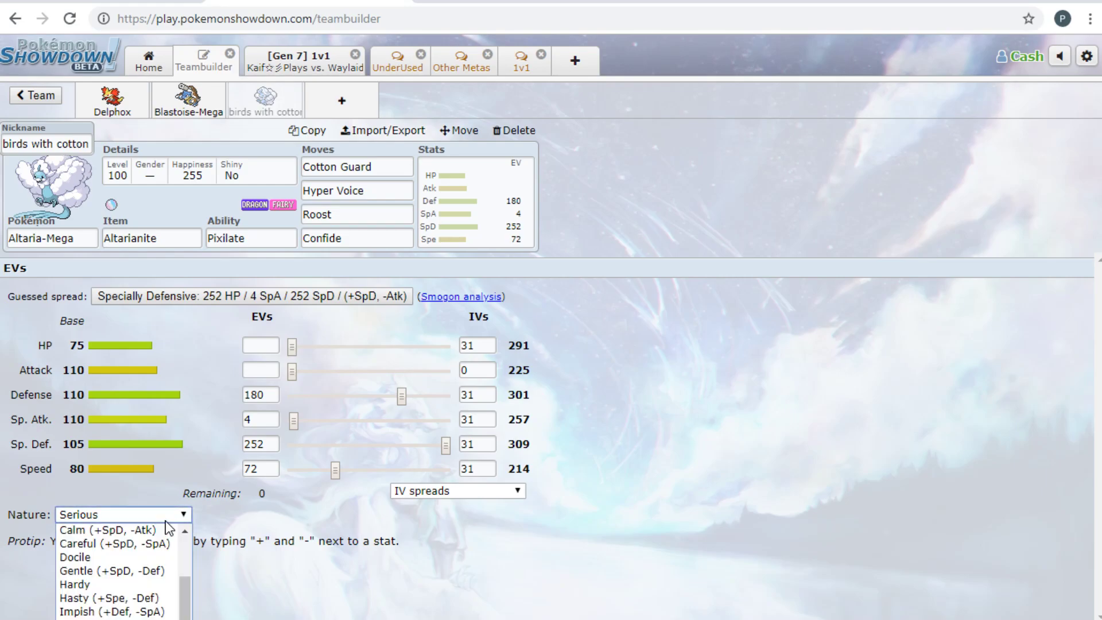
pyautogui.click(102, 528)
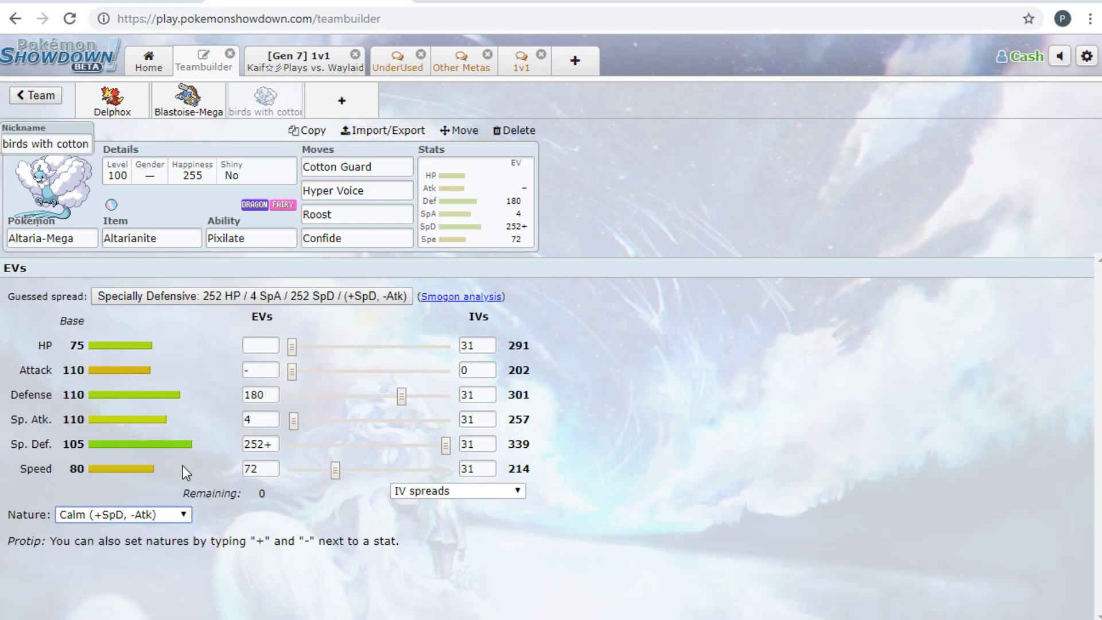
pyautogui.click(303, 60)
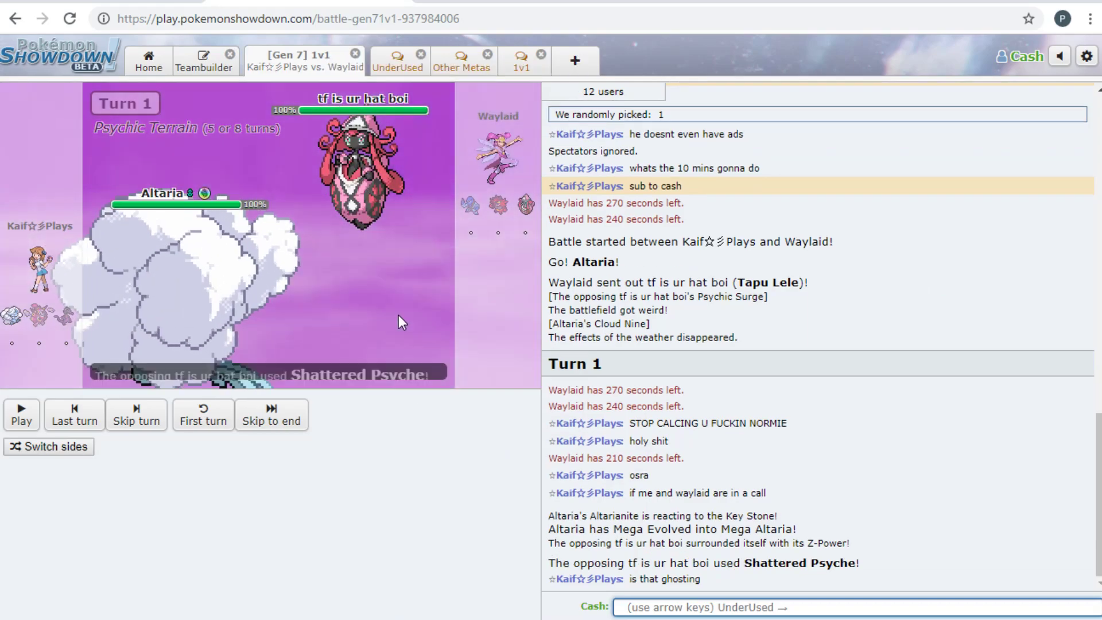
# Skip the battle playback ahead to the result, where Waylaid wins
pyautogui.click(21, 414)
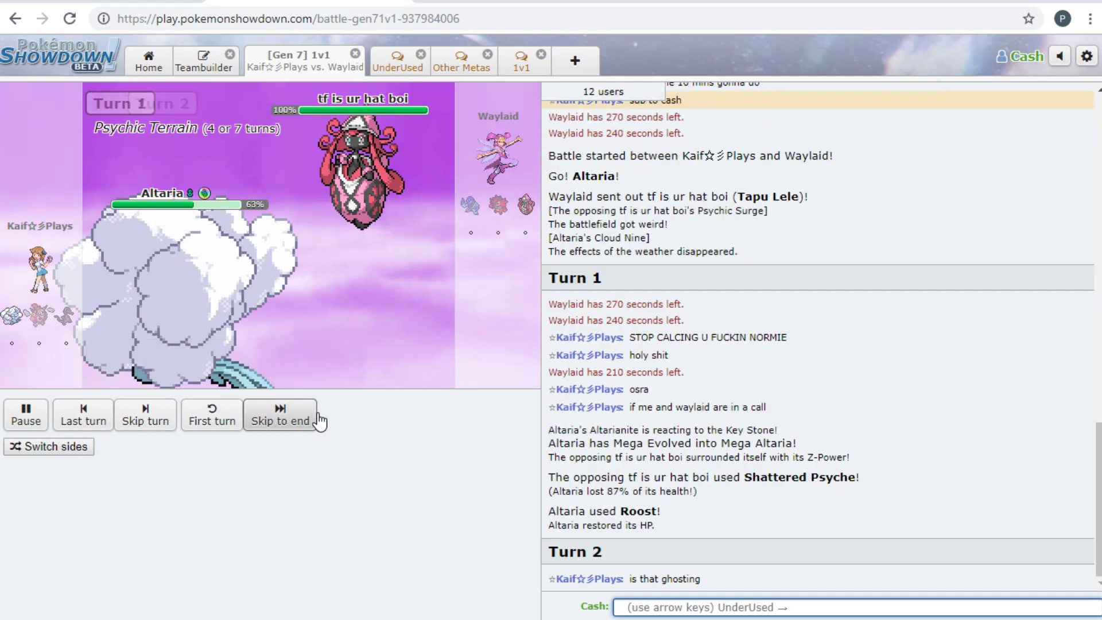
pyautogui.click(145, 415)
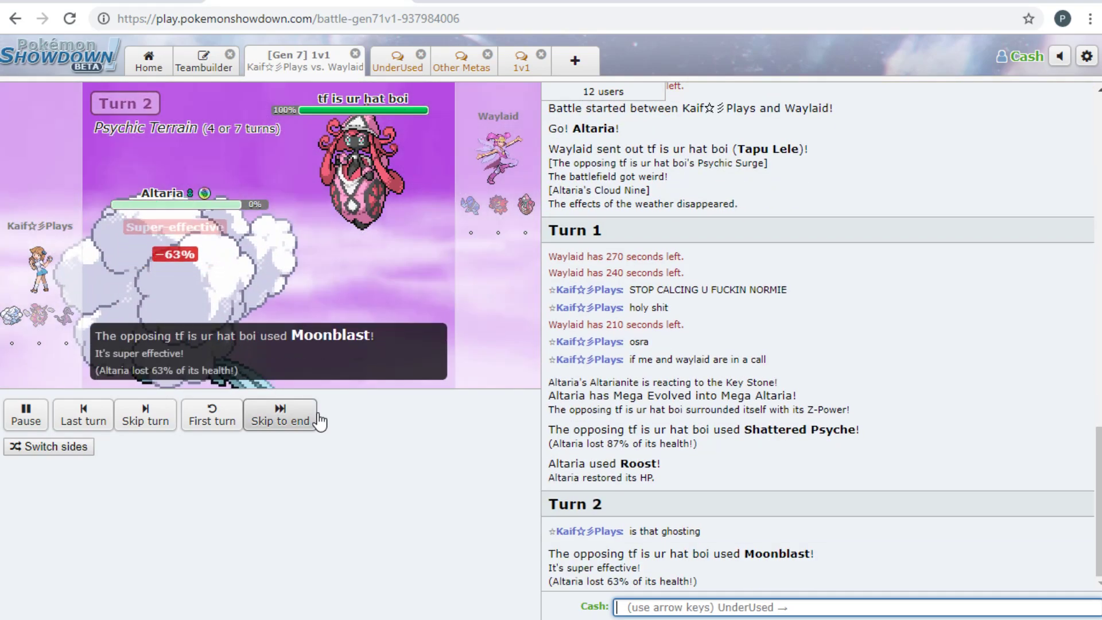
pyautogui.click(280, 413)
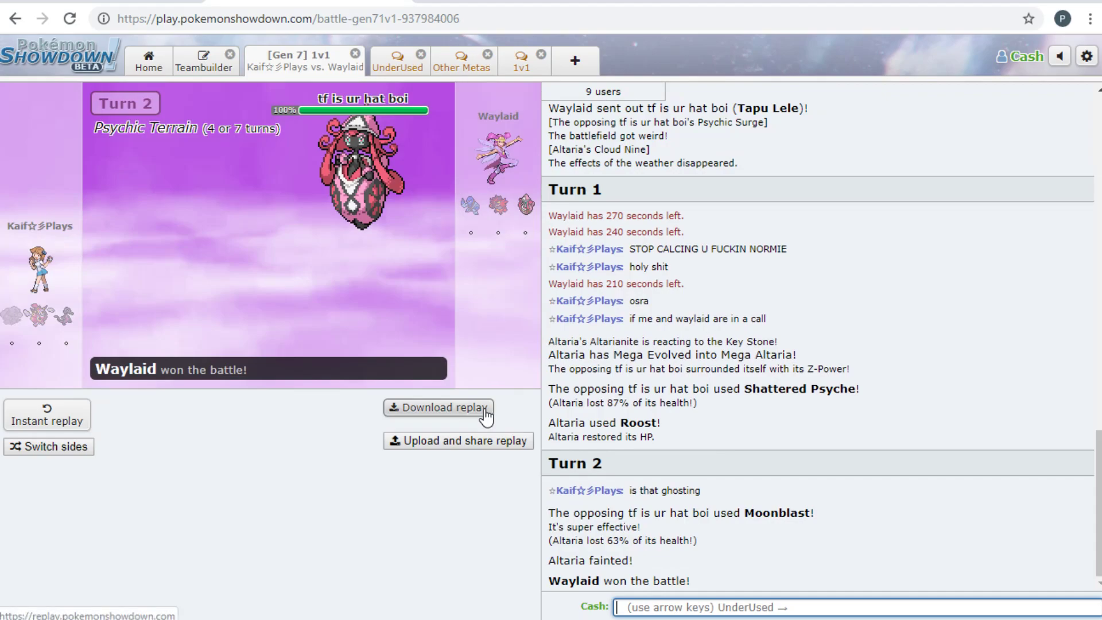
pyautogui.moveTo(5, 298)
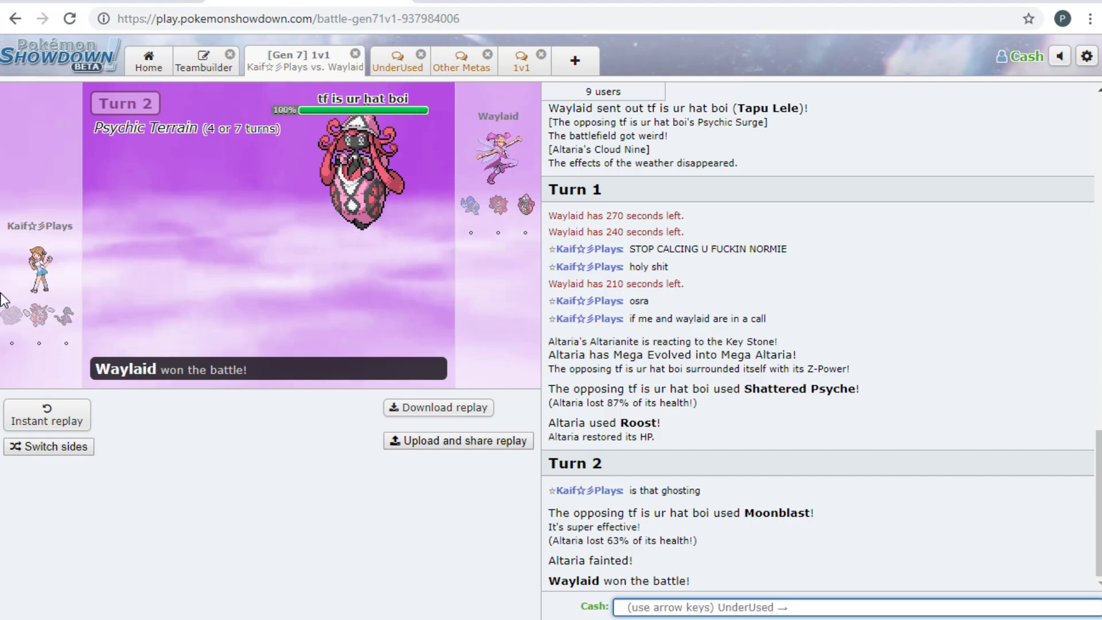
pyautogui.moveTo(35, 302)
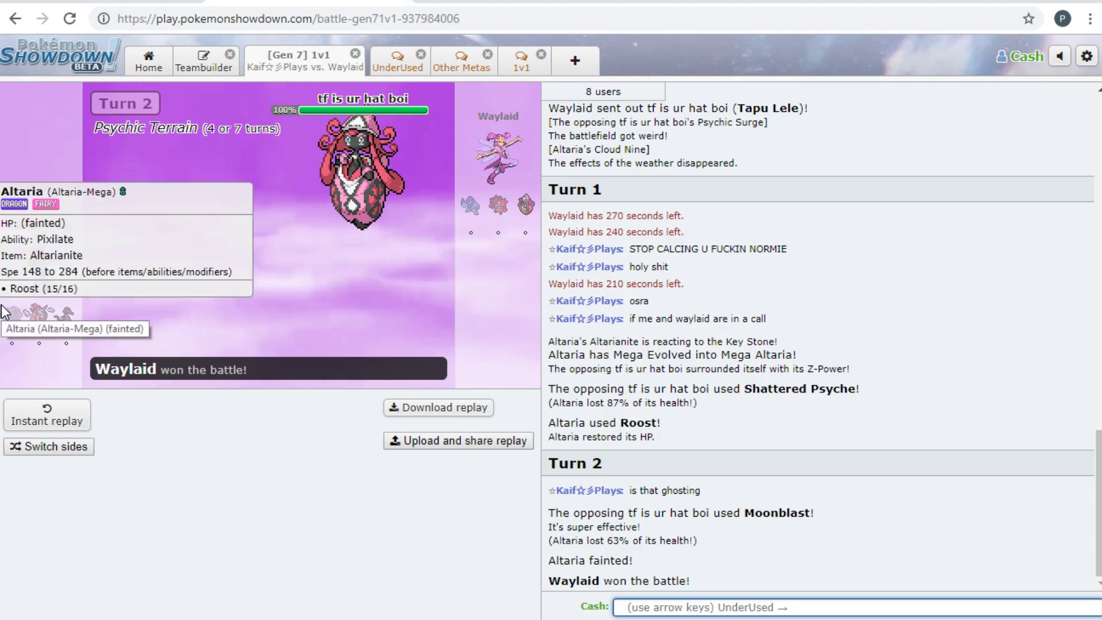
pyautogui.moveTo(8, 325)
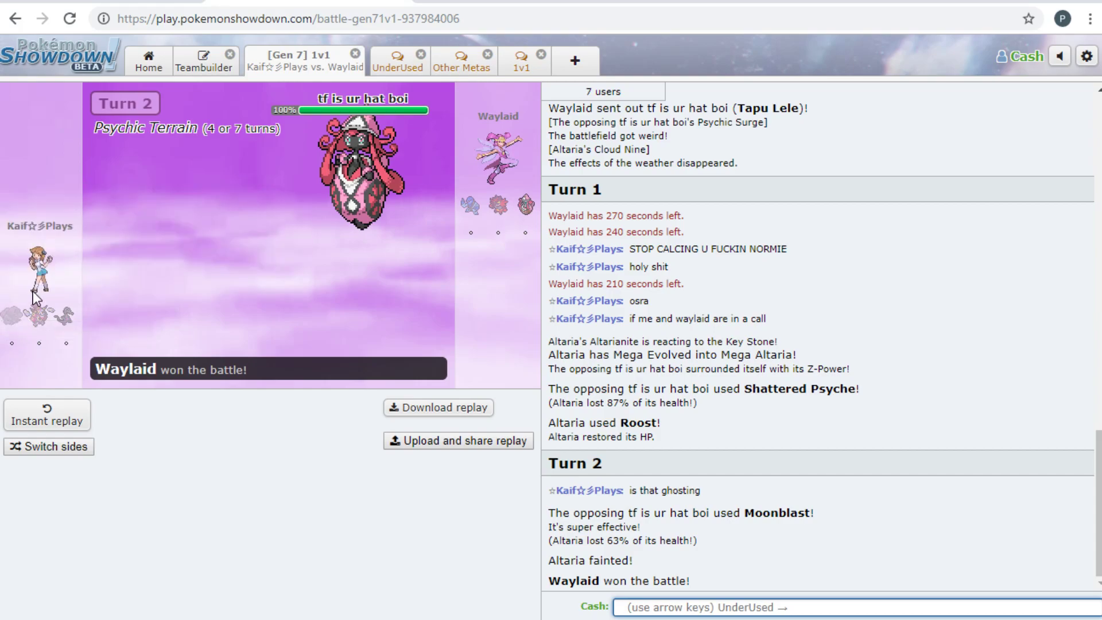
pyautogui.moveTo(498, 204)
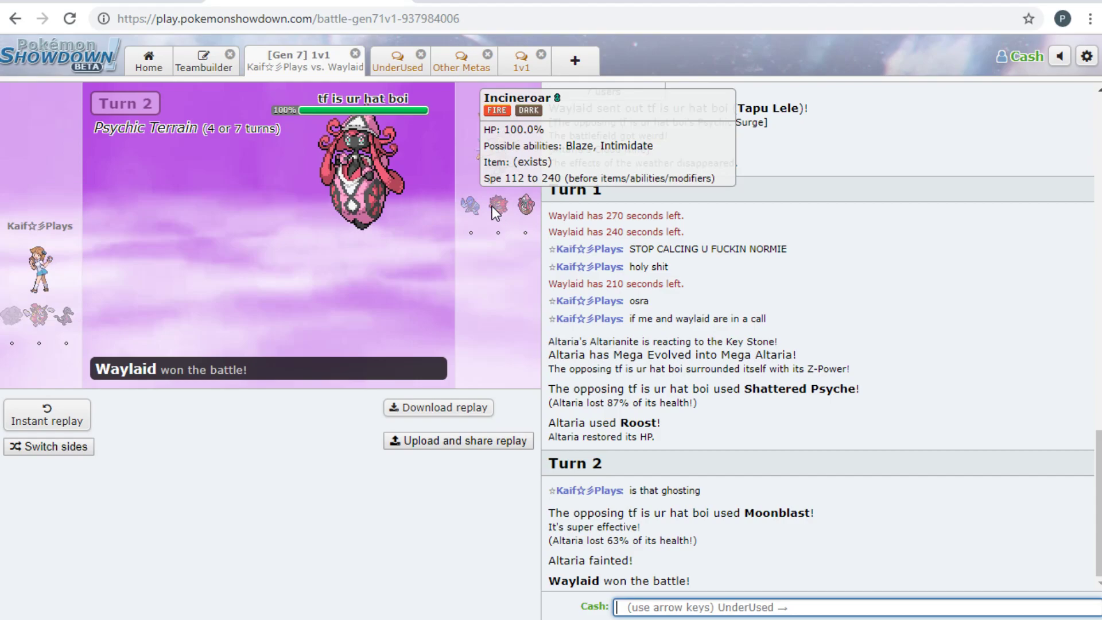
pyautogui.moveTo(60, 331)
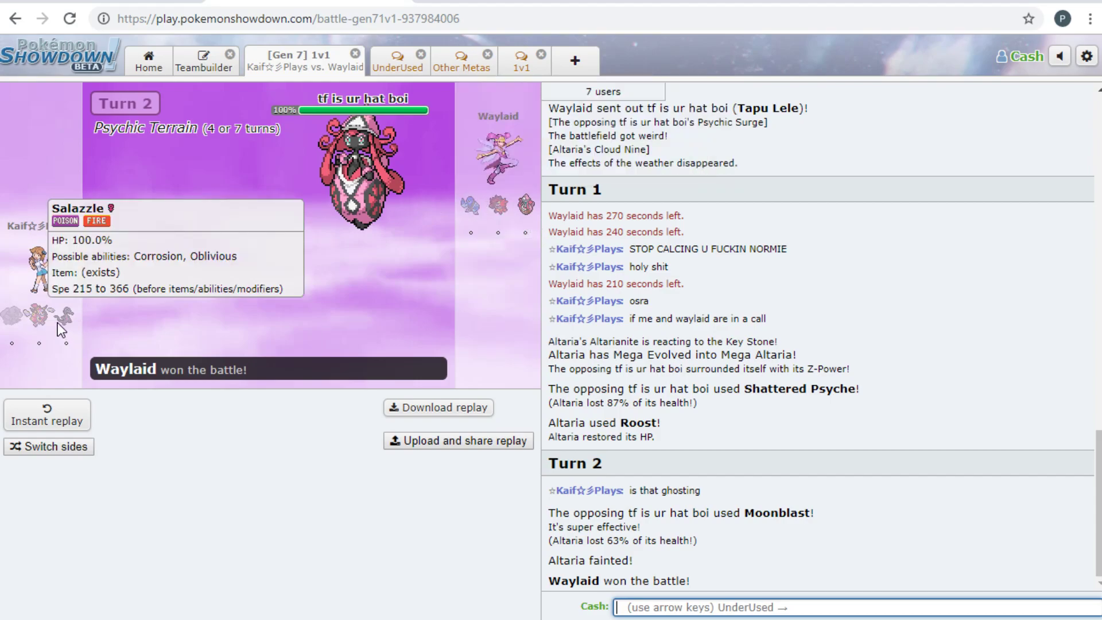
pyautogui.moveTo(62, 329)
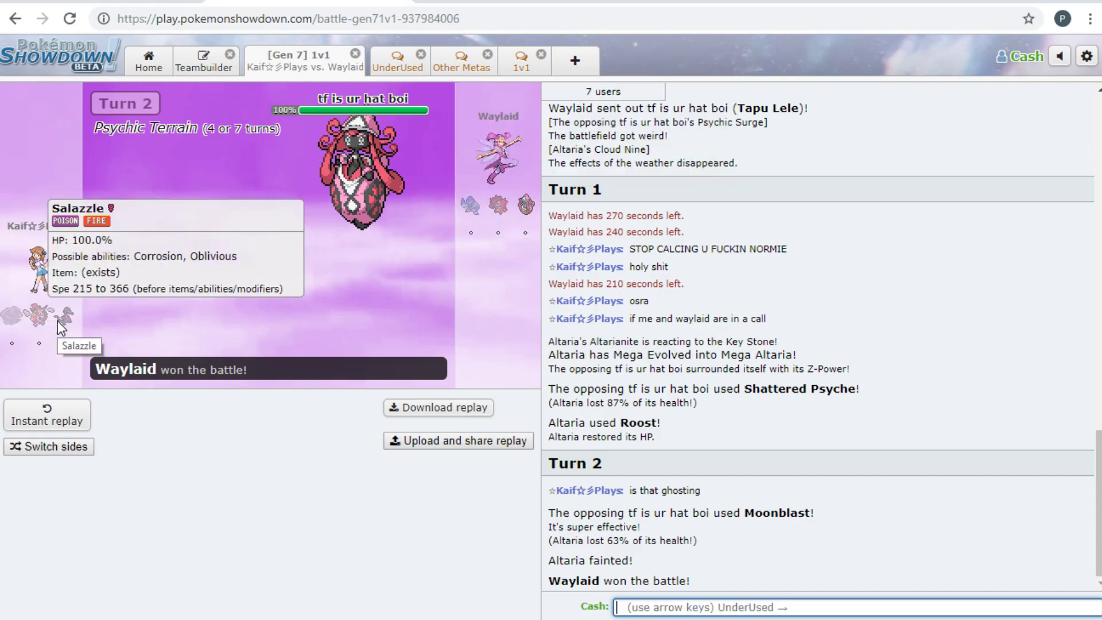
pyautogui.moveTo(42, 312)
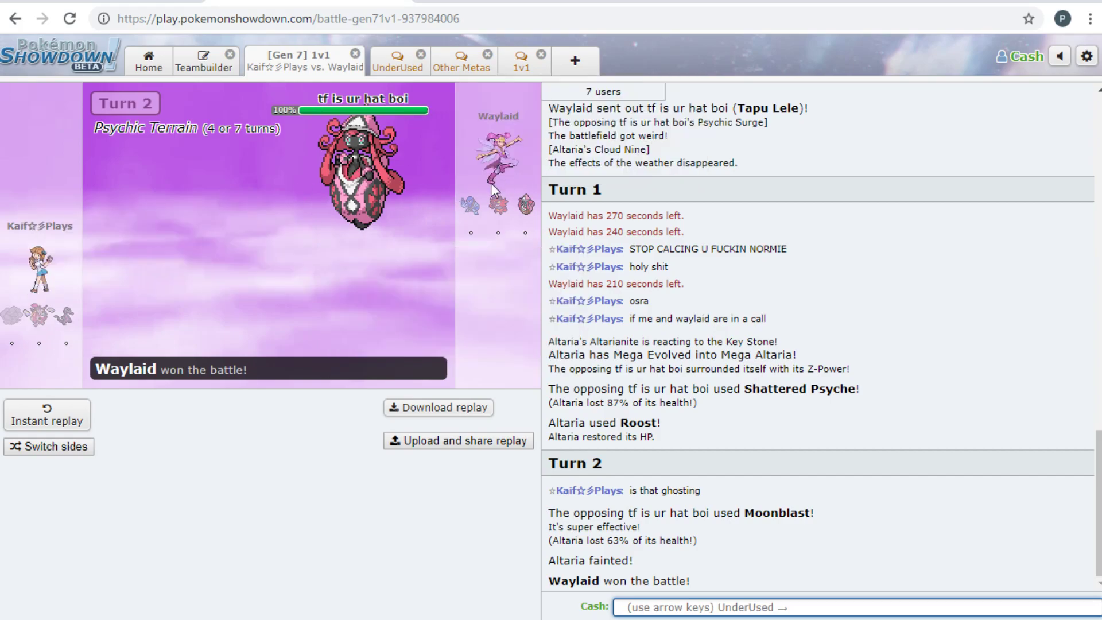
pyautogui.moveTo(422, 216)
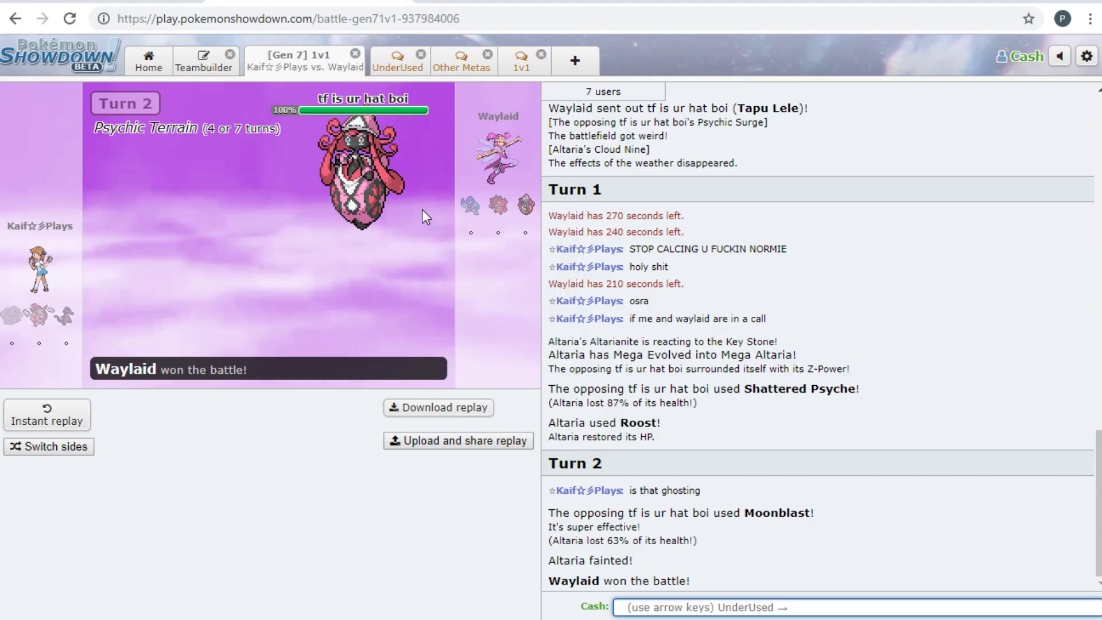
pyautogui.moveTo(295, 184)
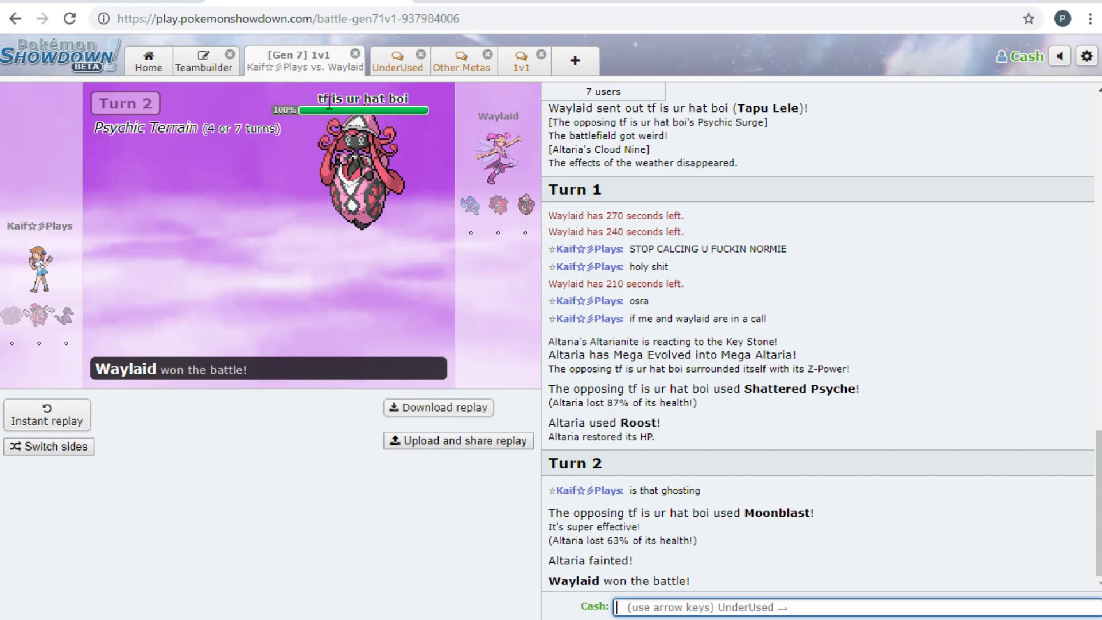
pyautogui.moveTo(393, 190)
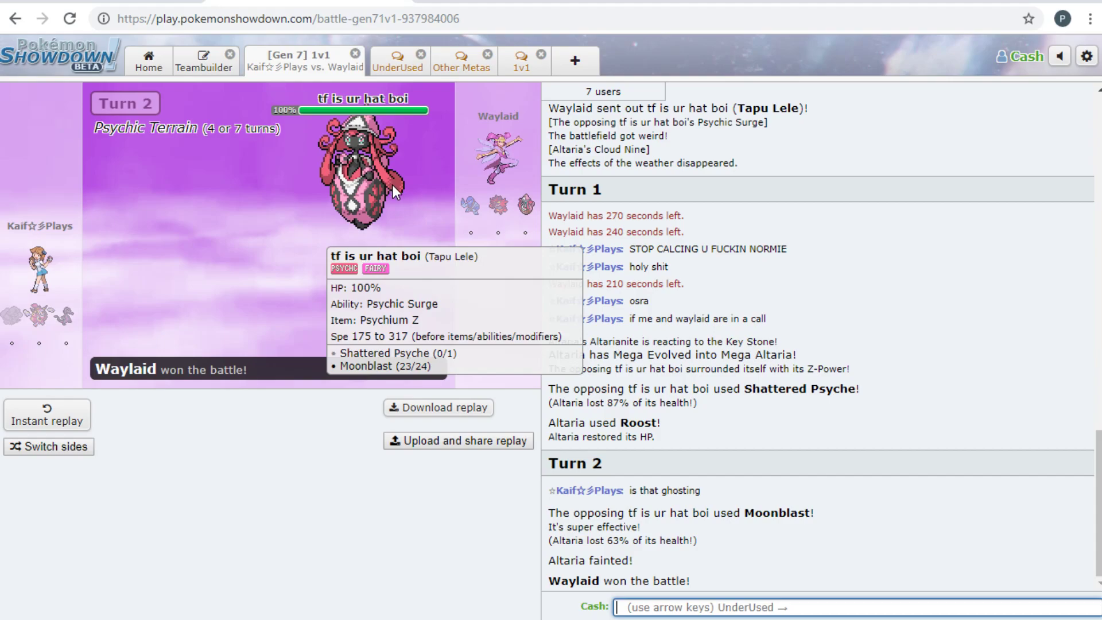
pyautogui.moveTo(392, 192)
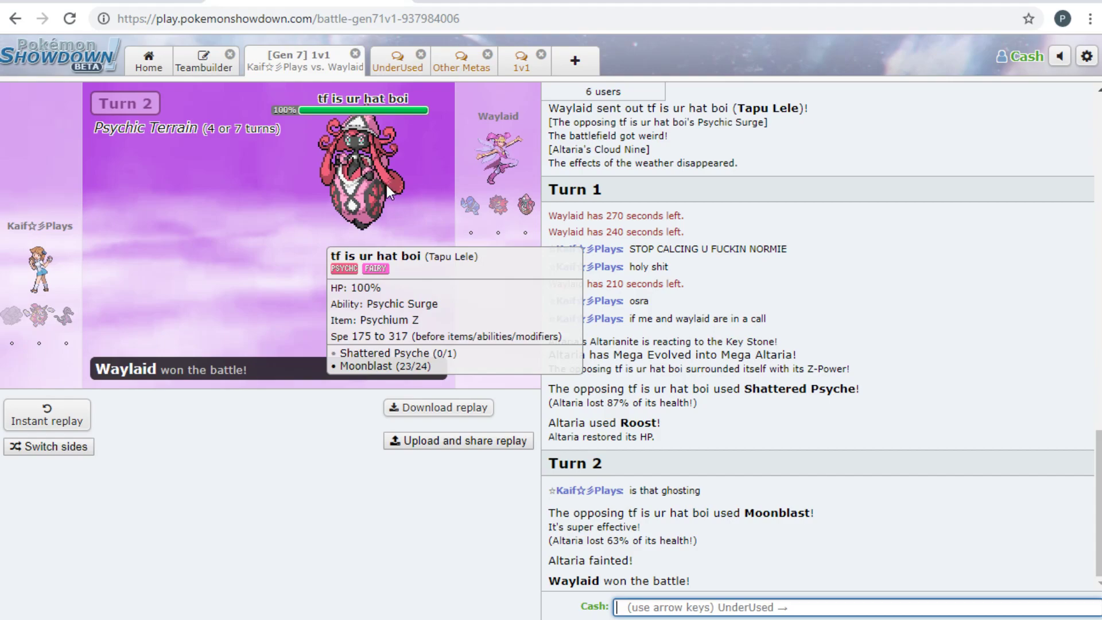
pyautogui.moveTo(355, 221)
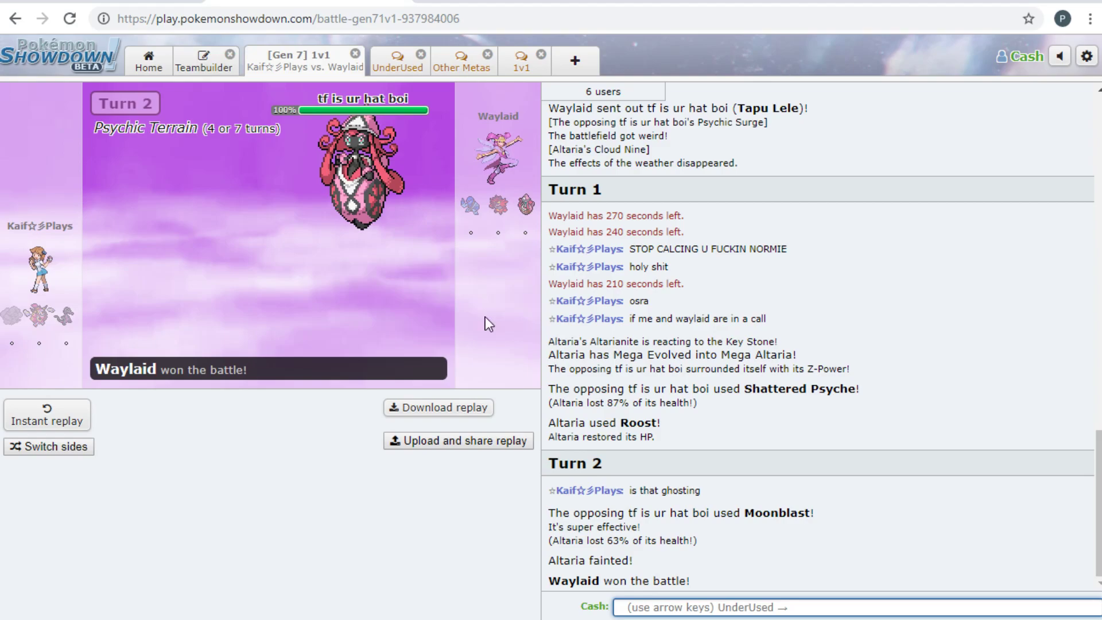
# Follow the Damage Calculator link posted in the UnderUsed room chat
pyautogui.click(396, 61)
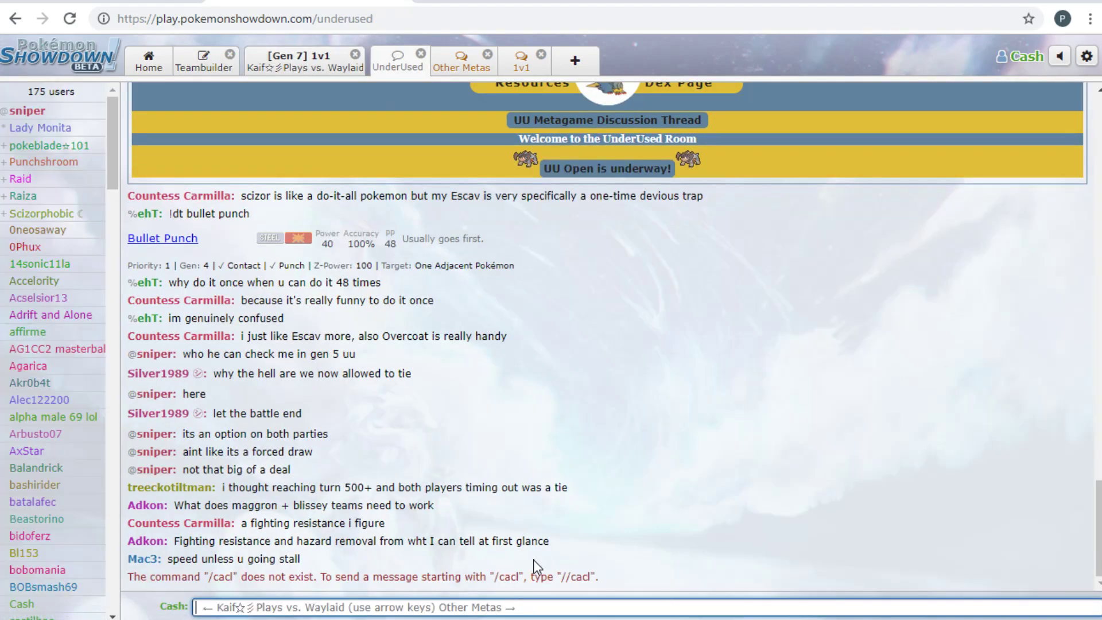
pyautogui.scroll(-3)
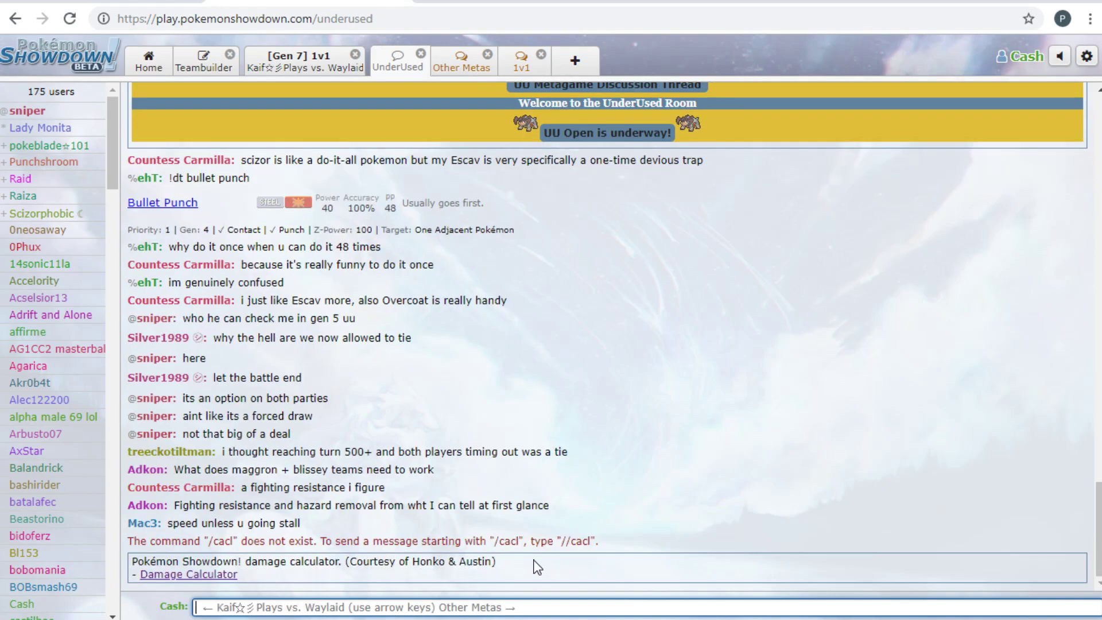
pyautogui.click(187, 574)
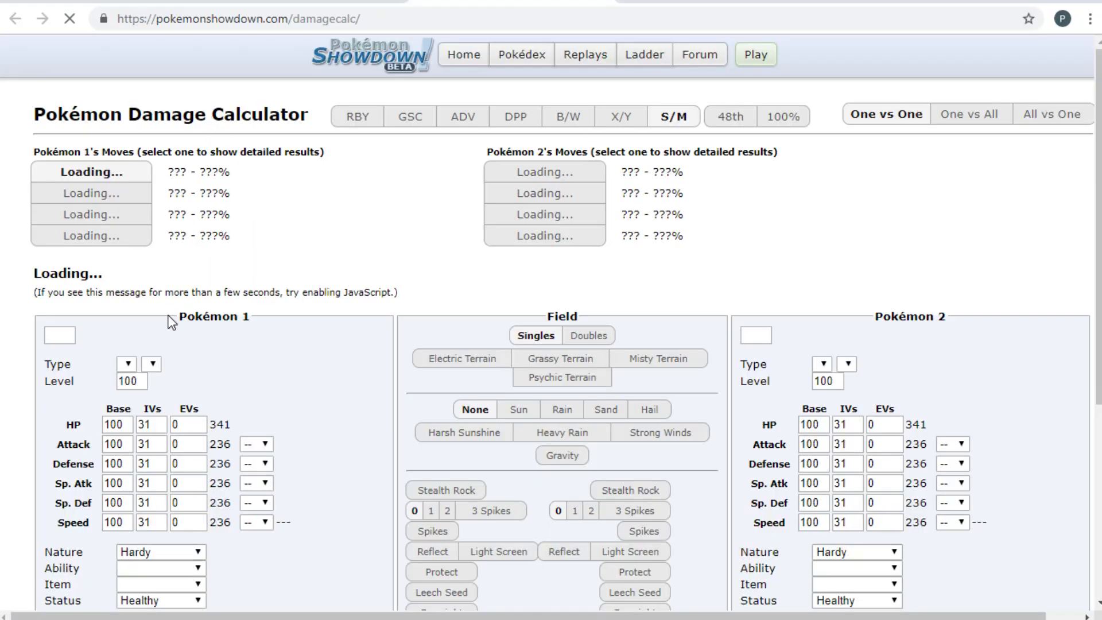
# Calc Psychium Z Tapu Lele's Shattered Psyche on 252 HP/252 SpD Altaria-Mega, then close the battle
pyautogui.write('alt')
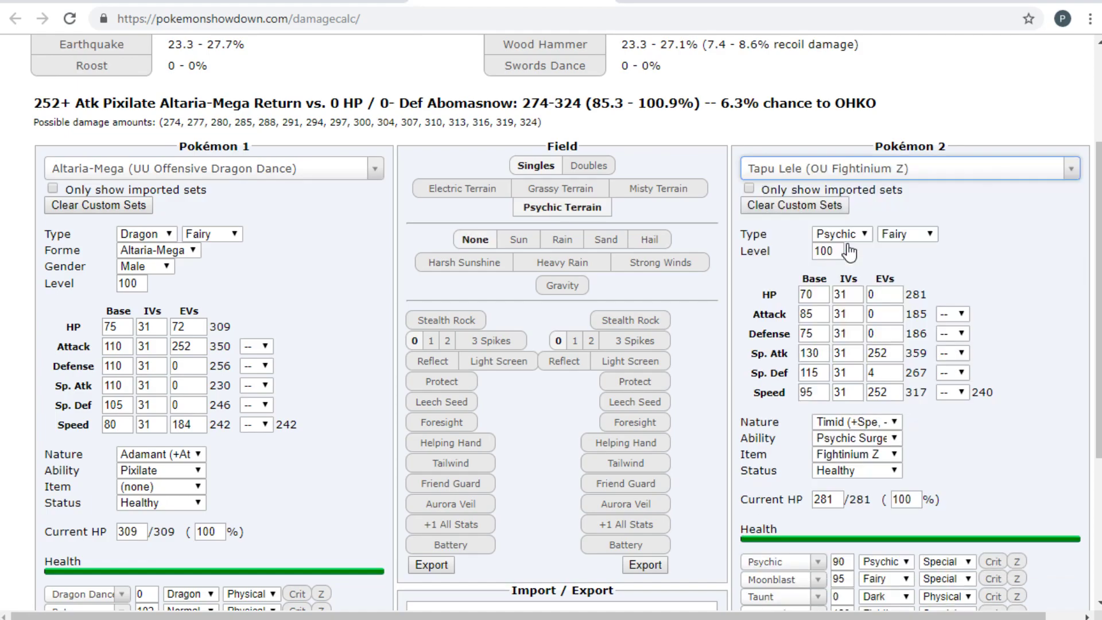
pyautogui.click(908, 168)
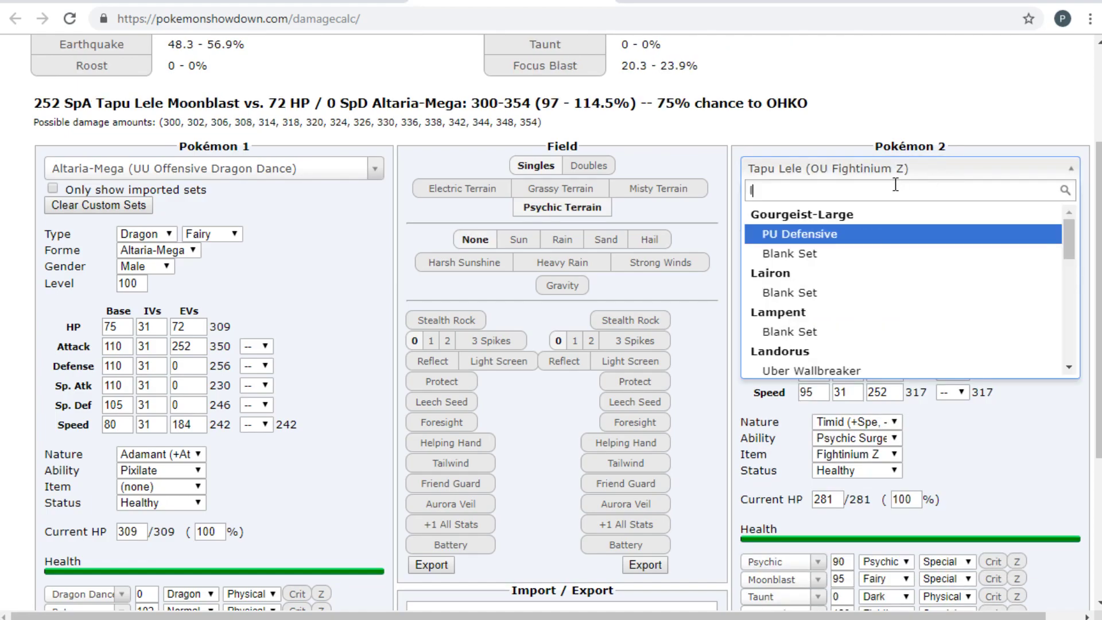
pyautogui.write('lele')
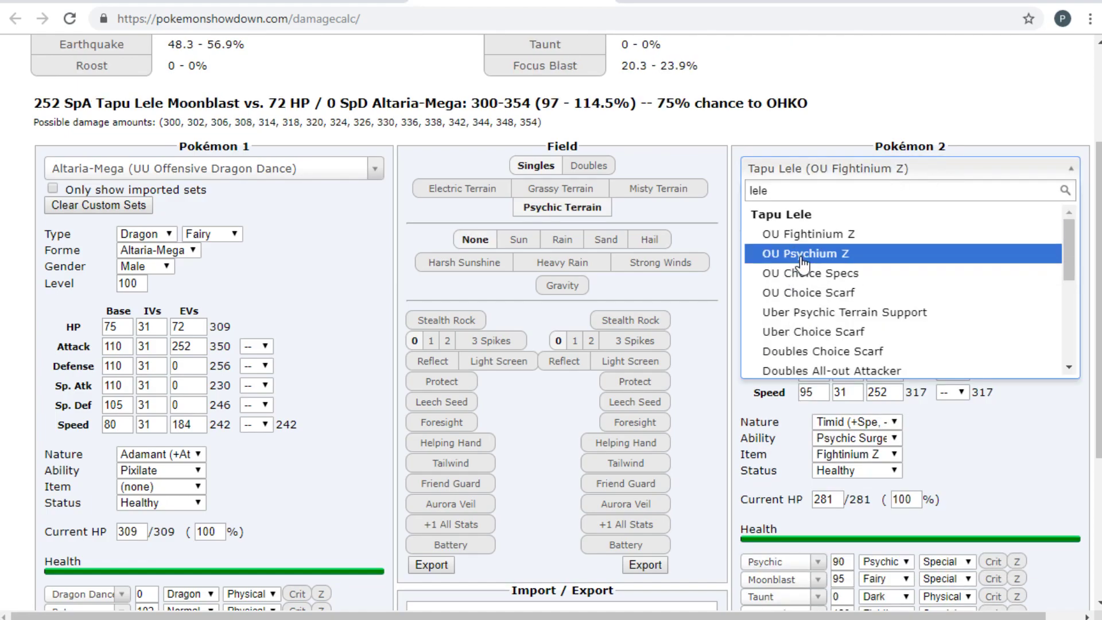
pyautogui.click(808, 254)
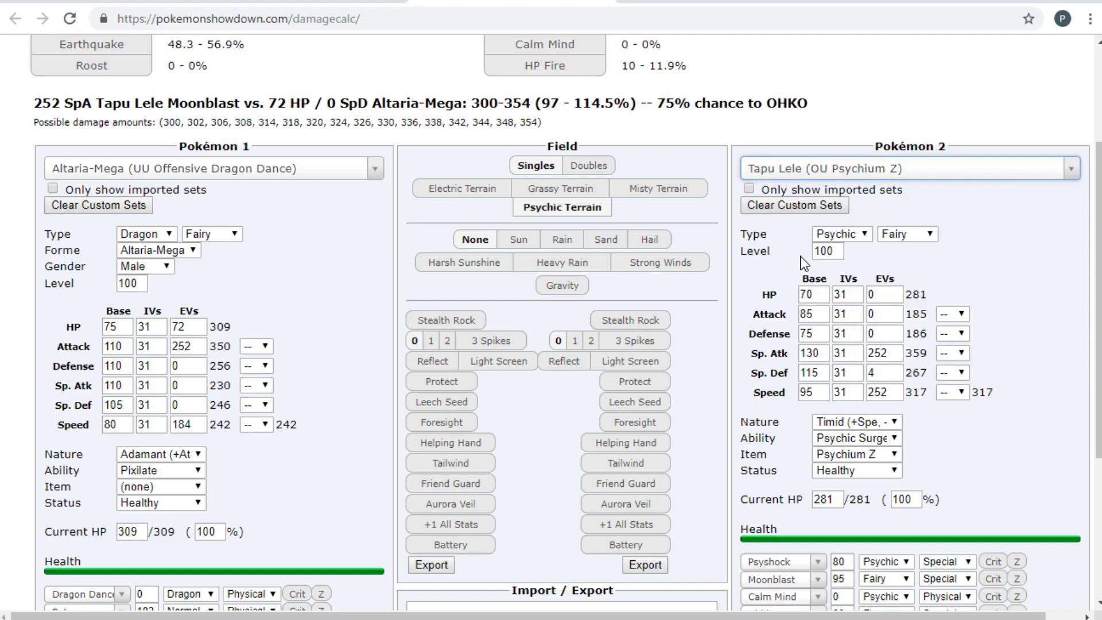
pyautogui.scroll(3)
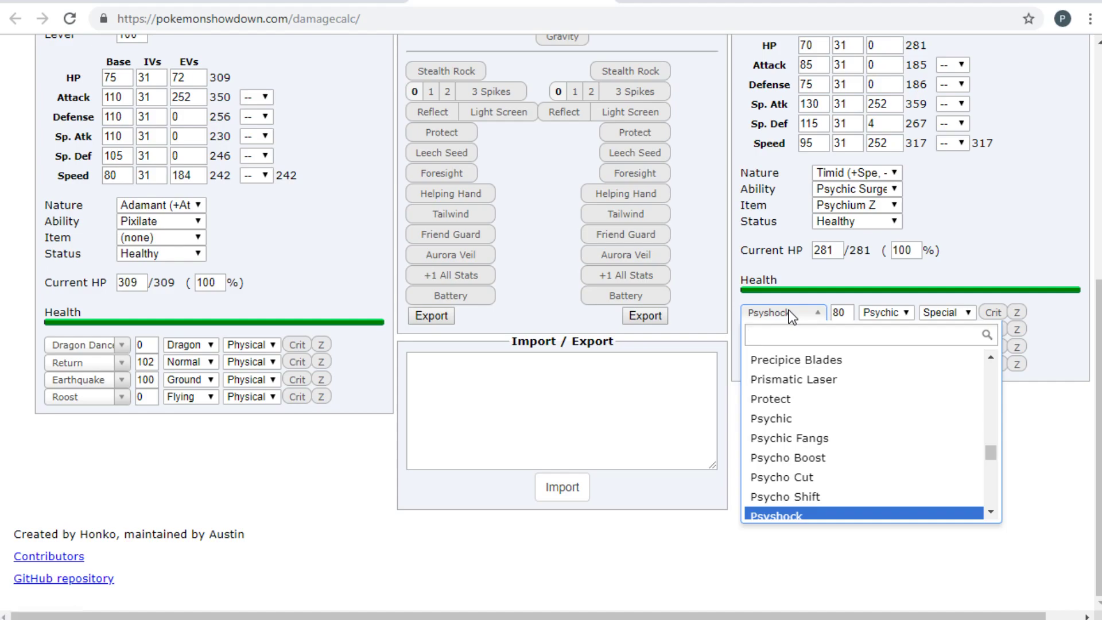
pyautogui.click(771, 419)
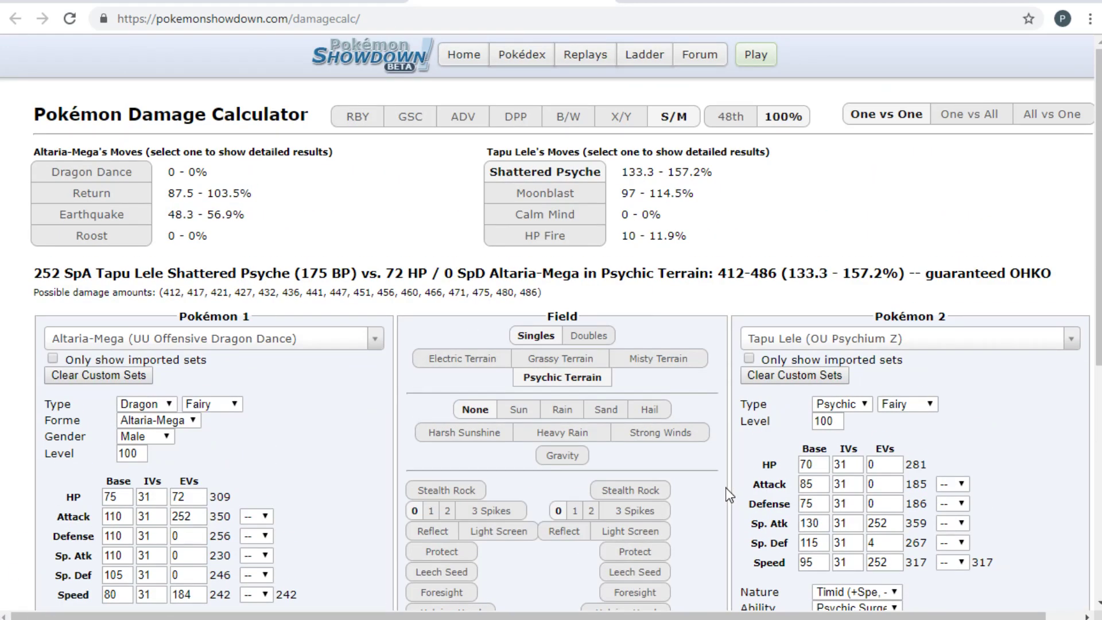
pyautogui.moveTo(718, 490)
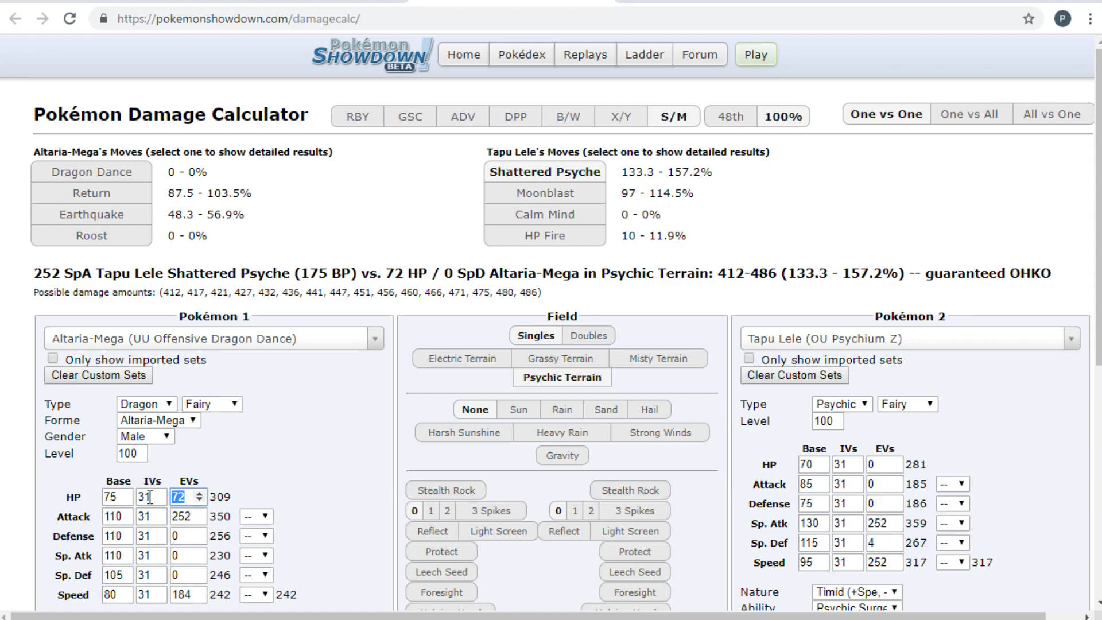
pyautogui.write('252')
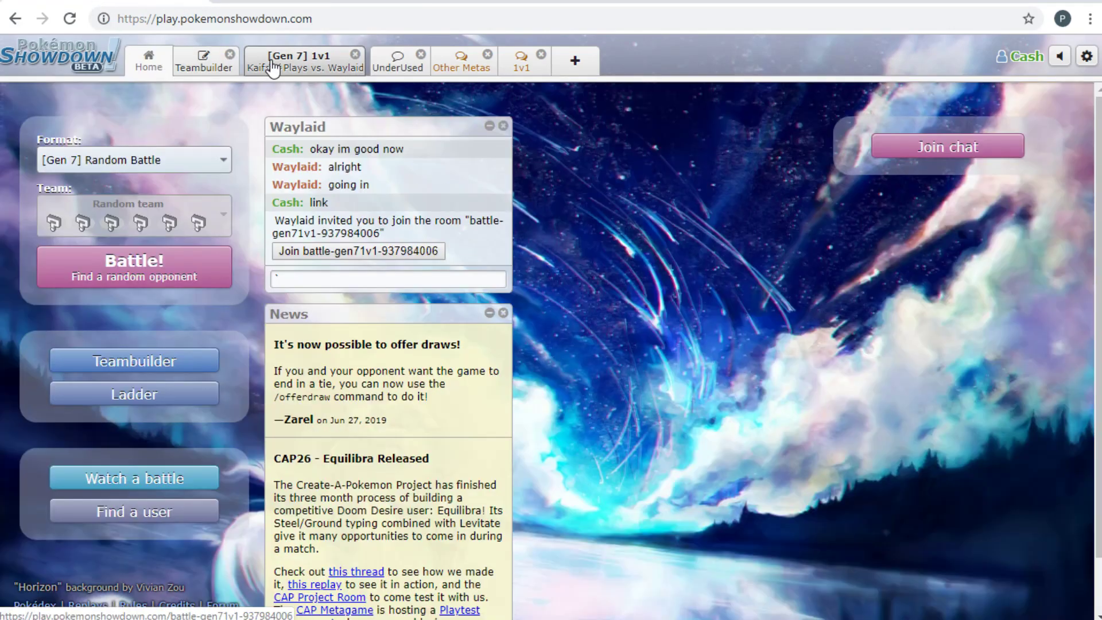
pyautogui.click(358, 251)
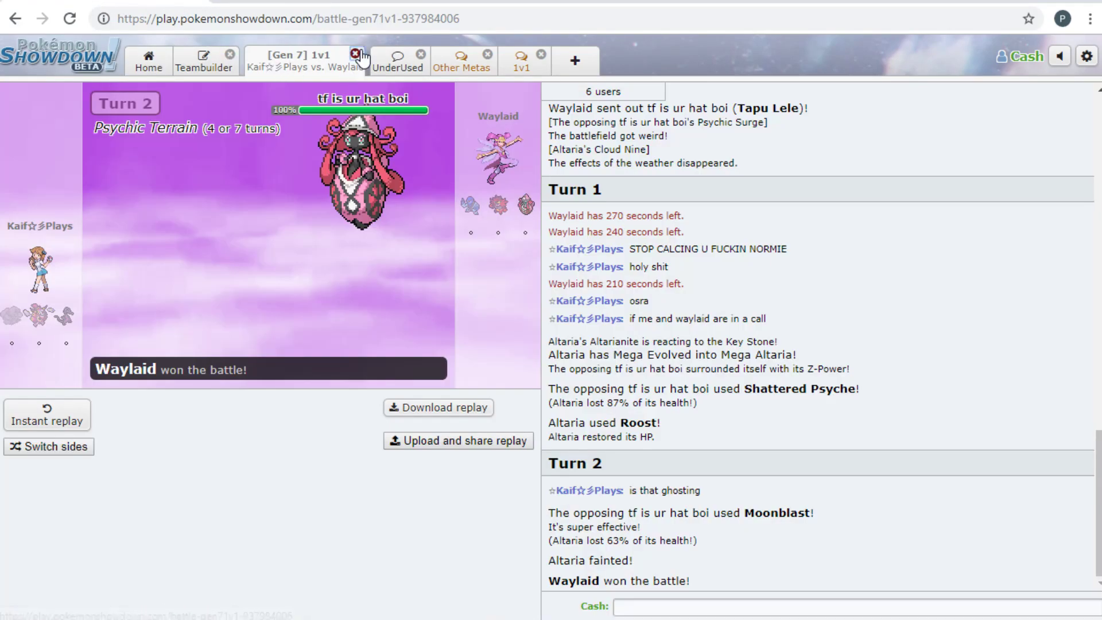
pyautogui.click(357, 55)
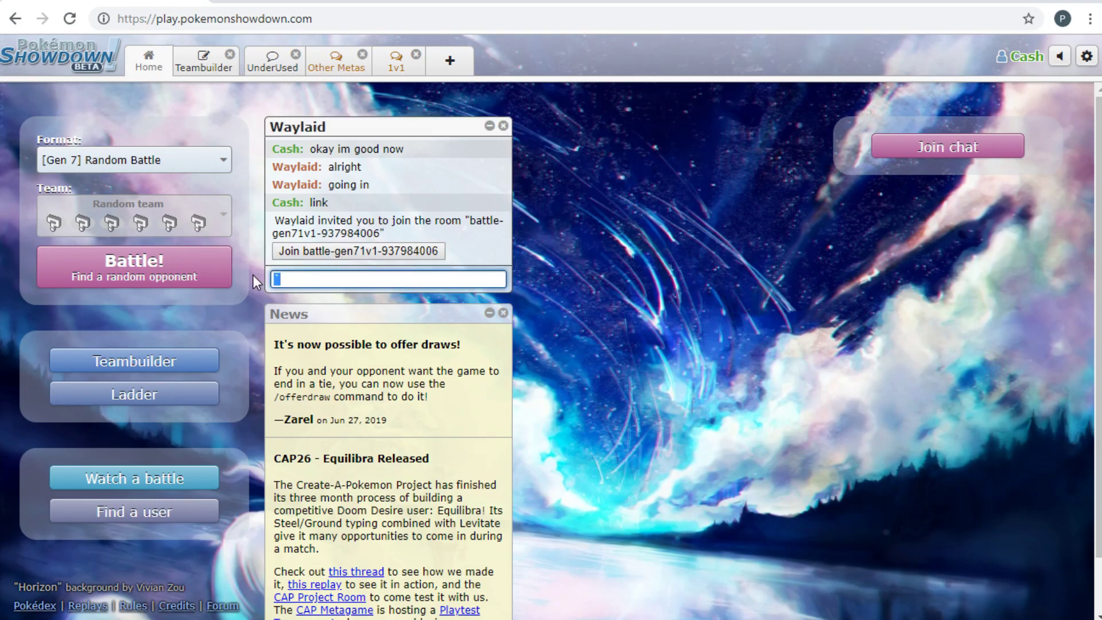
pyautogui.moveTo(242, 237)
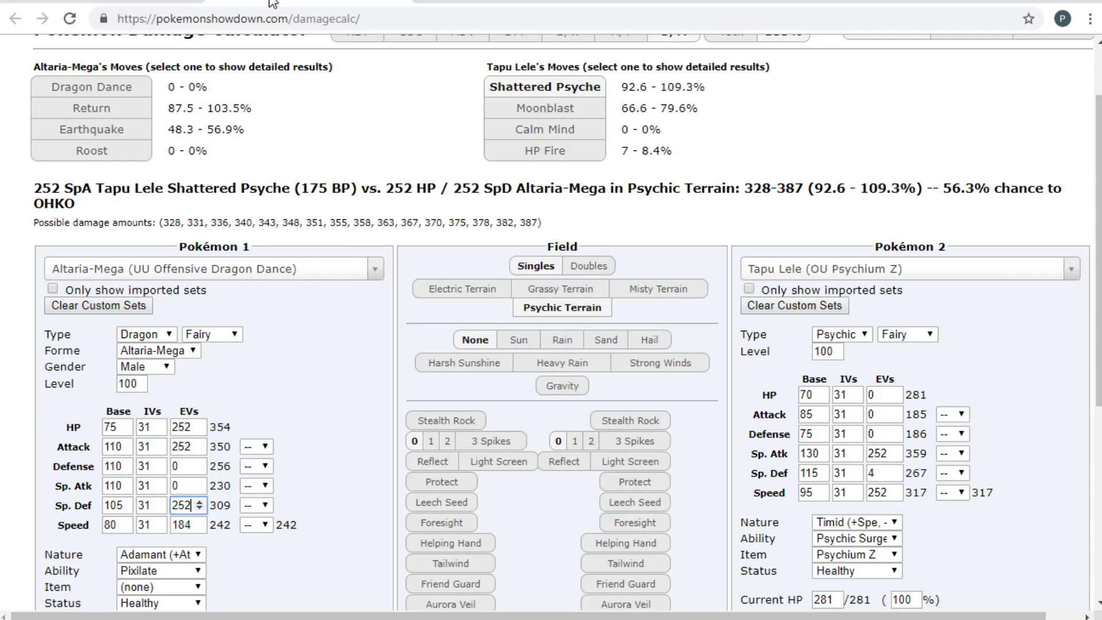
pyautogui.moveTo(653, 105)
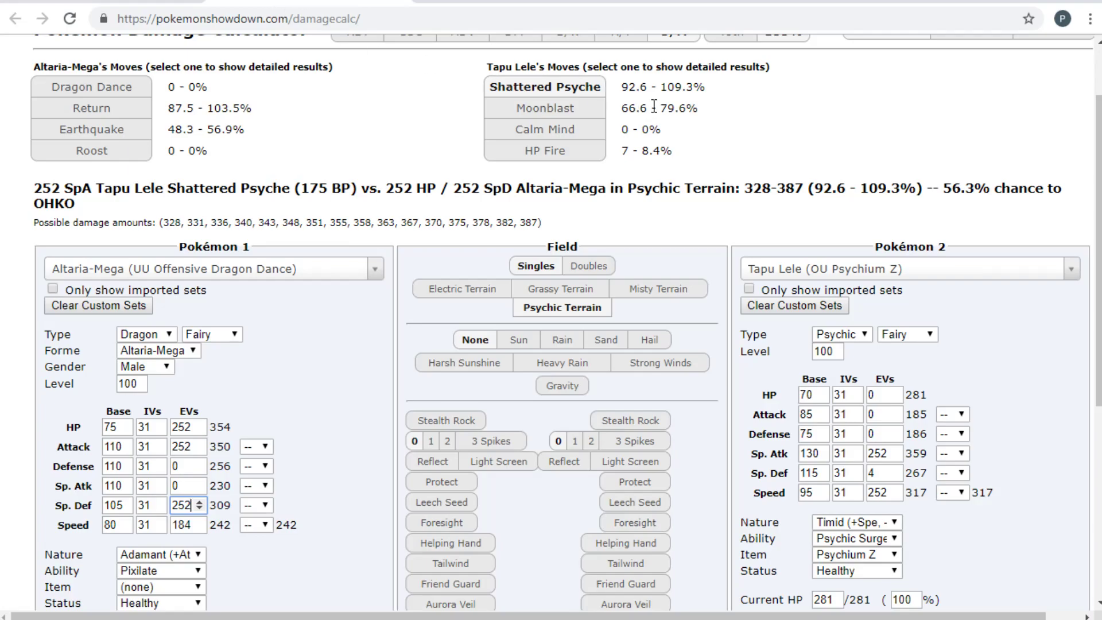
pyautogui.moveTo(813, 154)
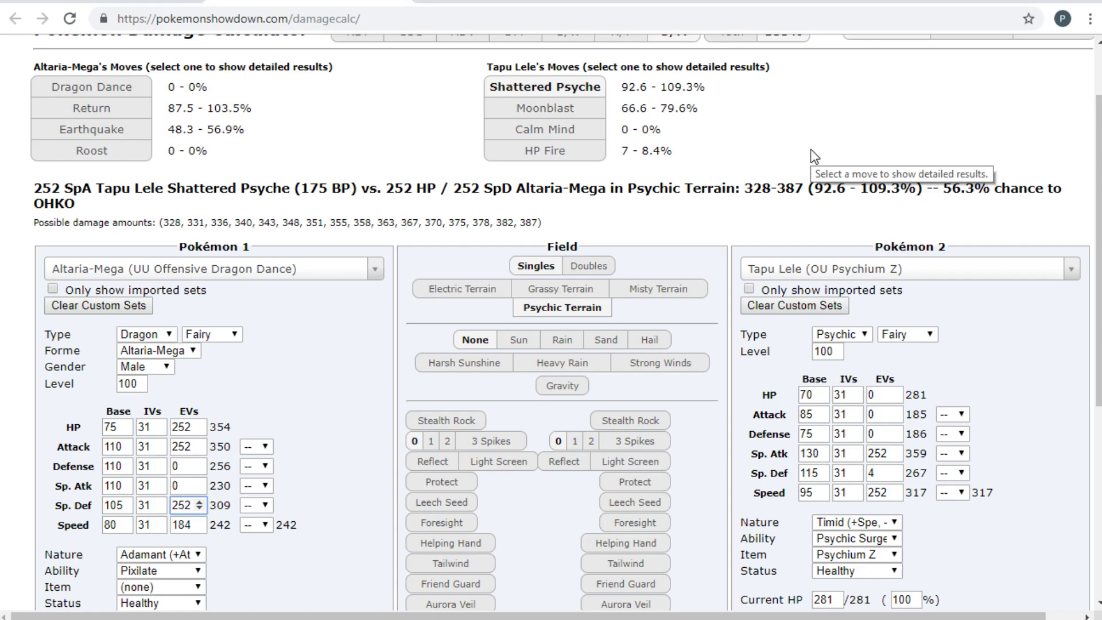
# Lower Tapu Lele's Sp. Atk EVs step by step down to 24, checking OHKO odds
pyautogui.click(895, 458)
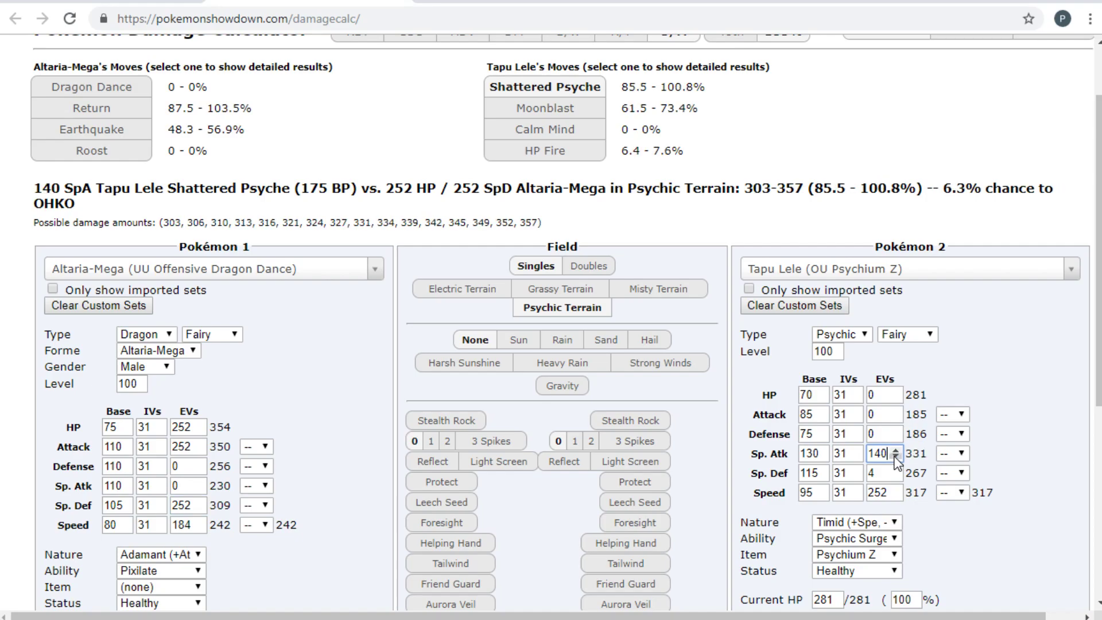
pyautogui.click(896, 457)
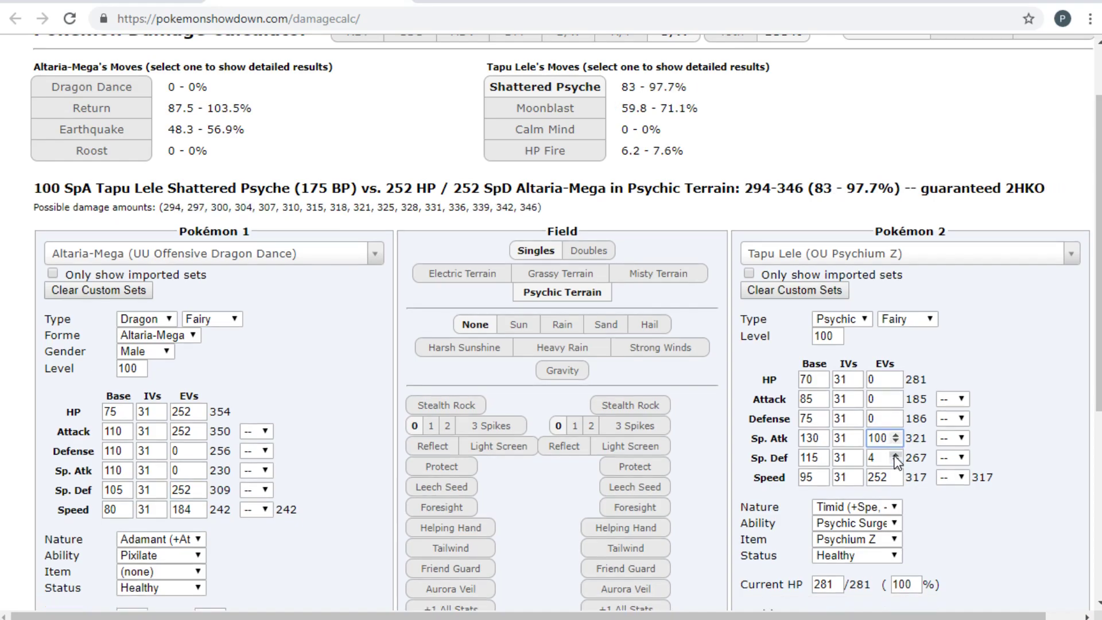
pyautogui.moveTo(897, 438)
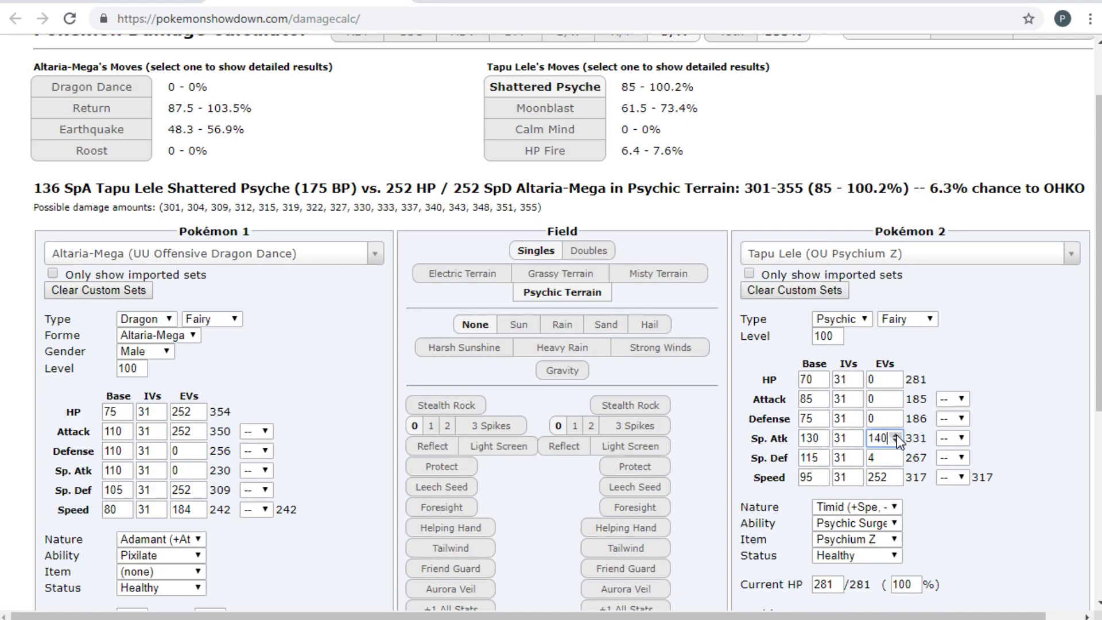
pyautogui.click(895, 441)
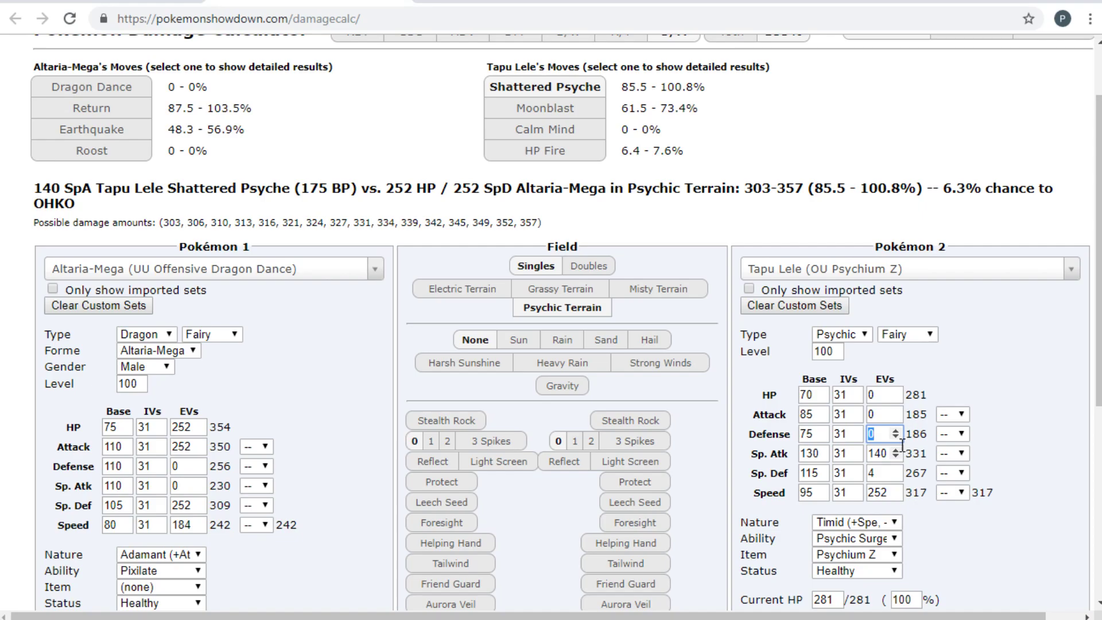
pyautogui.click(898, 441)
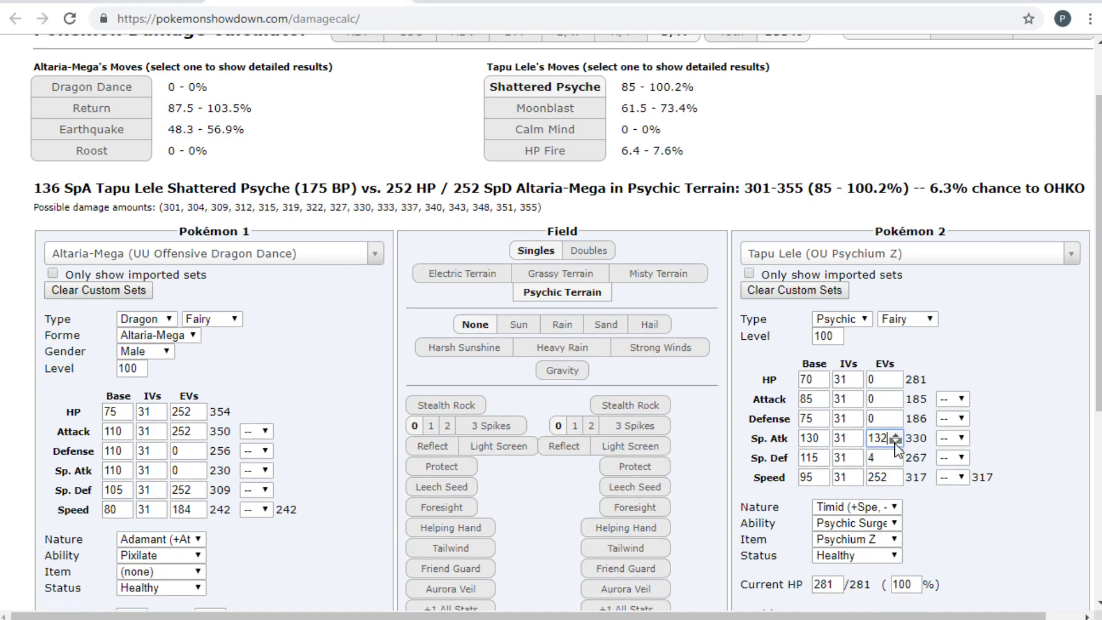
pyautogui.click(883, 438)
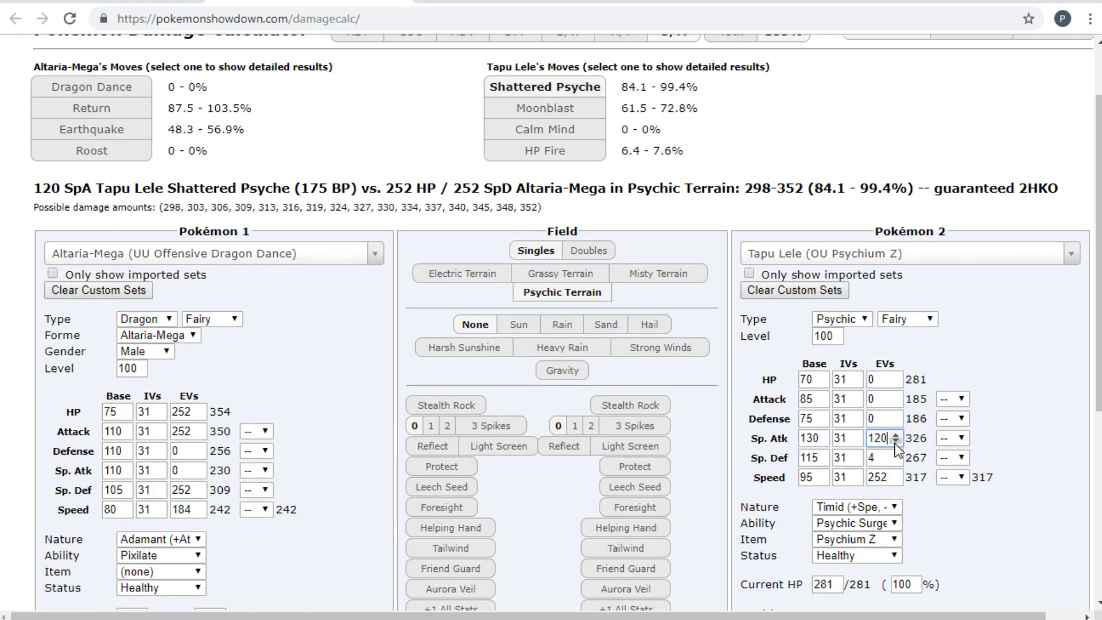
pyautogui.click(898, 442)
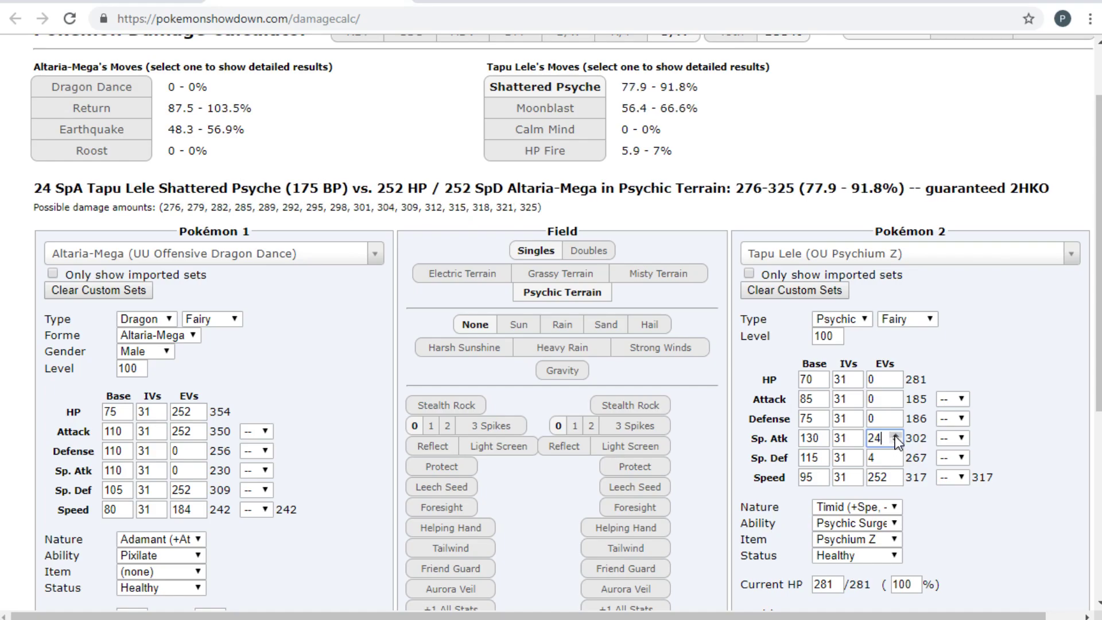
pyautogui.click(895, 434)
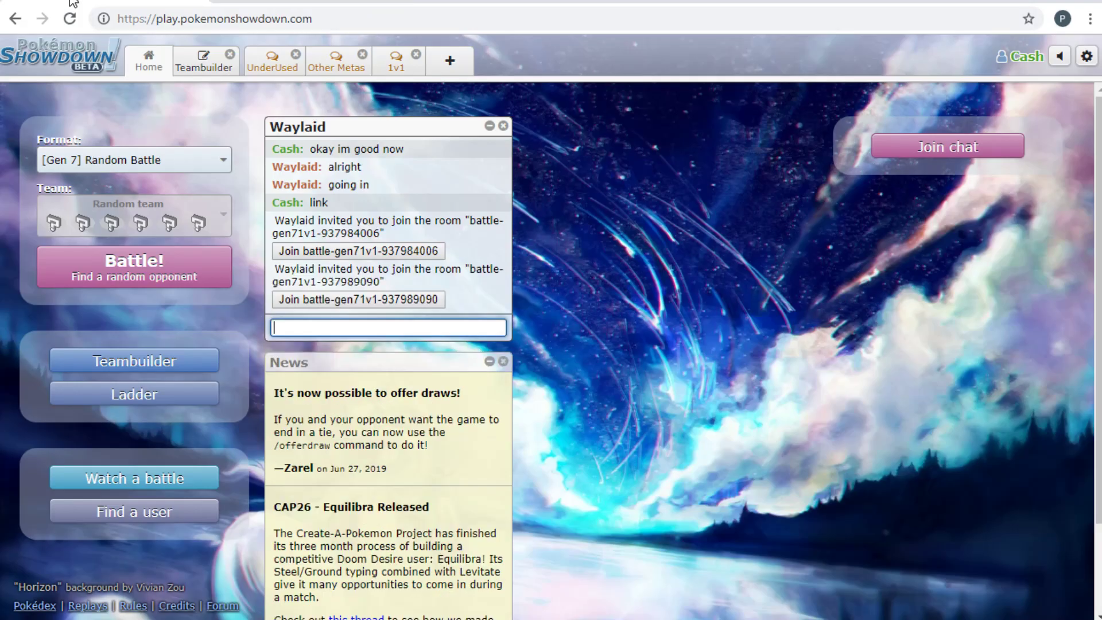
# Join the newest battle invite, post 'g2 right' in chat, and open Battle Options
pyautogui.click(356, 299)
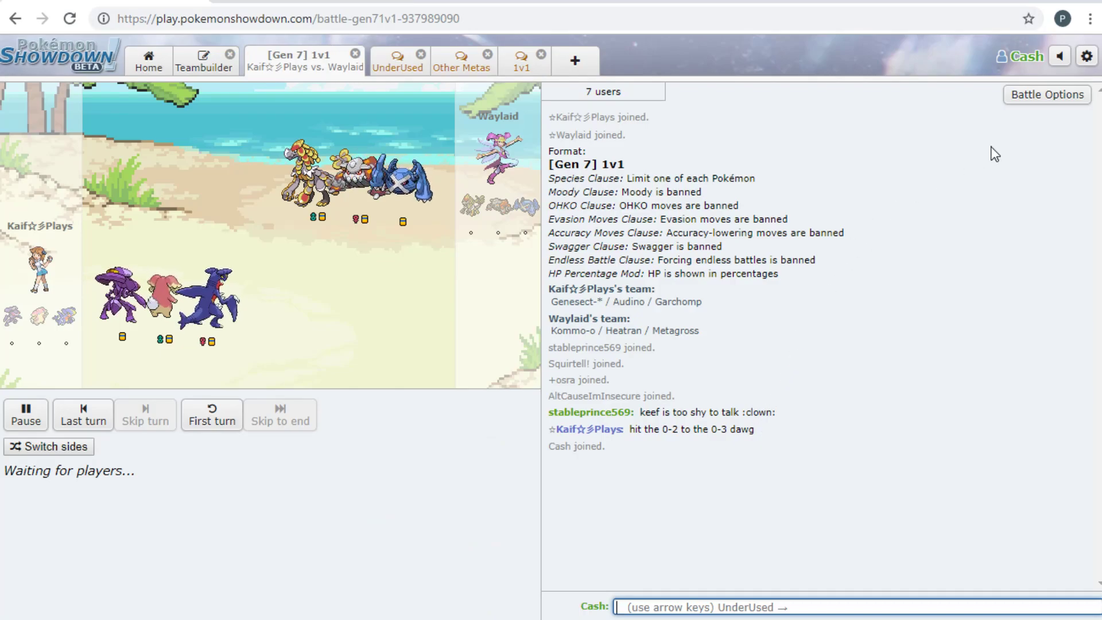
pyautogui.moveTo(792, 260)
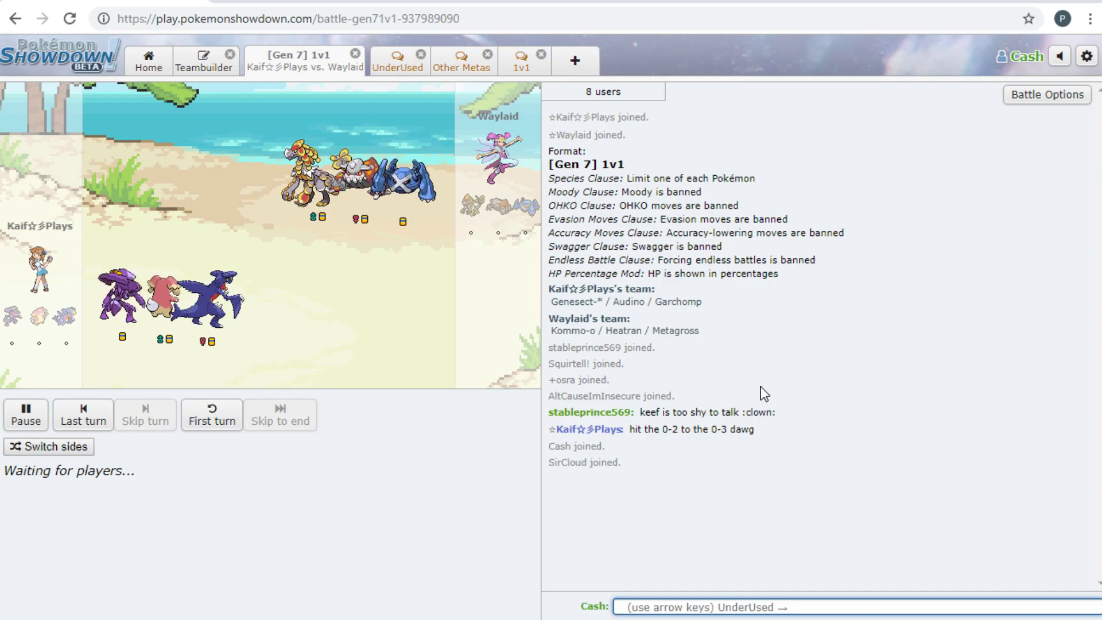
pyautogui.write('g2 right')
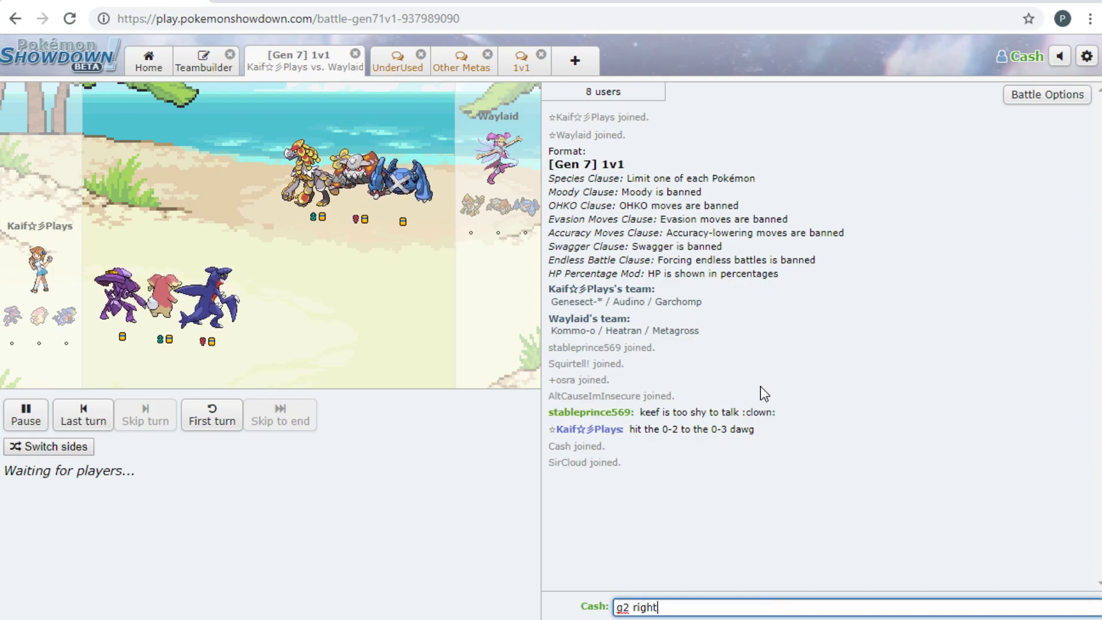
pyautogui.press('Return')
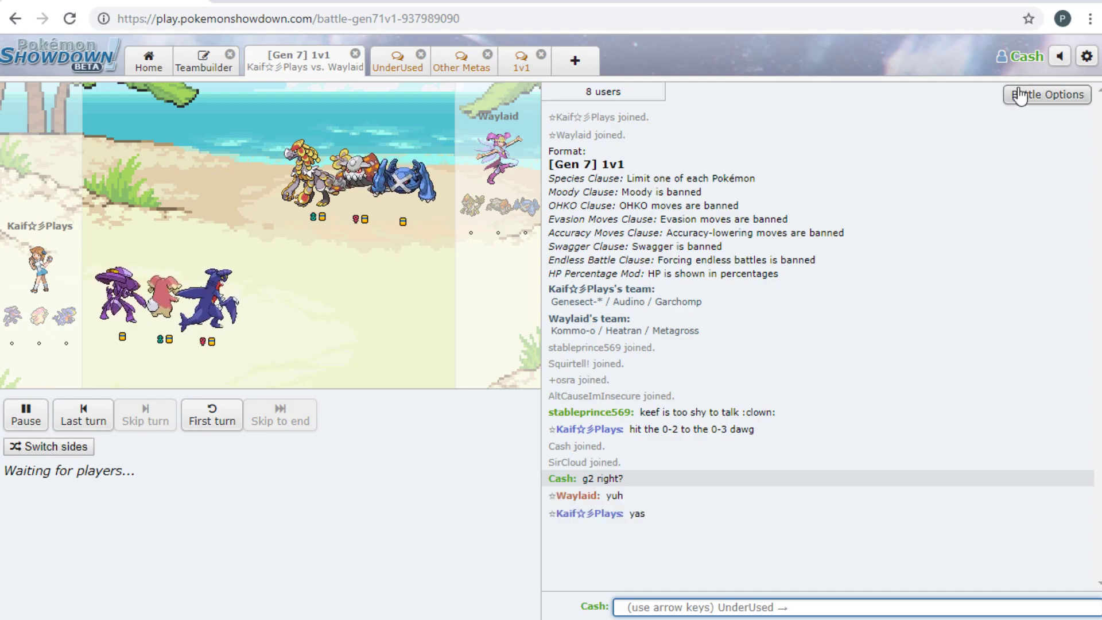
pyautogui.click(1046, 94)
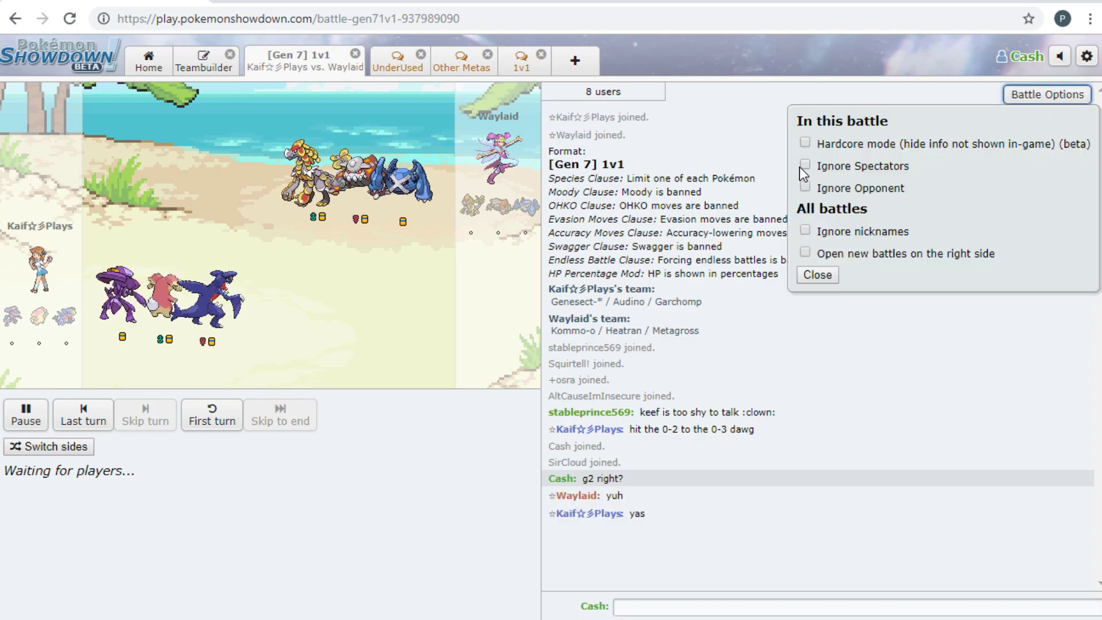
# Tick 'Ignore Spectators' so only the players' messages show in the battle chat
pyautogui.click(805, 164)
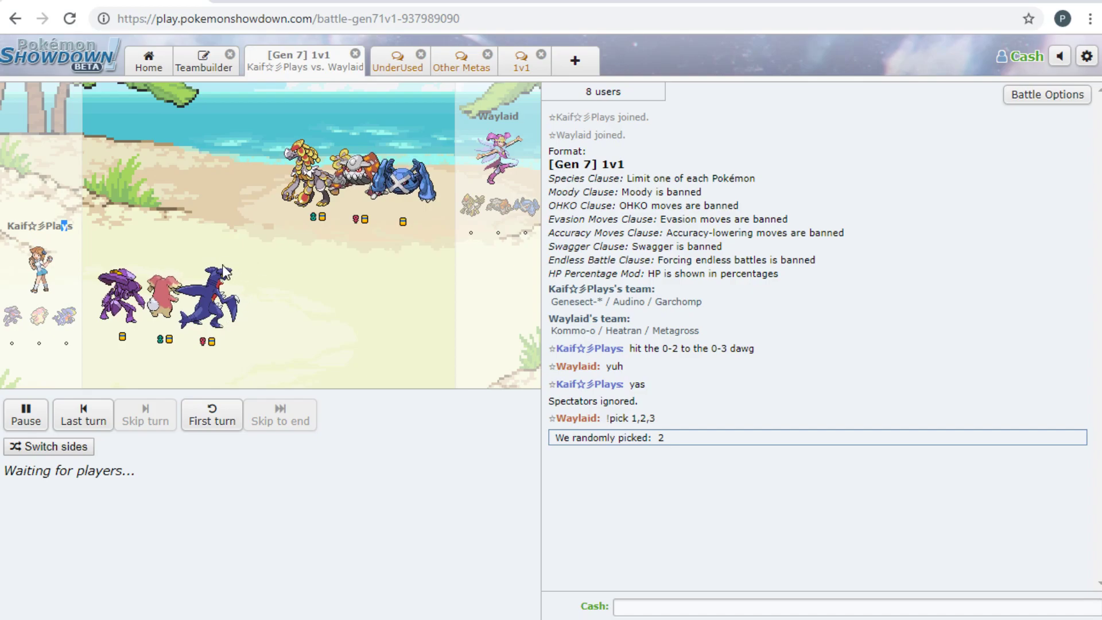
pyautogui.moveTo(149, 262)
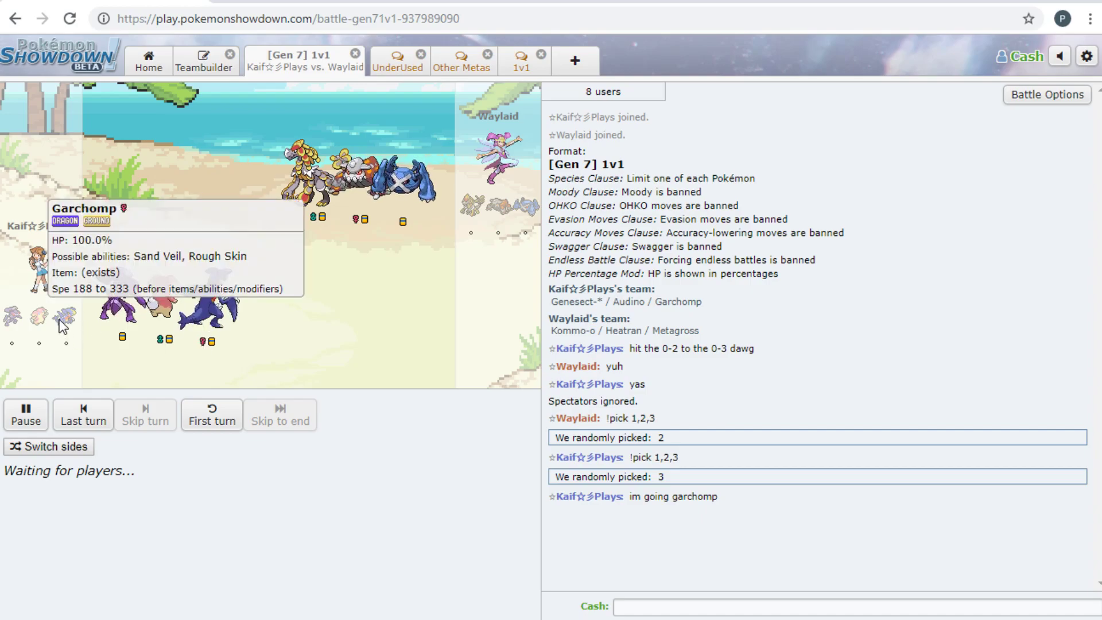
pyautogui.moveTo(504, 216)
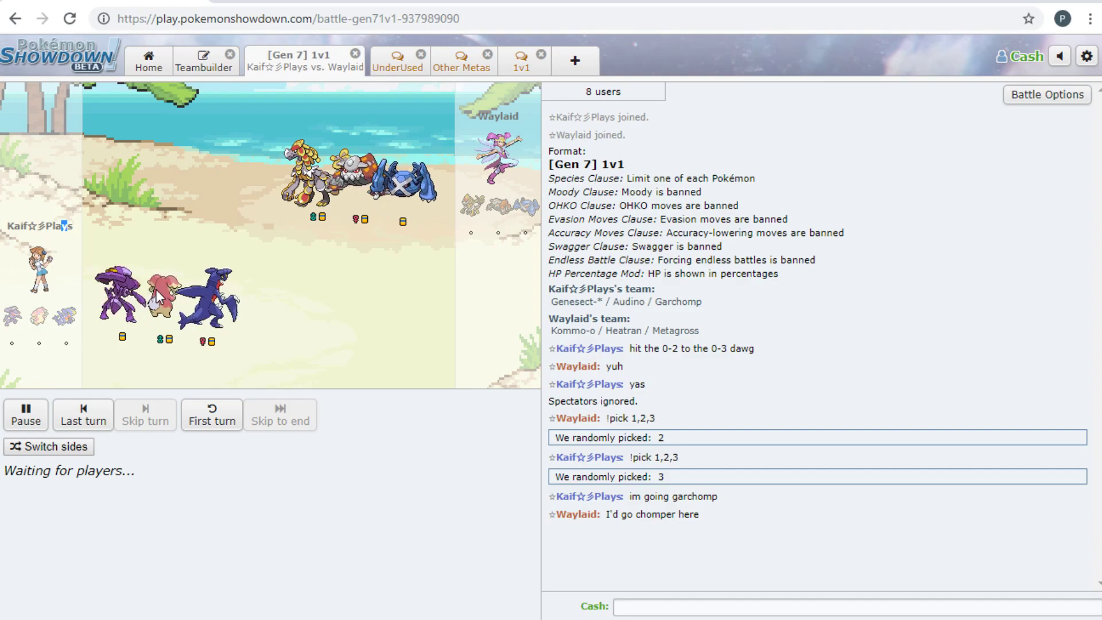
pyautogui.moveTo(276, 151)
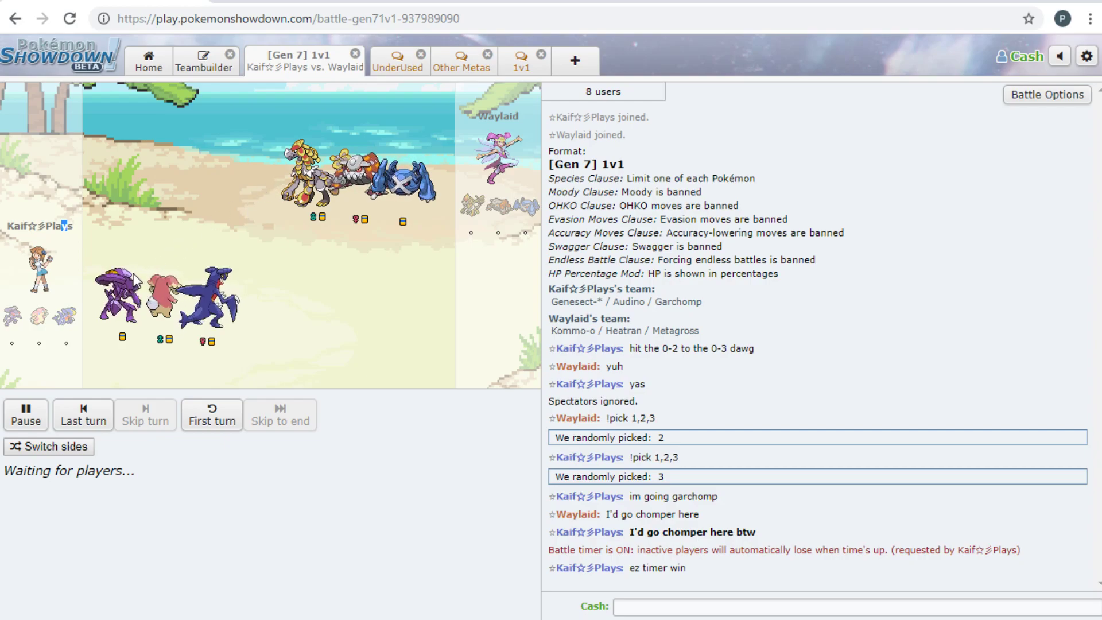
pyautogui.moveTo(478, 210)
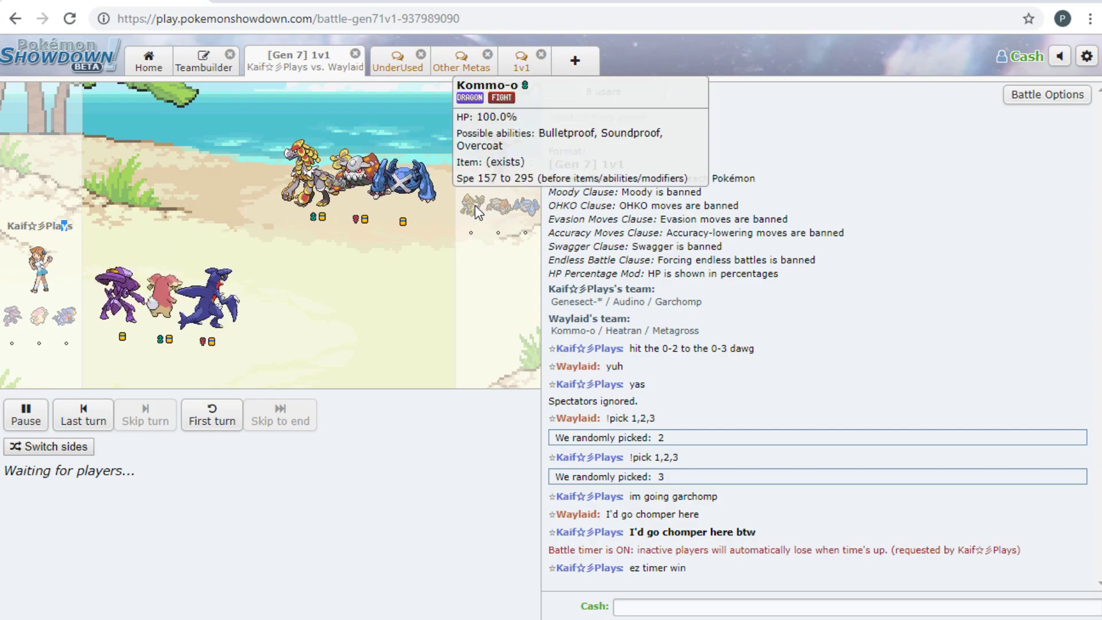
pyautogui.moveTo(56, 319)
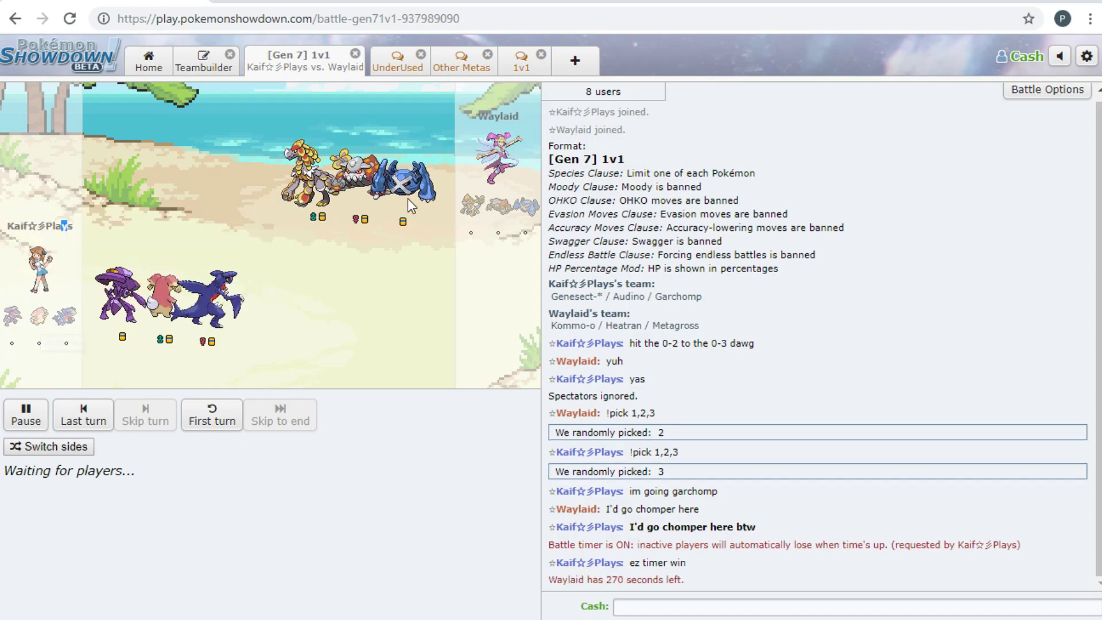
pyautogui.moveTo(34, 317)
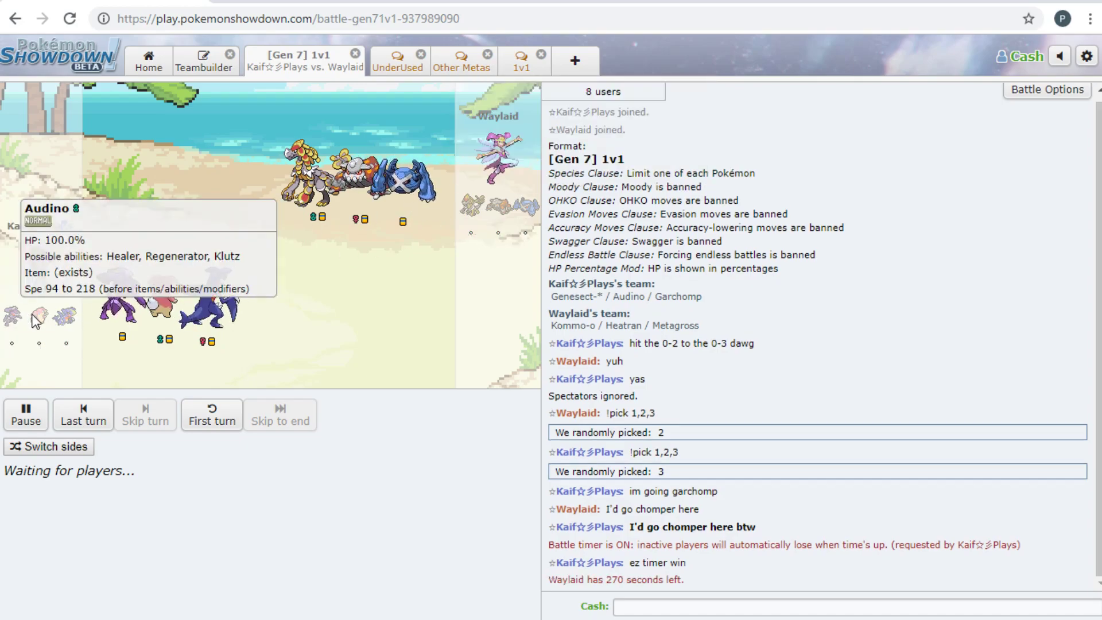
pyautogui.moveTo(11, 315)
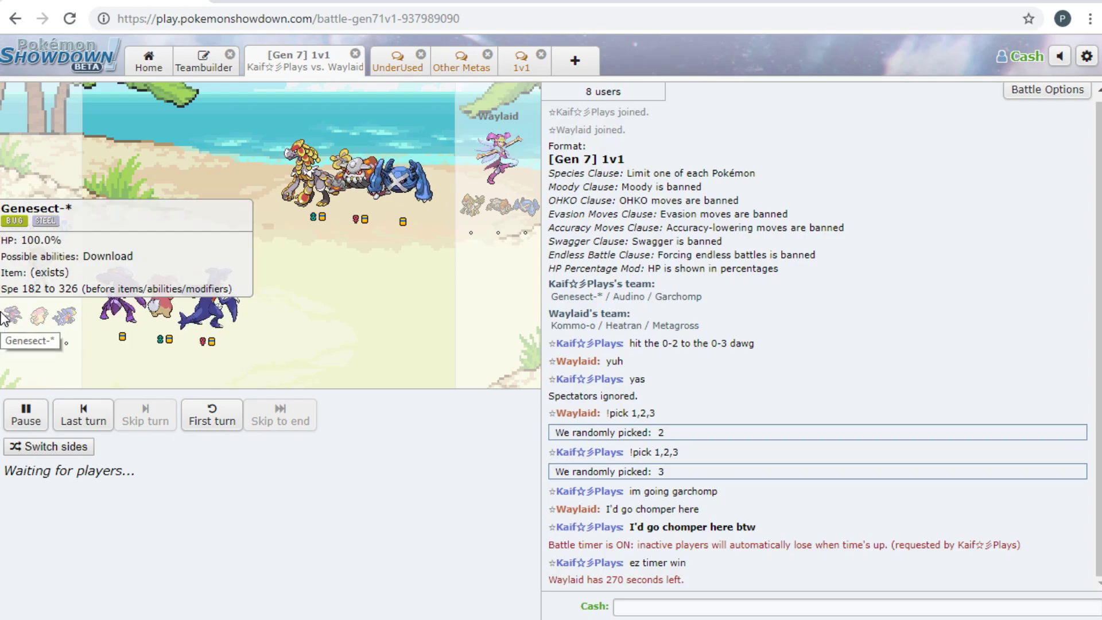
pyautogui.moveTo(28, 260)
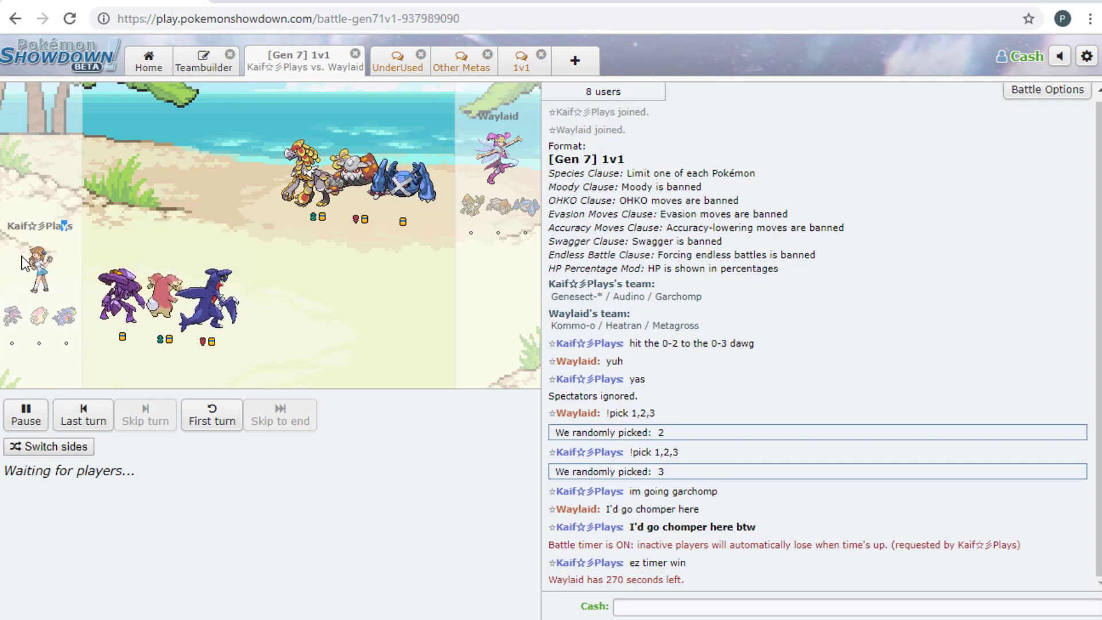
pyautogui.moveTo(10, 315)
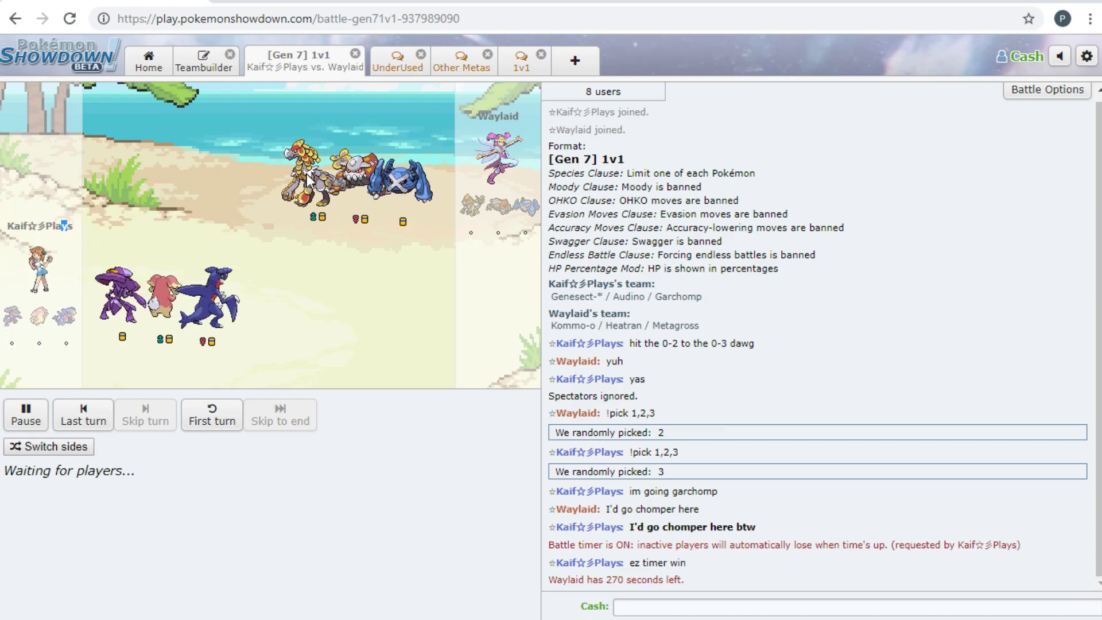
pyautogui.moveTo(12, 317)
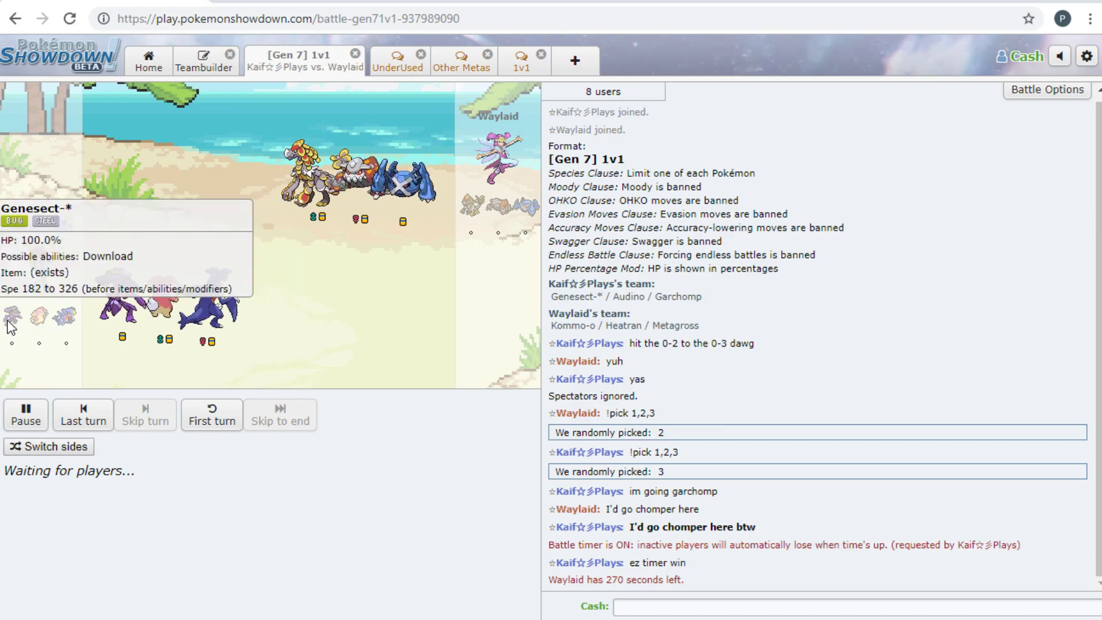
pyautogui.moveTo(169, 218)
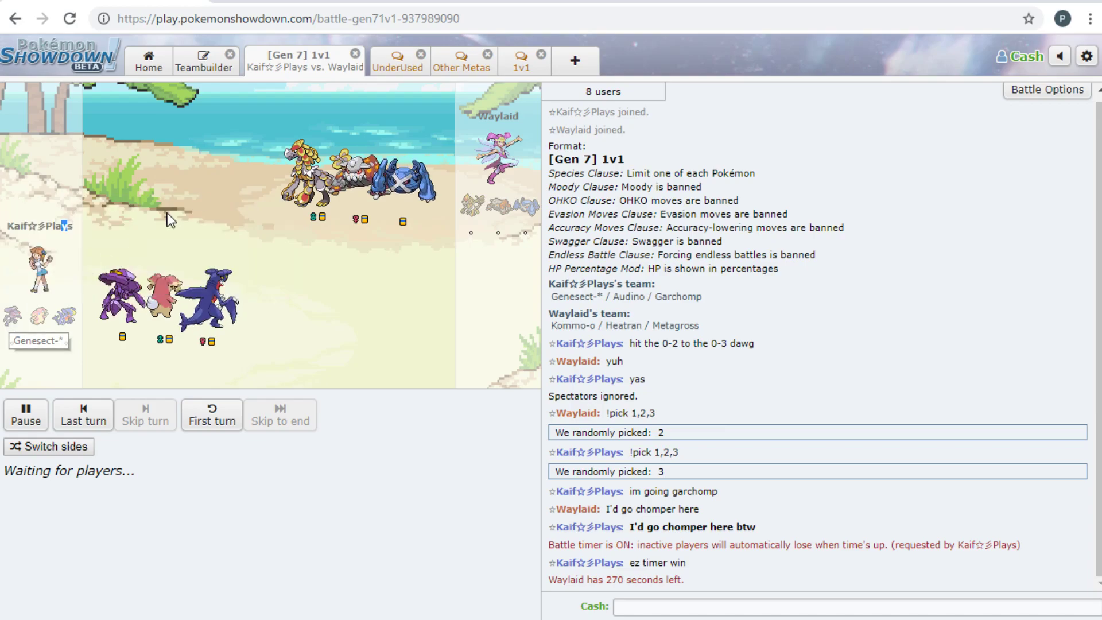
pyautogui.moveTo(13, 315)
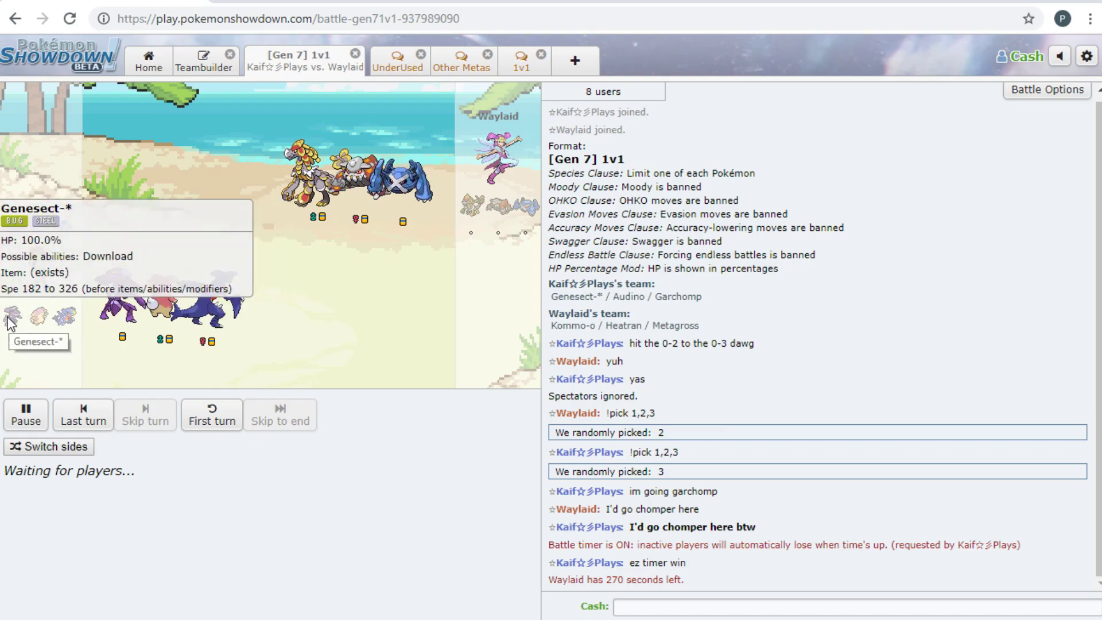
pyautogui.moveTo(348, 186)
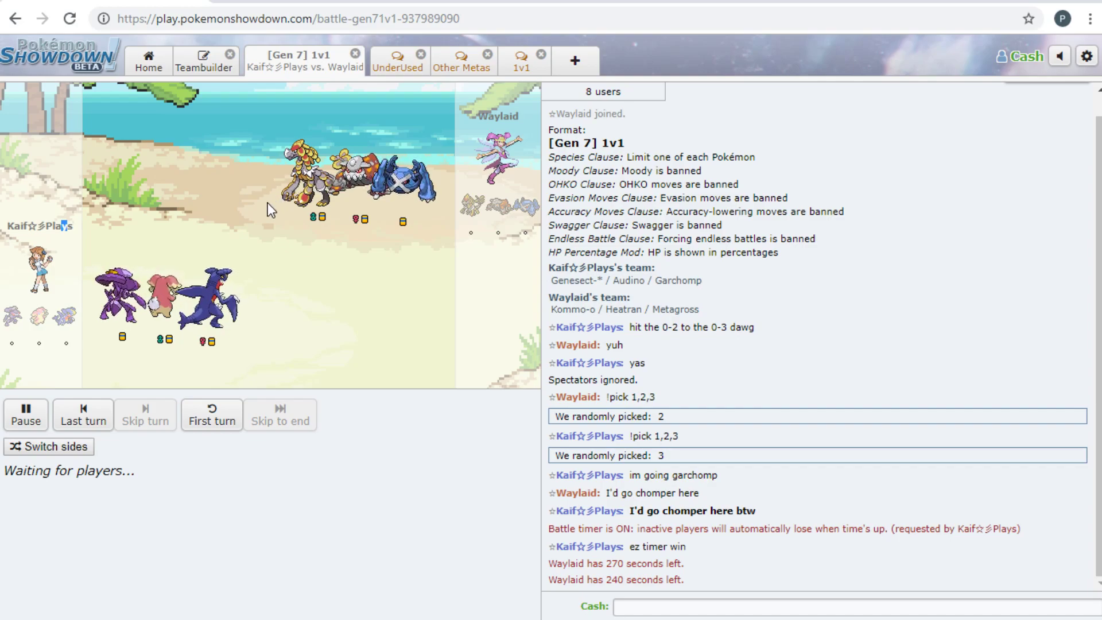
pyautogui.moveTo(244, 234)
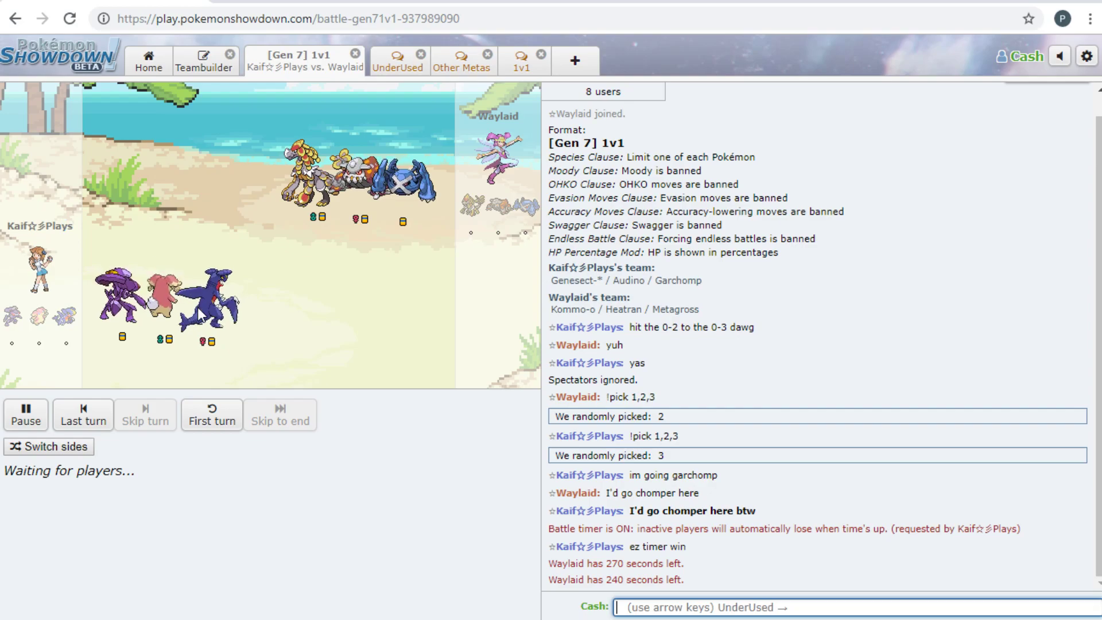
pyautogui.scroll(-3)
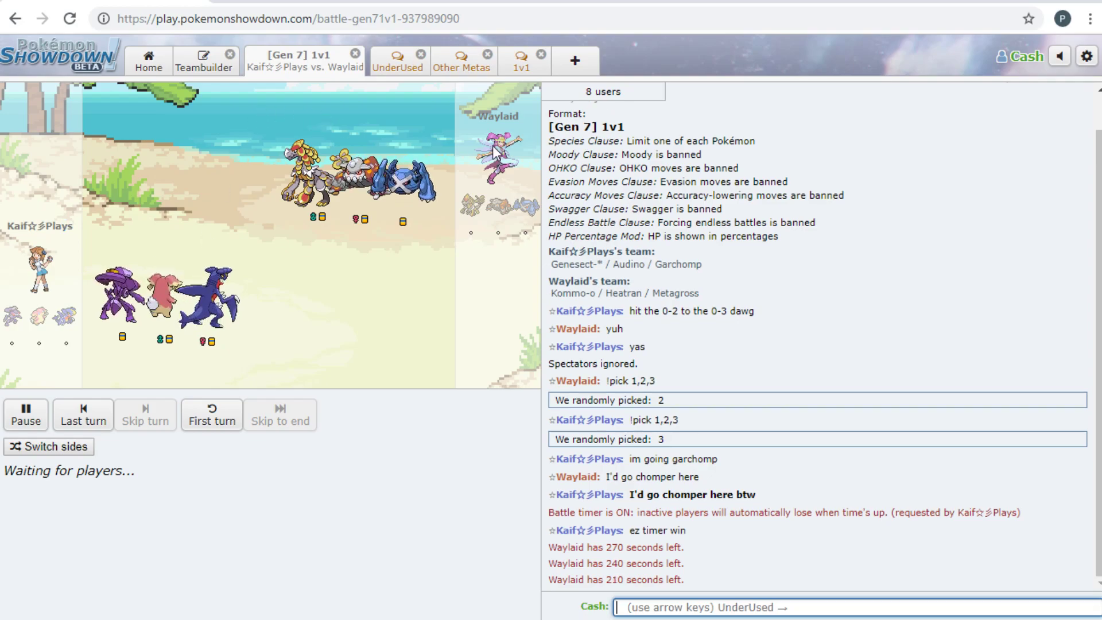
pyautogui.moveTo(404, 248)
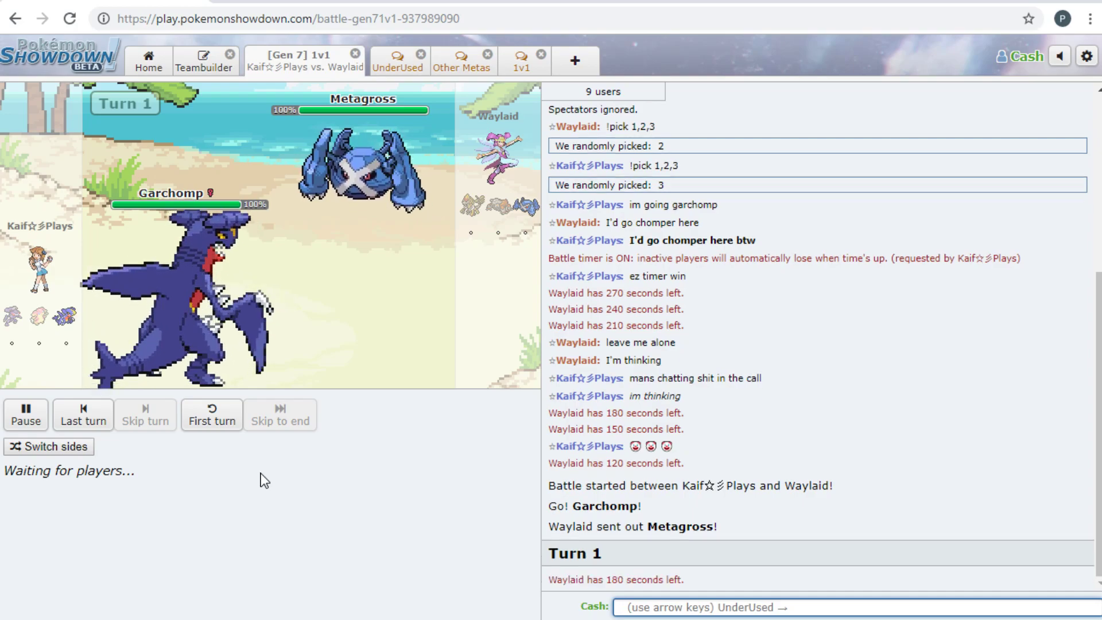
pyautogui.moveTo(362, 172)
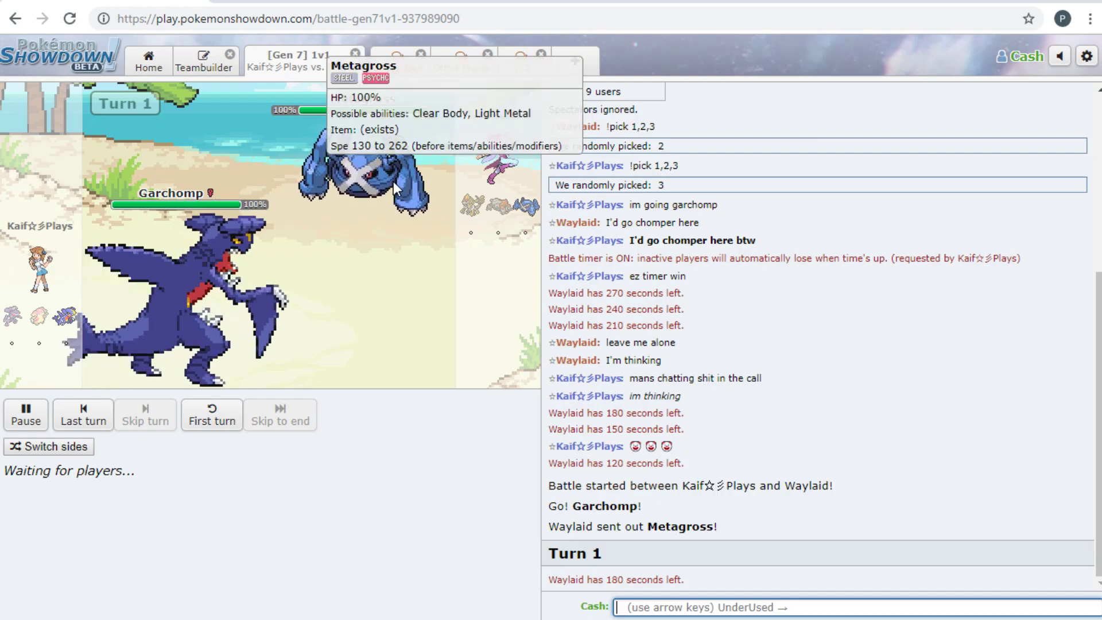
pyautogui.moveTo(181, 312)
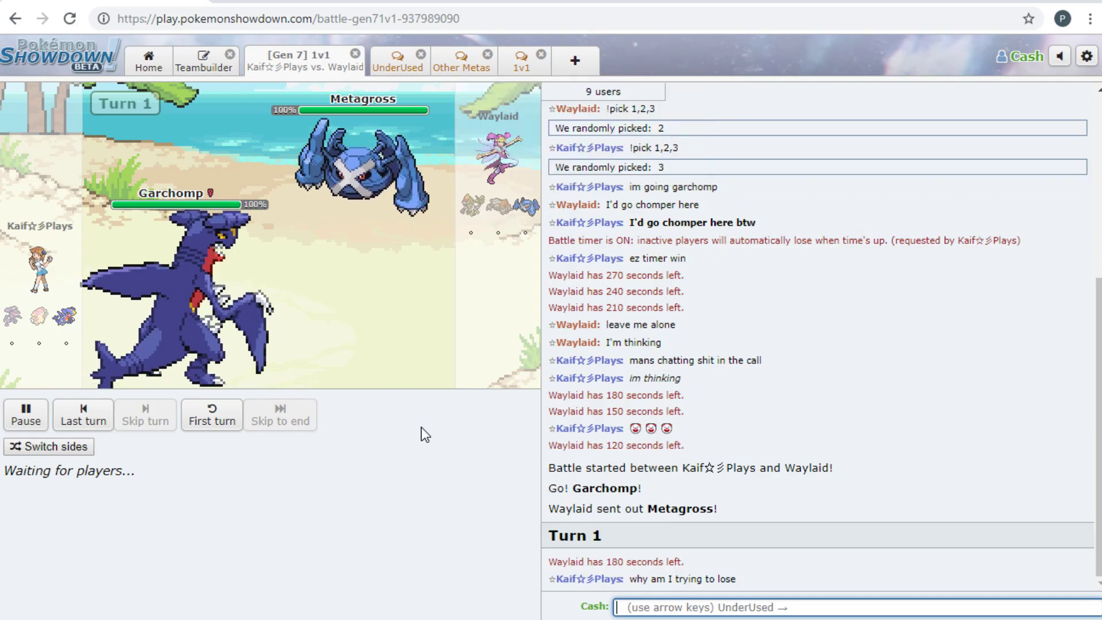
pyautogui.moveTo(190, 316)
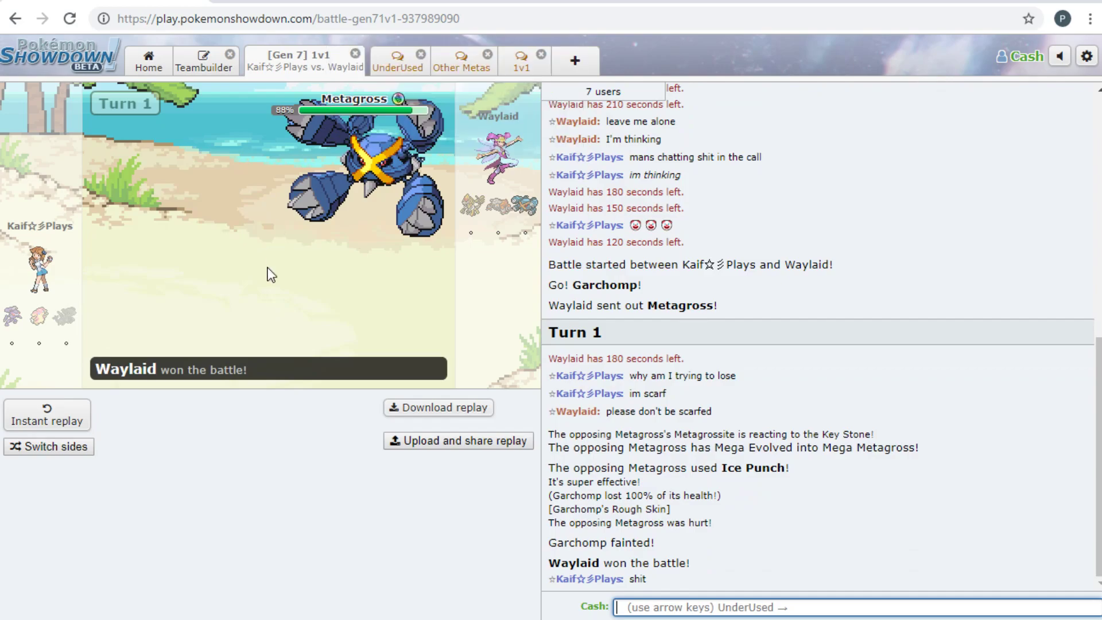
pyautogui.moveTo(12, 316)
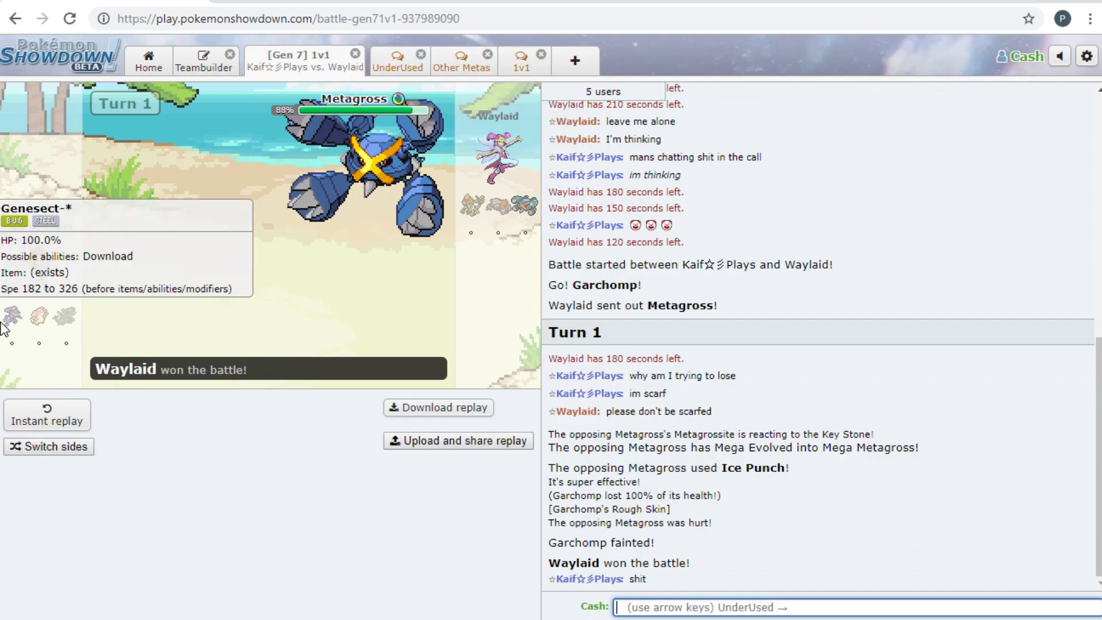
pyautogui.moveTo(508, 203)
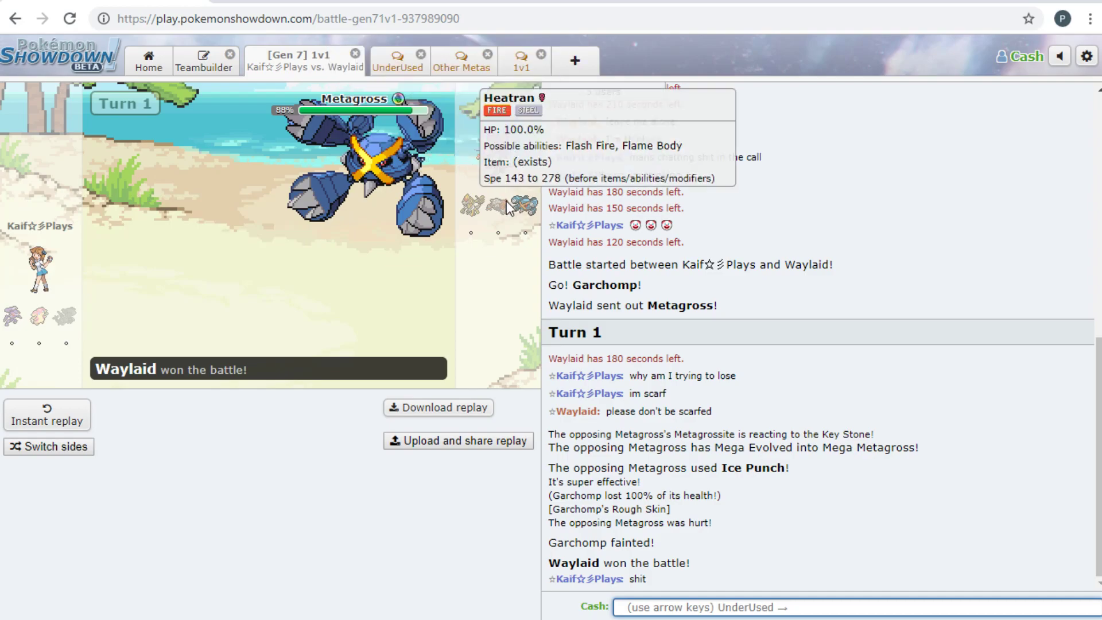
pyautogui.moveTo(11, 317)
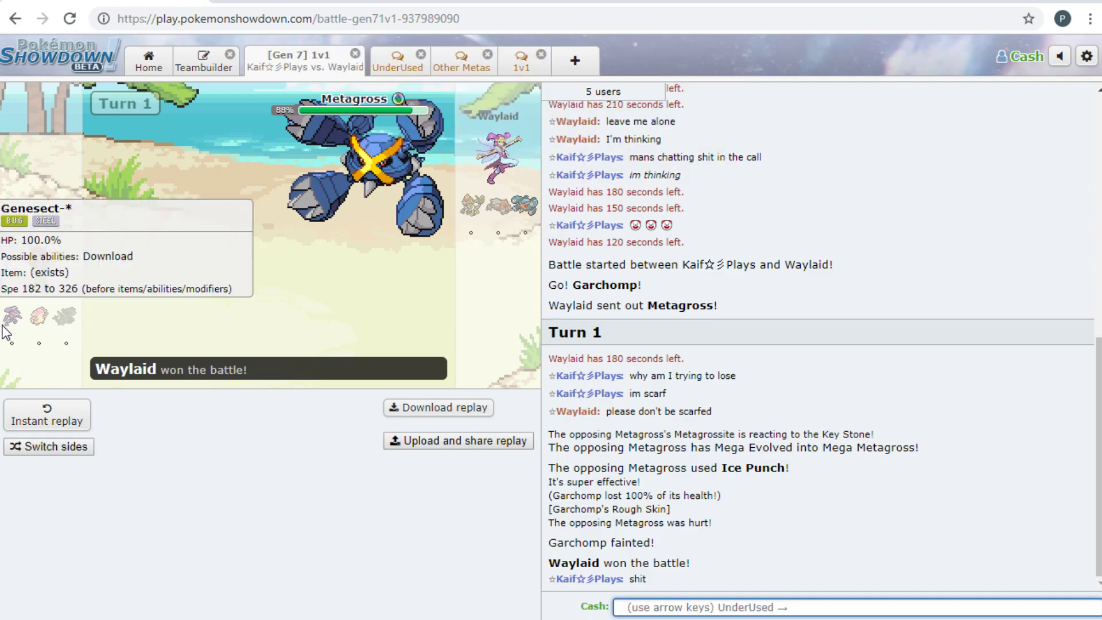
pyautogui.moveTo(38, 317)
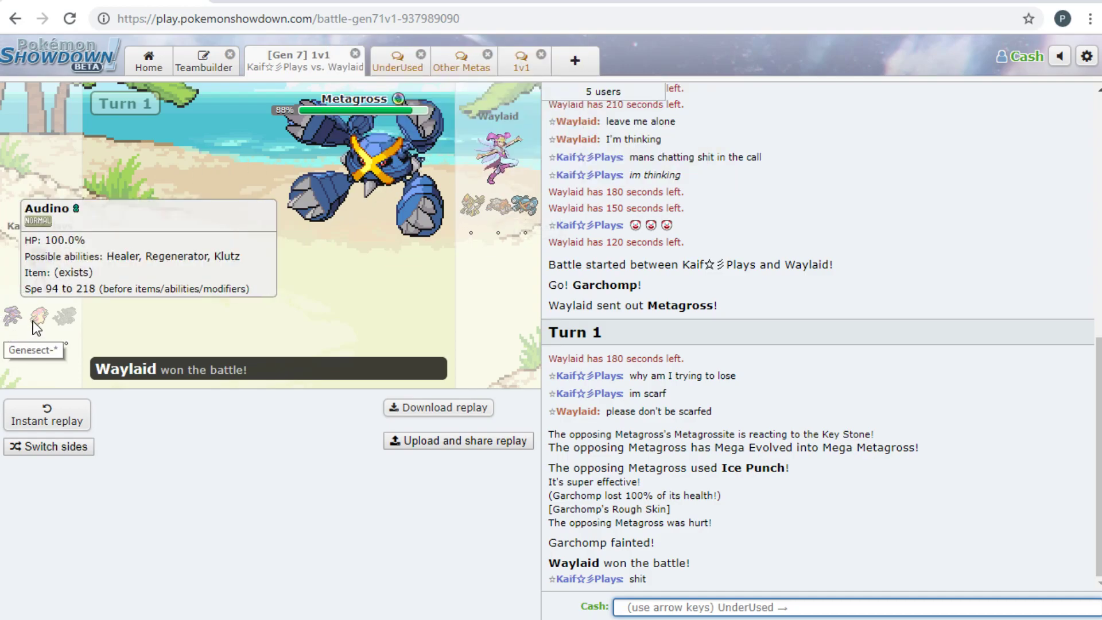
pyautogui.moveTo(506, 206)
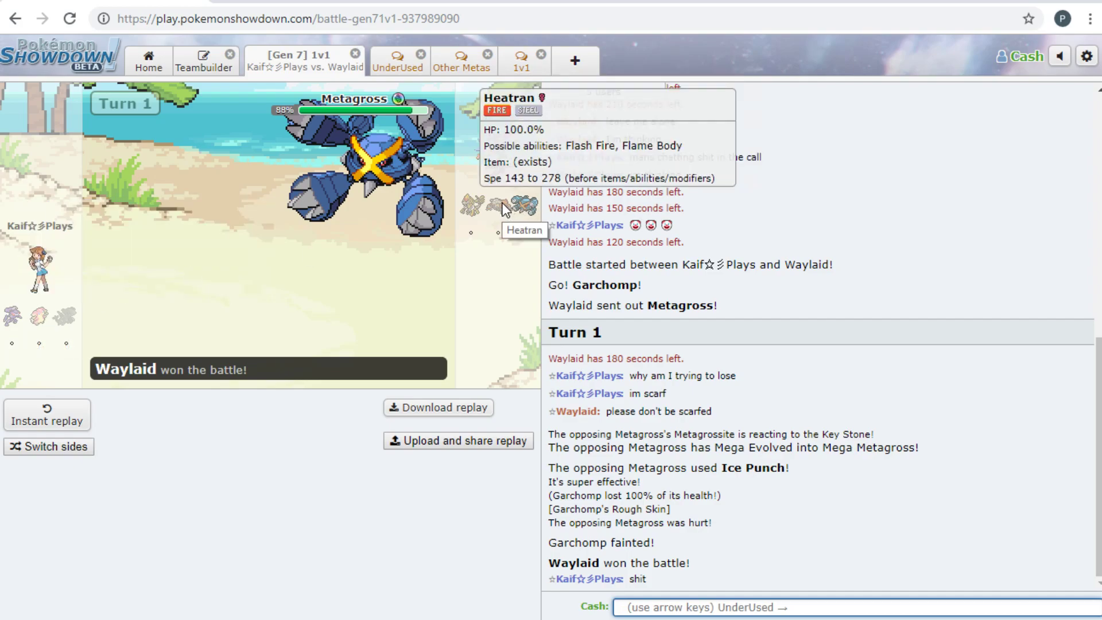
pyautogui.moveTo(10, 316)
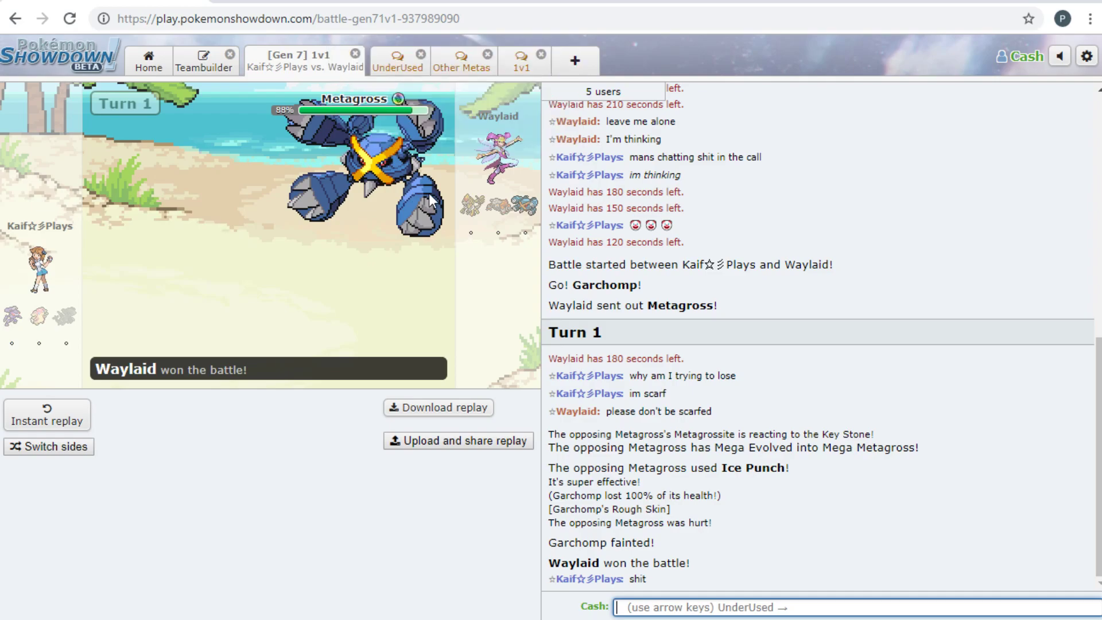
pyautogui.moveTo(282, 146)
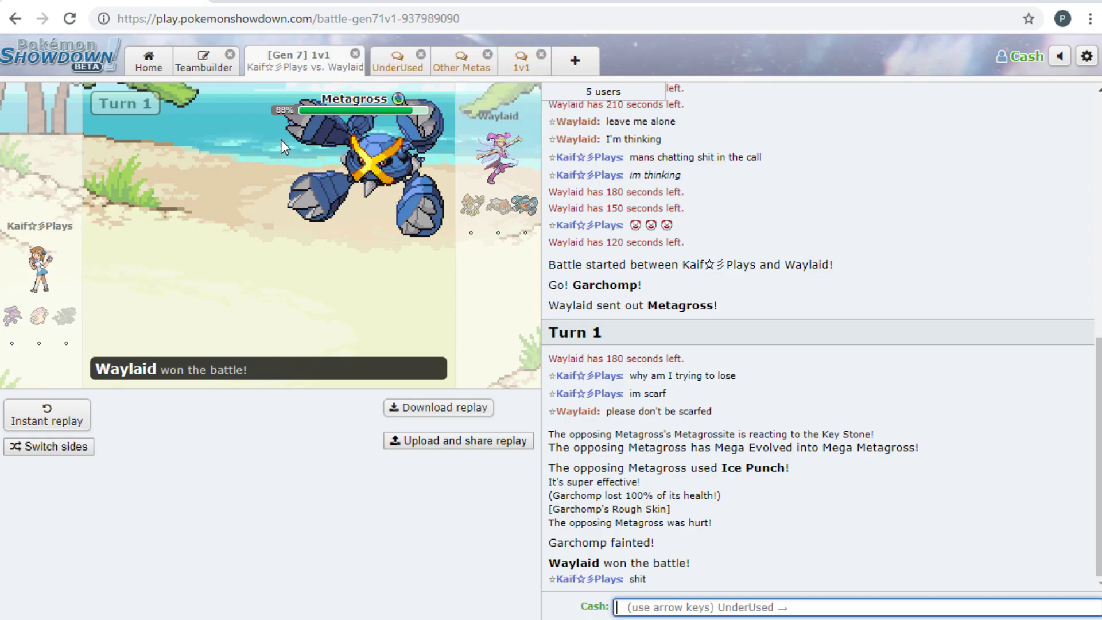
# Back out of the Teambuilder's Pokémon editor and team list to the home page
pyautogui.click(203, 59)
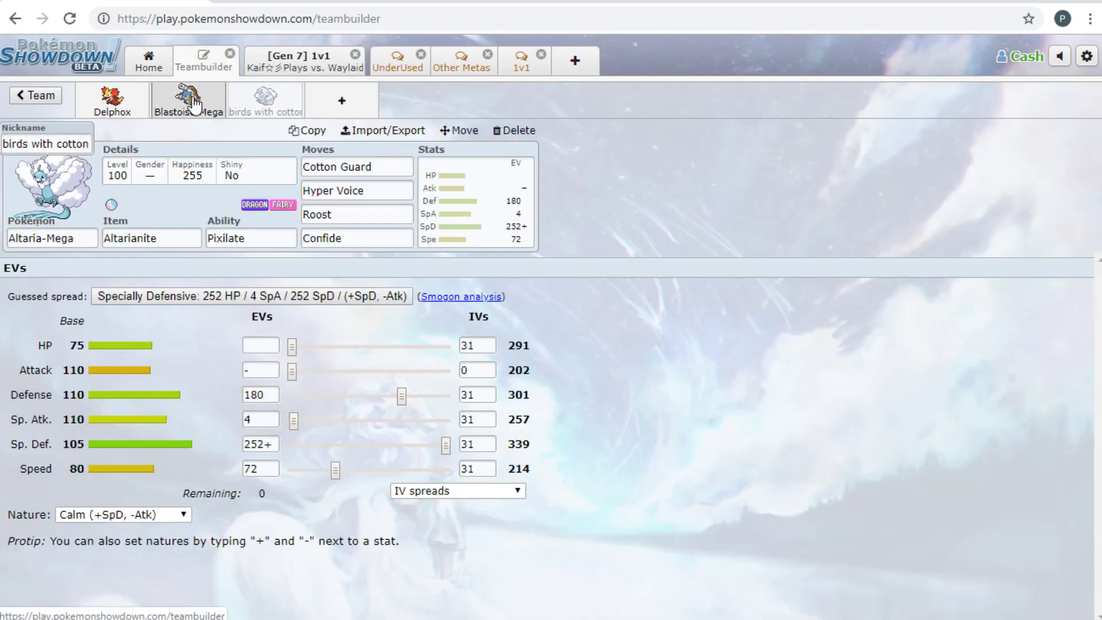
pyautogui.click(34, 95)
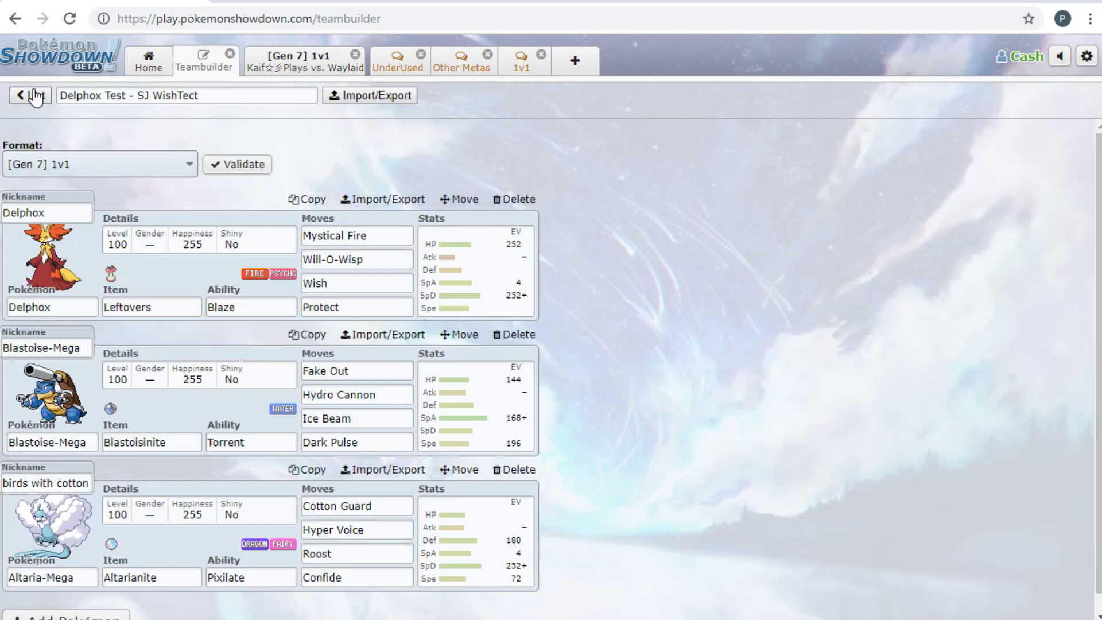
pyautogui.click(27, 95)
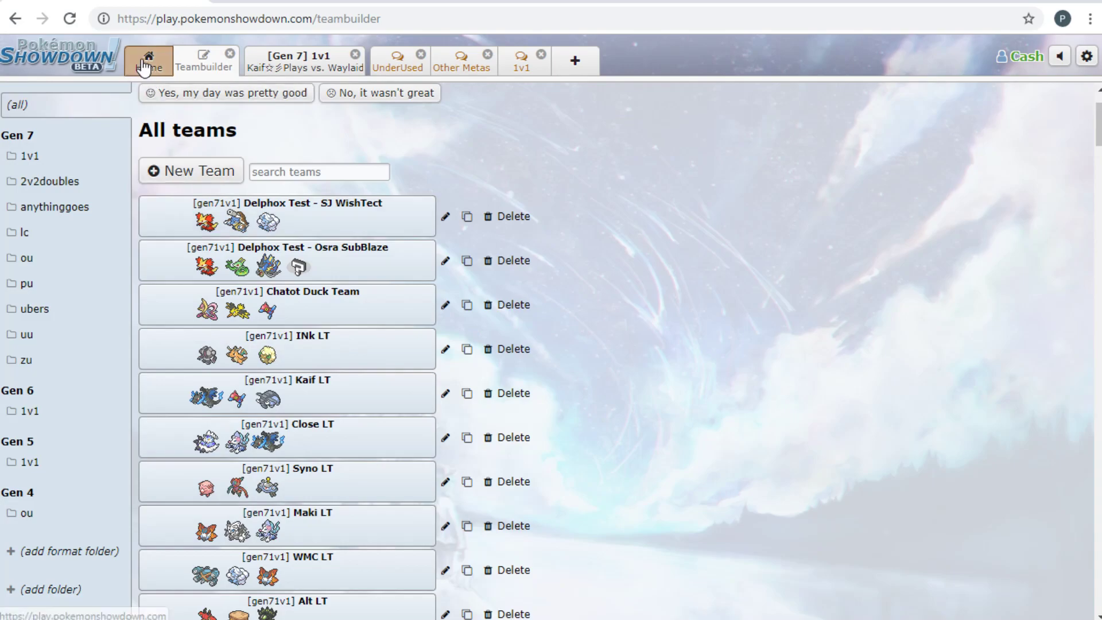
pyautogui.click(148, 60)
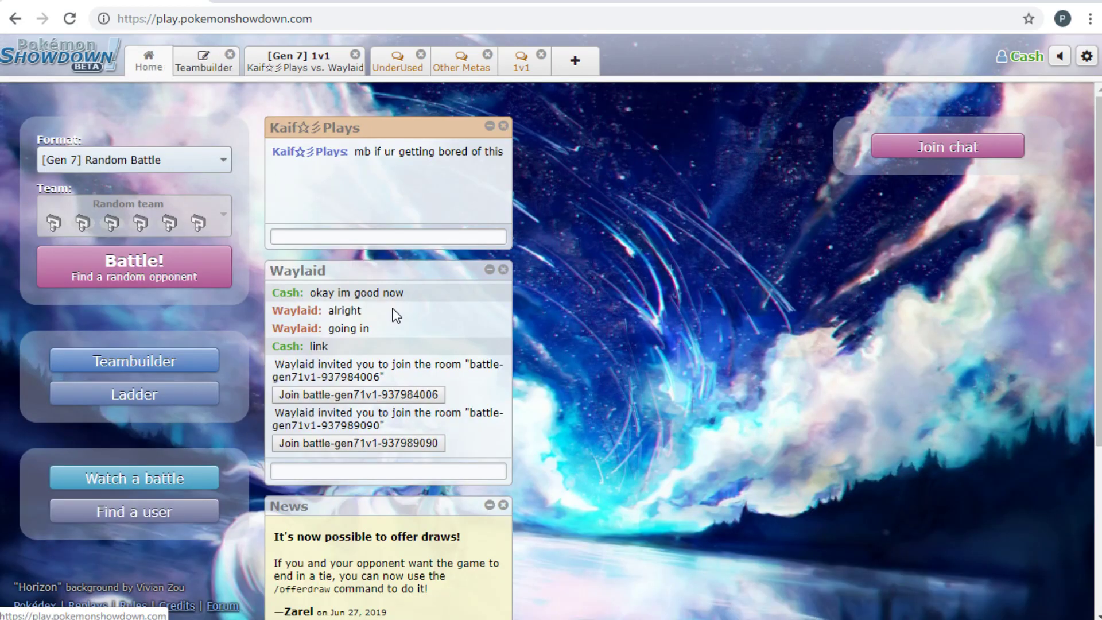
pyautogui.write('nah')
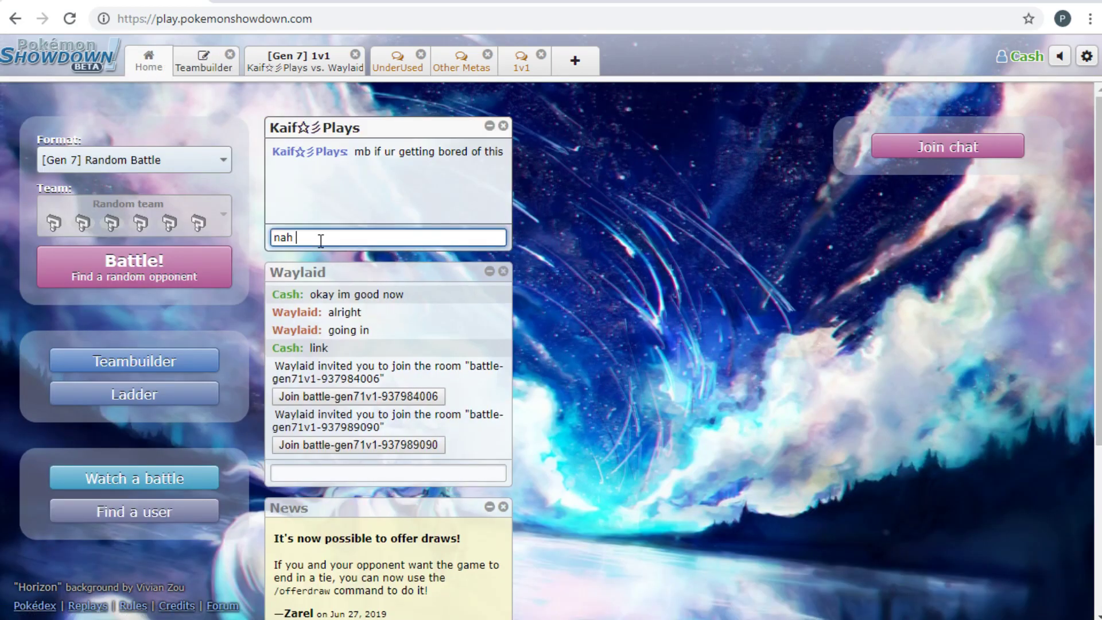
pyautogui.press('Return')
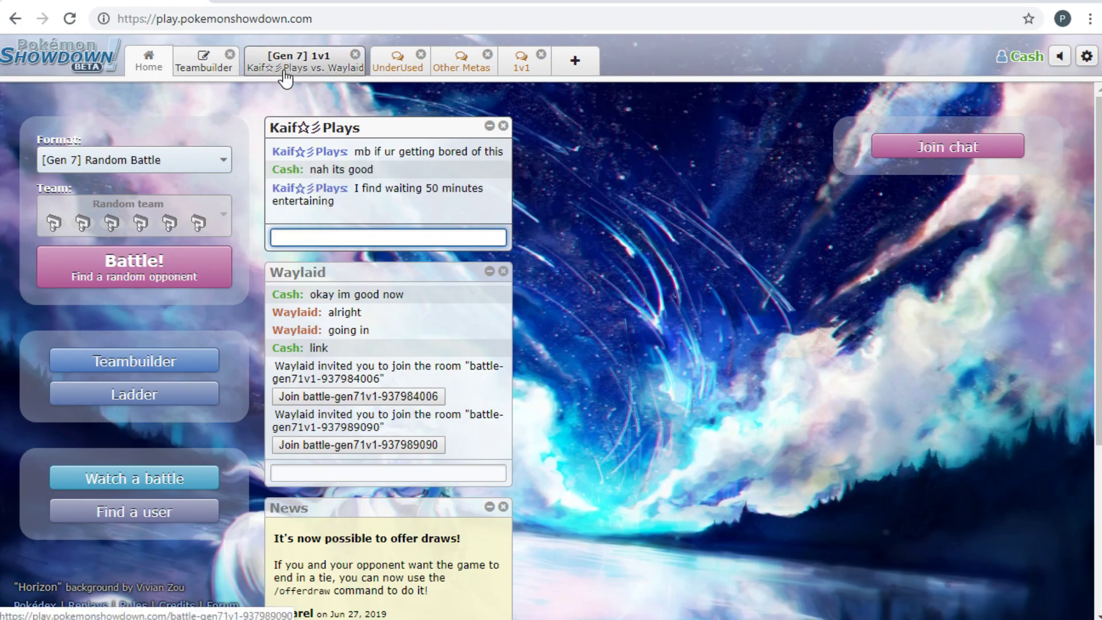
pyautogui.click(388, 237)
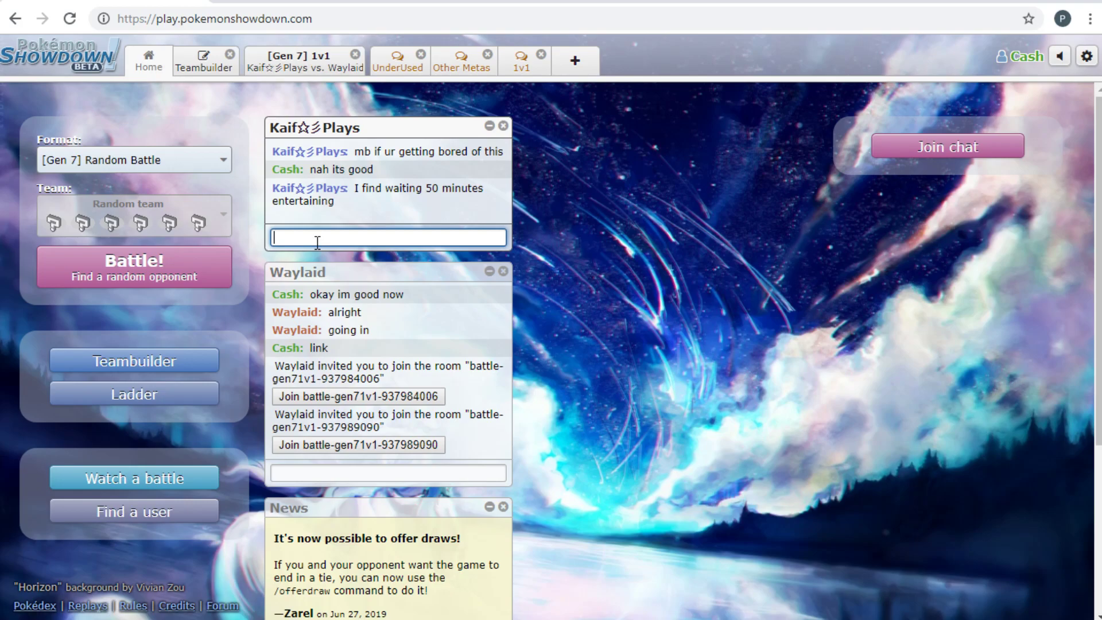
pyautogui.write('i get to ta')
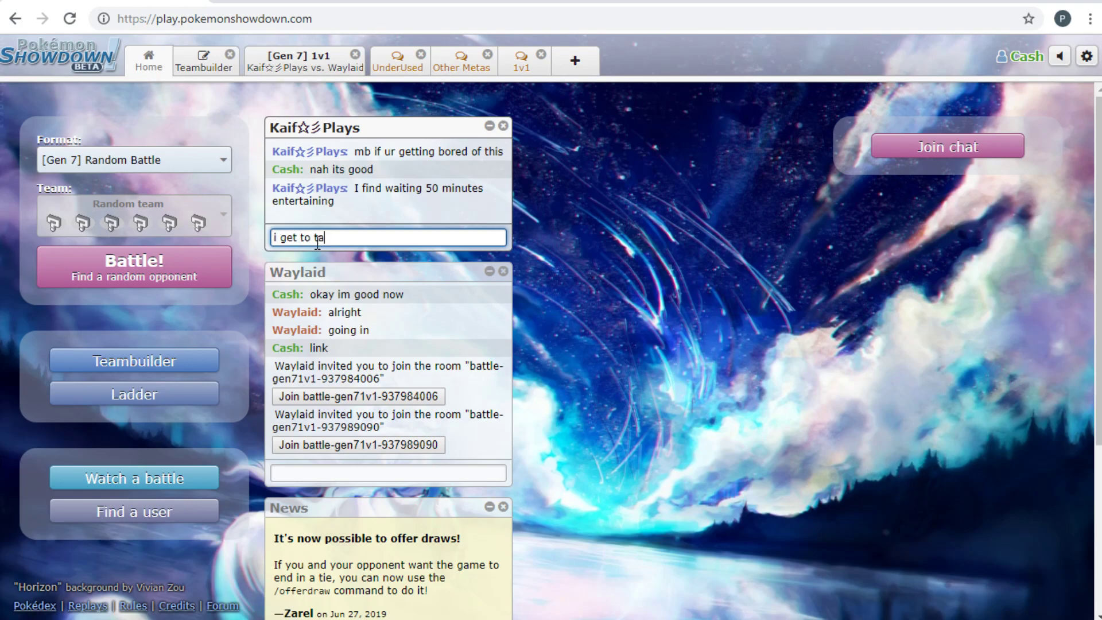
pyautogui.write('lk about the te')
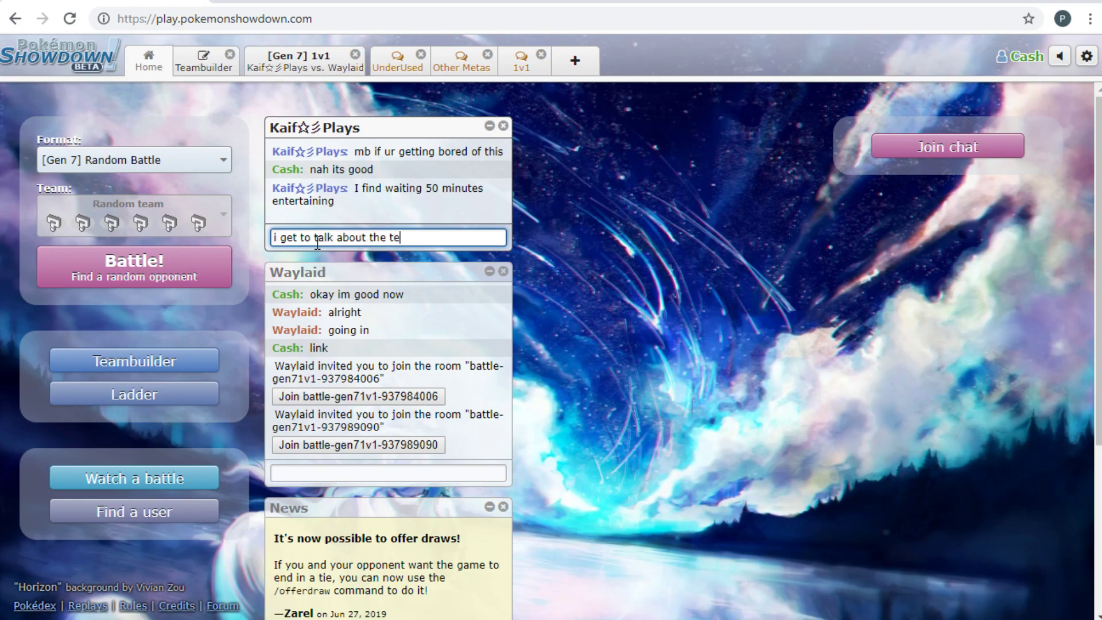
pyautogui.press('Return')
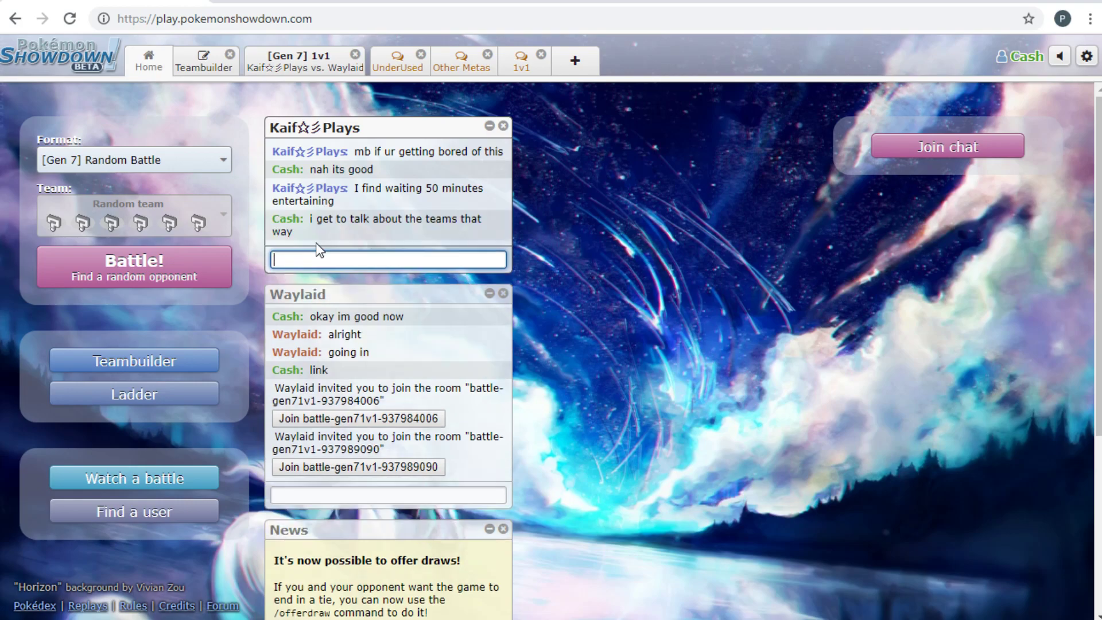
# Close the finished game-two [Gen 7] 1v1 battle room and land on Home
pyautogui.click(358, 466)
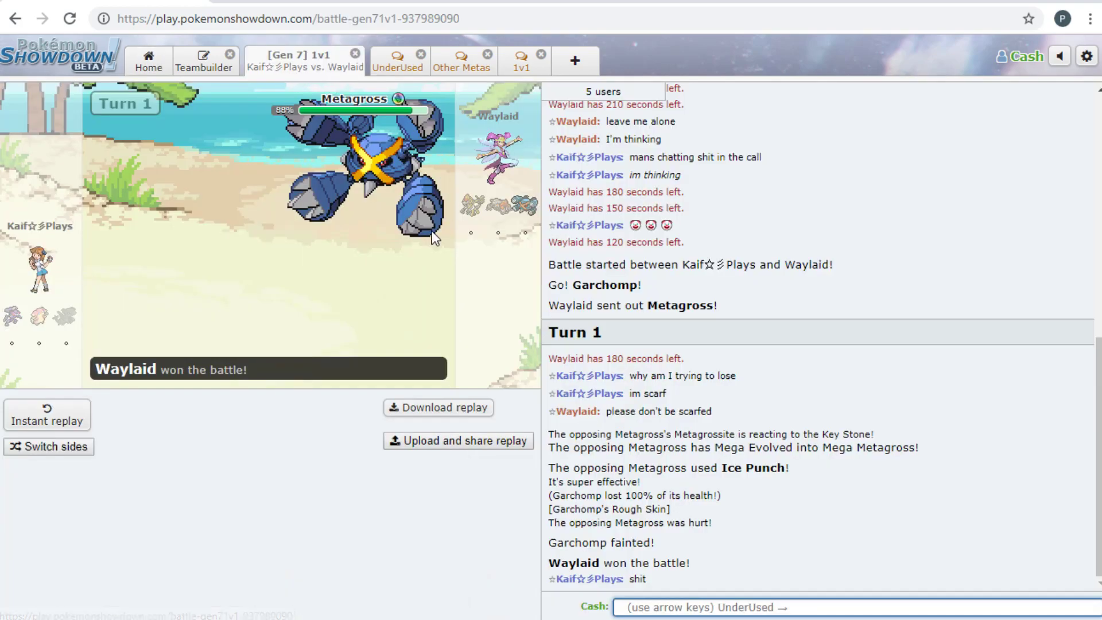
pyautogui.moveTo(351, 269)
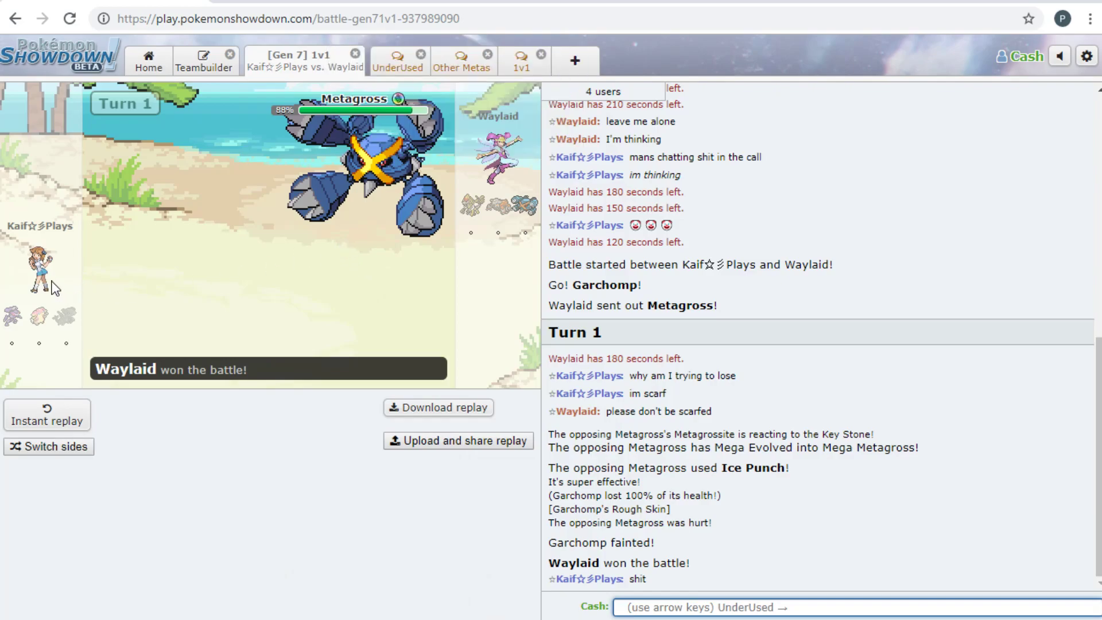
pyautogui.moveTo(455, 247)
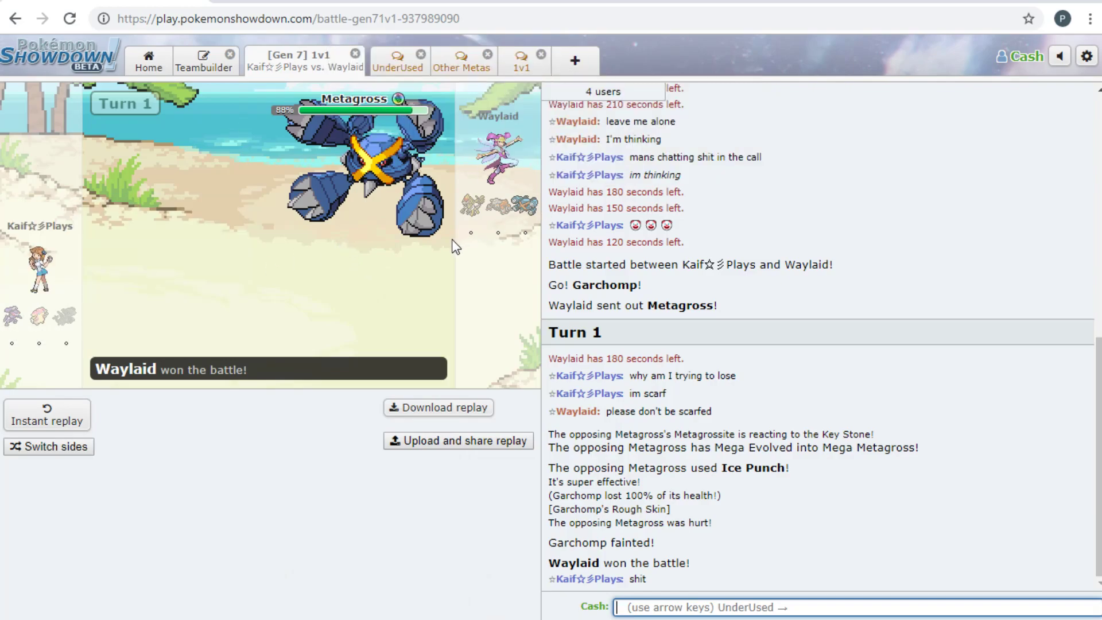
pyautogui.moveTo(478, 225)
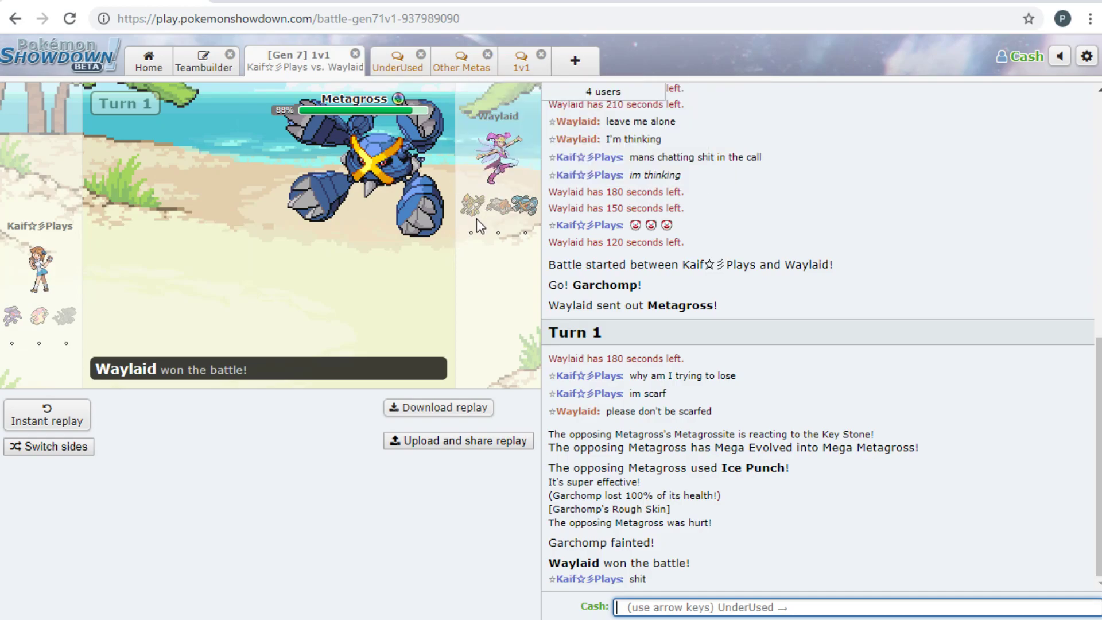
pyautogui.moveTo(184, 109)
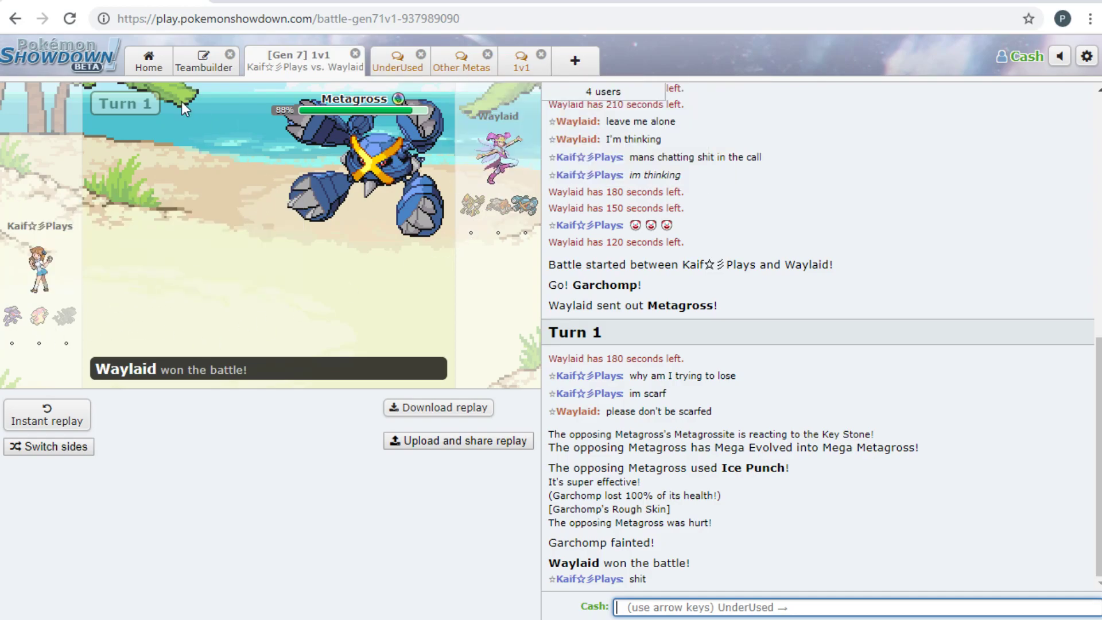
pyautogui.moveTo(158, 375)
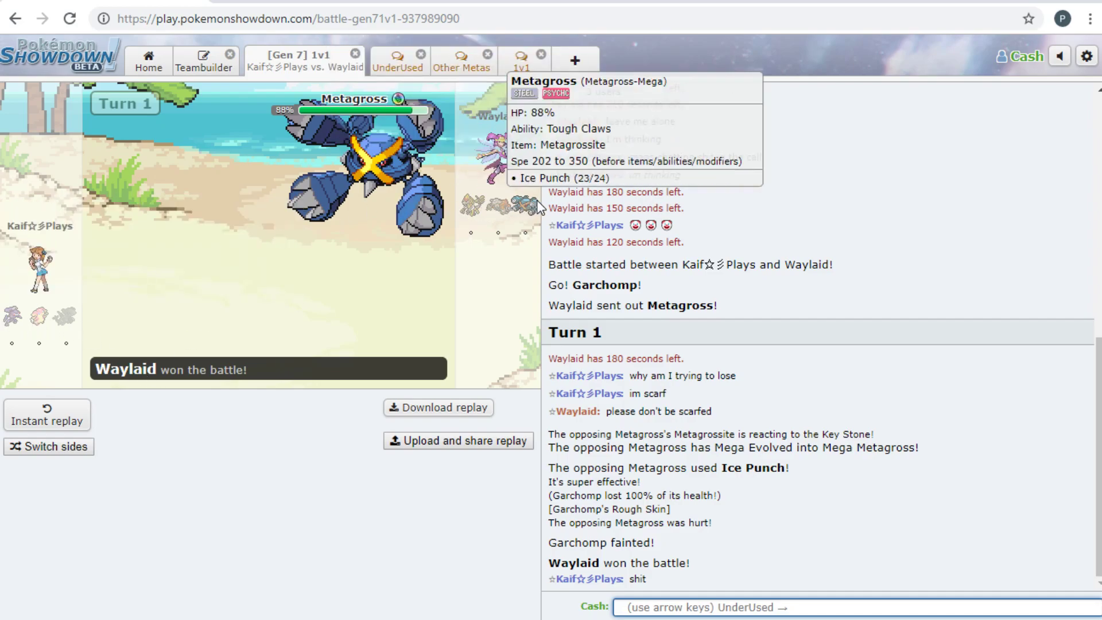
pyautogui.moveTo(513, 214)
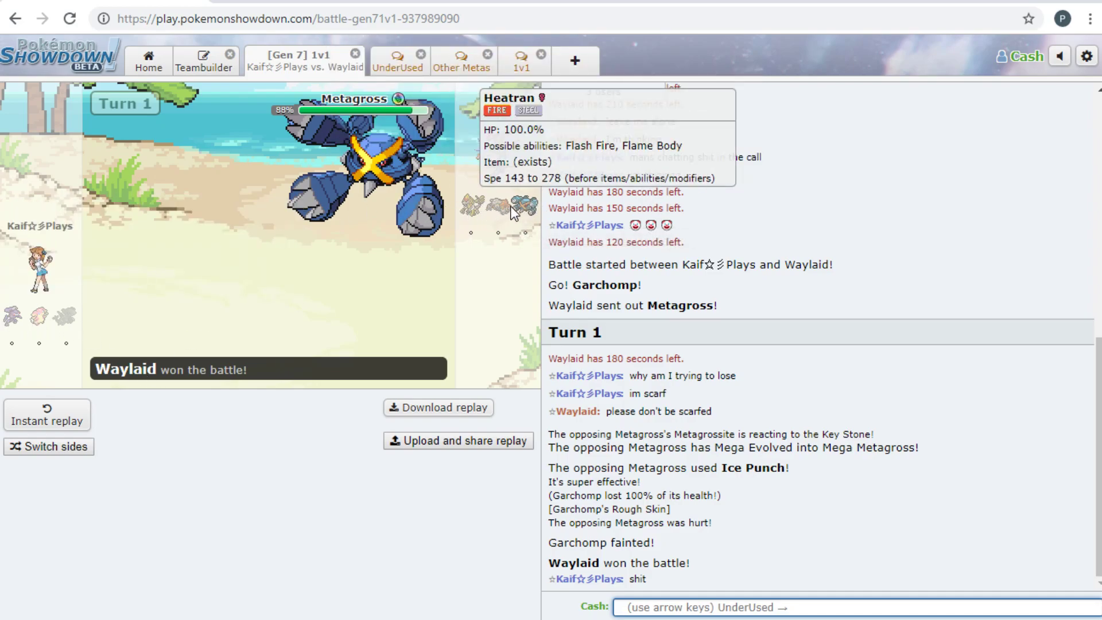
pyautogui.moveTo(499, 204)
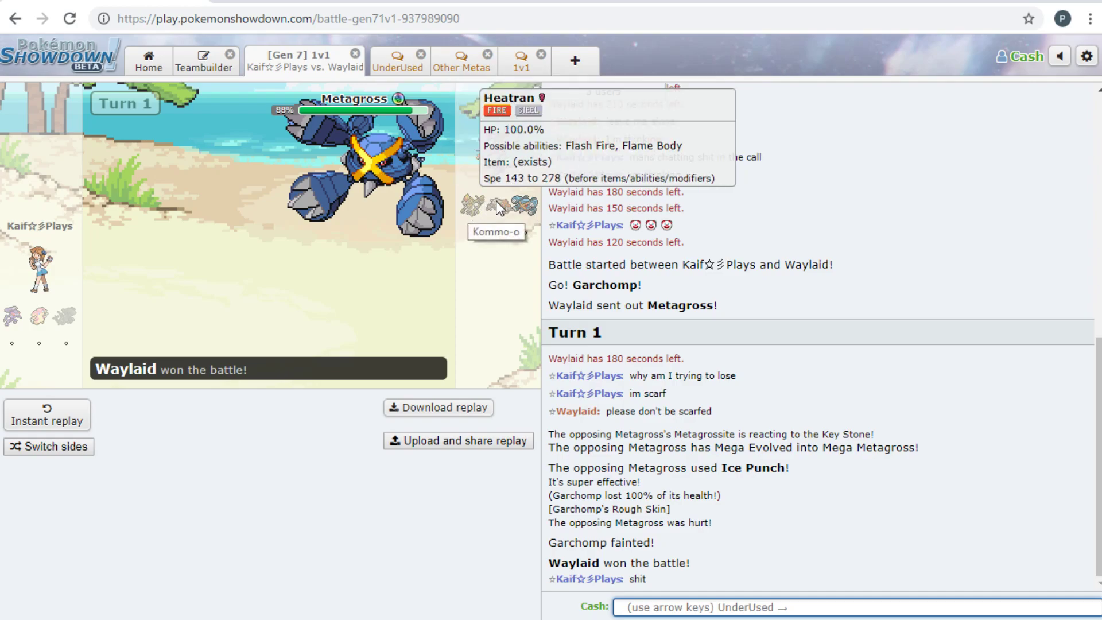
pyautogui.moveTo(513, 172)
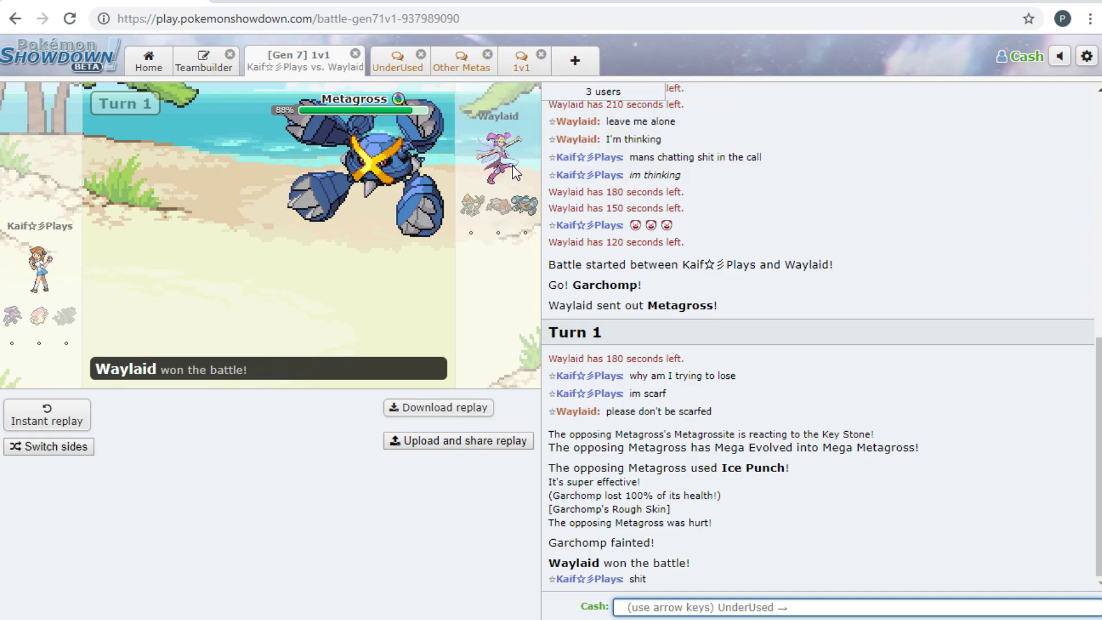
pyautogui.moveTo(217, 344)
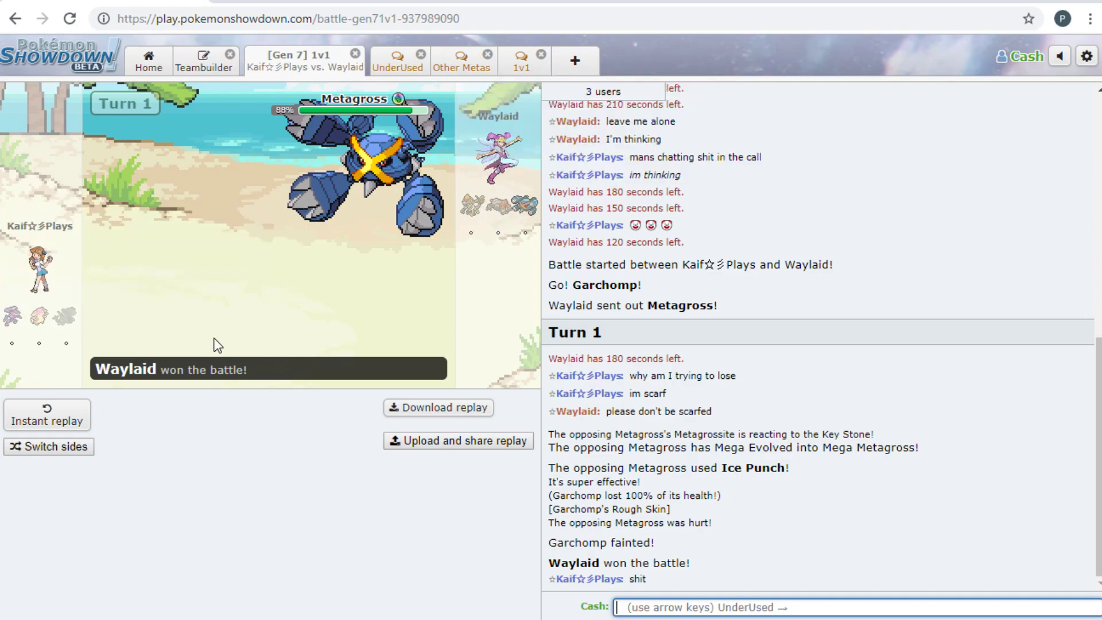
pyautogui.moveTo(83, 350)
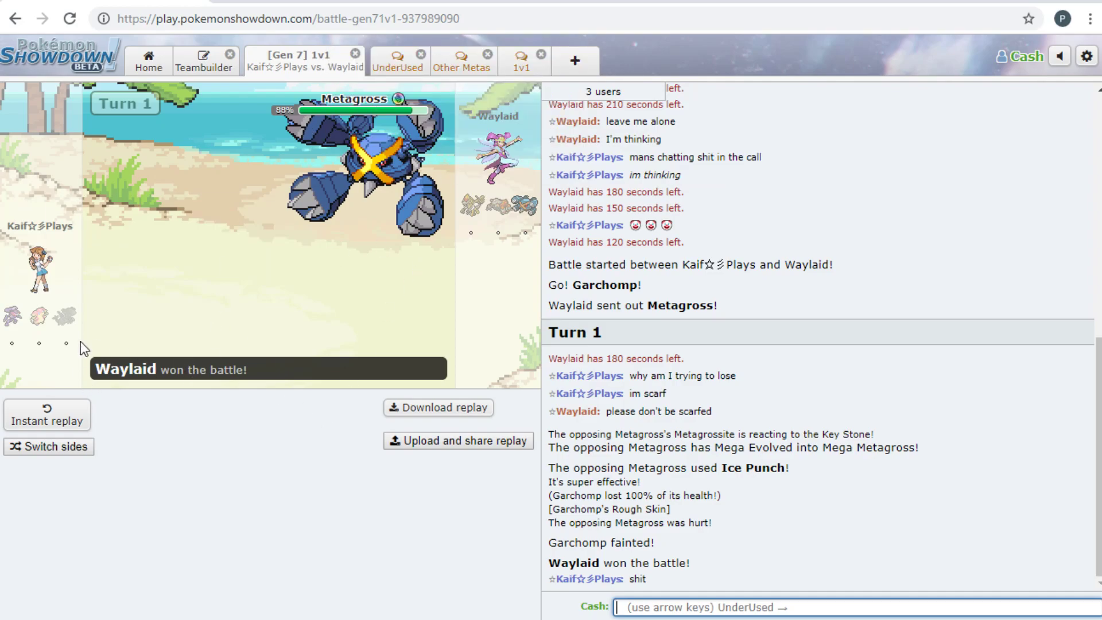
pyautogui.moveTo(38, 316)
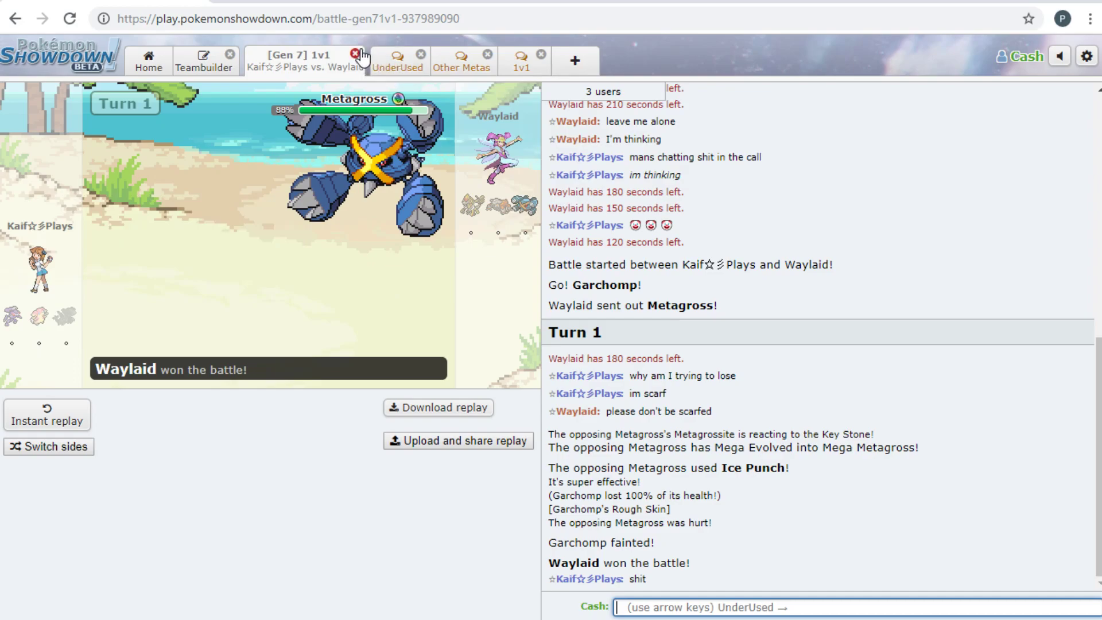
pyautogui.moveTo(360, 77)
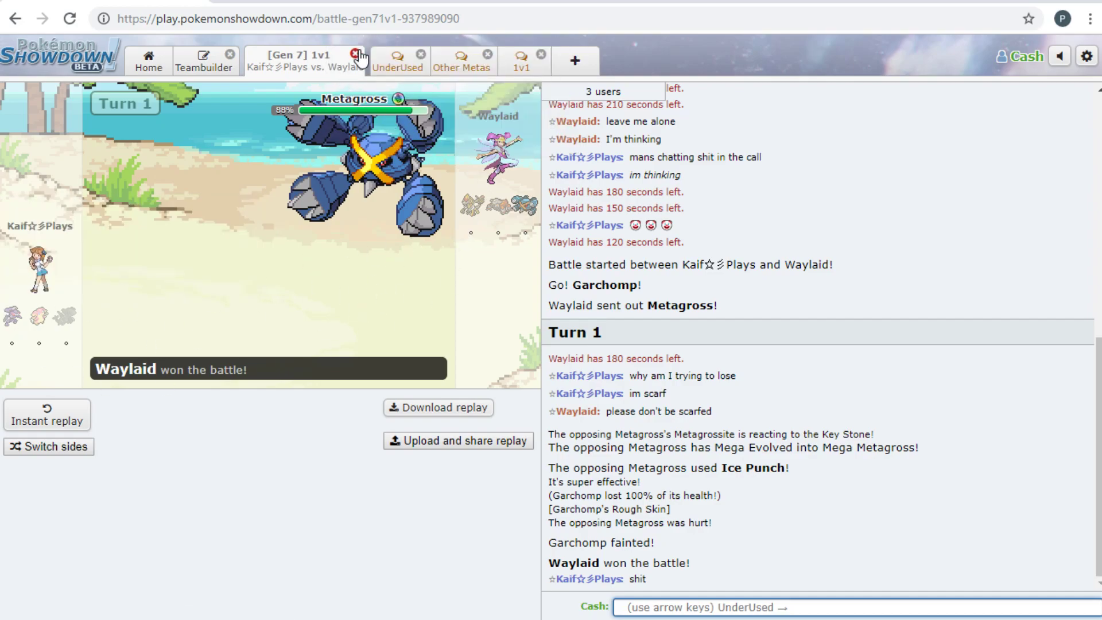
pyautogui.click(359, 55)
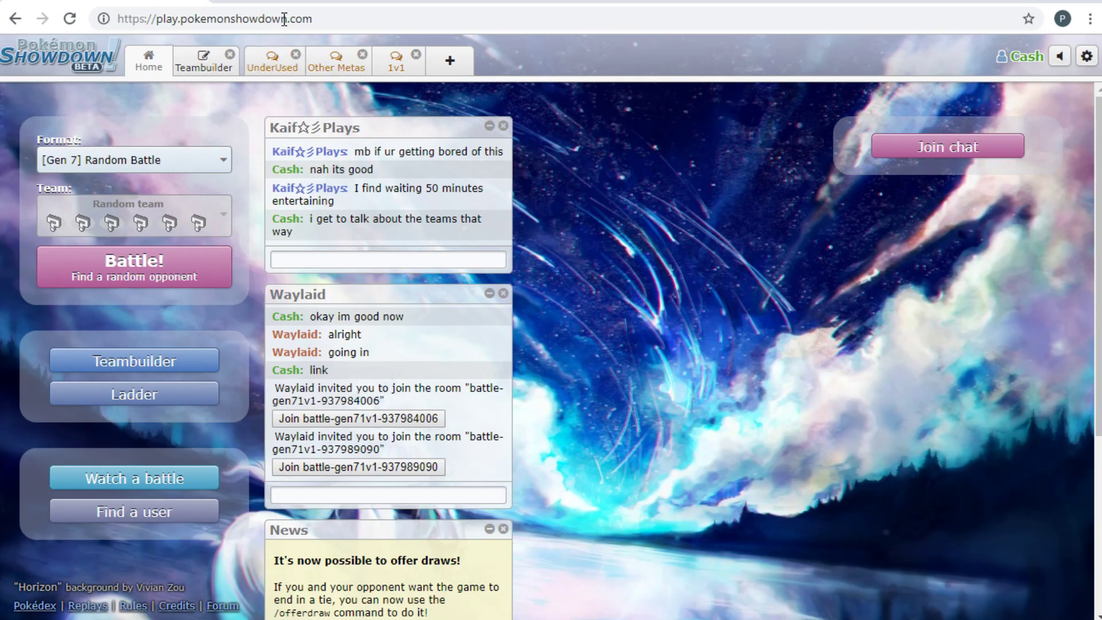
pyautogui.click(214, 19)
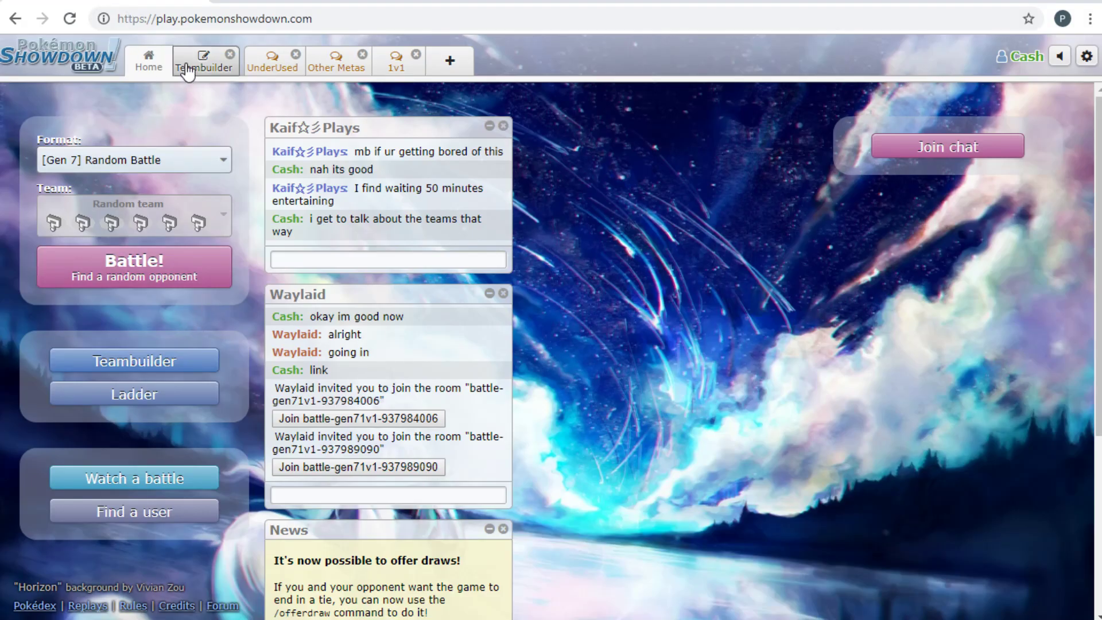
pyautogui.click(204, 60)
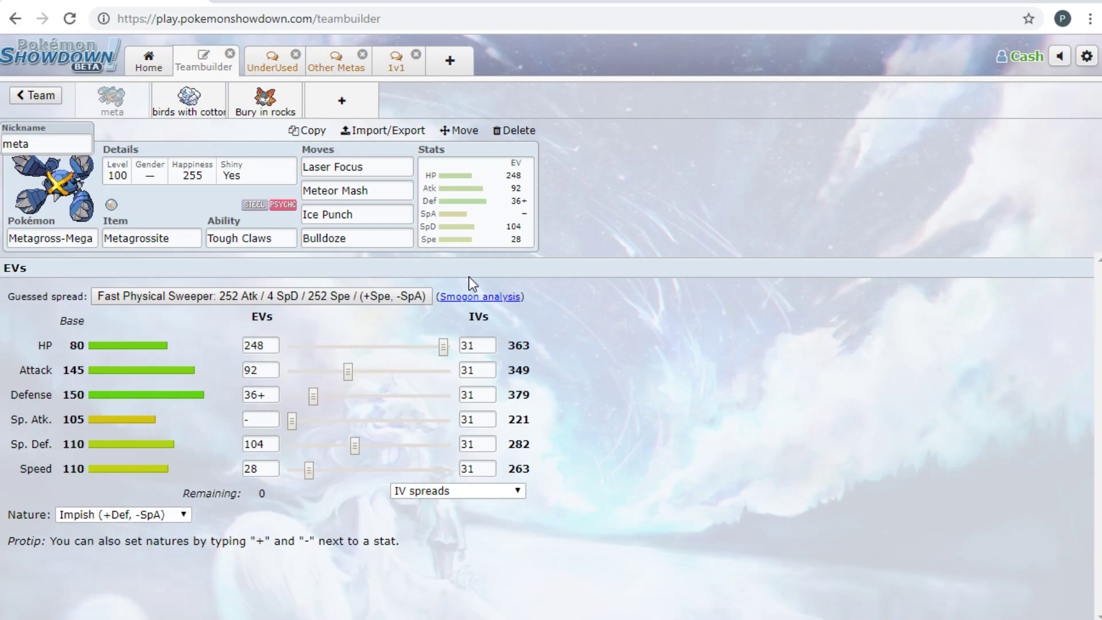
pyautogui.moveTo(389, 485)
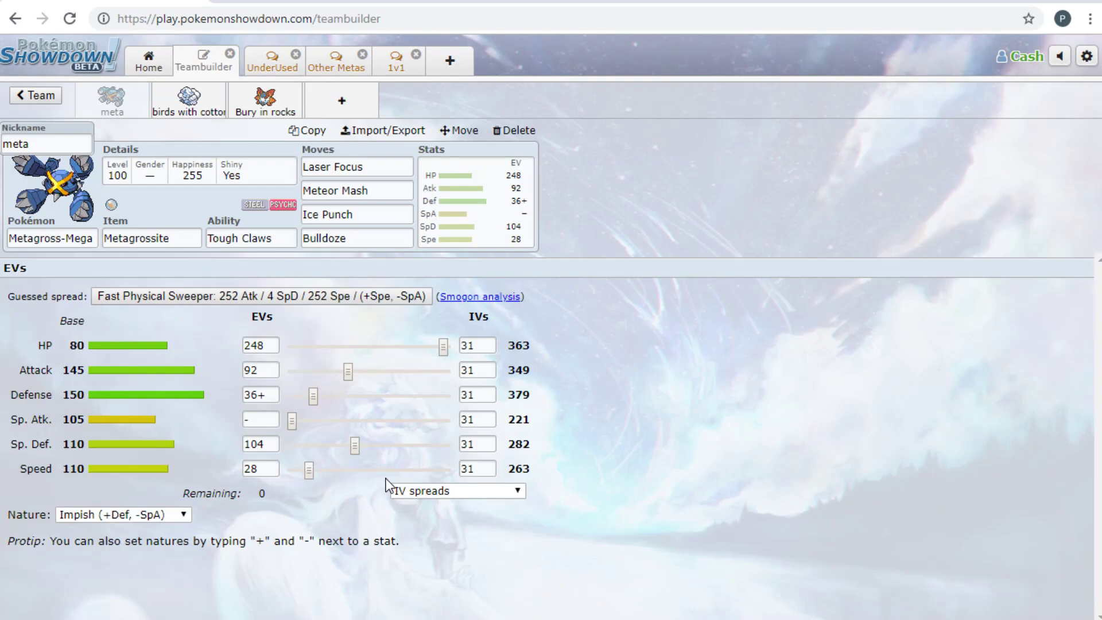
pyautogui.moveTo(382, 482)
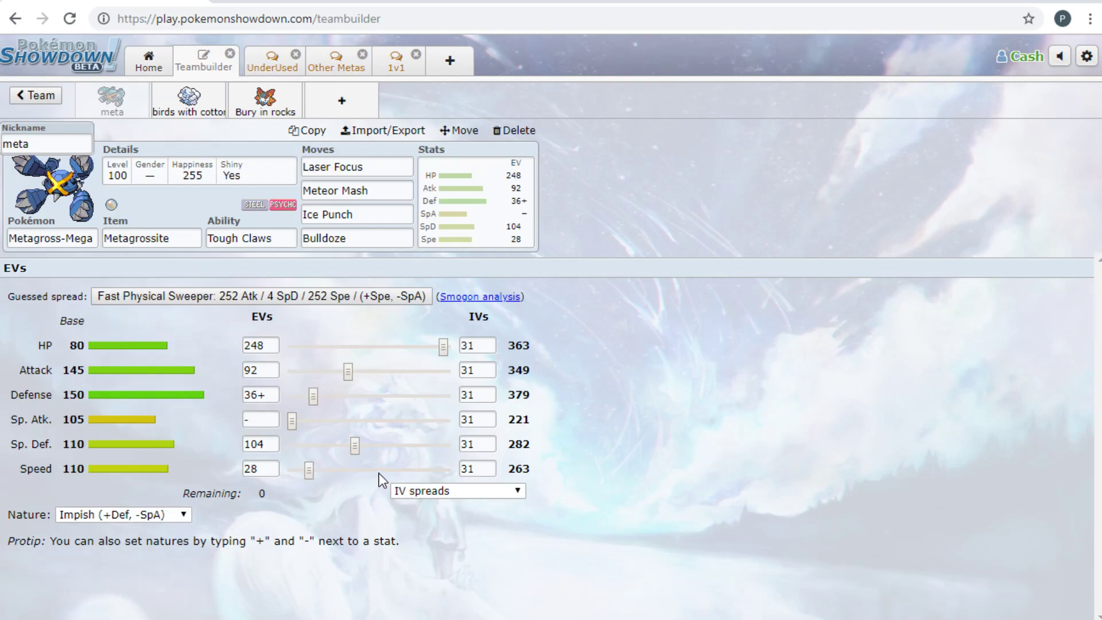
pyautogui.click(148, 59)
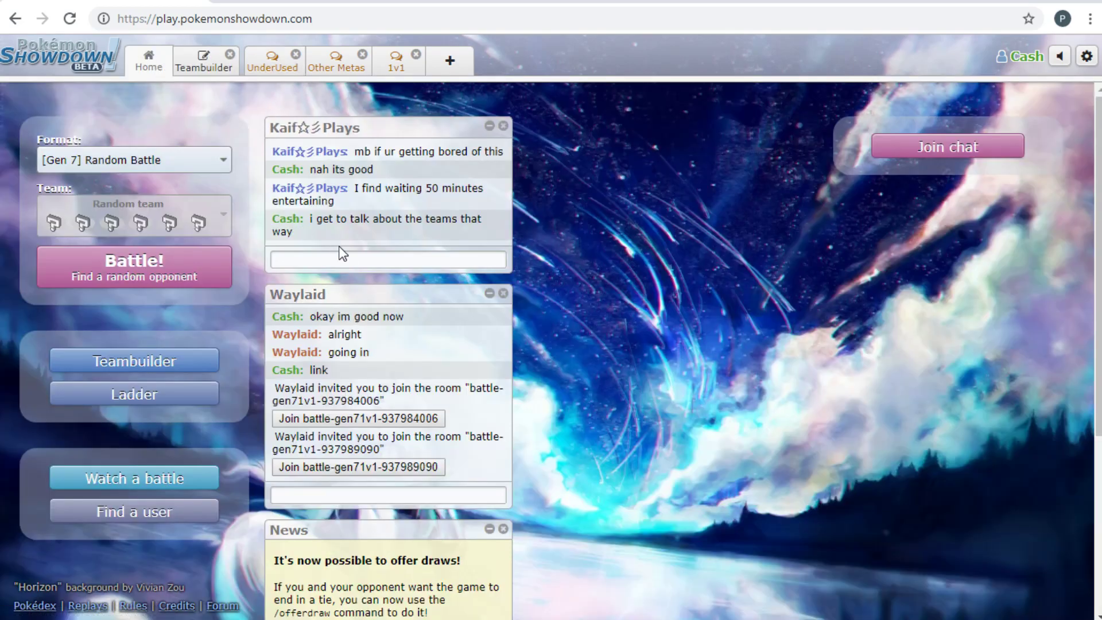
# Ask privately 'what was the salazzle s' about the Salazzle set
pyautogui.click(387, 259)
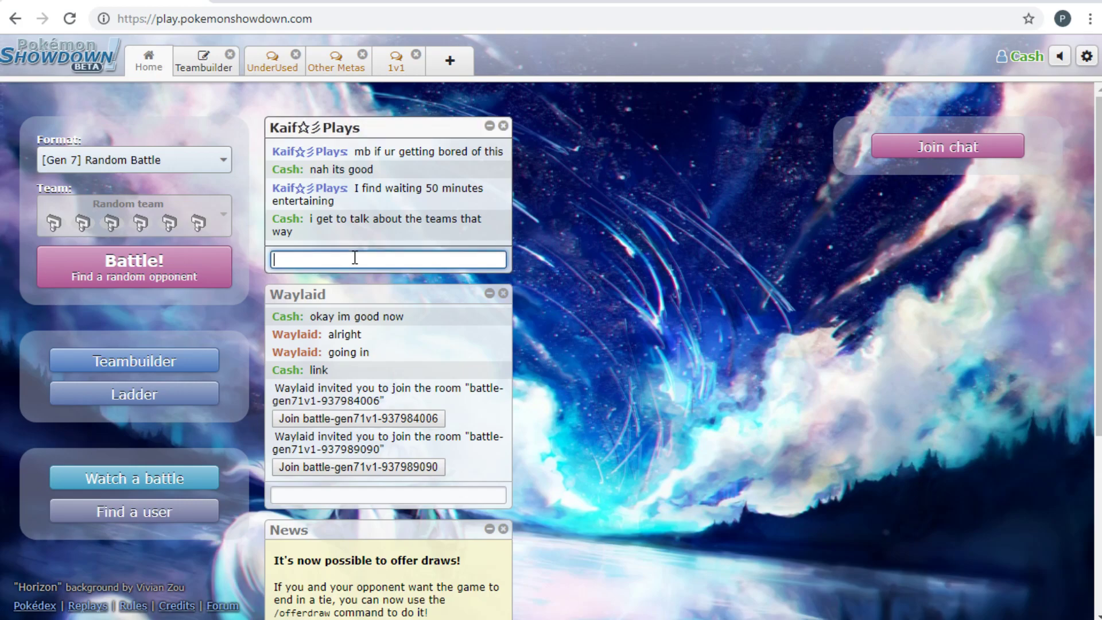
pyautogui.moveTo(382, 193)
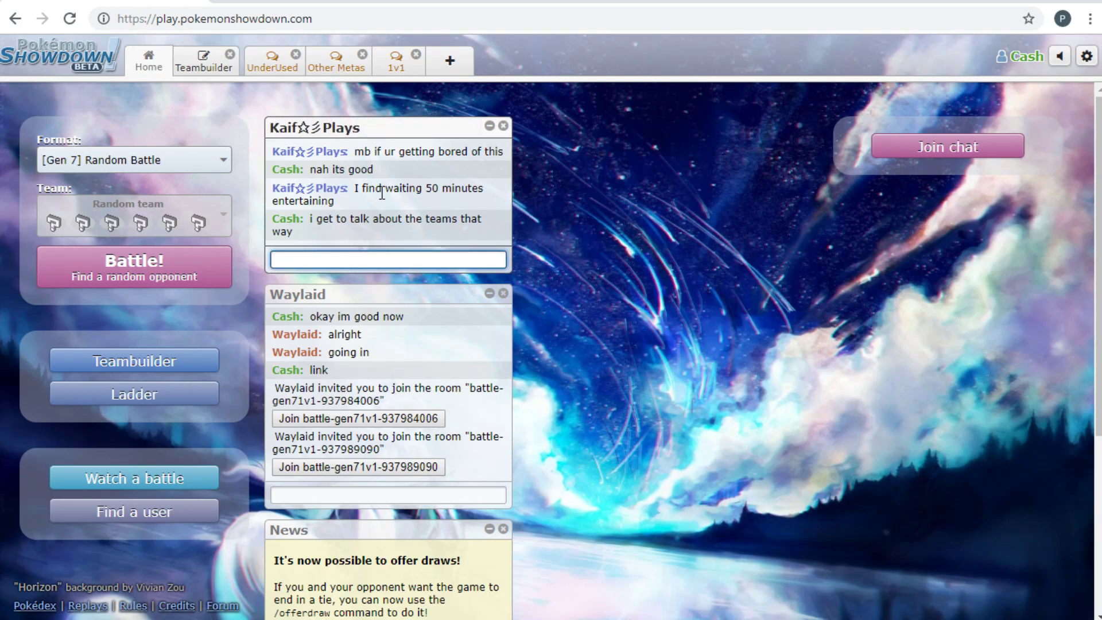
pyautogui.write('what was the')
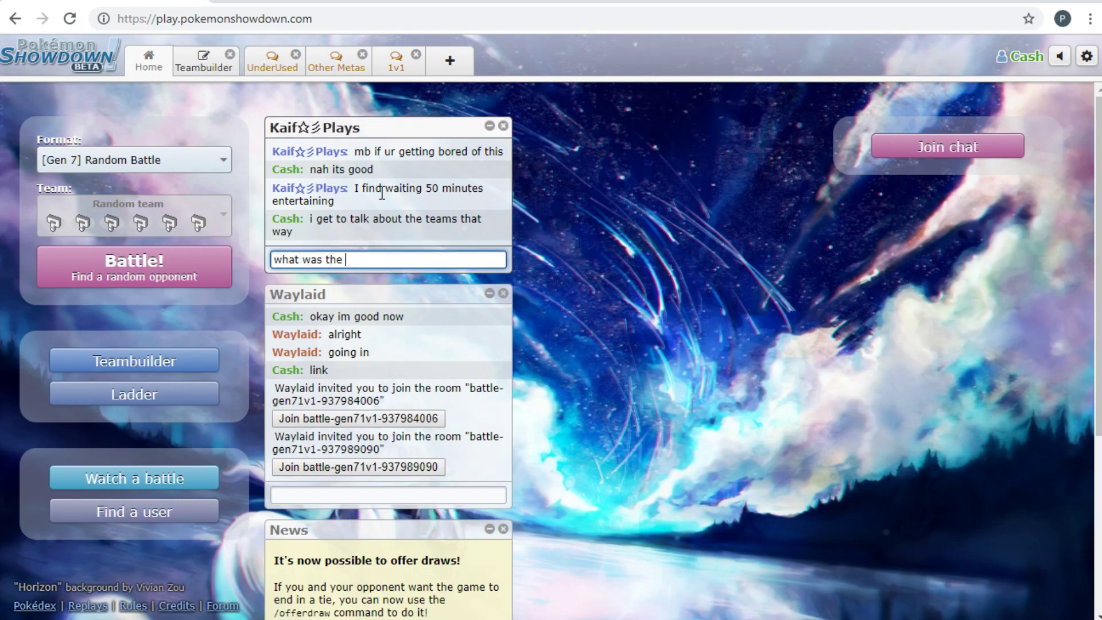
pyautogui.write('salazzle s')
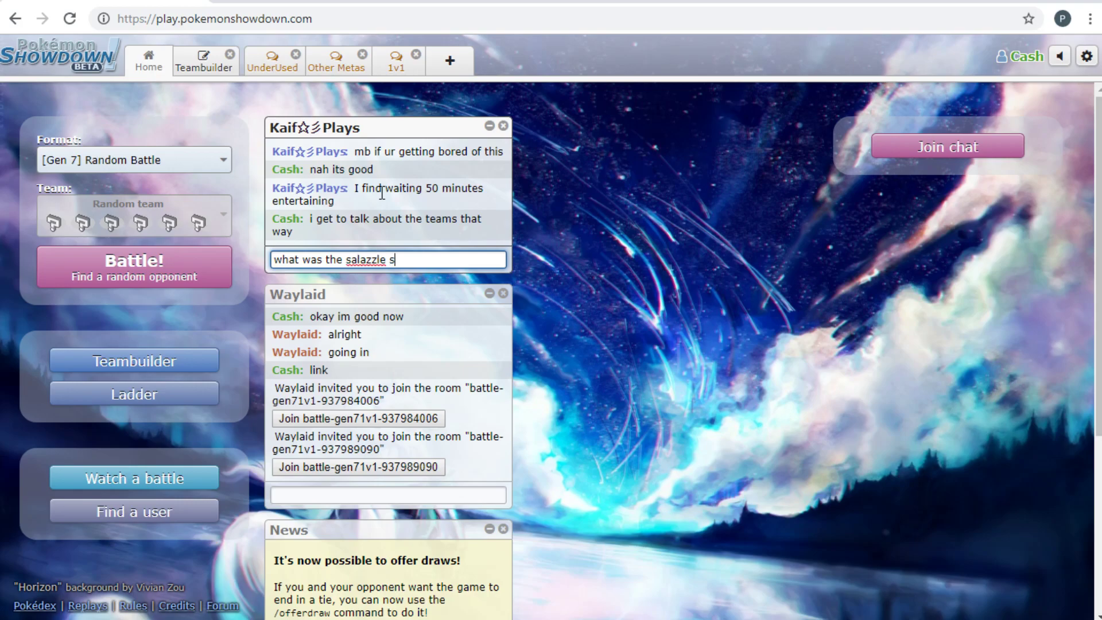
pyautogui.press('Return')
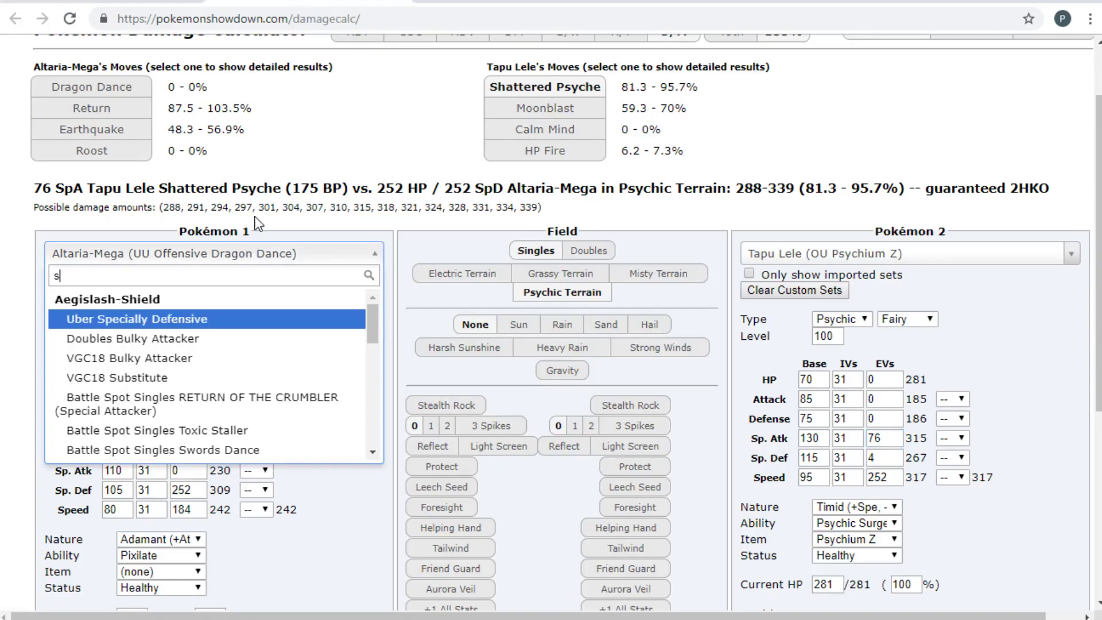
# Search 'salaz' to load Salazzle's UU Nasty Plot set as Pokémon 1
pyautogui.write('ala')
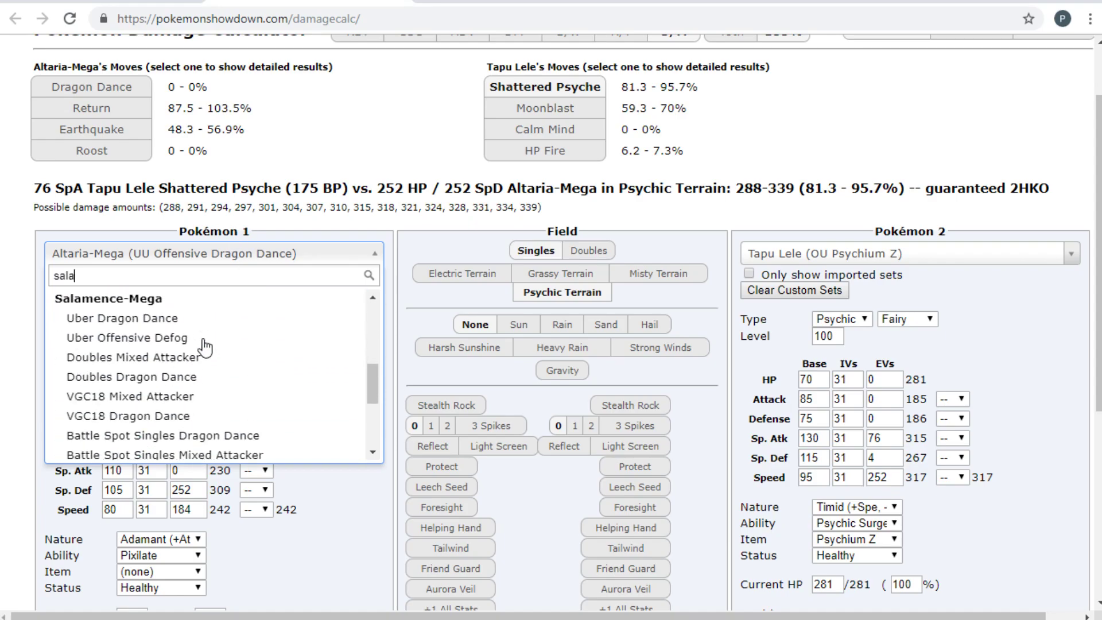
pyautogui.write('z')
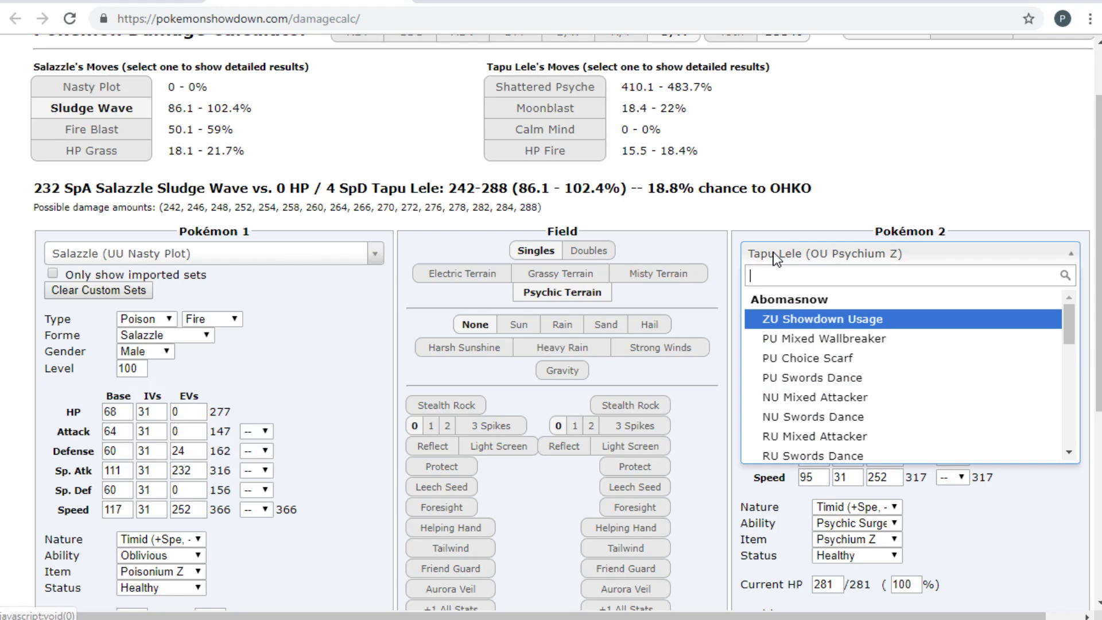
pyautogui.moveTo(115, 4)
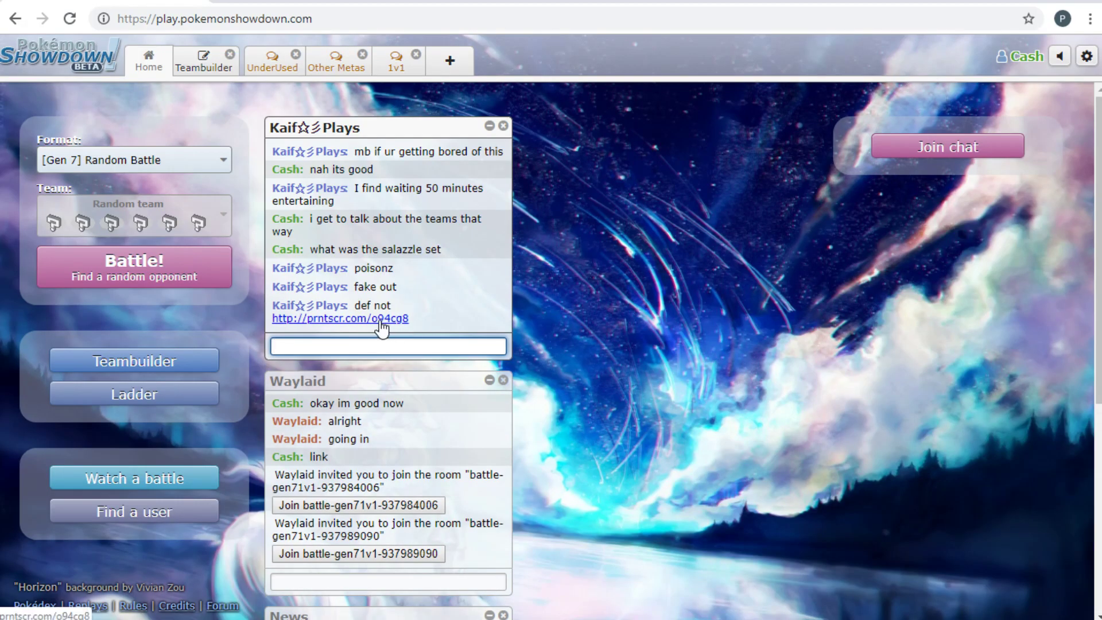
pyautogui.click(339, 318)
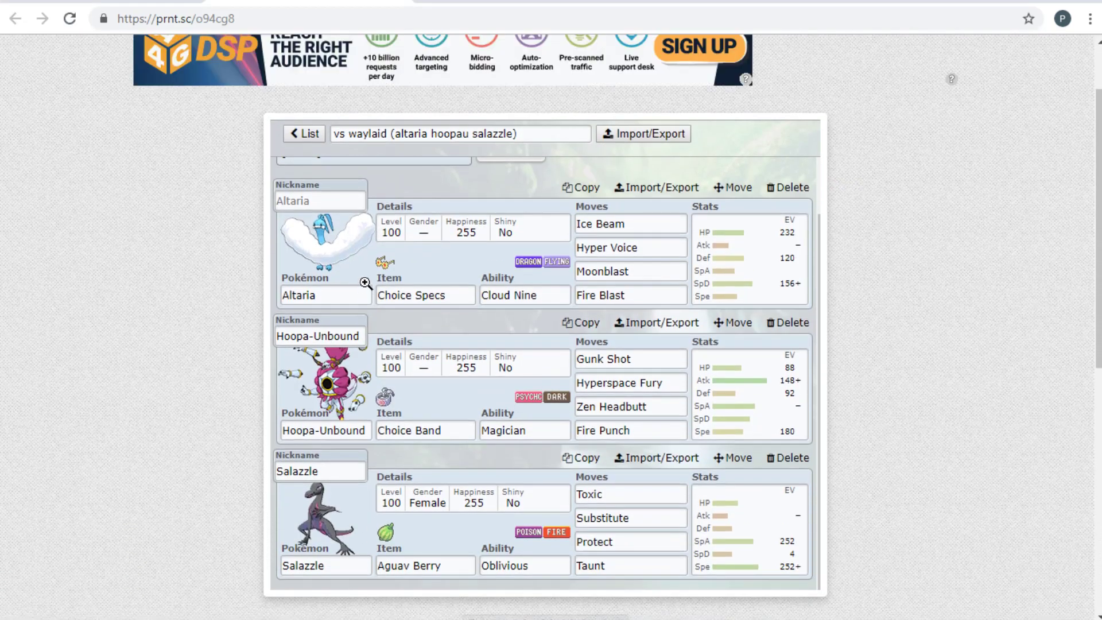
pyautogui.moveTo(434, 548)
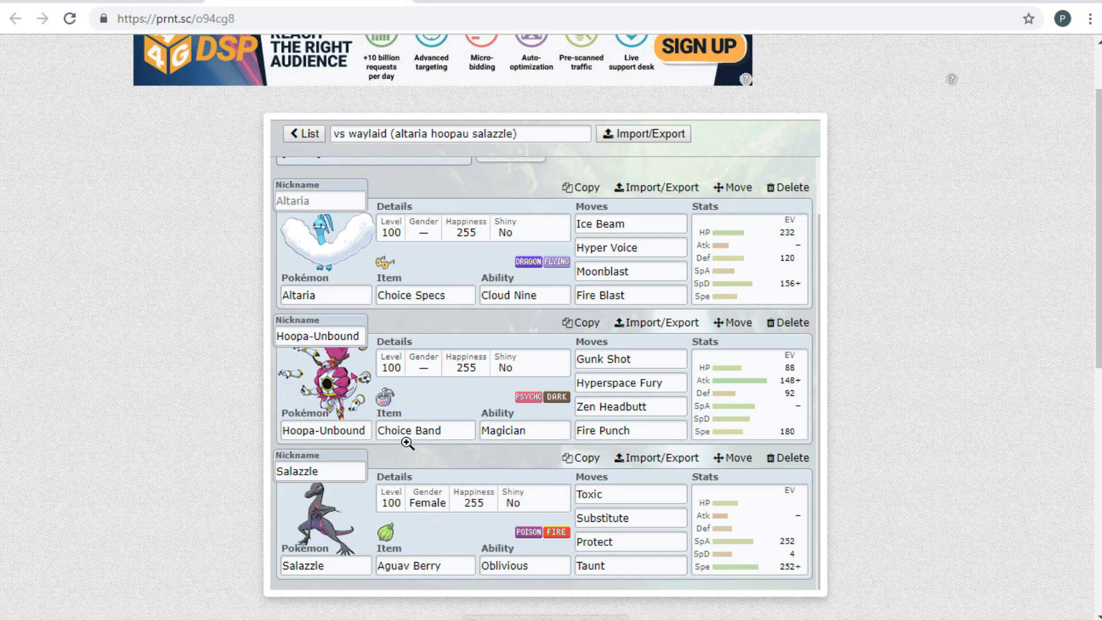
pyautogui.moveTo(364, 242)
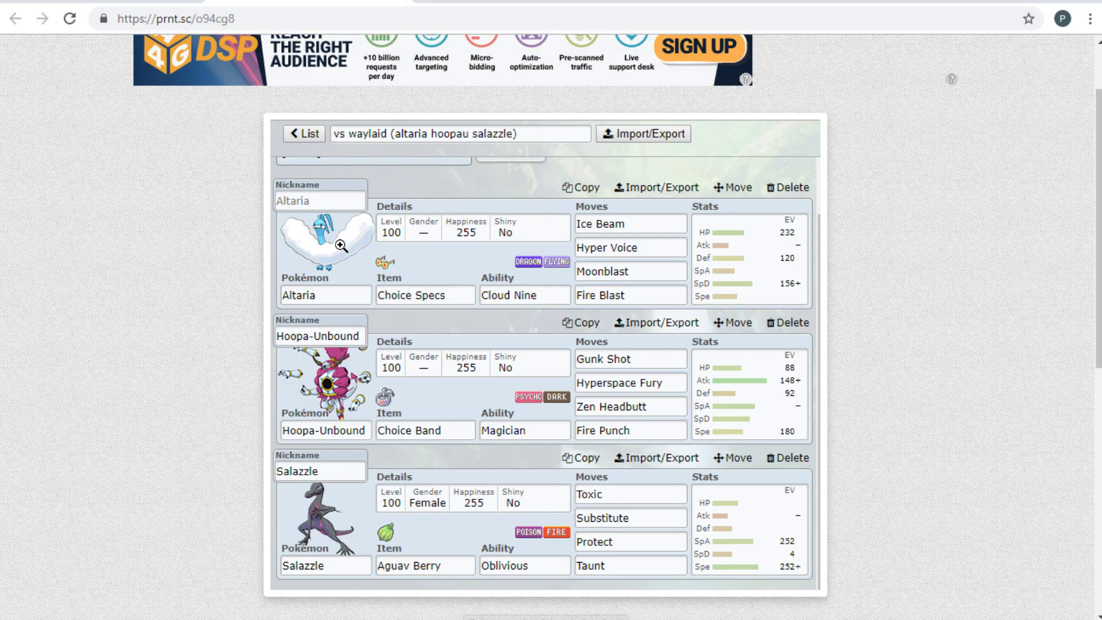
pyautogui.moveTo(491, 428)
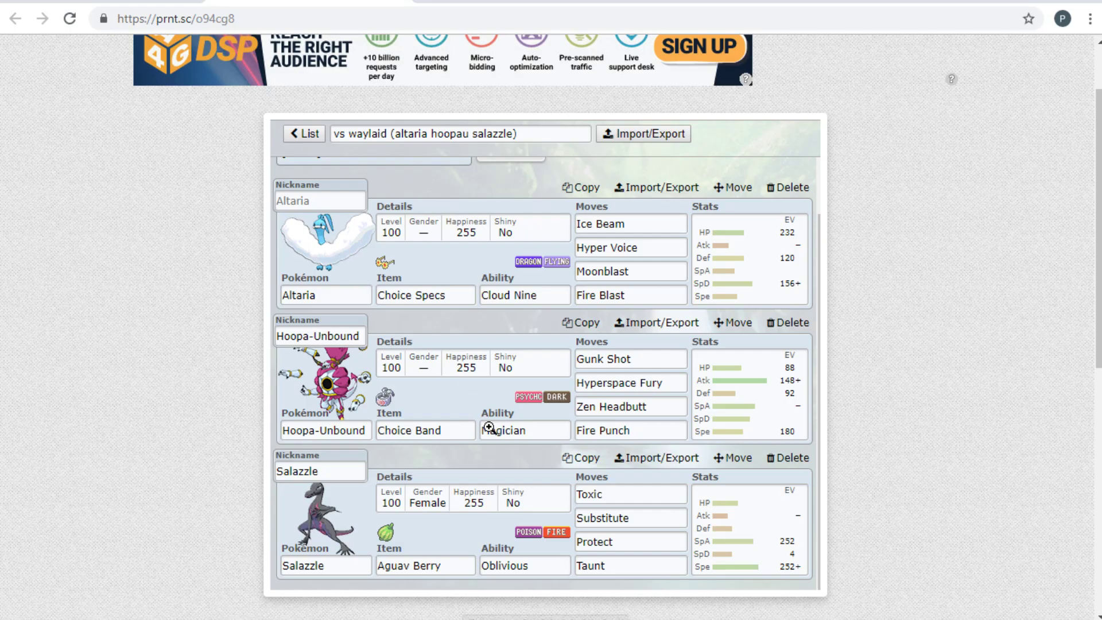
pyautogui.moveTo(381, 209)
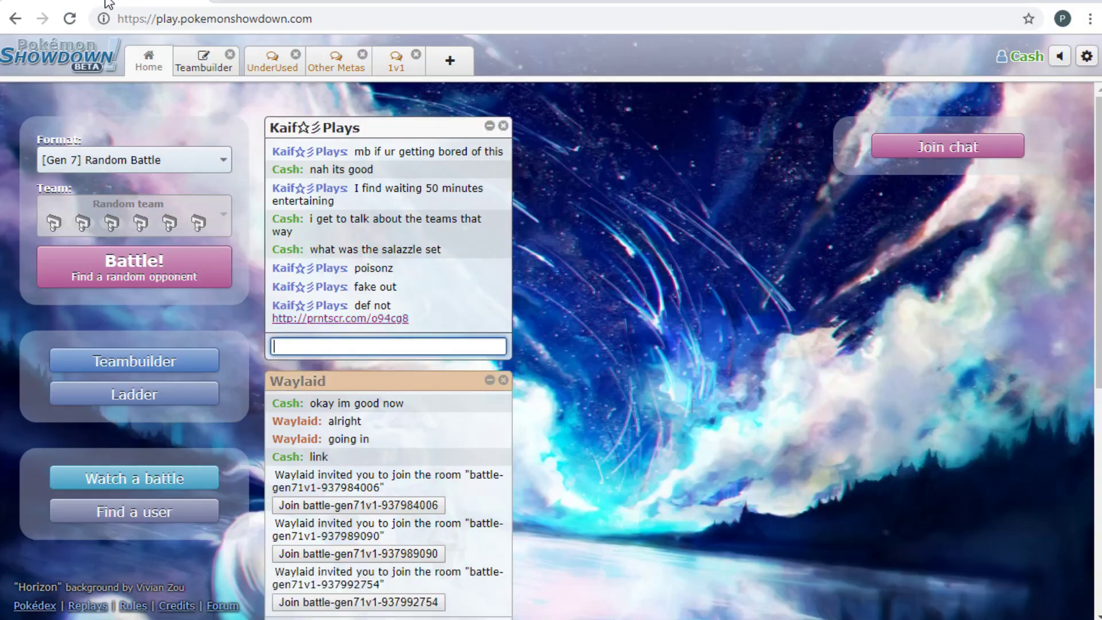
pyautogui.scroll(-3)
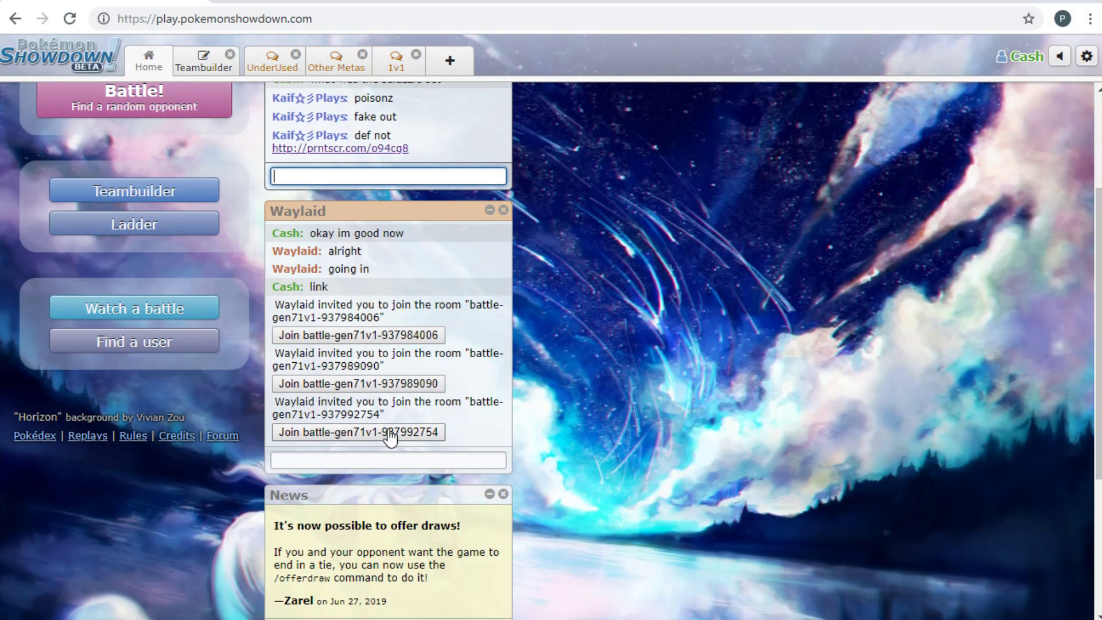
pyautogui.click(339, 148)
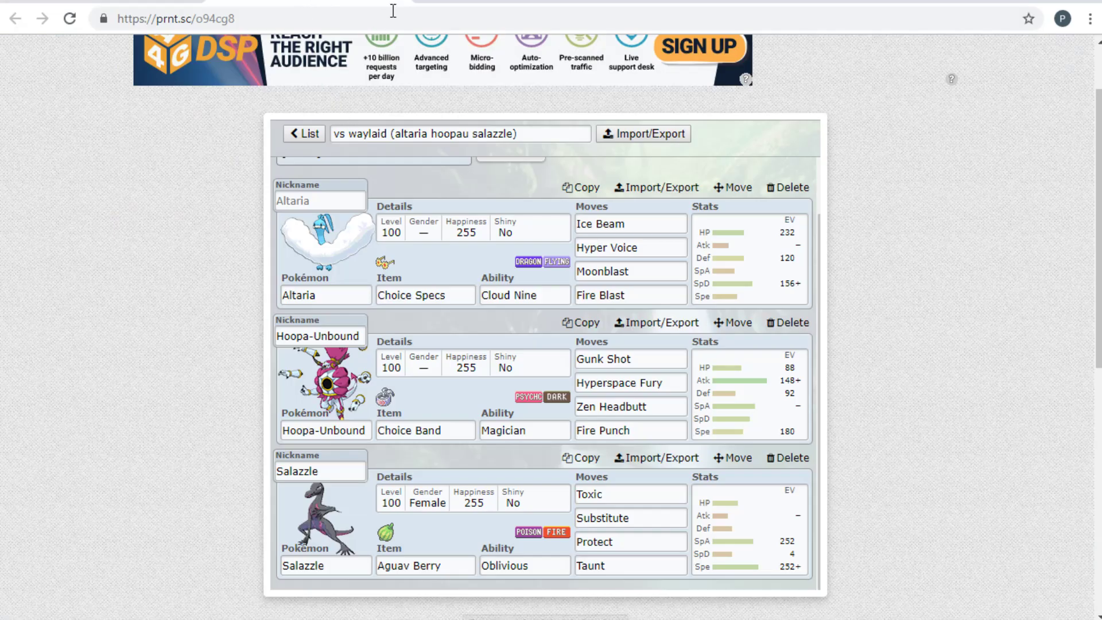
pyautogui.moveTo(437, 239)
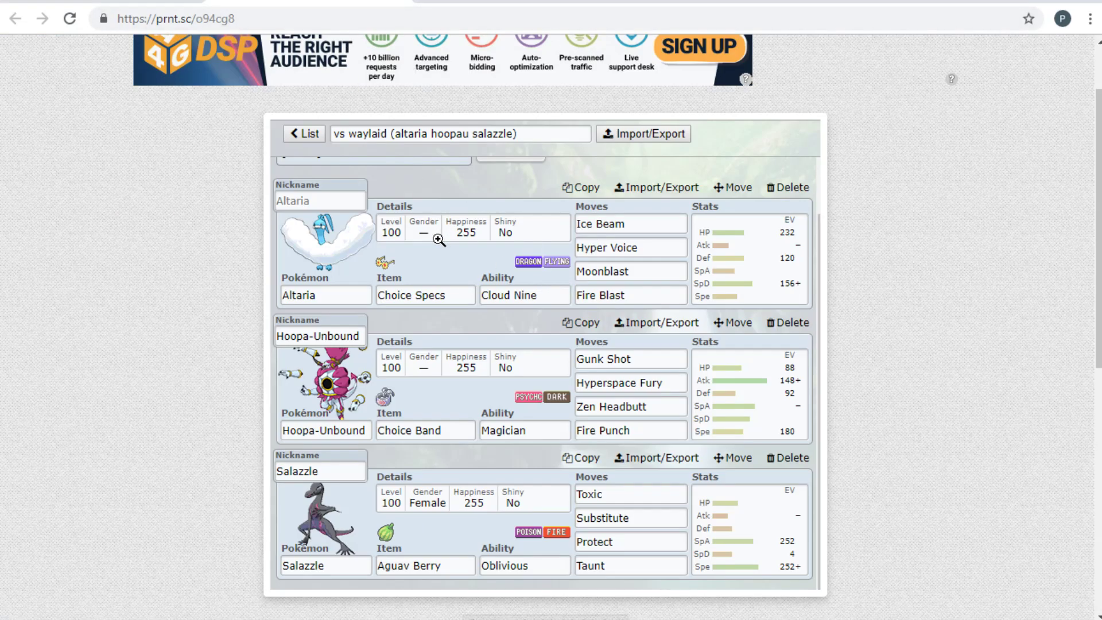
pyautogui.scroll(-3)
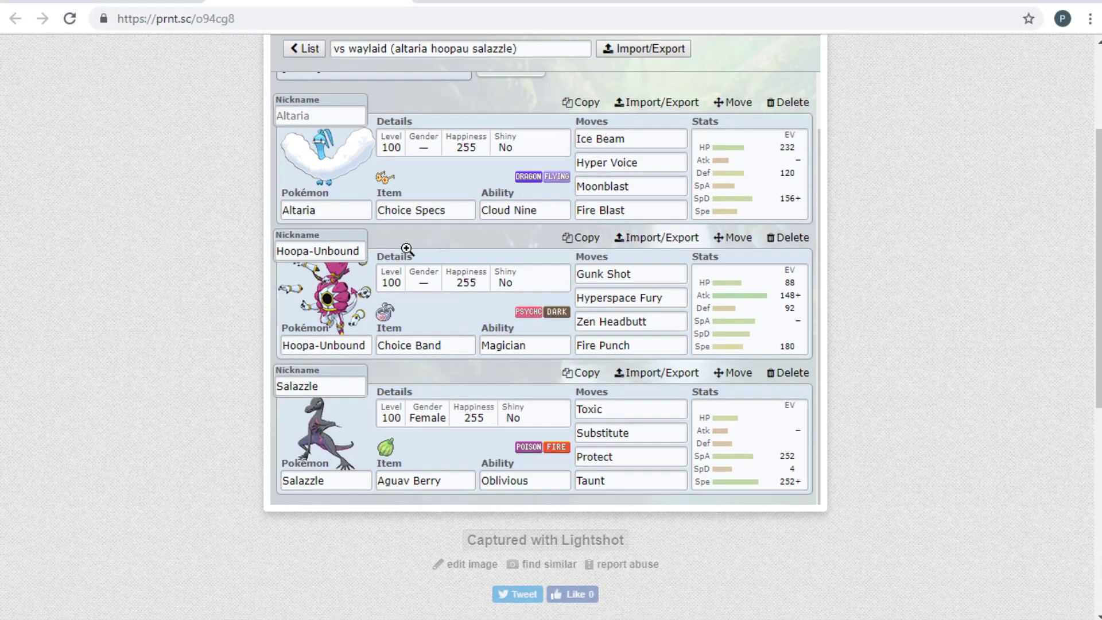
pyautogui.moveTo(617, 171)
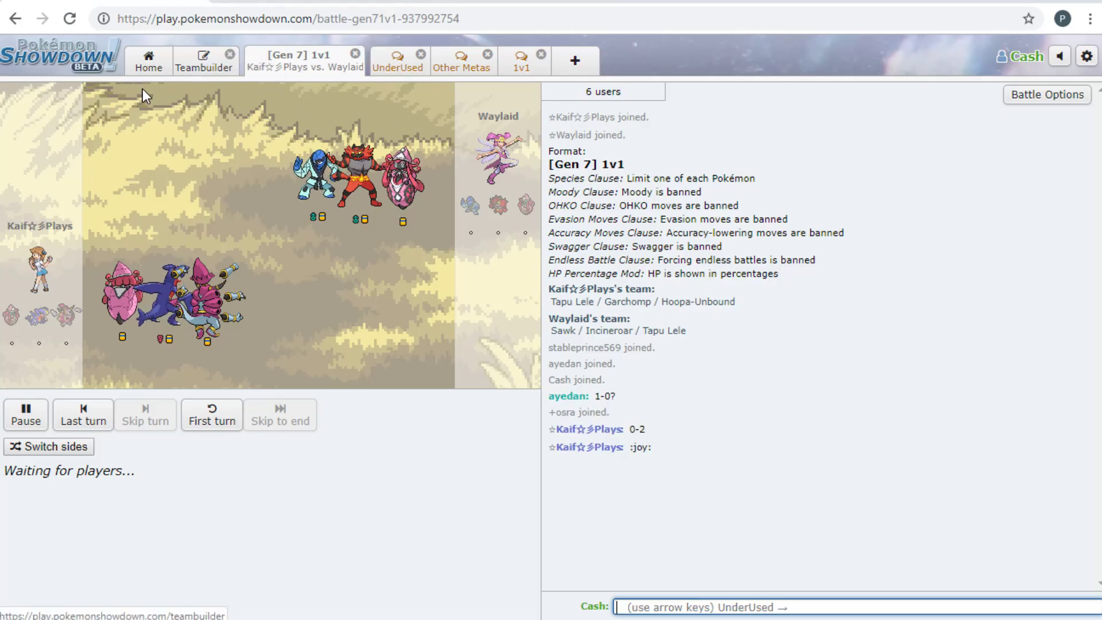
# Reply 'OL thats not the paste' in the private chat, then check the battle room
pyautogui.click(148, 60)
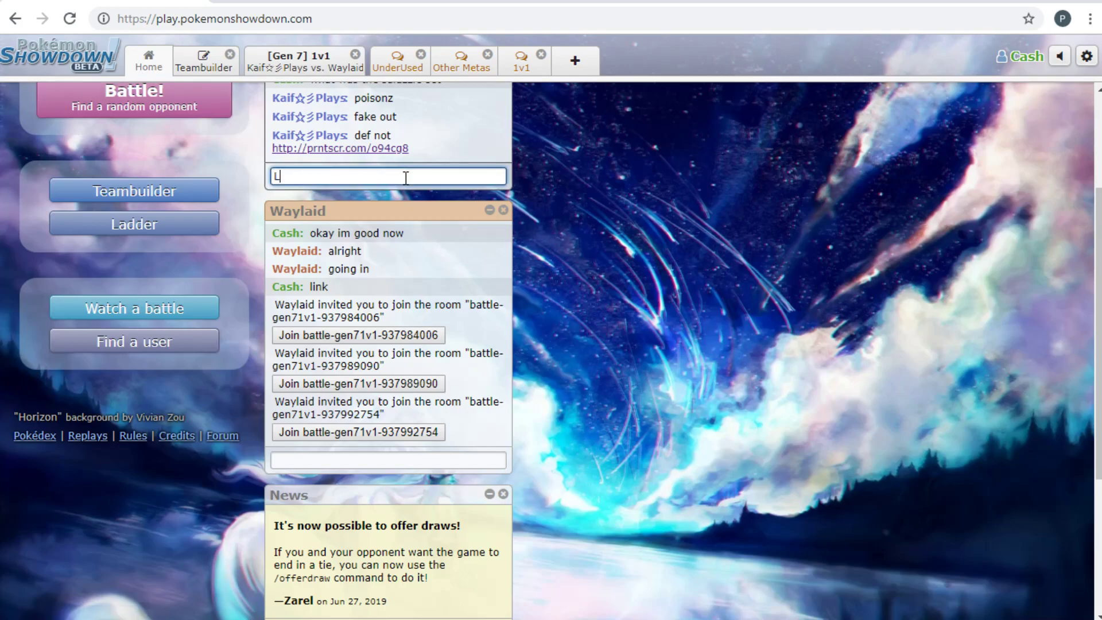
pyautogui.write('OL thats not')
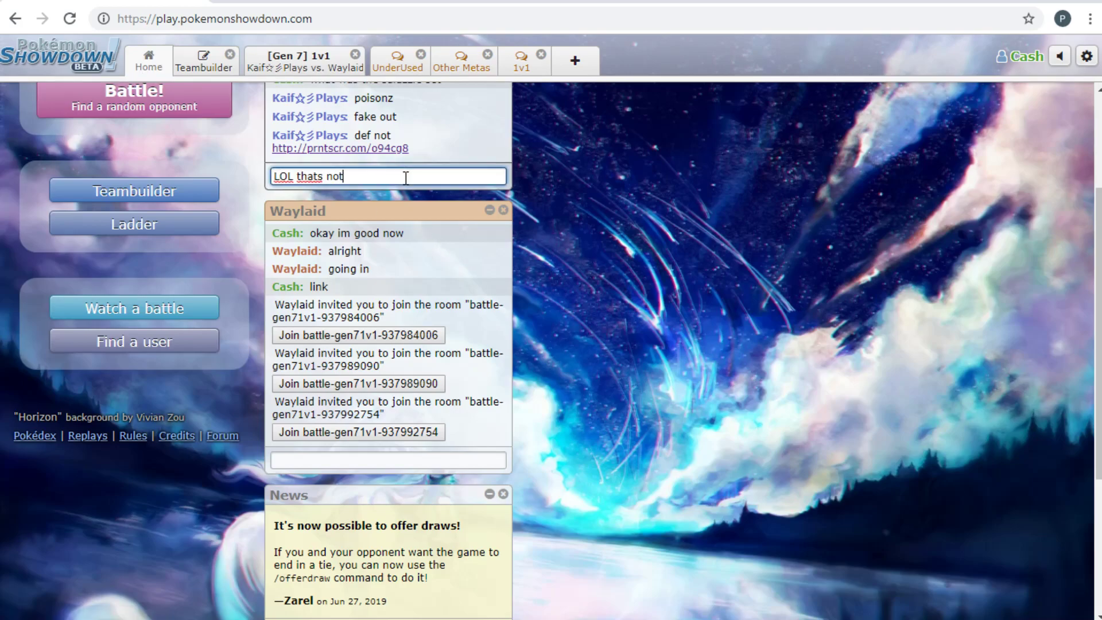
pyautogui.write('the paste')
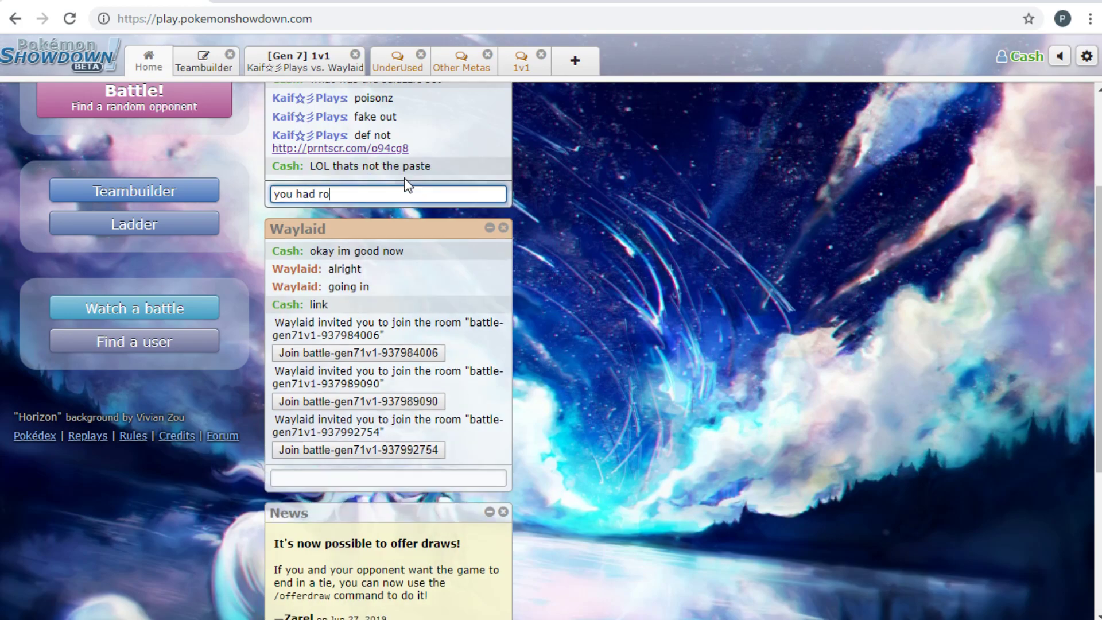
pyautogui.press('Return')
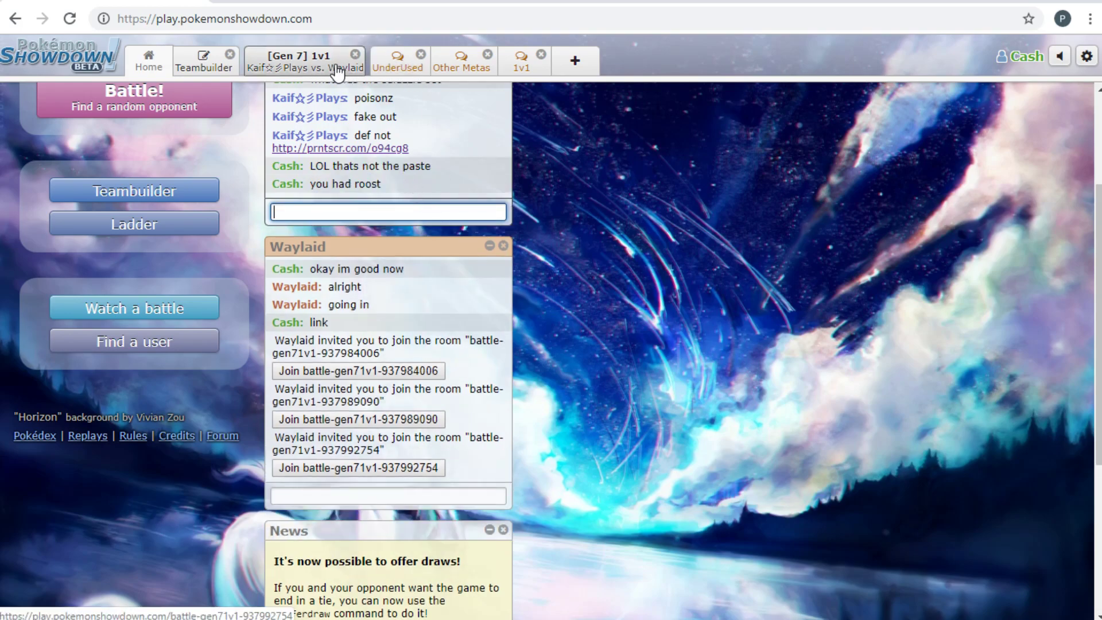
pyautogui.click(358, 467)
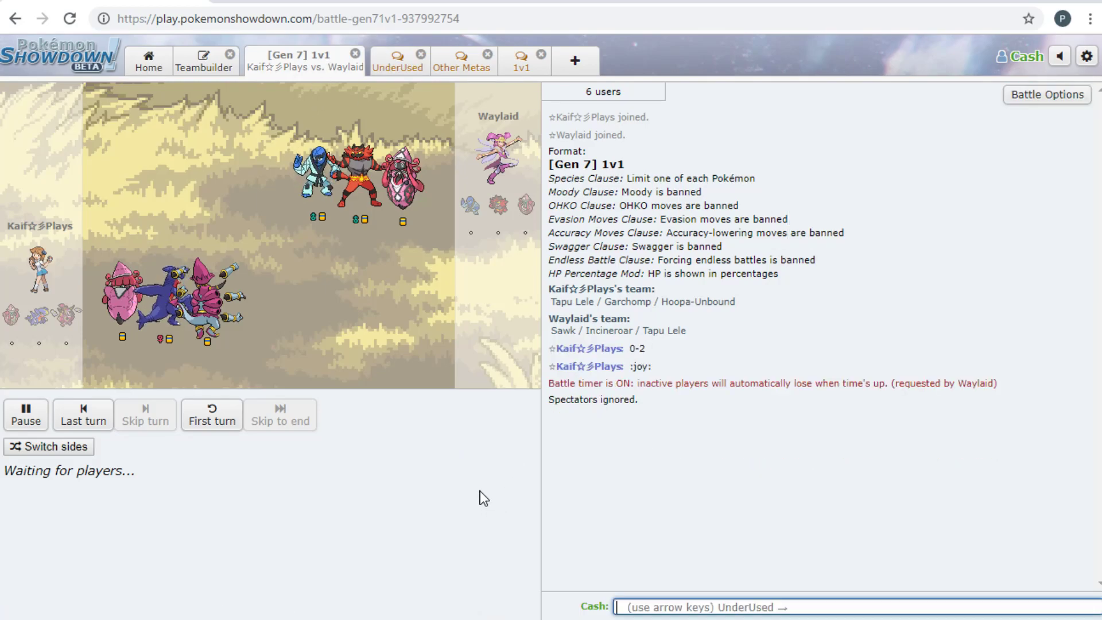
# Send the private reply 'oh gotcah' and return to the Gen 7 1v1 battle room
pyautogui.click(148, 60)
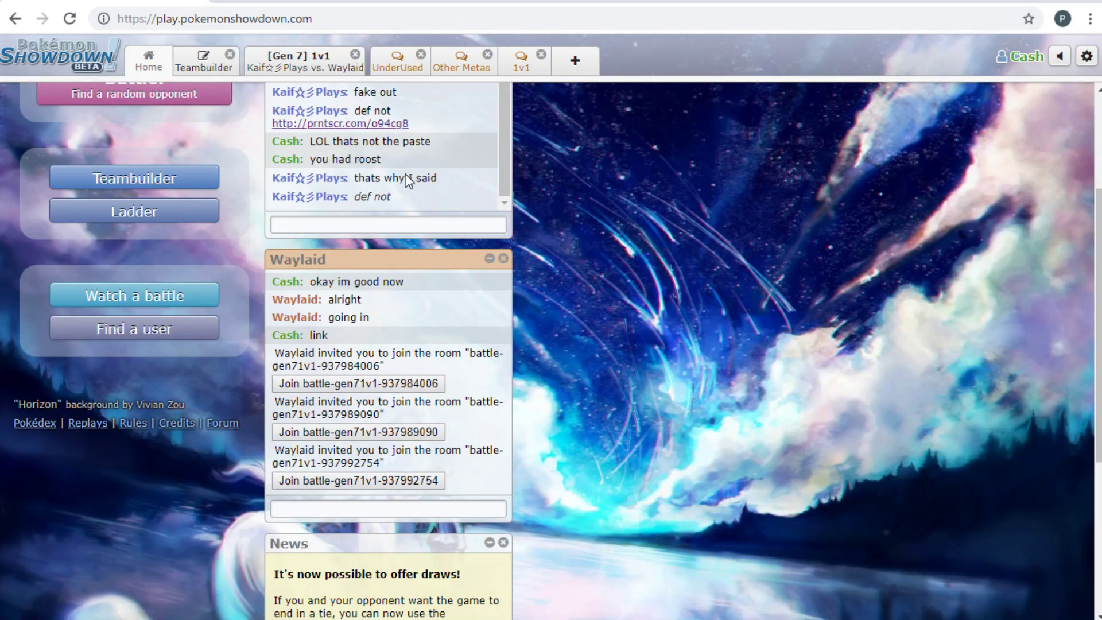
pyautogui.click(387, 224)
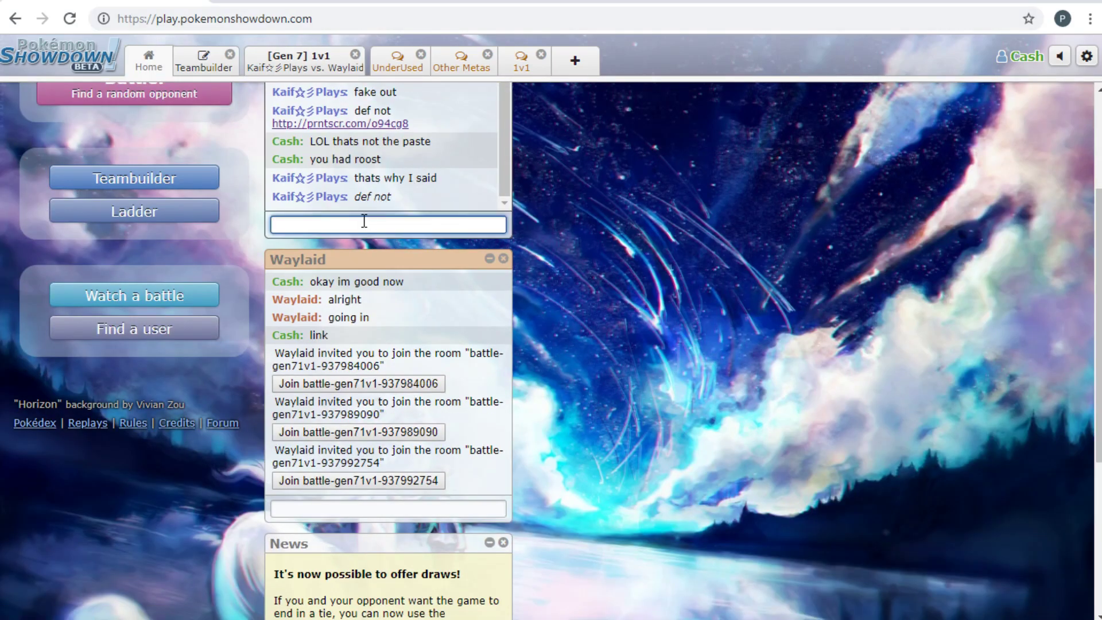
pyautogui.write('o')
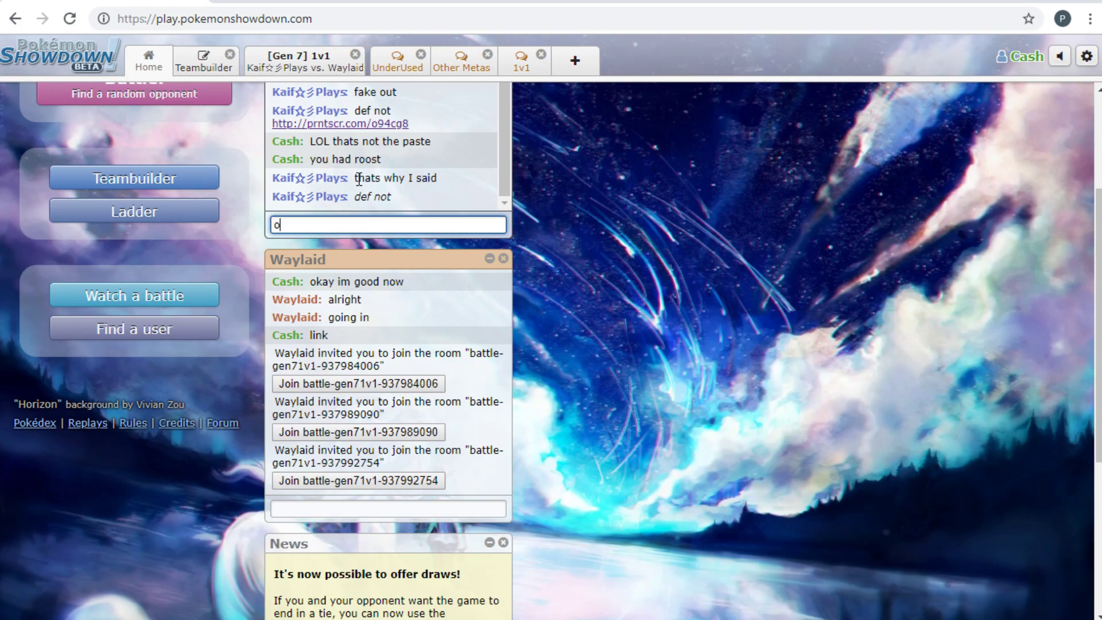
pyautogui.write('h go')
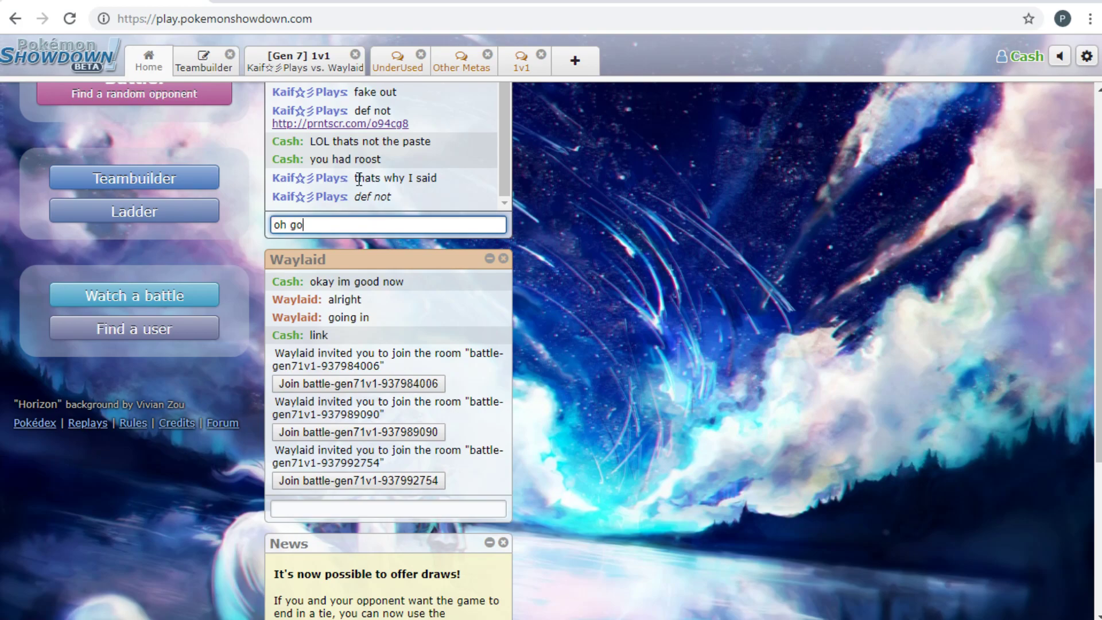
pyautogui.press('Return')
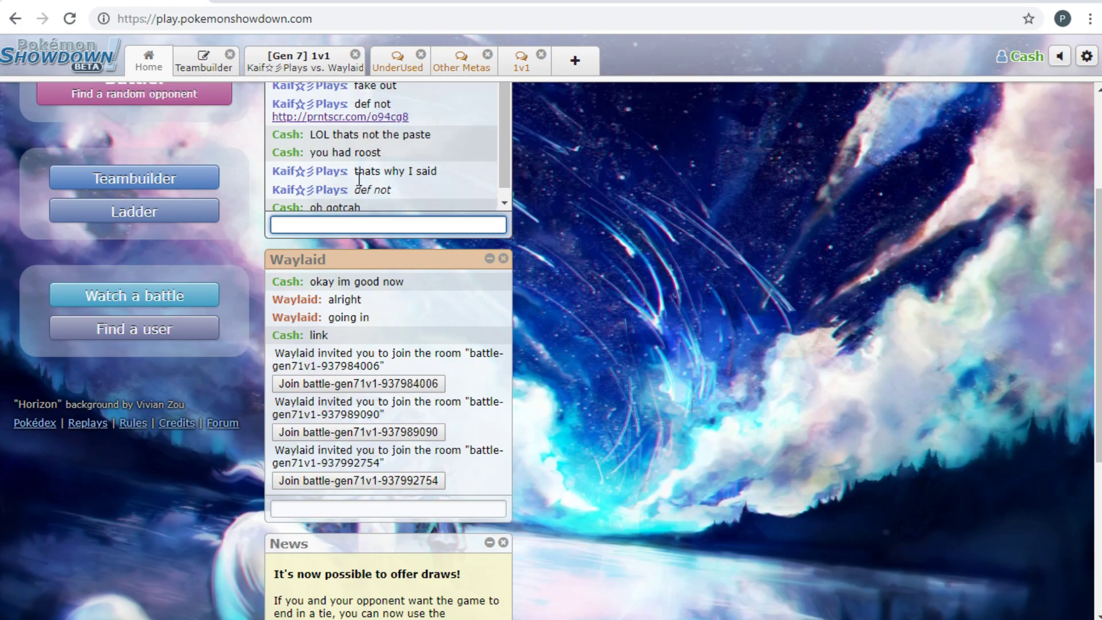
pyautogui.scroll(3)
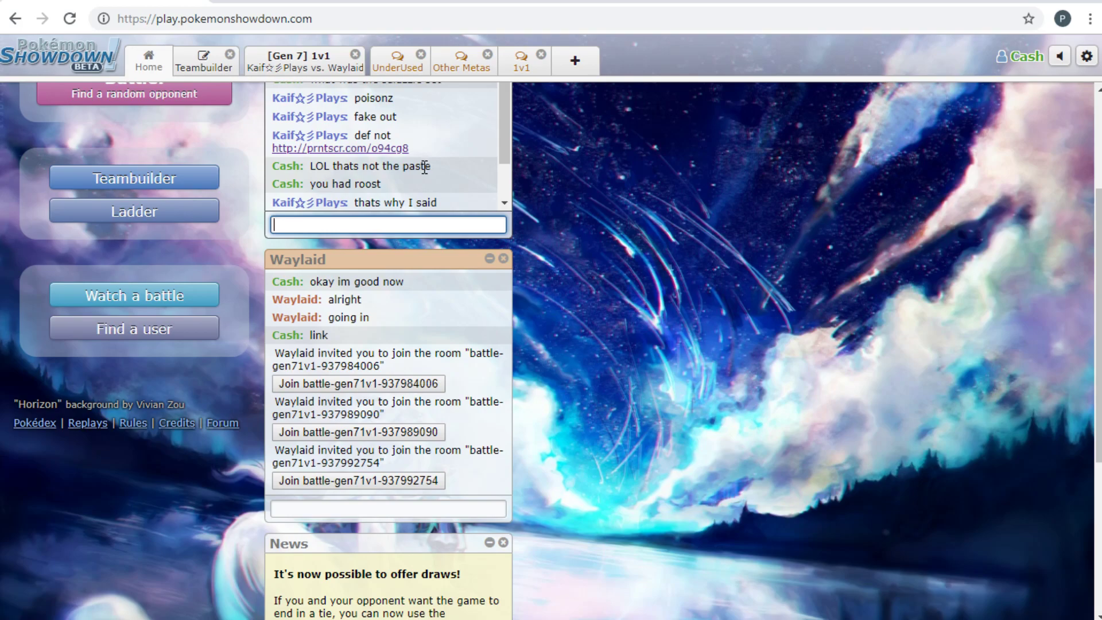
pyautogui.click(358, 481)
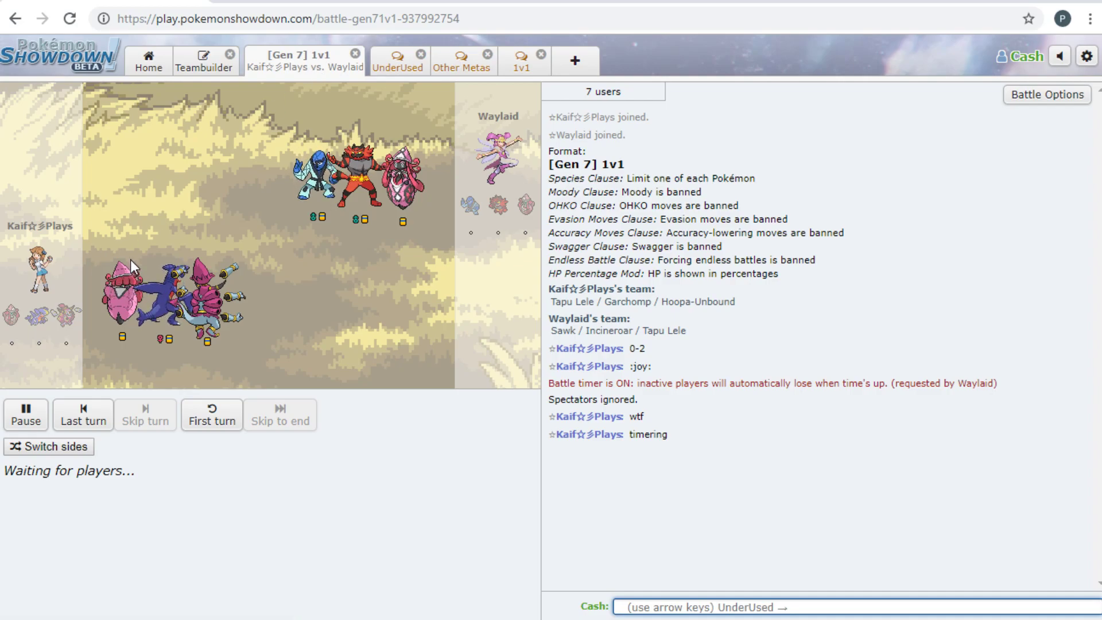
pyautogui.moveTo(799, 76)
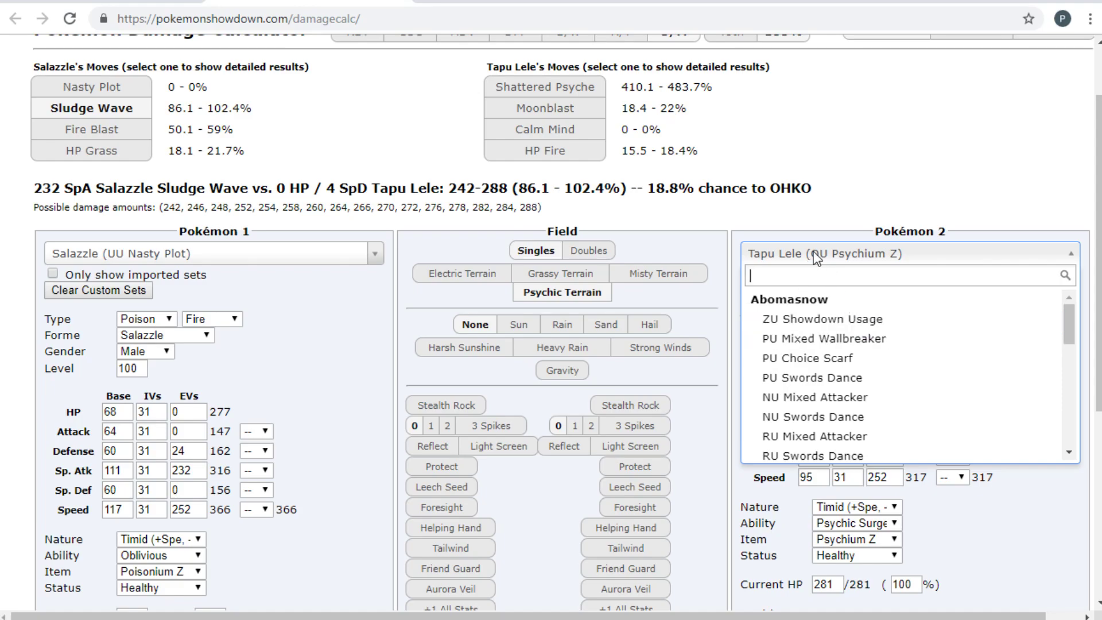
# Search 'inci' for Pokémon 2 and choose an Incineroar set as the defender
pyautogui.write('inci')
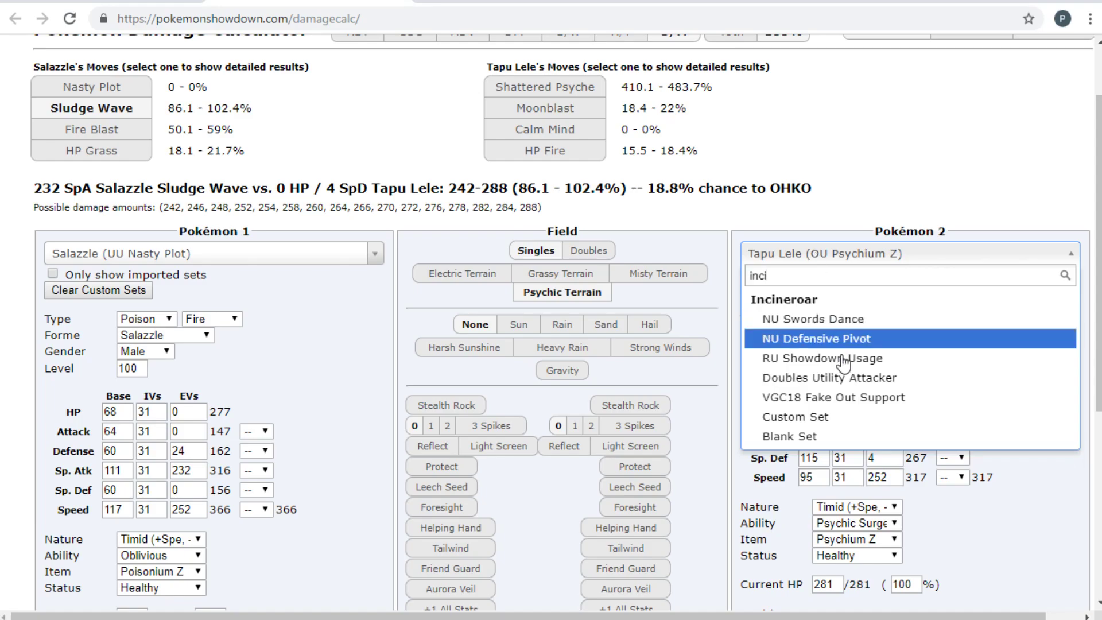
pyautogui.click(813, 338)
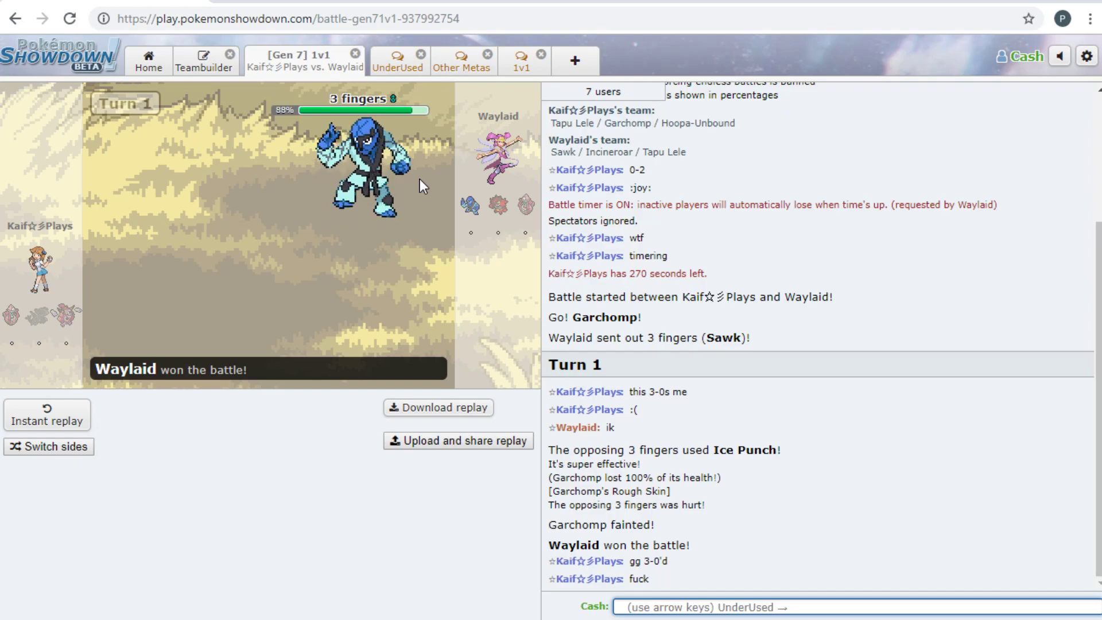
pyautogui.moveTo(11, 315)
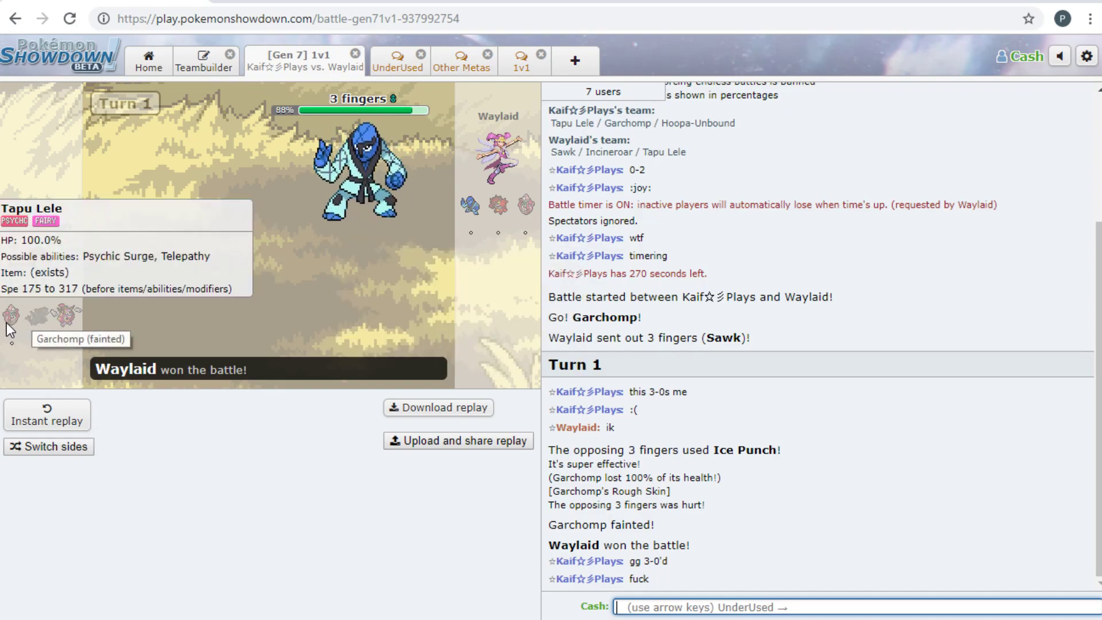
pyautogui.moveTo(67, 311)
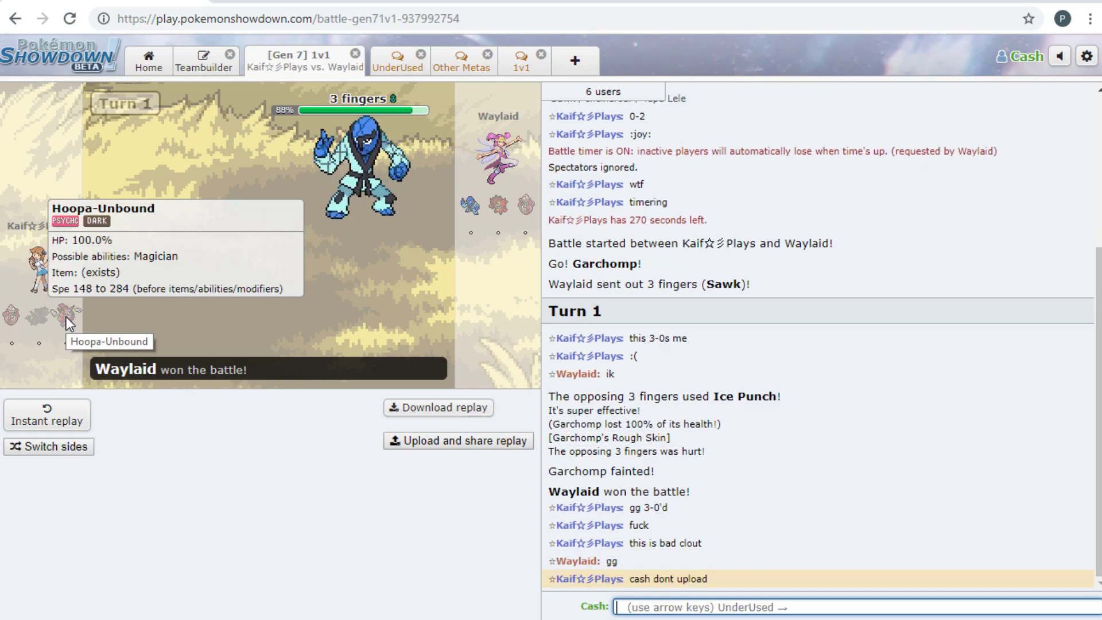
pyautogui.moveTo(575, 596)
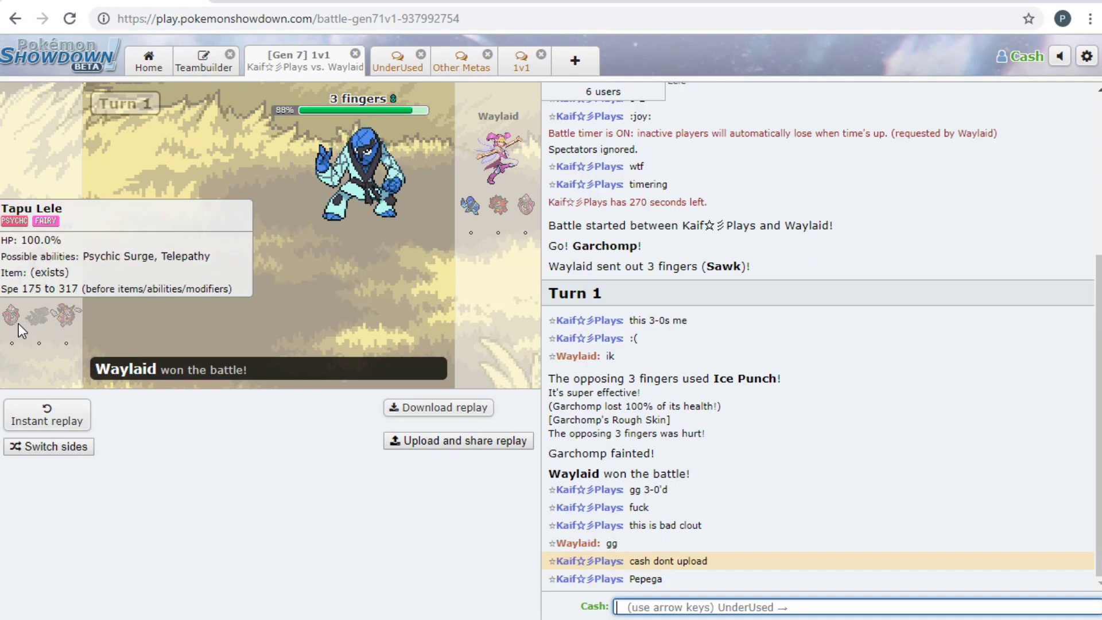
pyautogui.moveTo(9, 323)
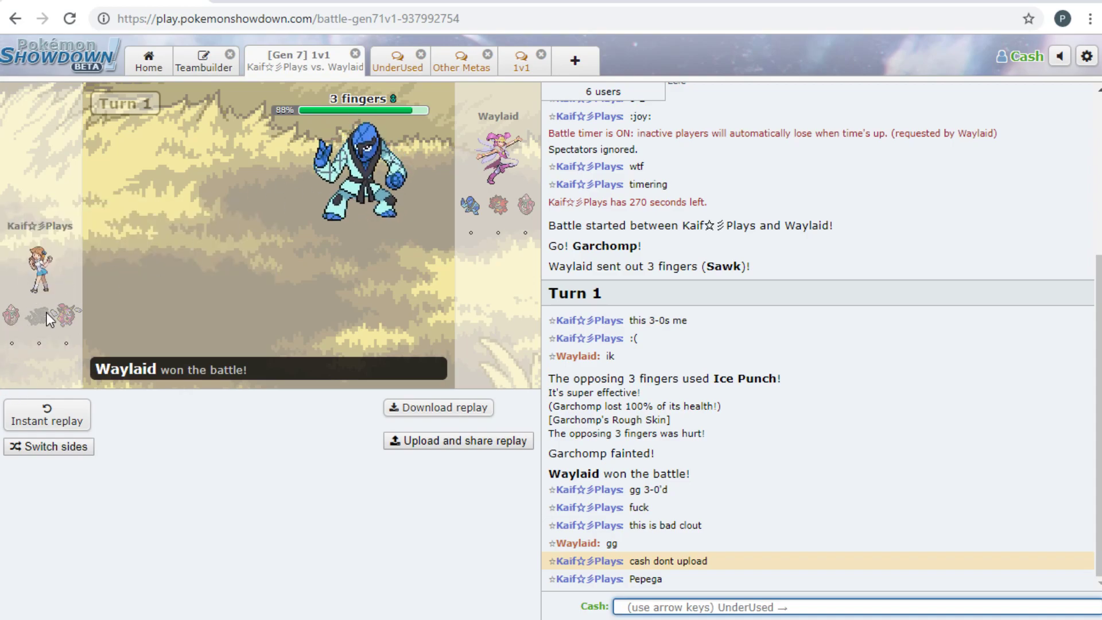
pyautogui.moveTo(12, 314)
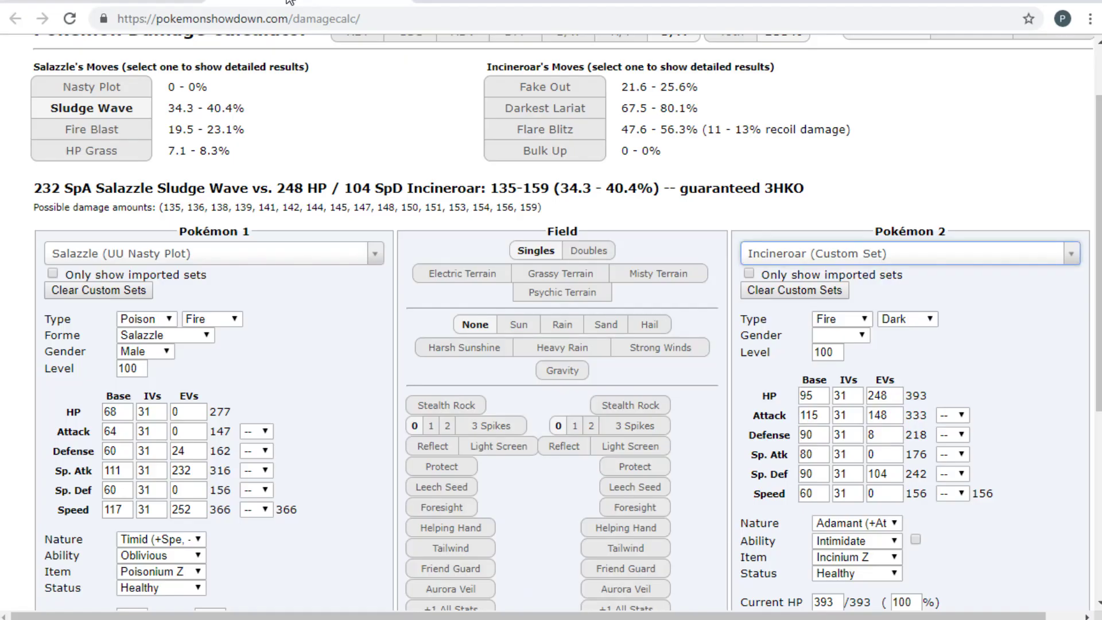
pyautogui.moveTo(875, 300)
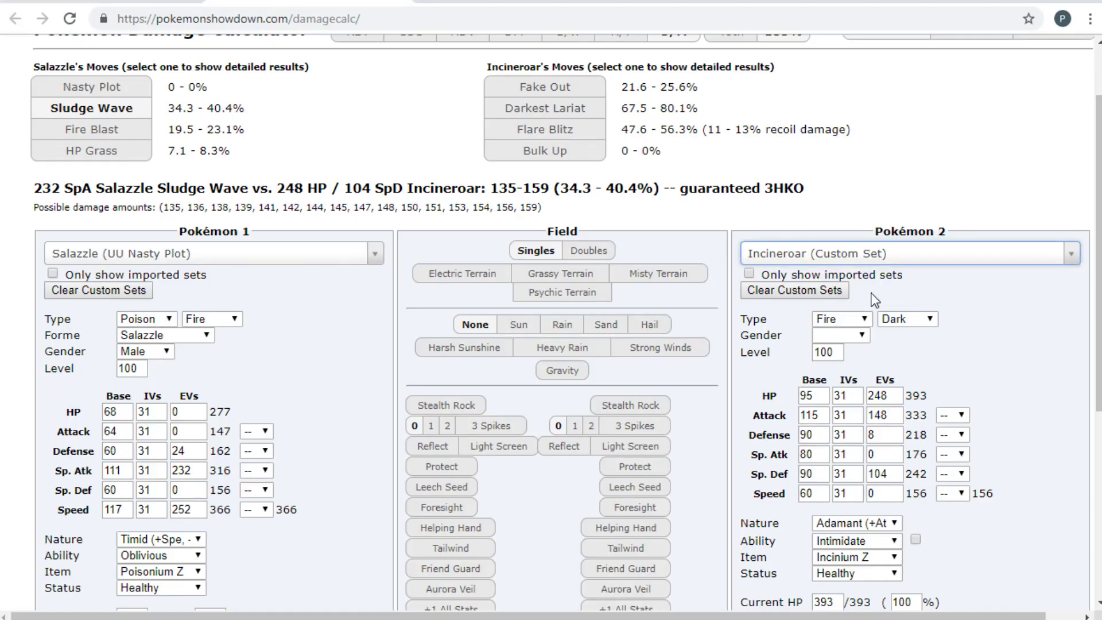
pyautogui.moveTo(119, 114)
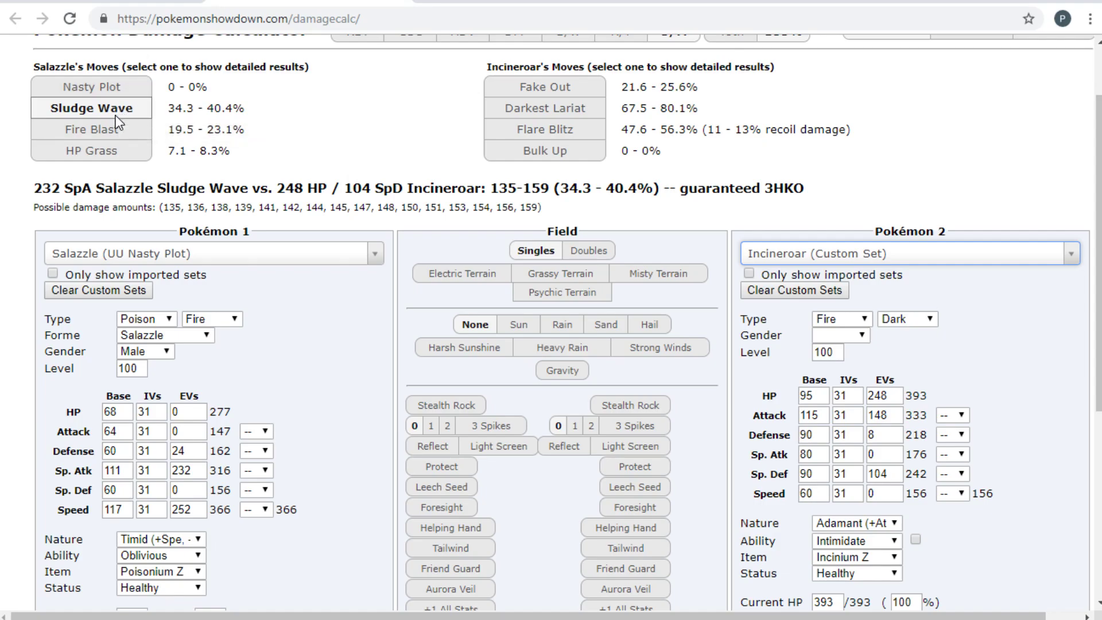
# Swap Salazzle's Nasty Plot for Fake Out and review Acid Downpour's 2HKO on Incineroar
pyautogui.scroll(-3)
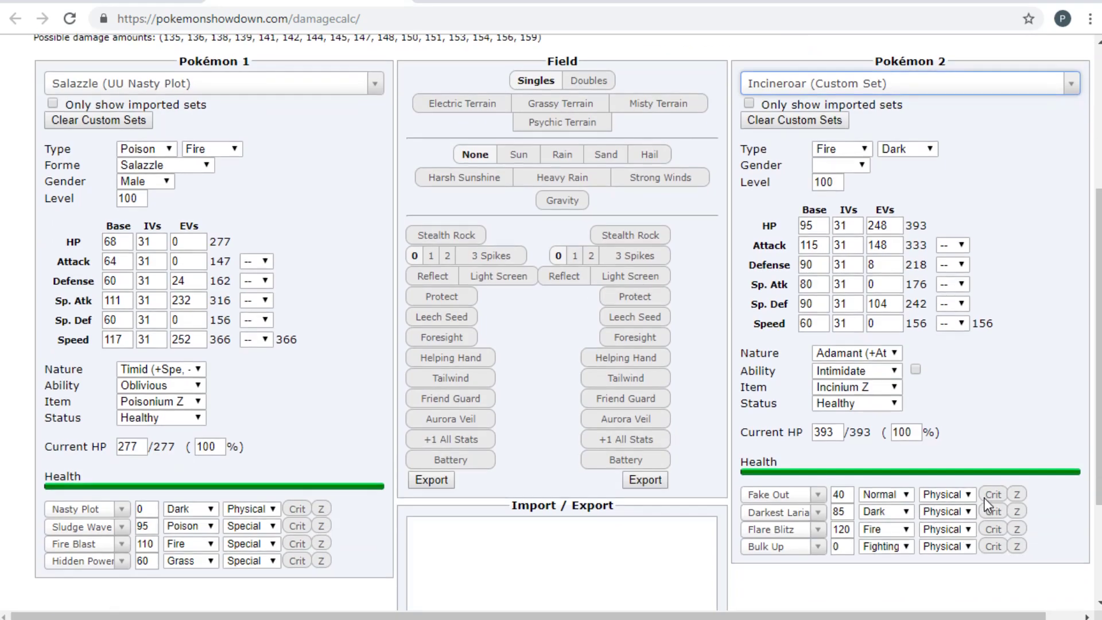
pyautogui.scroll(3)
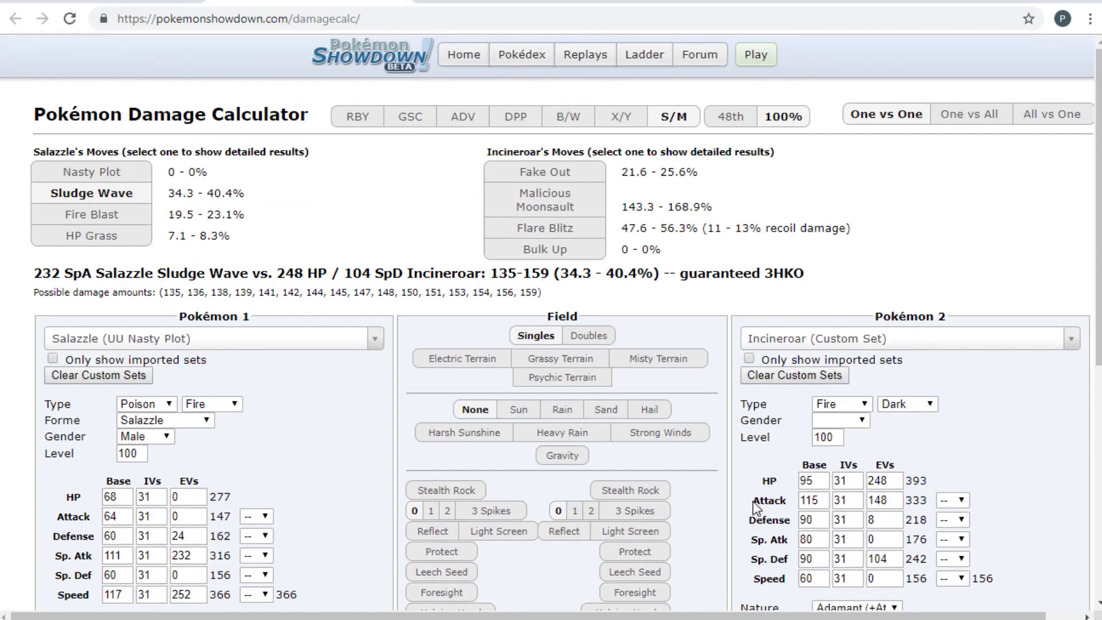
pyautogui.moveTo(104, 313)
pyautogui.write('252')
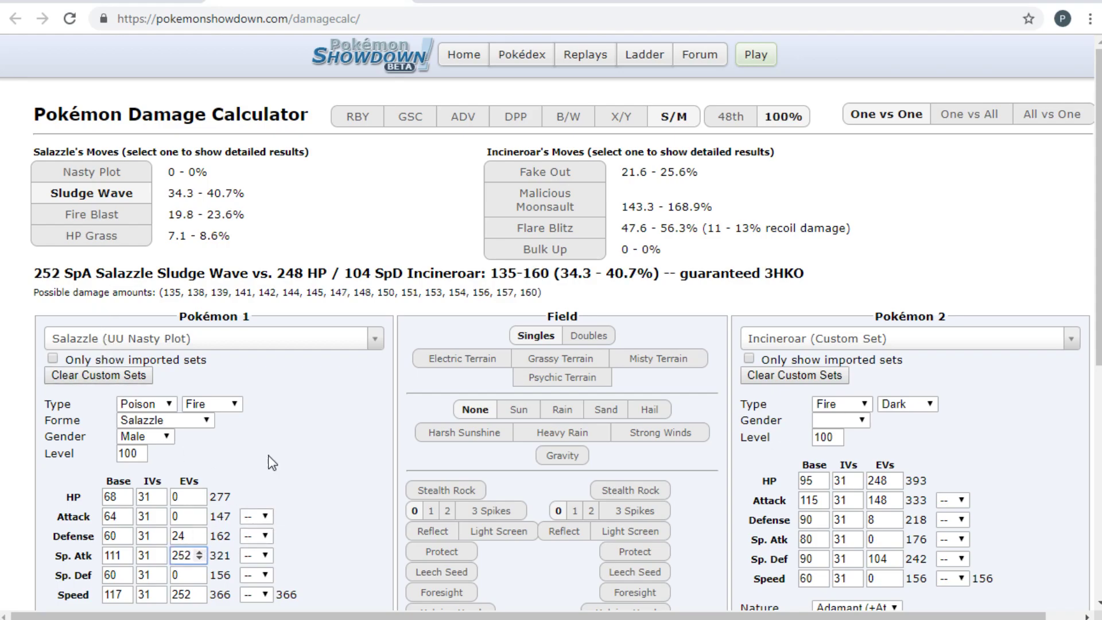
pyautogui.moveTo(290, 431)
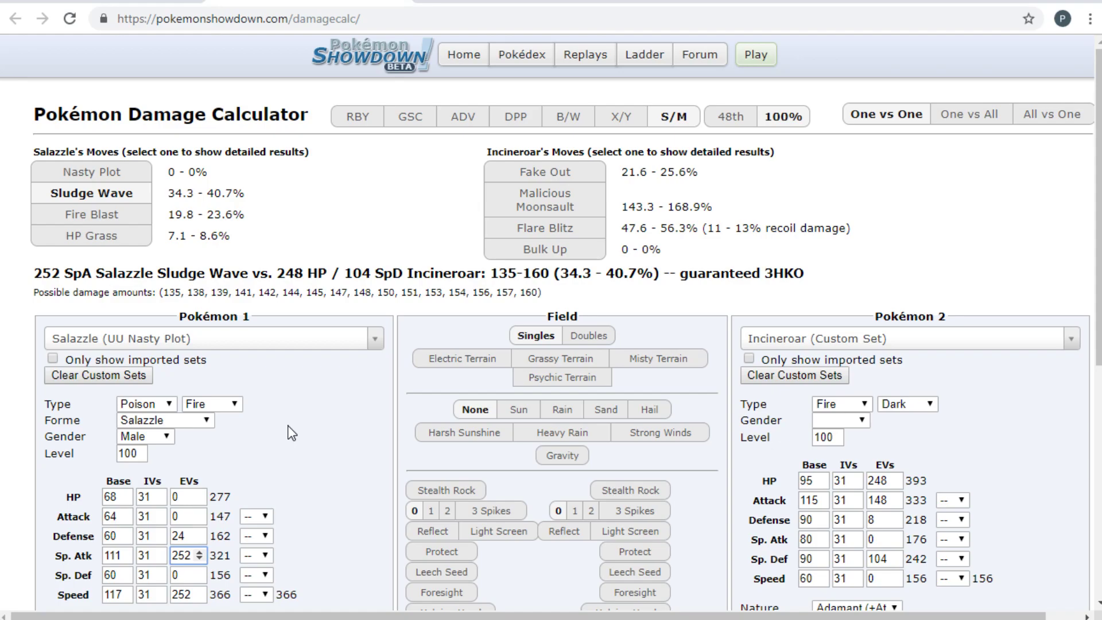
pyautogui.click(81, 508)
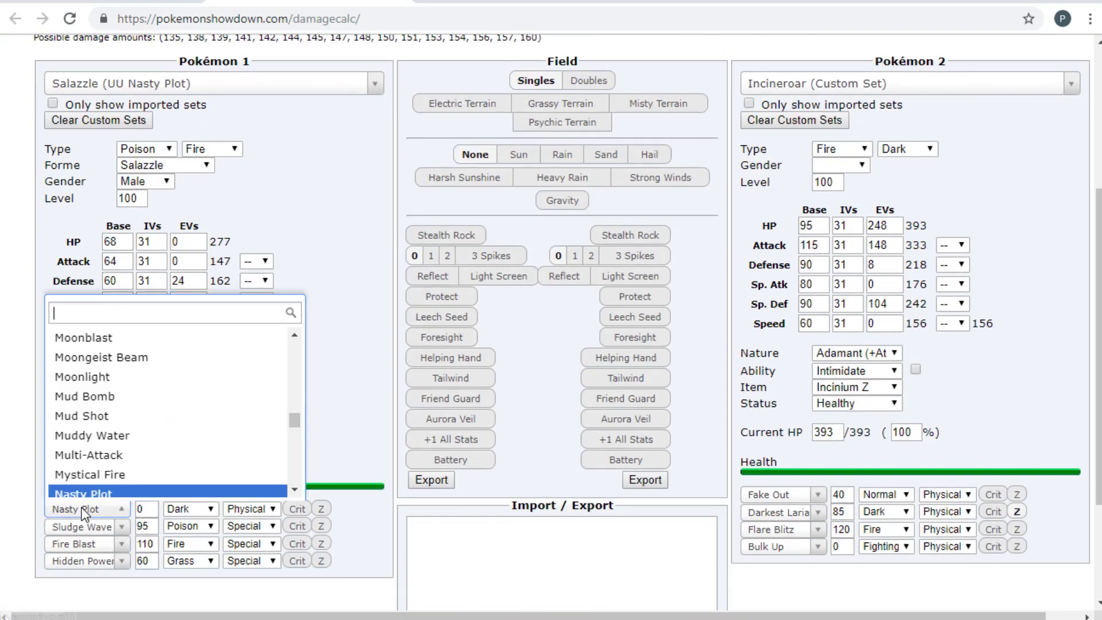
pyautogui.click(82, 493)
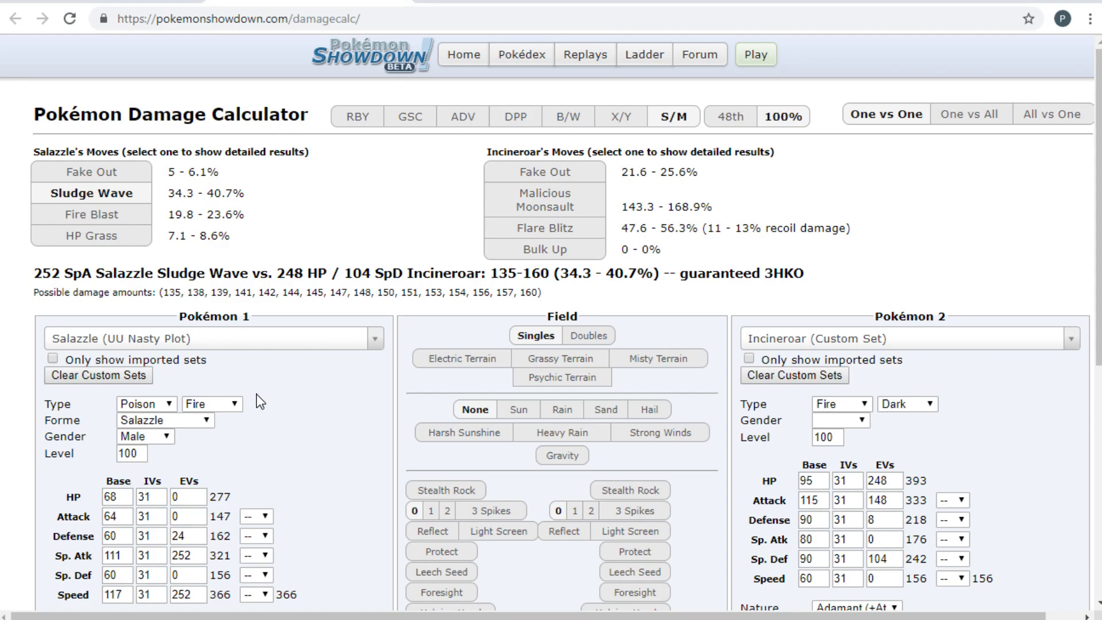
pyautogui.scroll(-3)
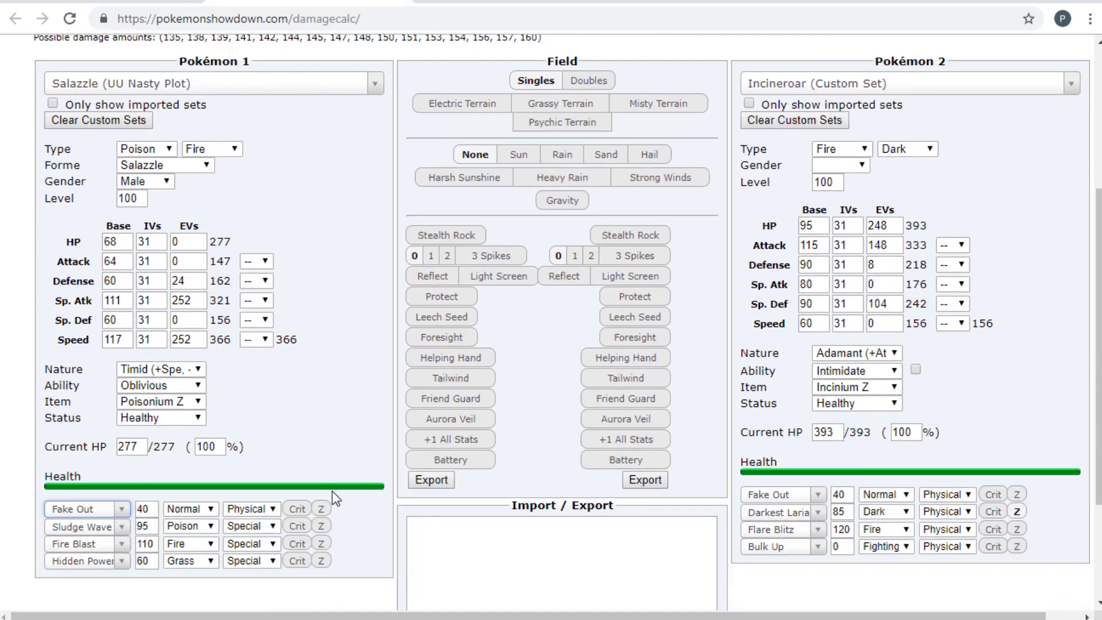
pyautogui.scroll(3)
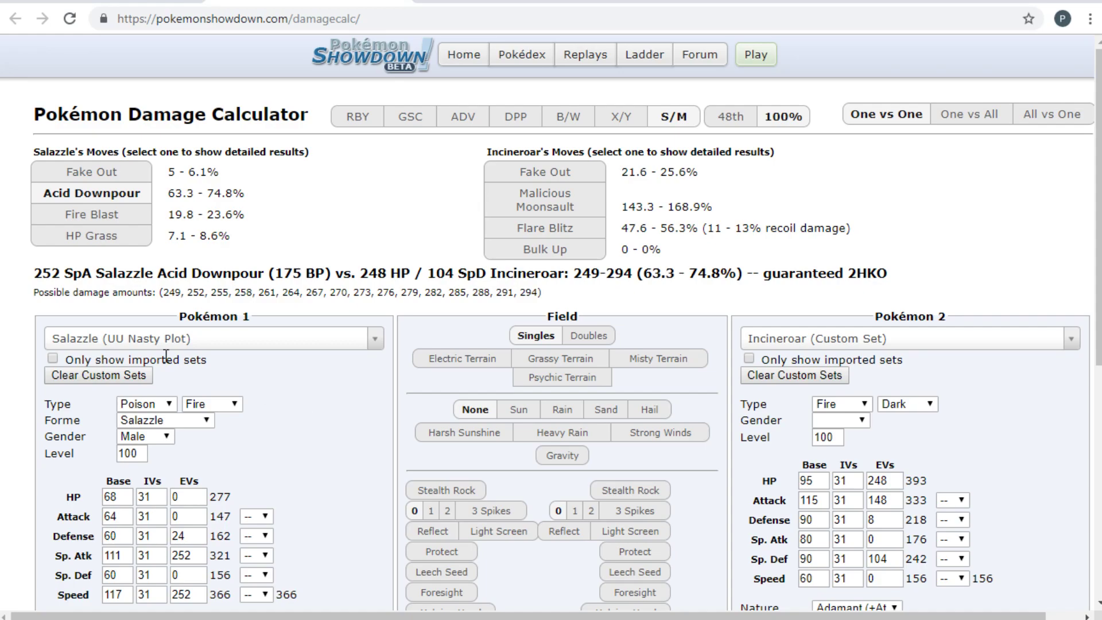
pyautogui.click(754, 54)
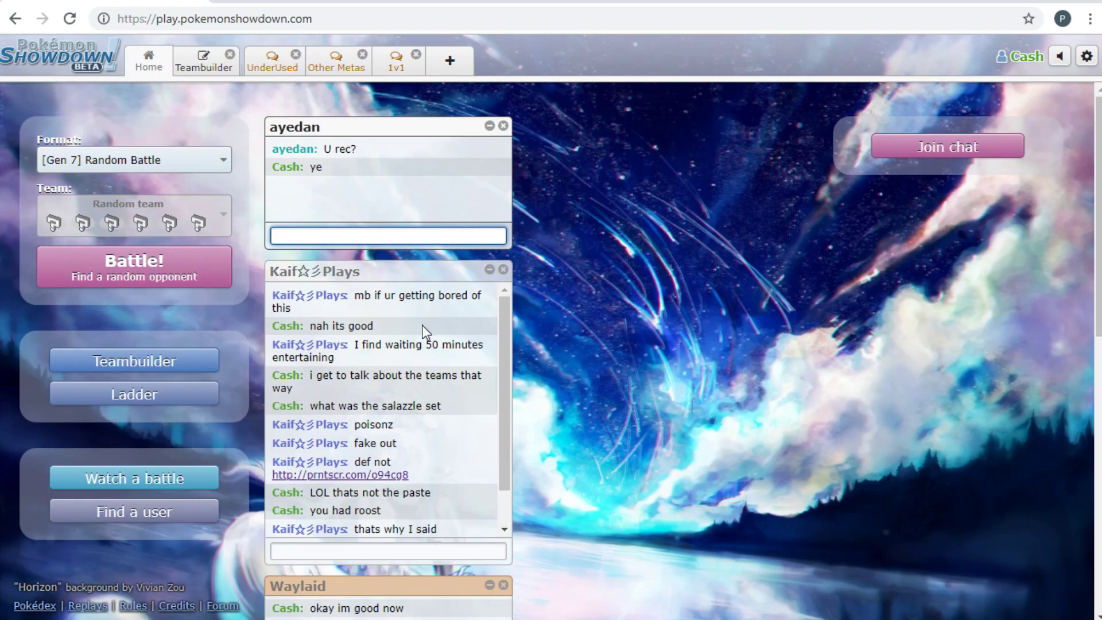
pyautogui.scroll(-3)
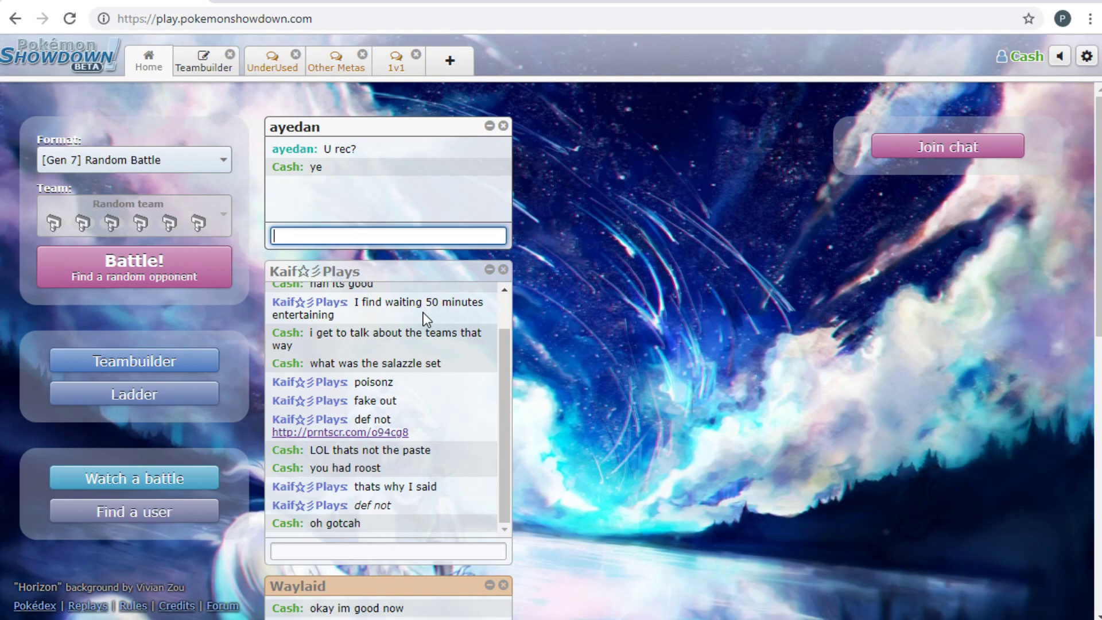
pyautogui.scroll(-3)
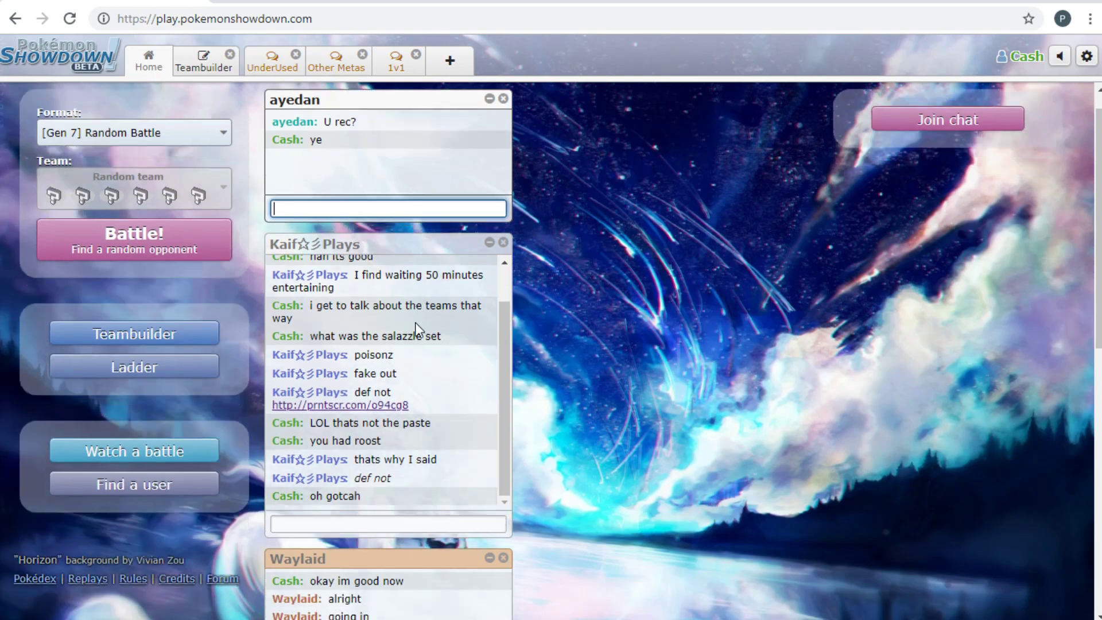
pyautogui.click(502, 98)
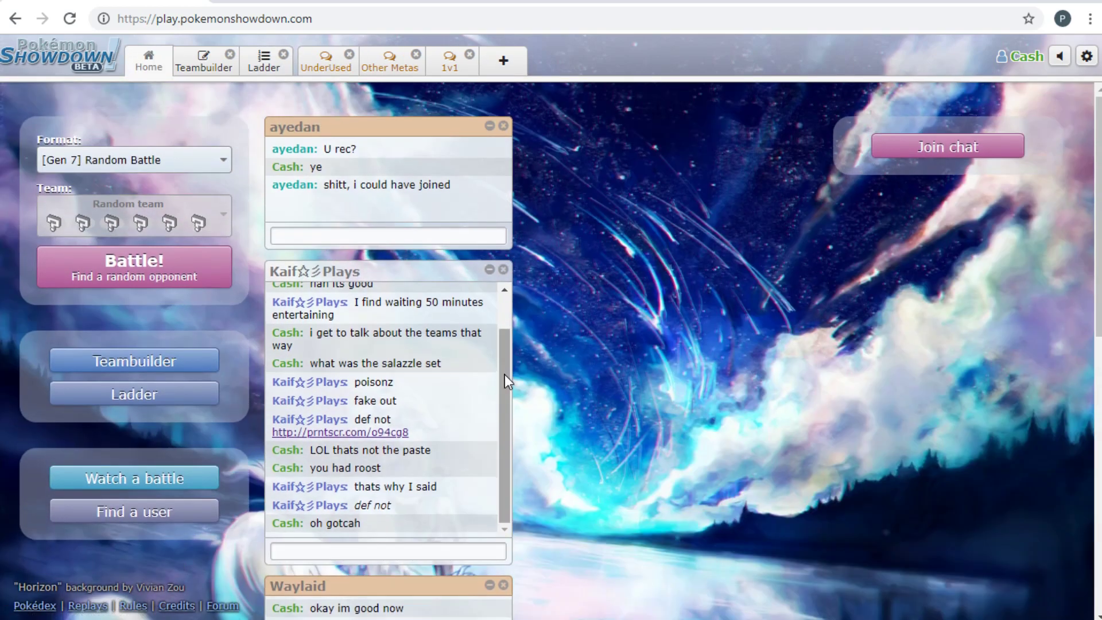
pyautogui.click(386, 235)
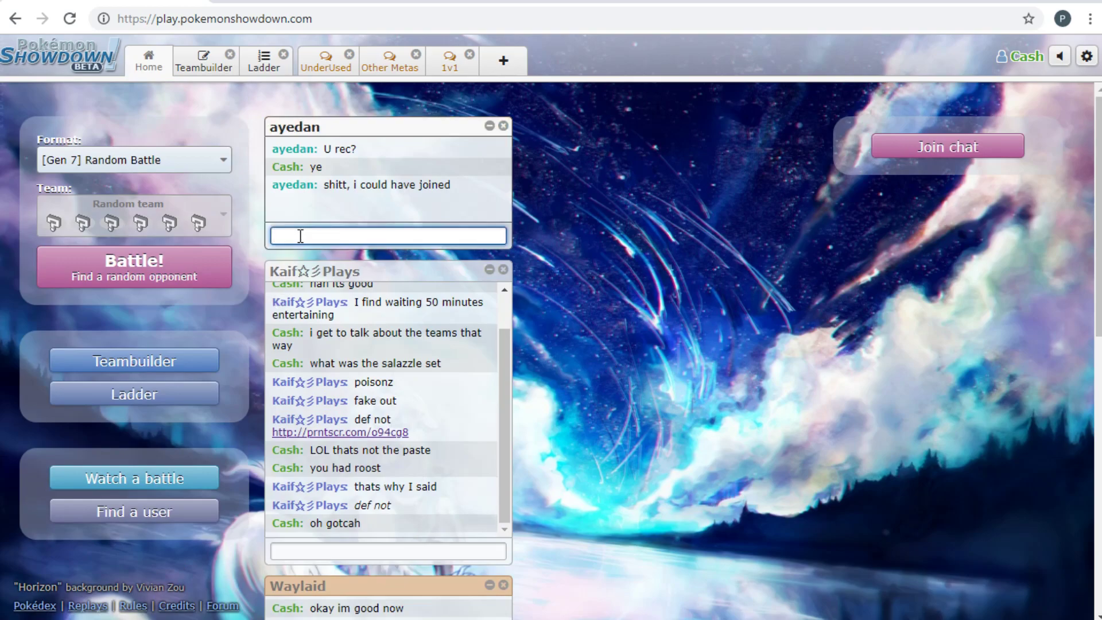
pyautogui.write('wanna do')
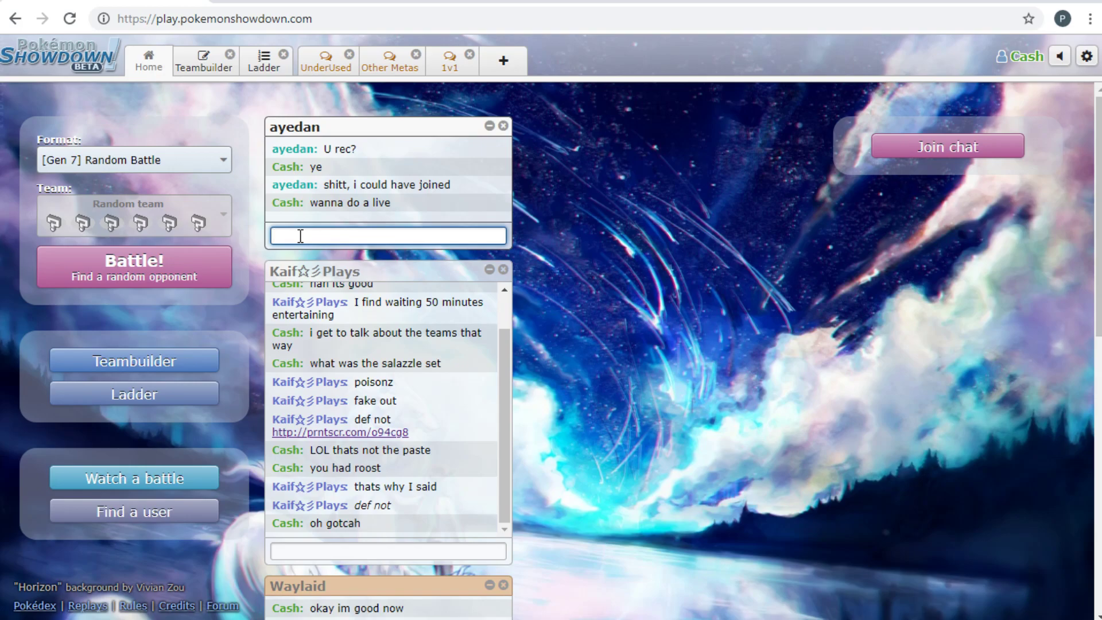
pyautogui.moveTo(213, 310)
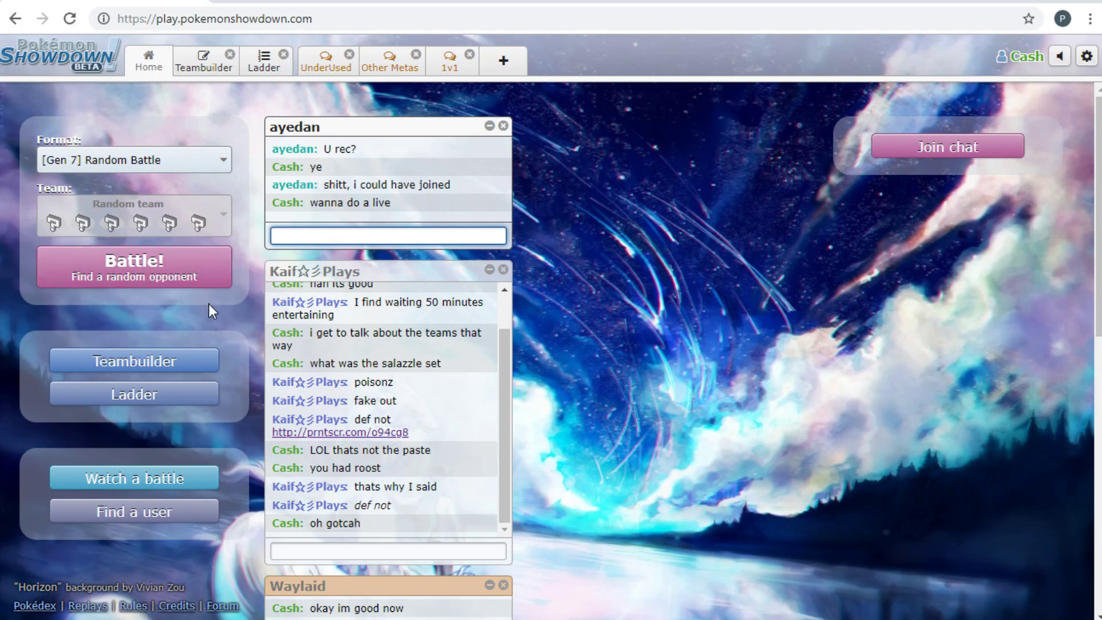
# Go to the home page and bring up the ladder's list of formats
pyautogui.scroll(-3)
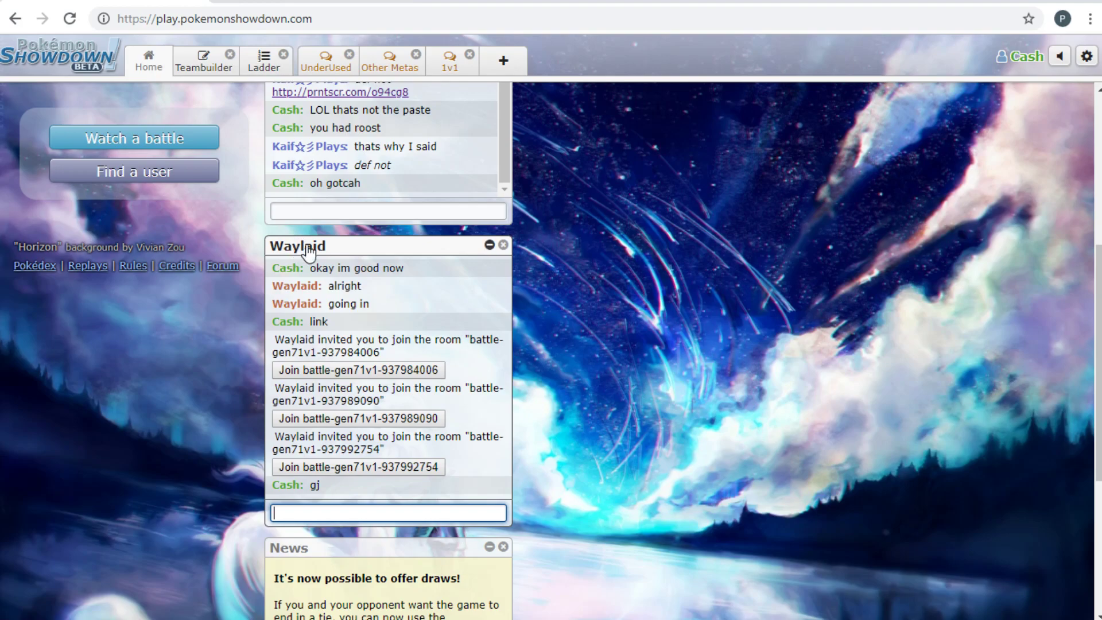
pyautogui.click(148, 60)
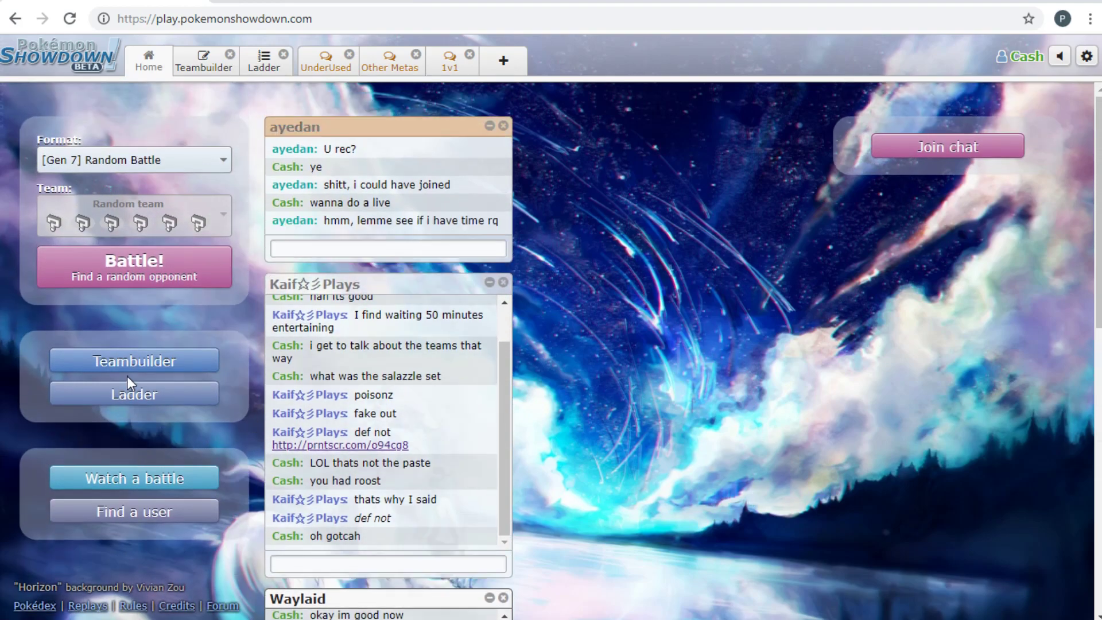
pyautogui.click(132, 392)
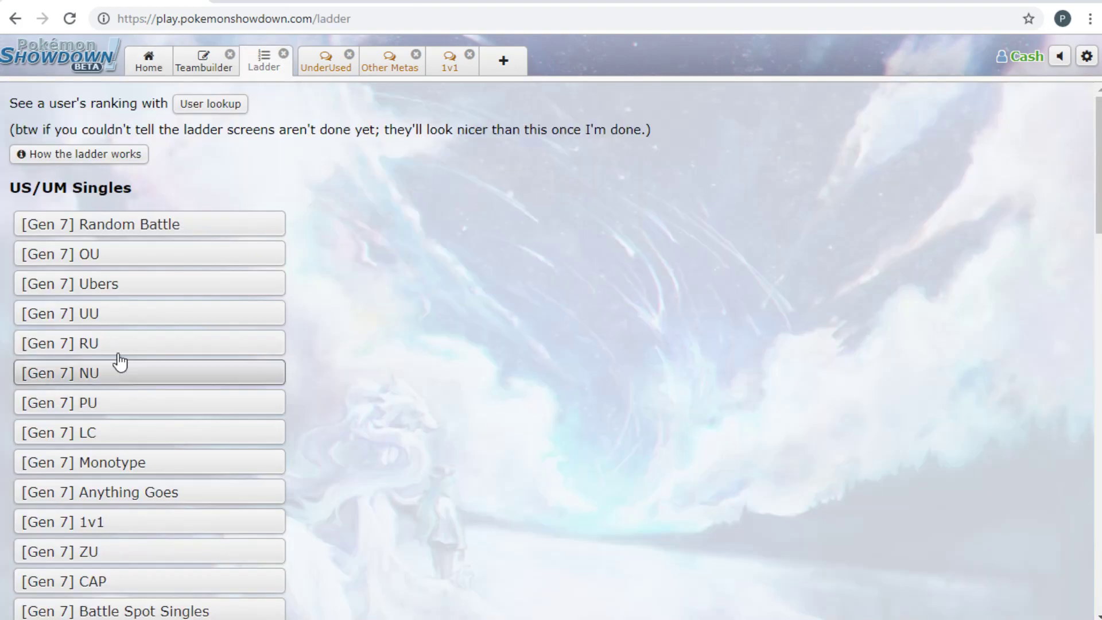
# Load the Gen 7 1v1 Top 500 ladder and highlight the sixth-ranked player and the top Elo
pyautogui.click(149, 373)
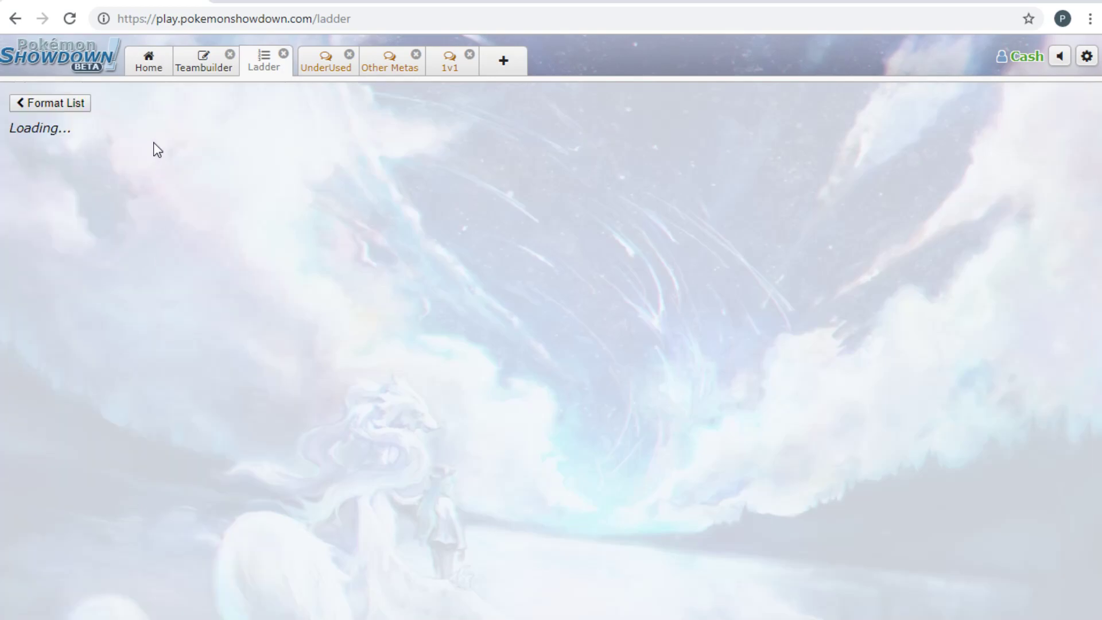
pyautogui.moveTo(609, 241)
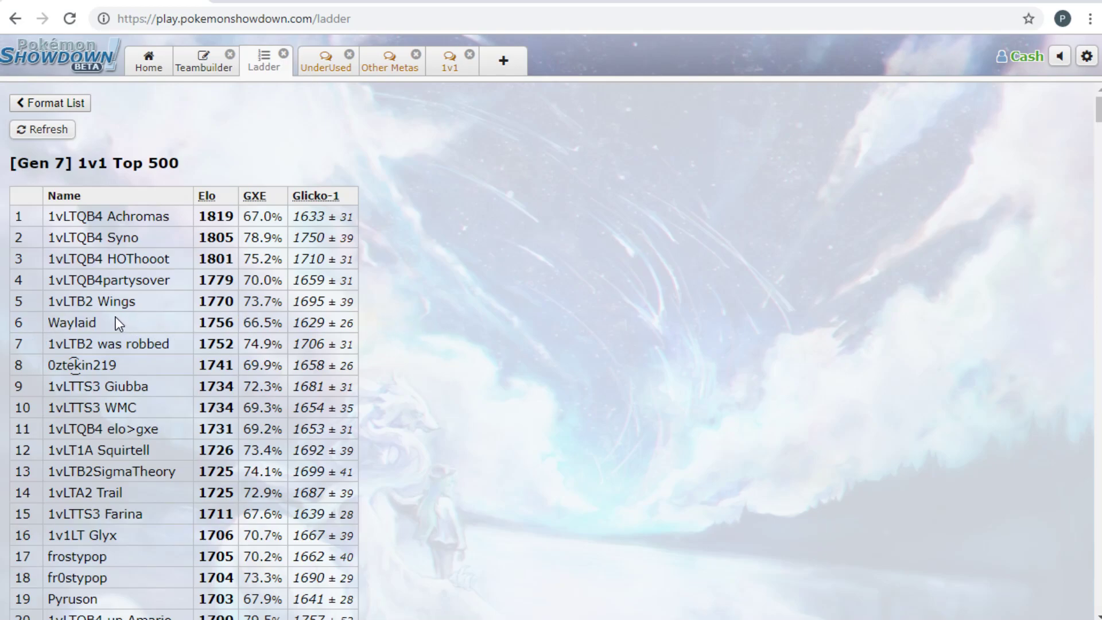
pyautogui.moveTo(143, 529)
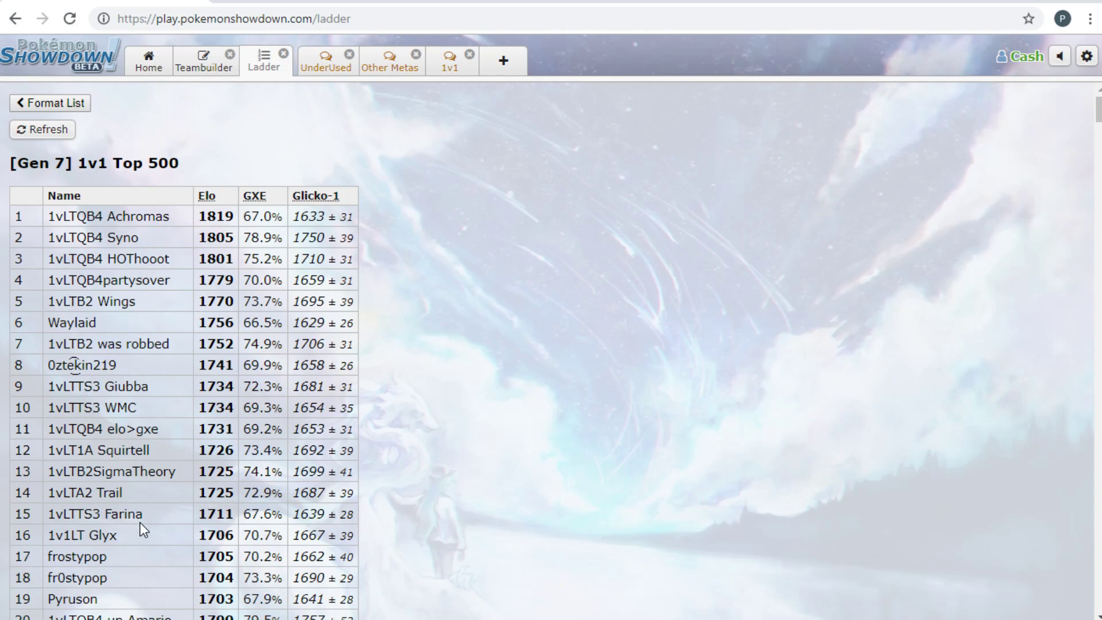
pyautogui.moveTo(142, 524)
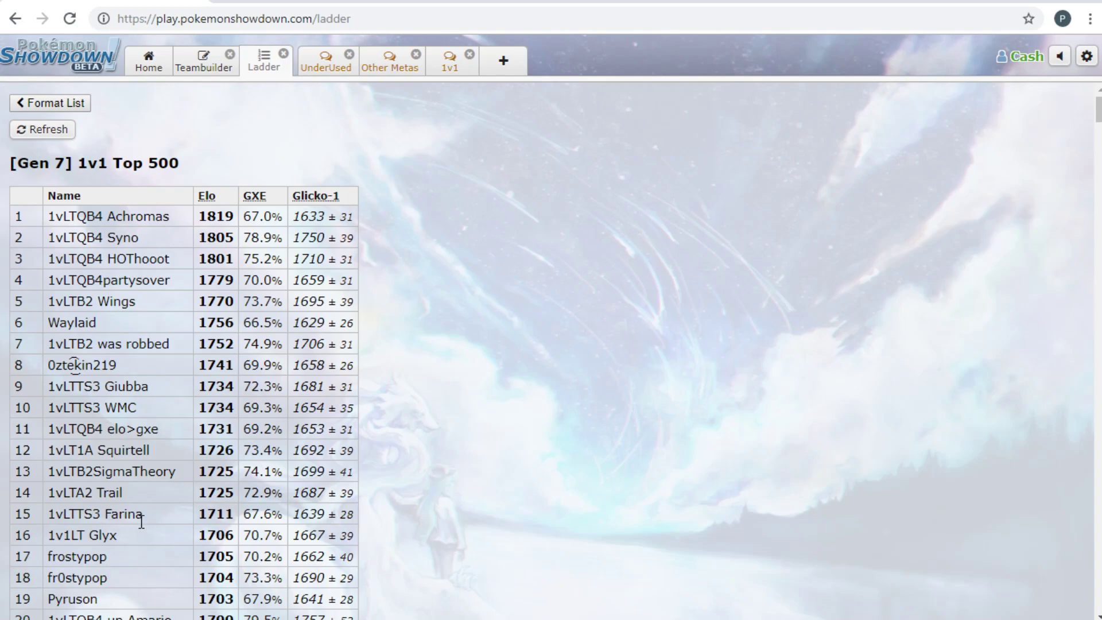
pyautogui.moveTo(456, 467)
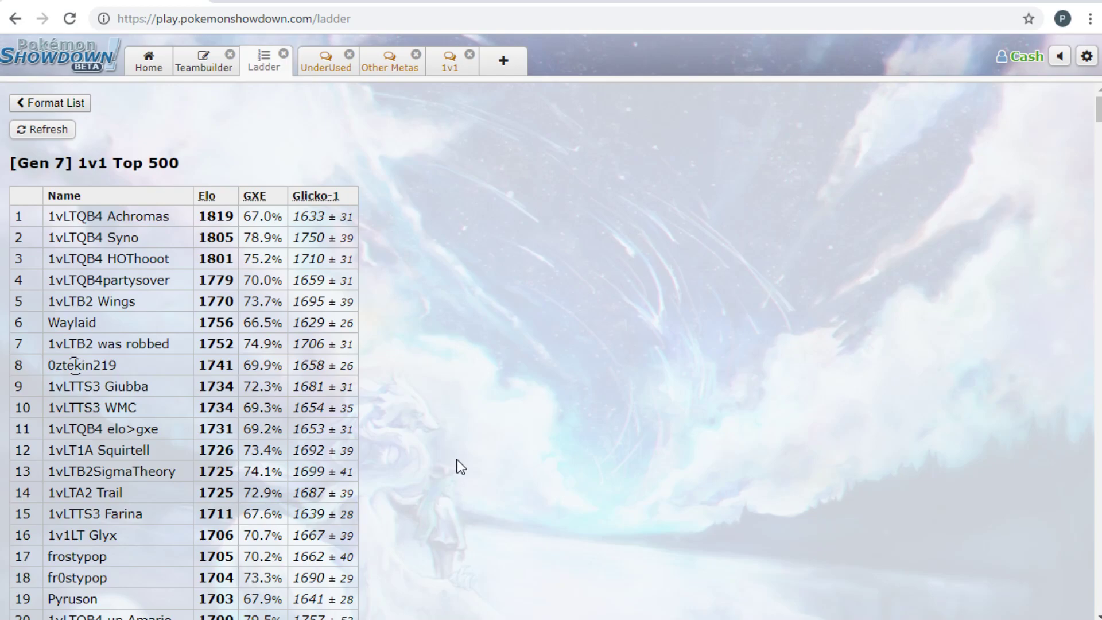
pyautogui.moveTo(291, 330)
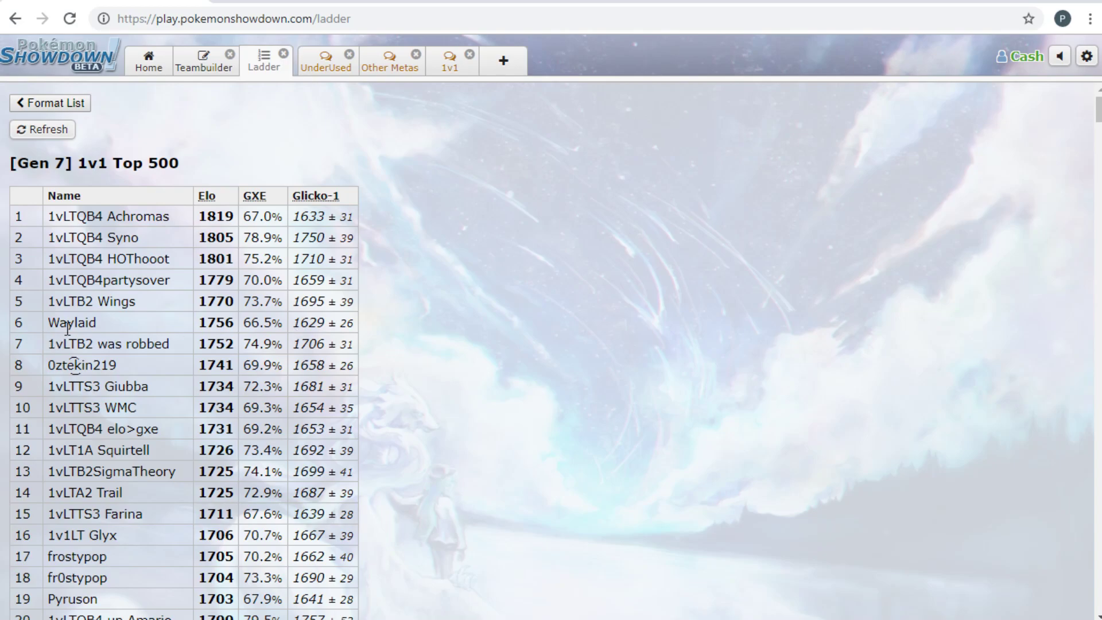
pyautogui.doubleClick(91, 322)
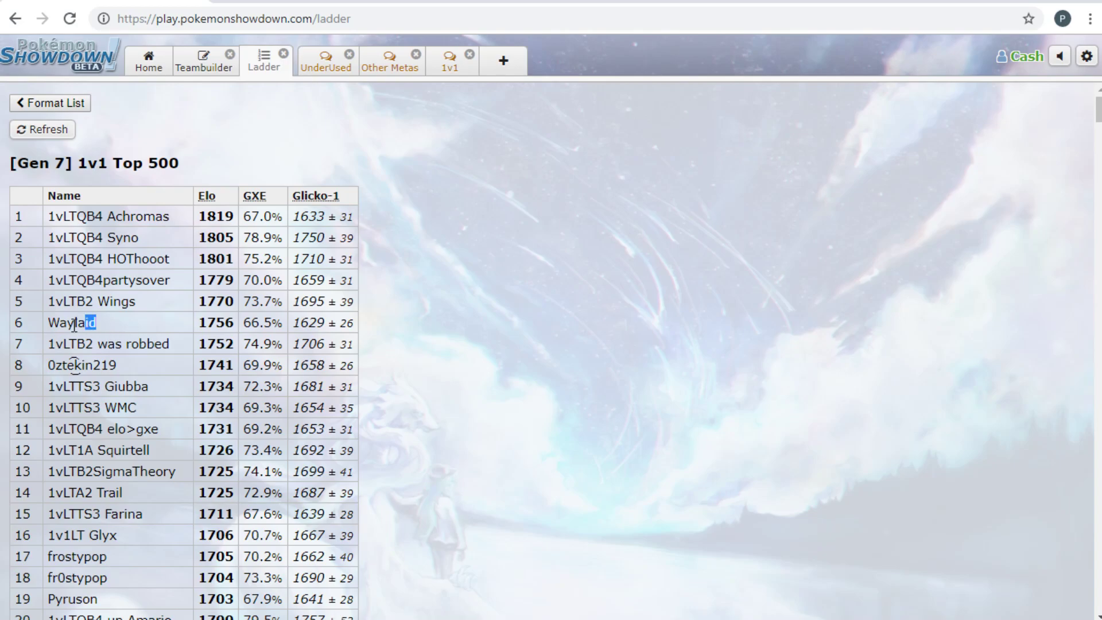
pyautogui.moveTo(141, 328)
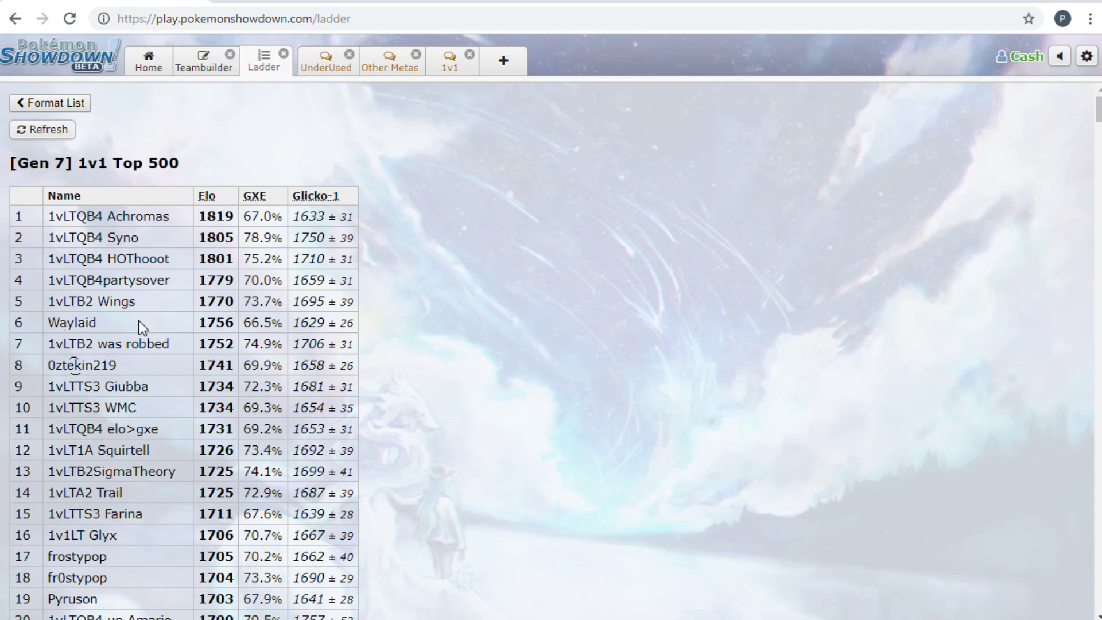
pyautogui.moveTo(121, 109)
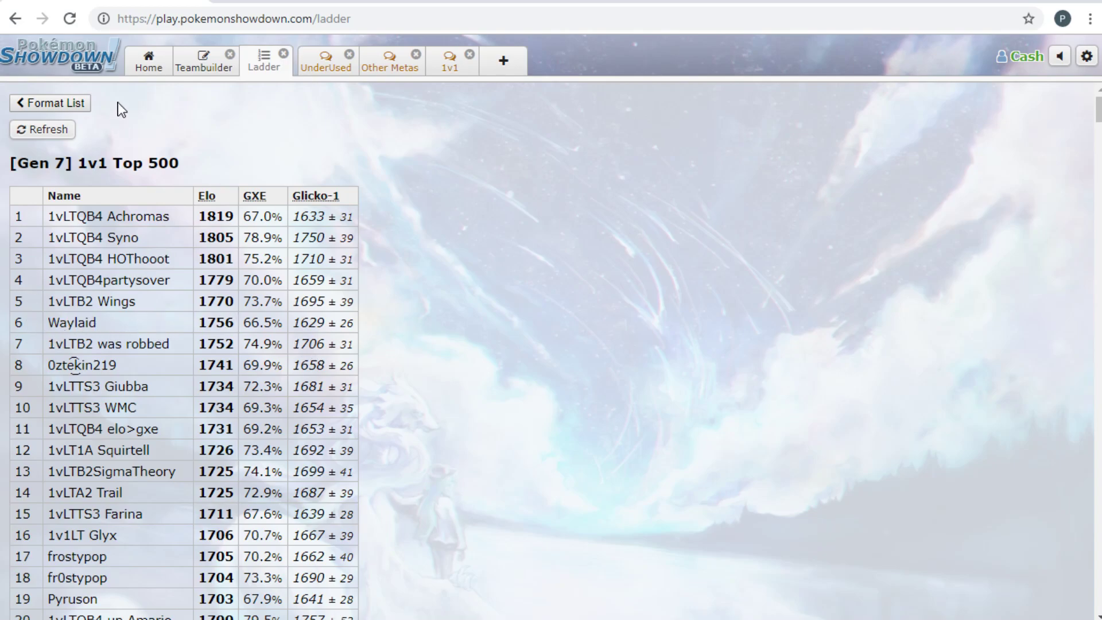
pyautogui.moveTo(329, 213)
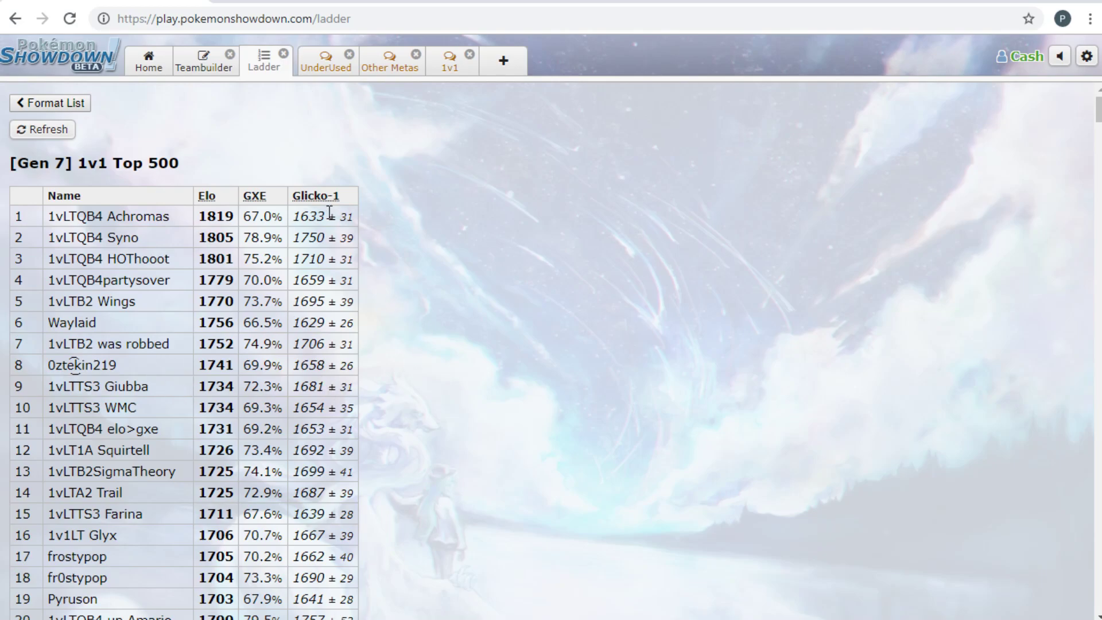
pyautogui.moveTo(288, 307)
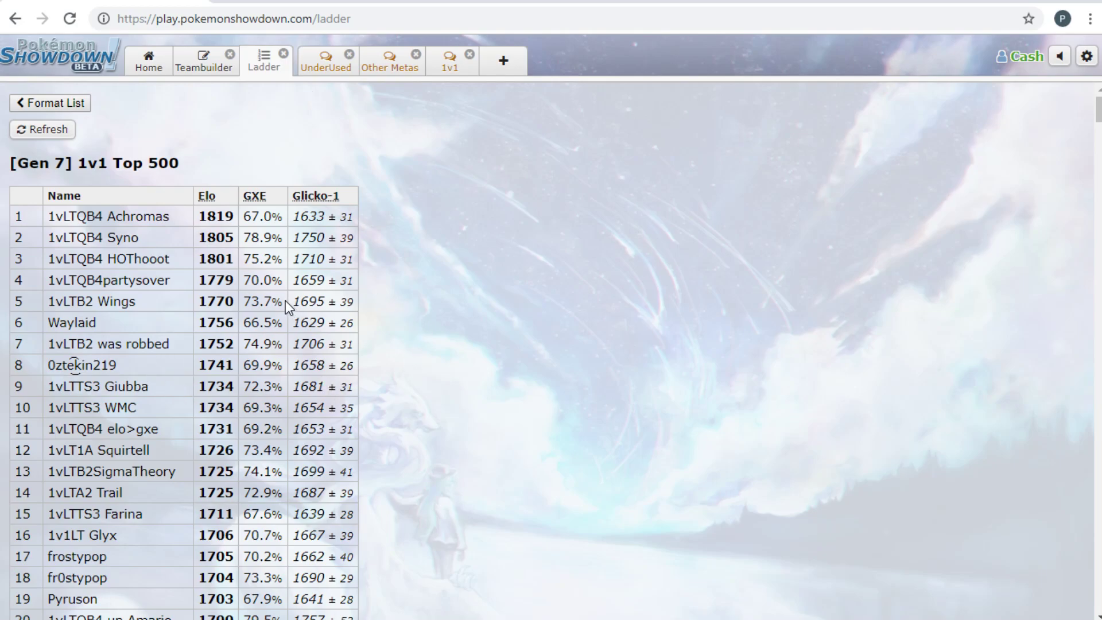
pyautogui.moveTo(135, 353)
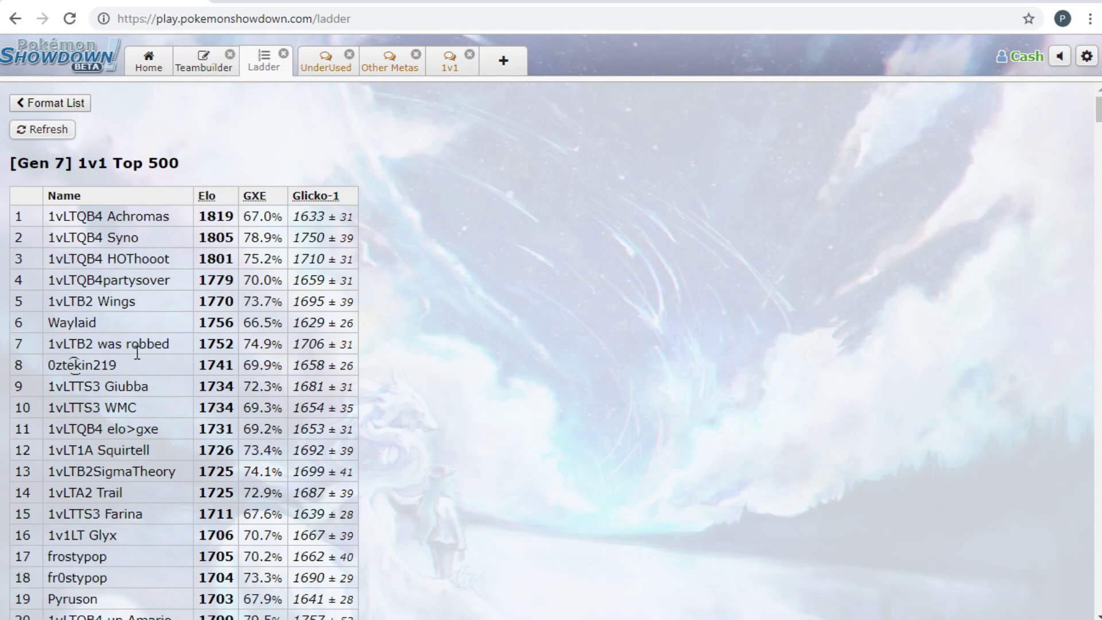
pyautogui.moveTo(112, 237)
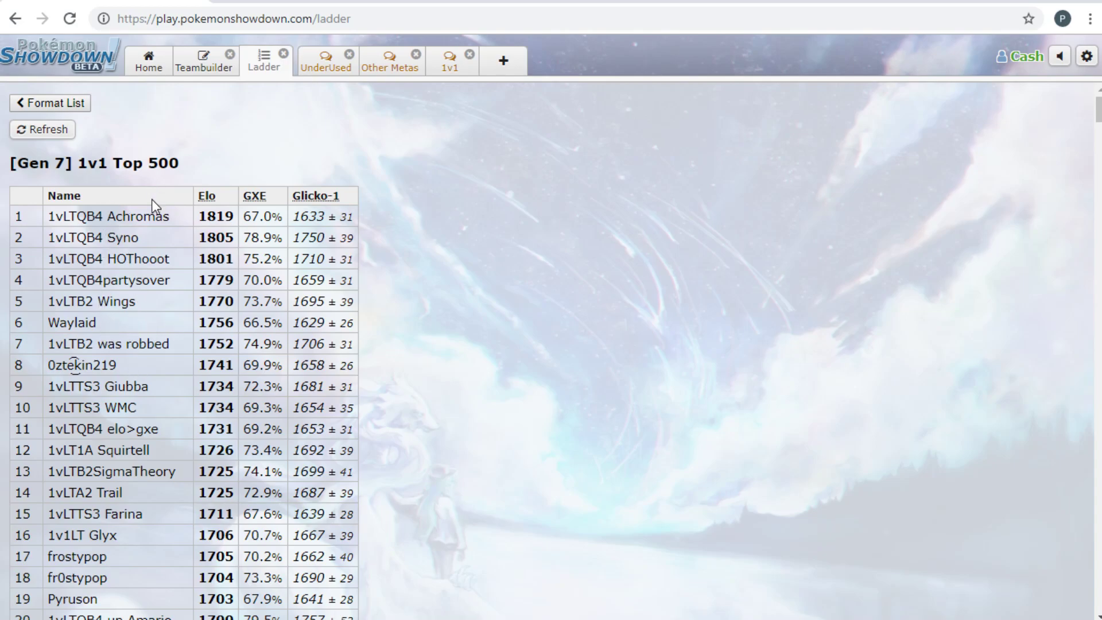
pyautogui.moveTo(164, 338)
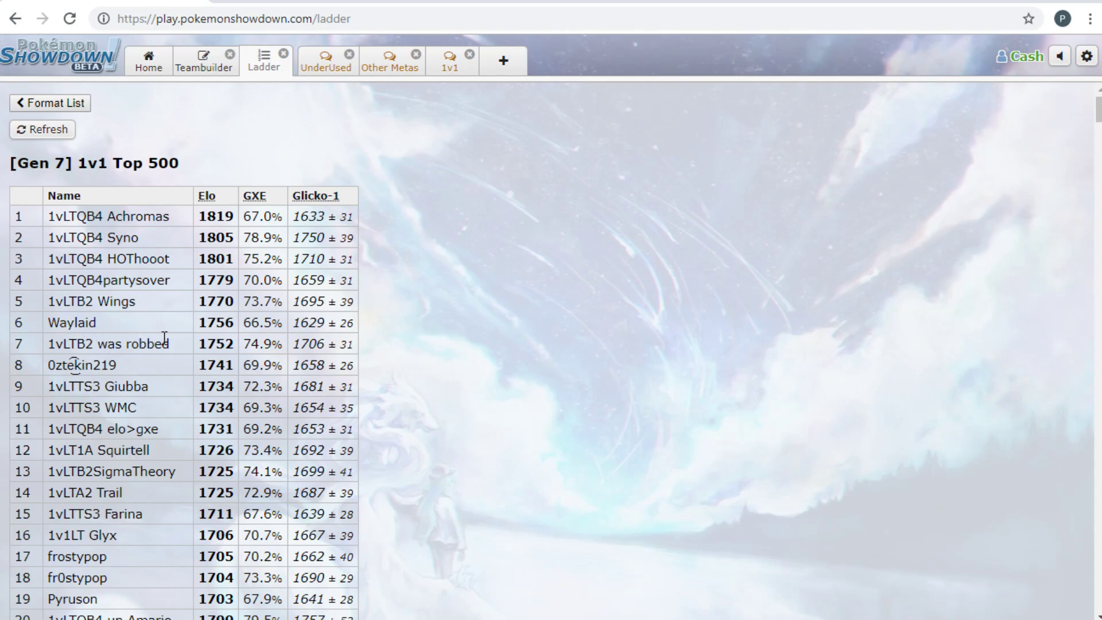
pyautogui.moveTo(239, 329)
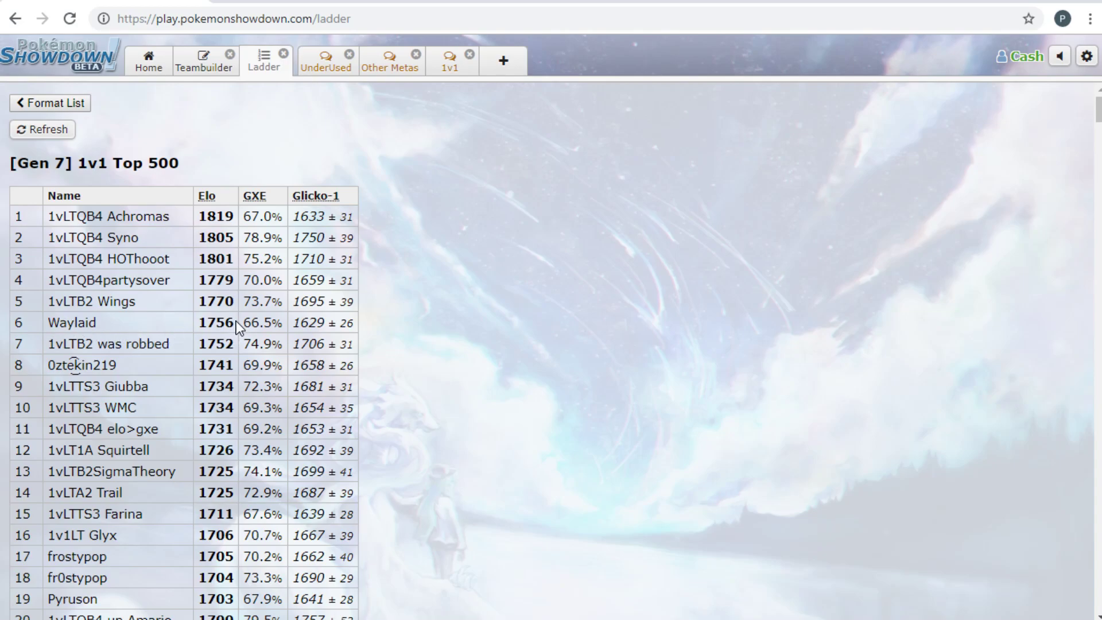
pyautogui.moveTo(232, 218)
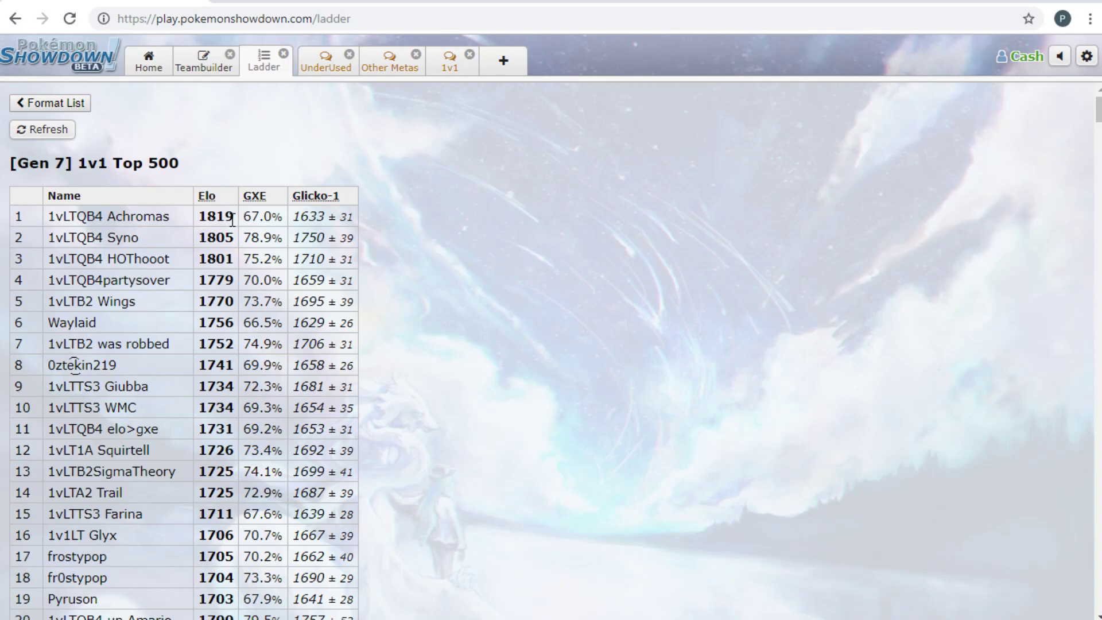
pyautogui.doubleClick(215, 217)
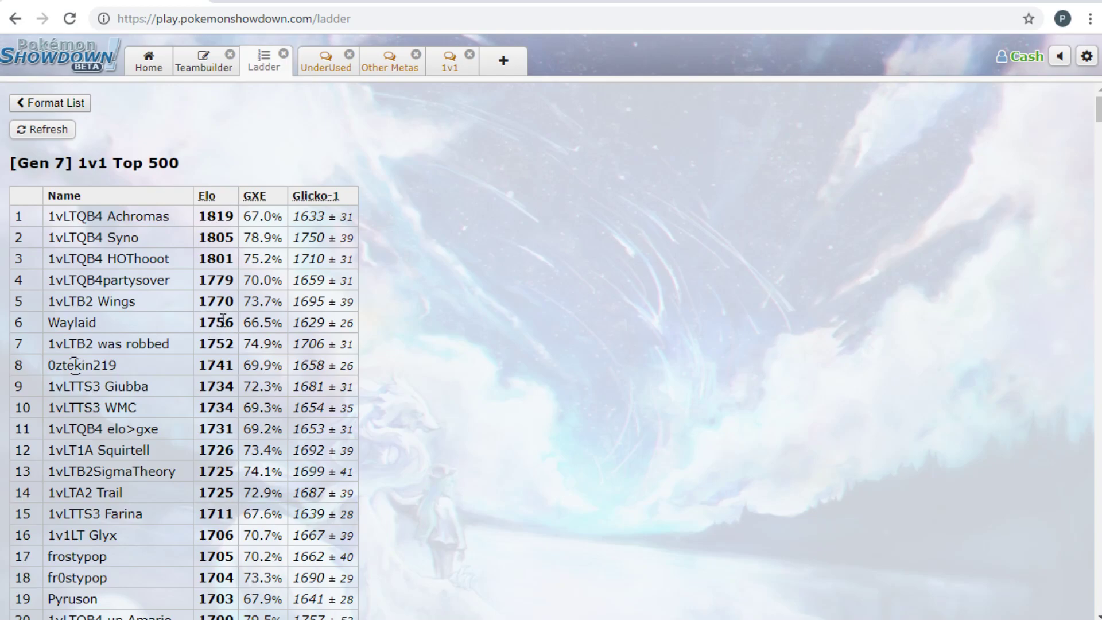
pyautogui.moveTo(214, 318)
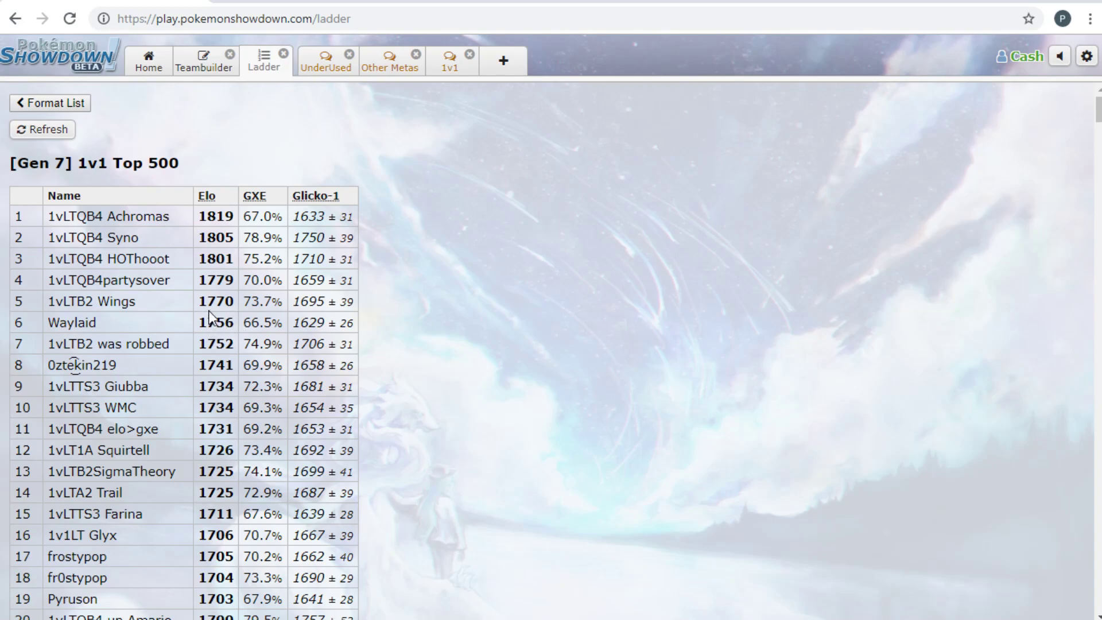
pyautogui.moveTo(220, 215)
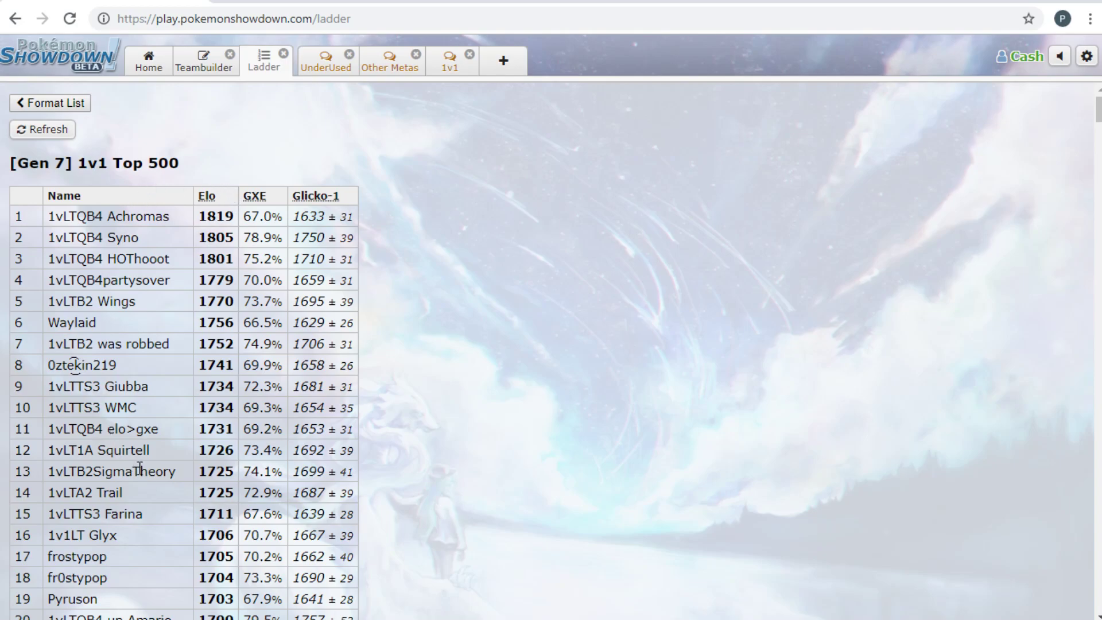
pyautogui.moveTo(325, 362)
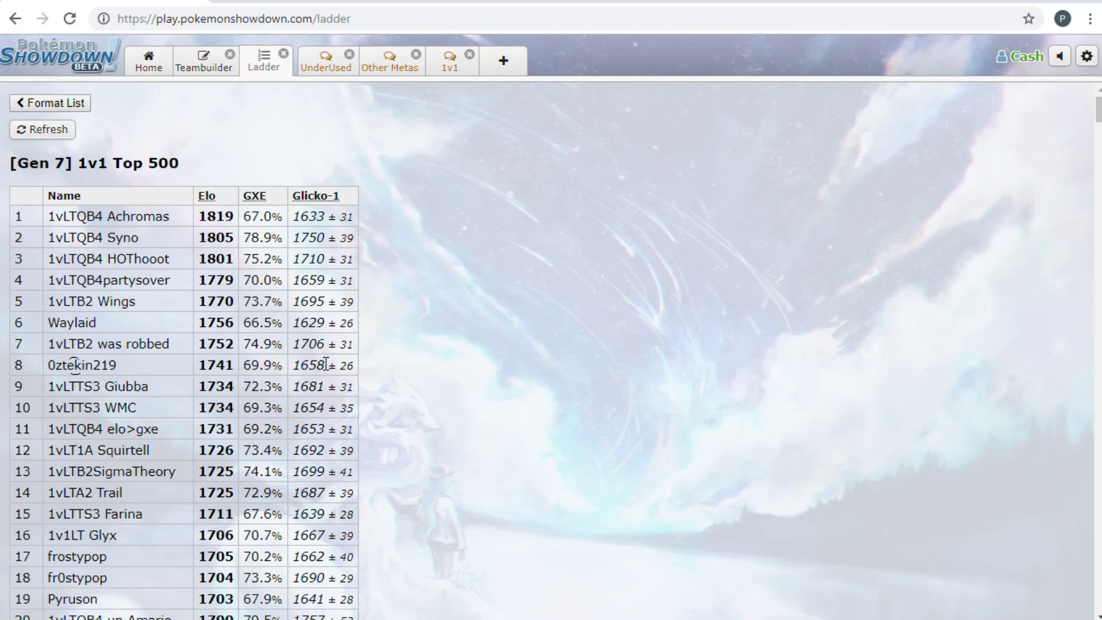
pyautogui.moveTo(442, 418)
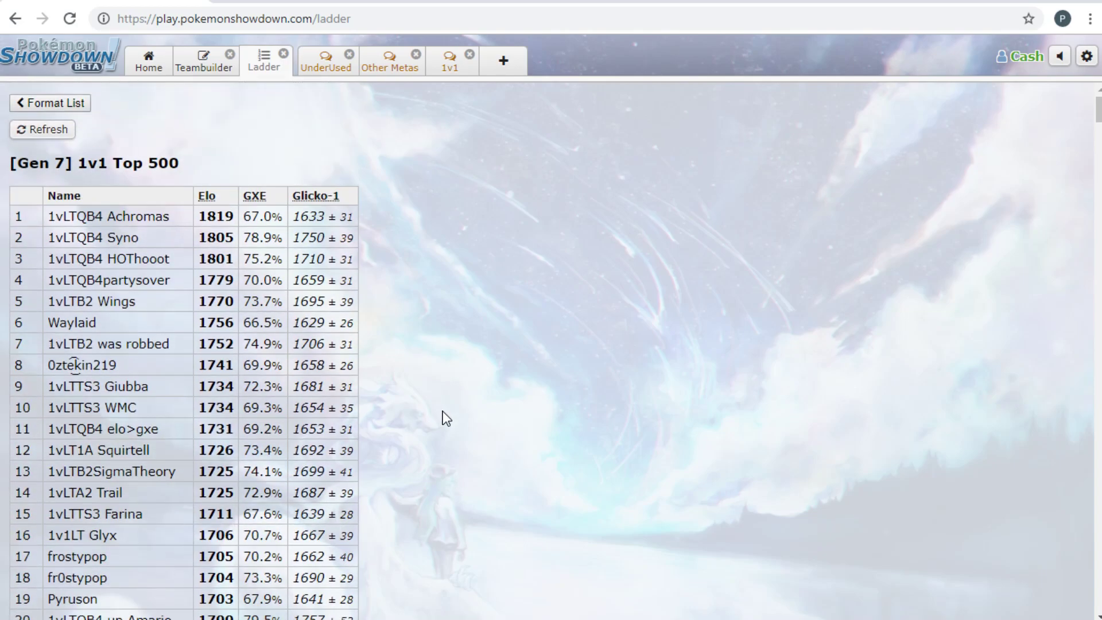
pyautogui.moveTo(446, 413)
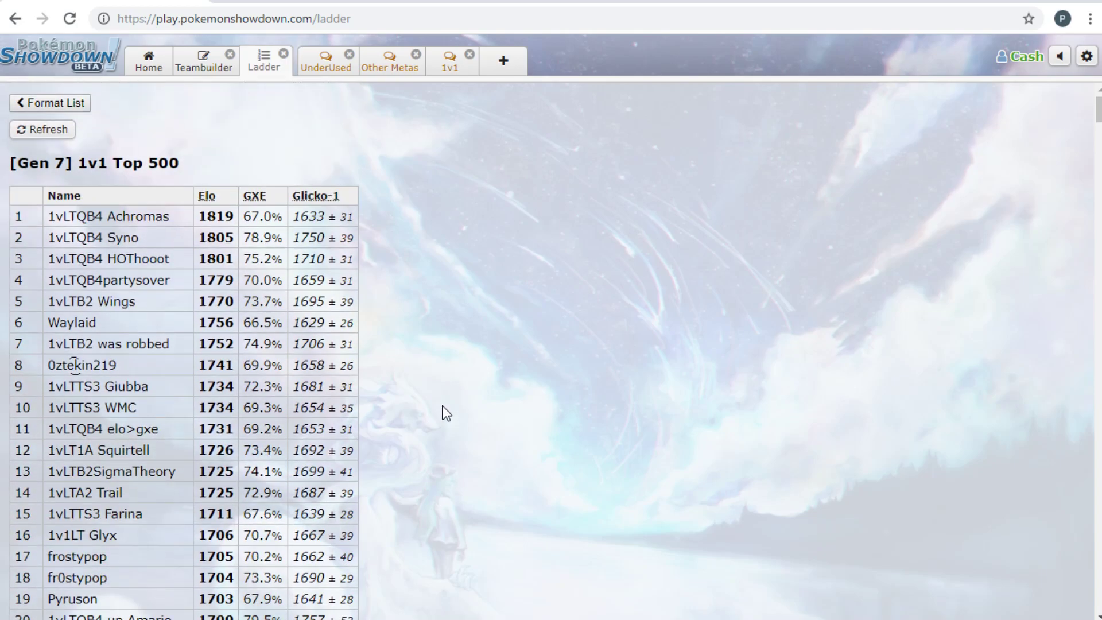